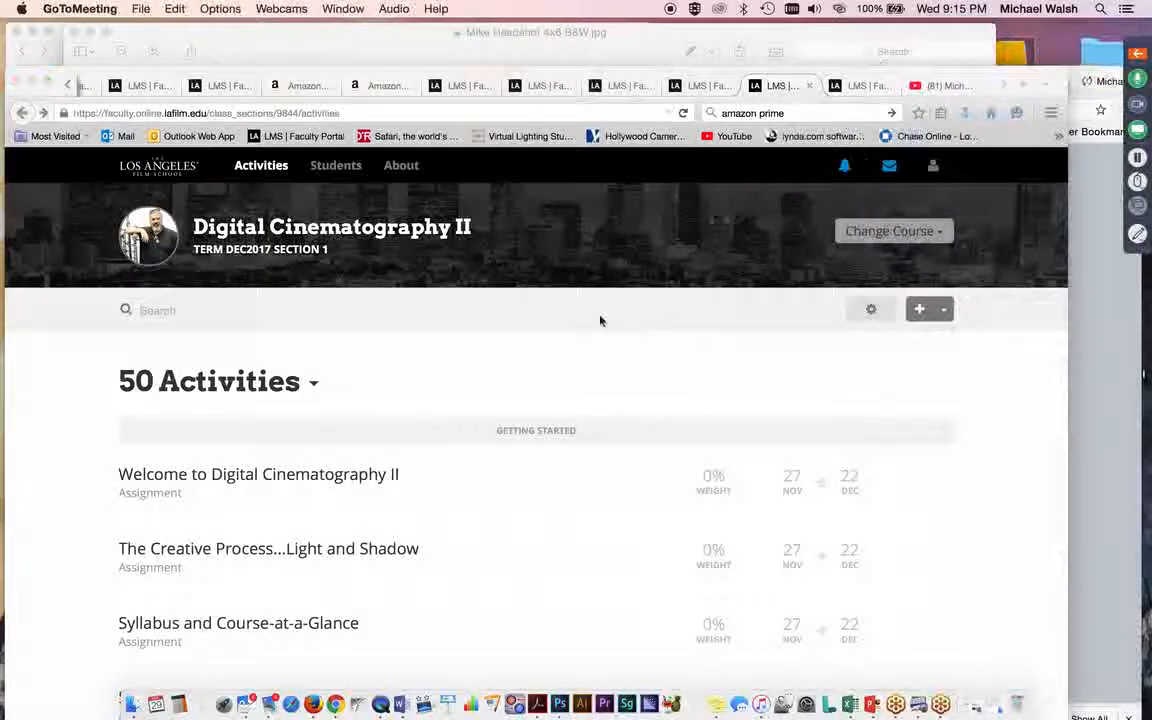
mouse_move(590, 560)
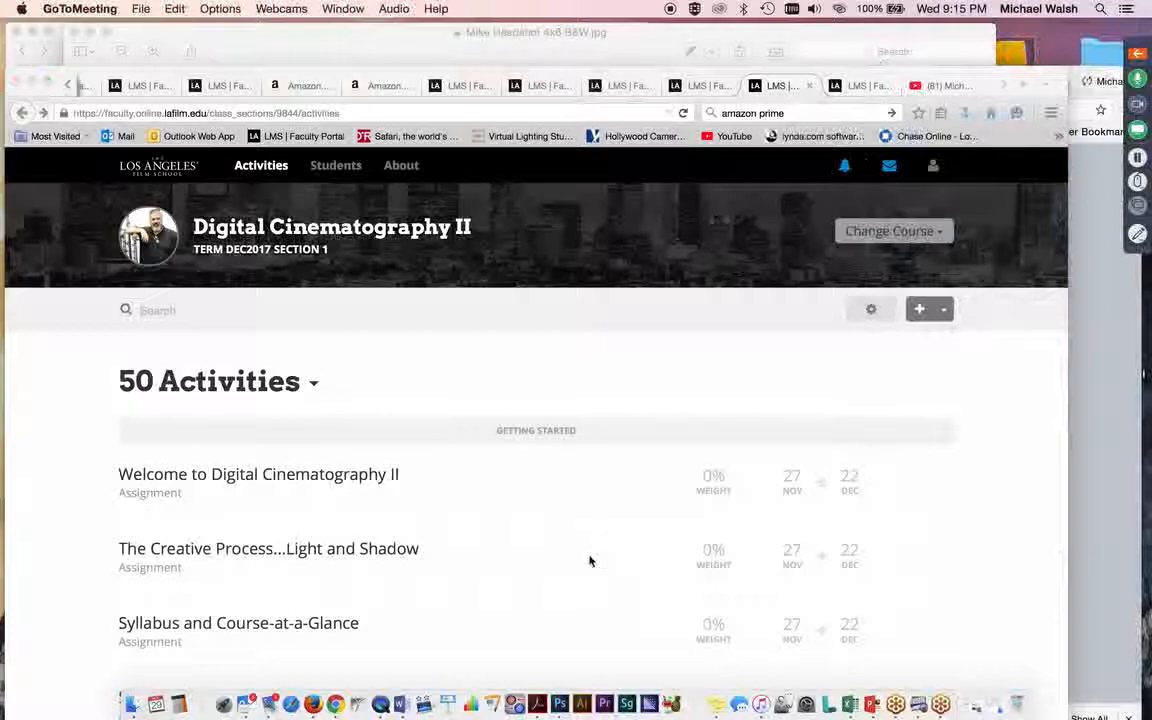
Scroll the Activities page to reveal all Getting Started assignments through Supplementary Videos on YouTube.
scroll("down", 3)
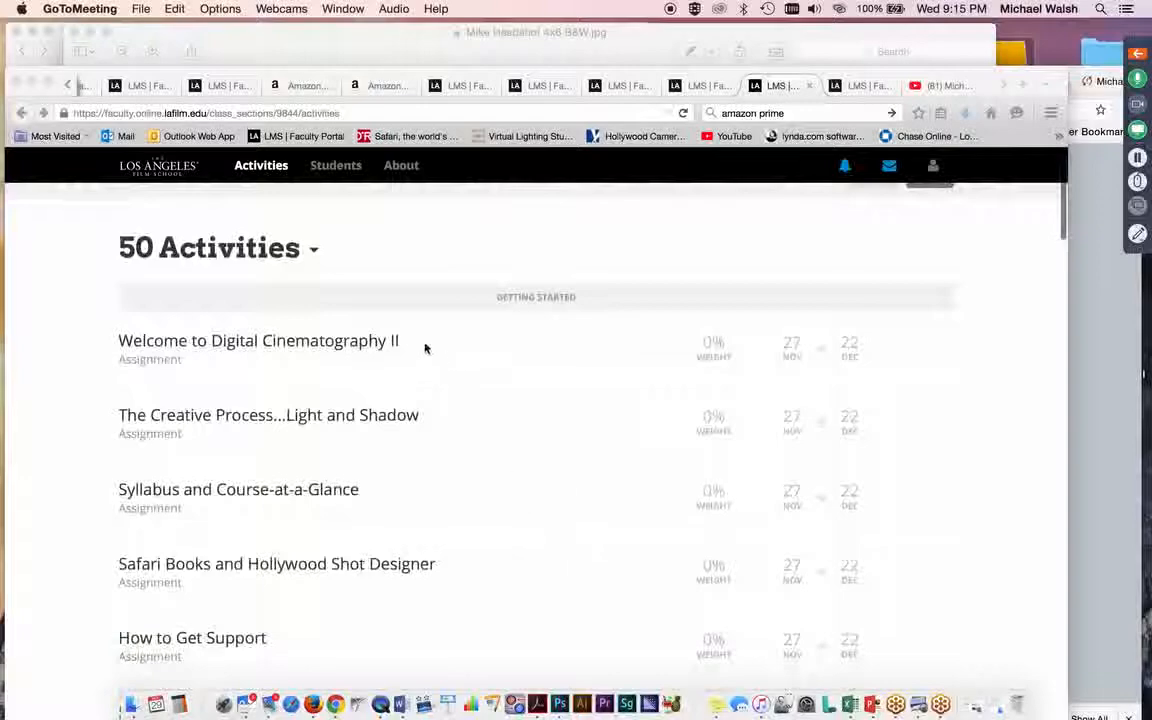
mouse_move(350, 327)
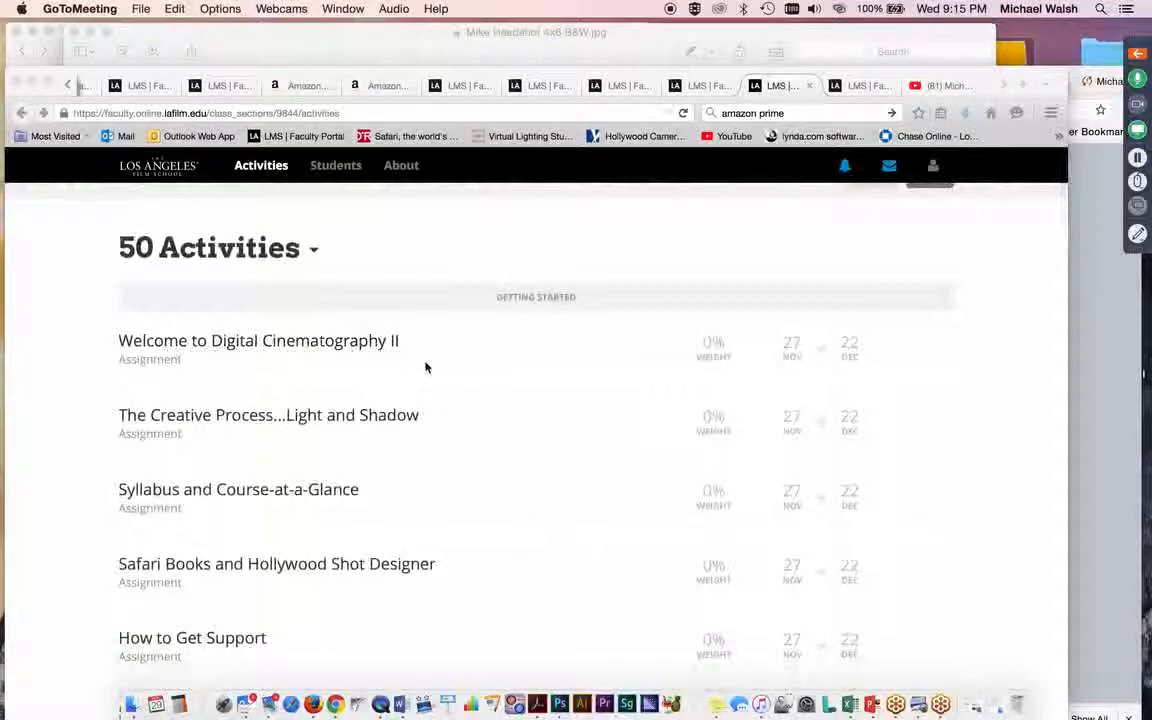
mouse_move(571, 493)
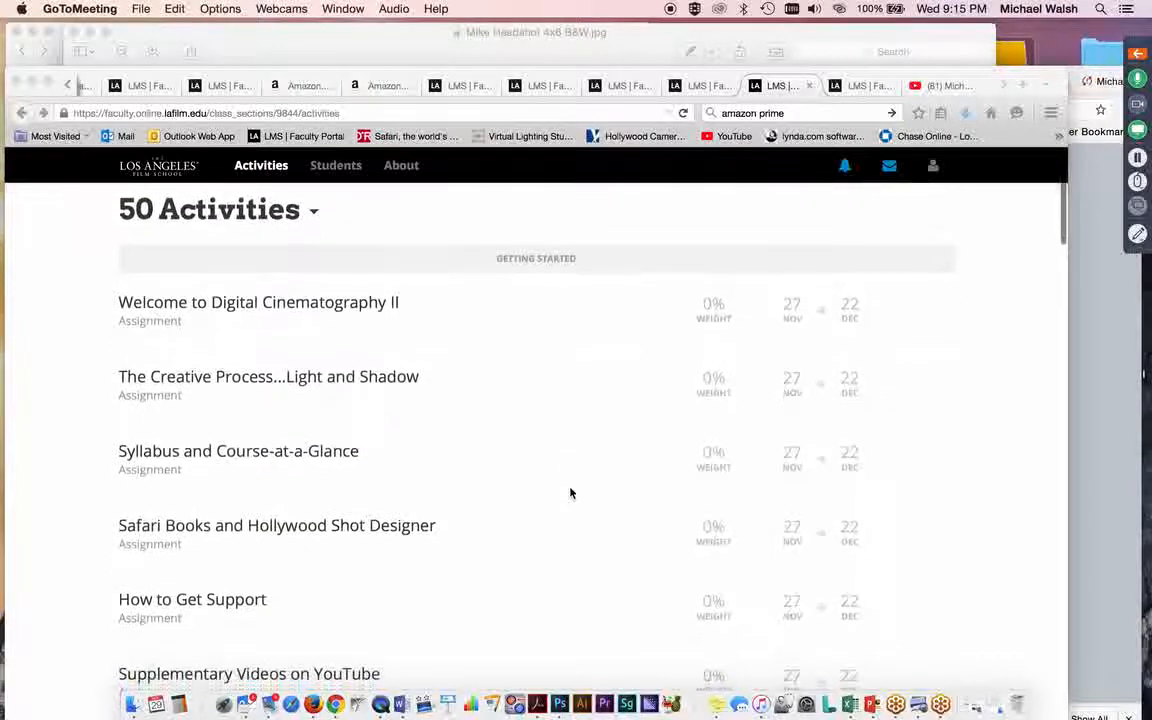
scroll("down", 3)
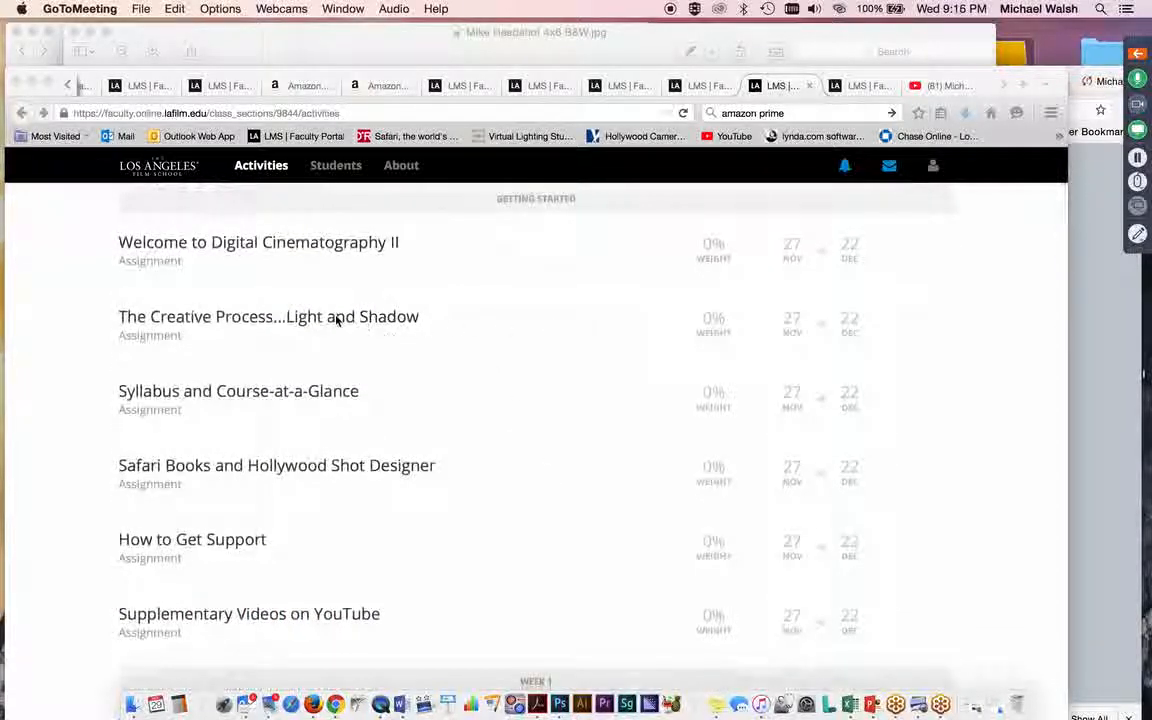
mouse_move(535, 460)
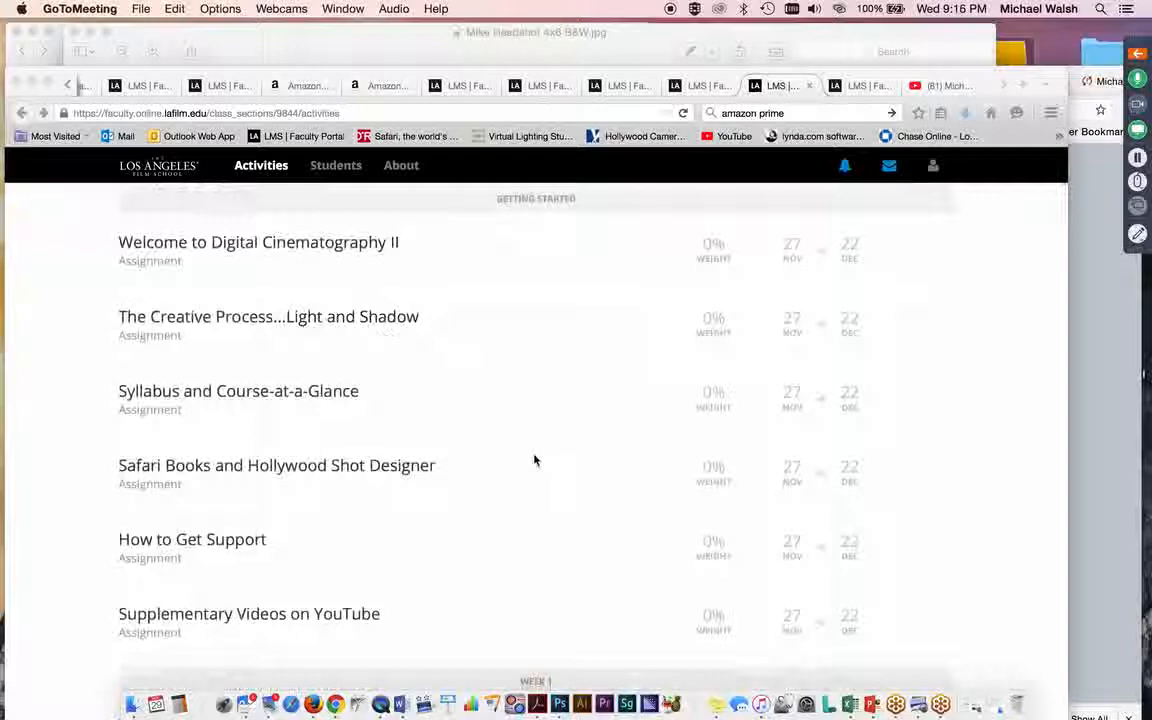
mouse_move(109, 397)
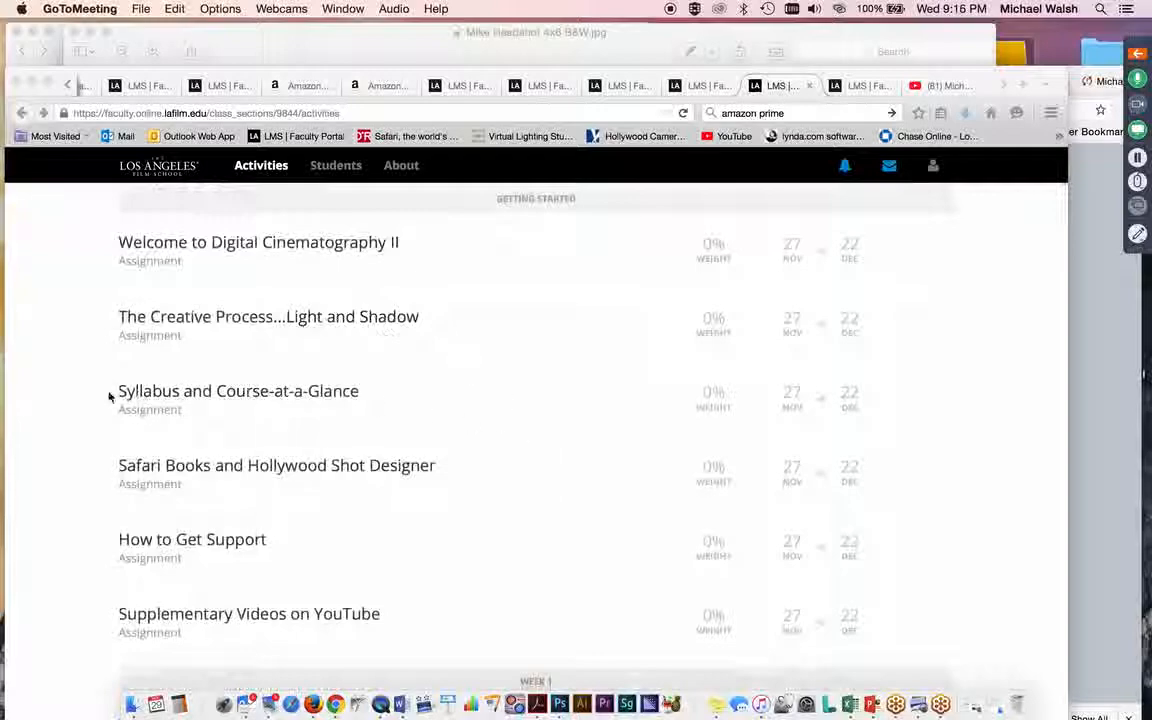
mouse_move(349, 414)
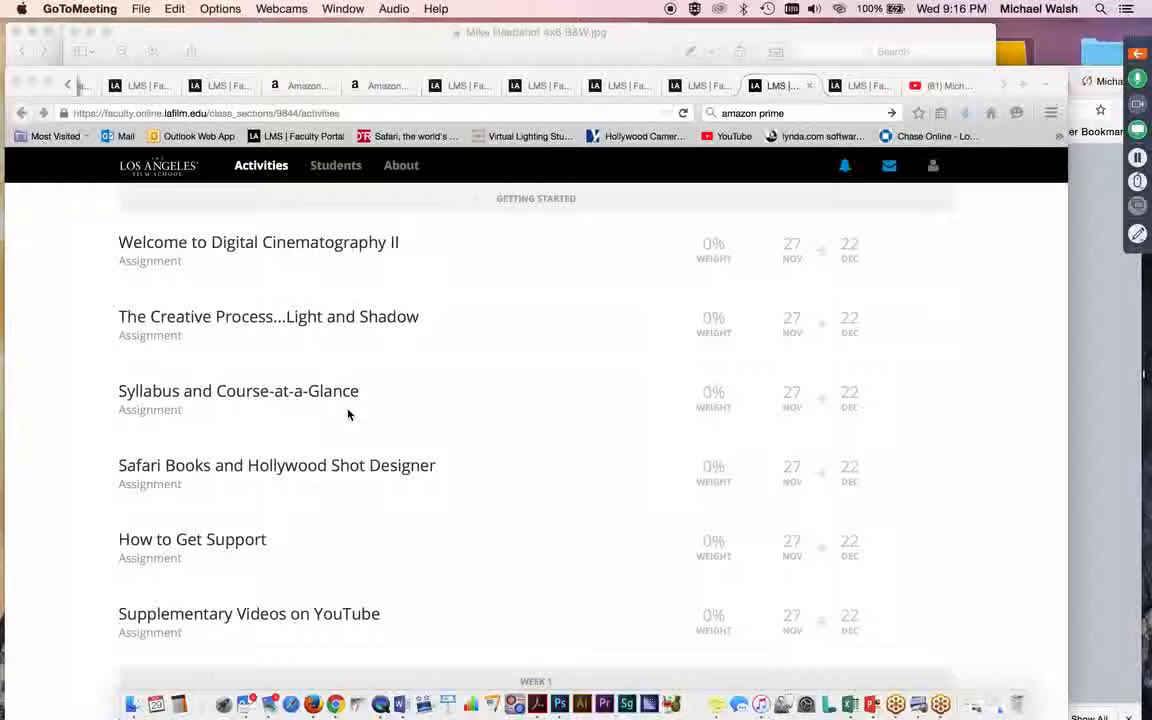
mouse_move(464, 415)
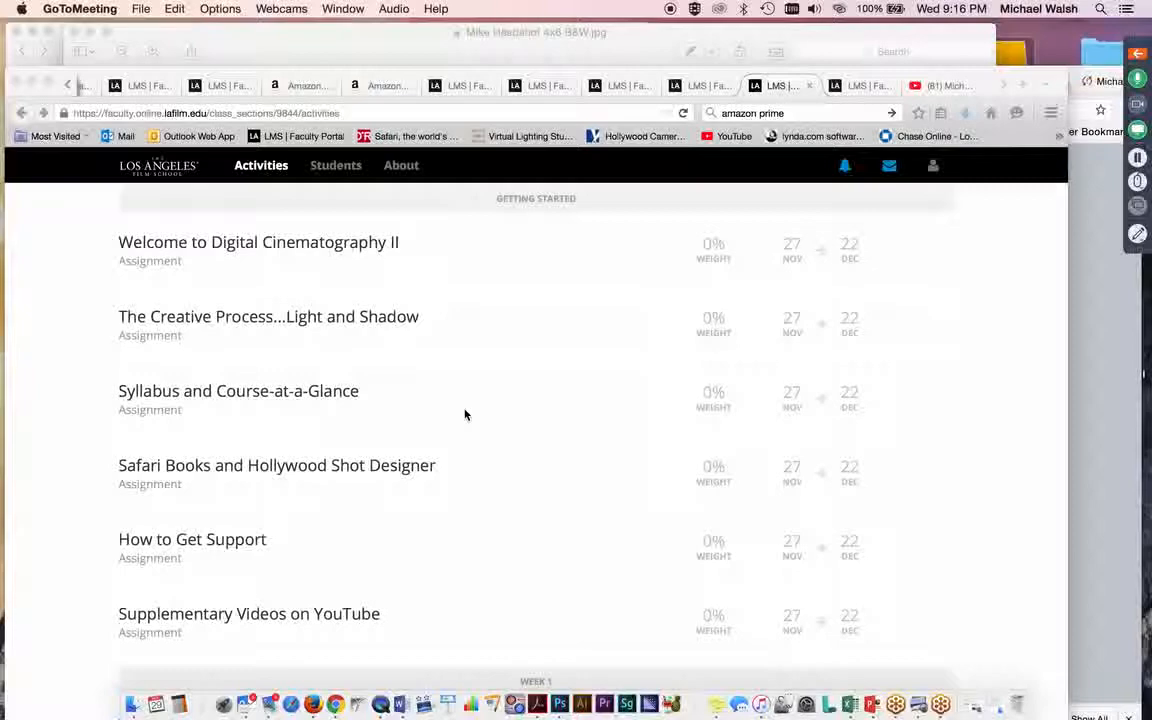
mouse_move(390, 394)
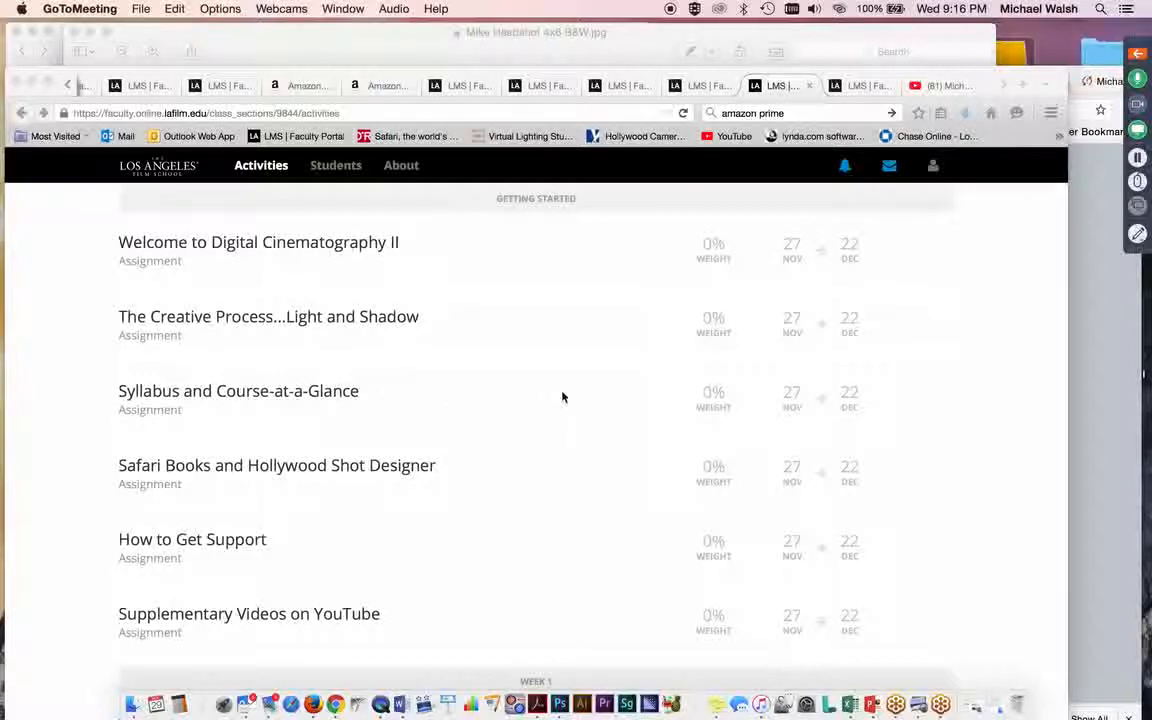
Scroll down to the Week 1 header with its Live Session Register and View Video assignments.
scroll("down", 3)
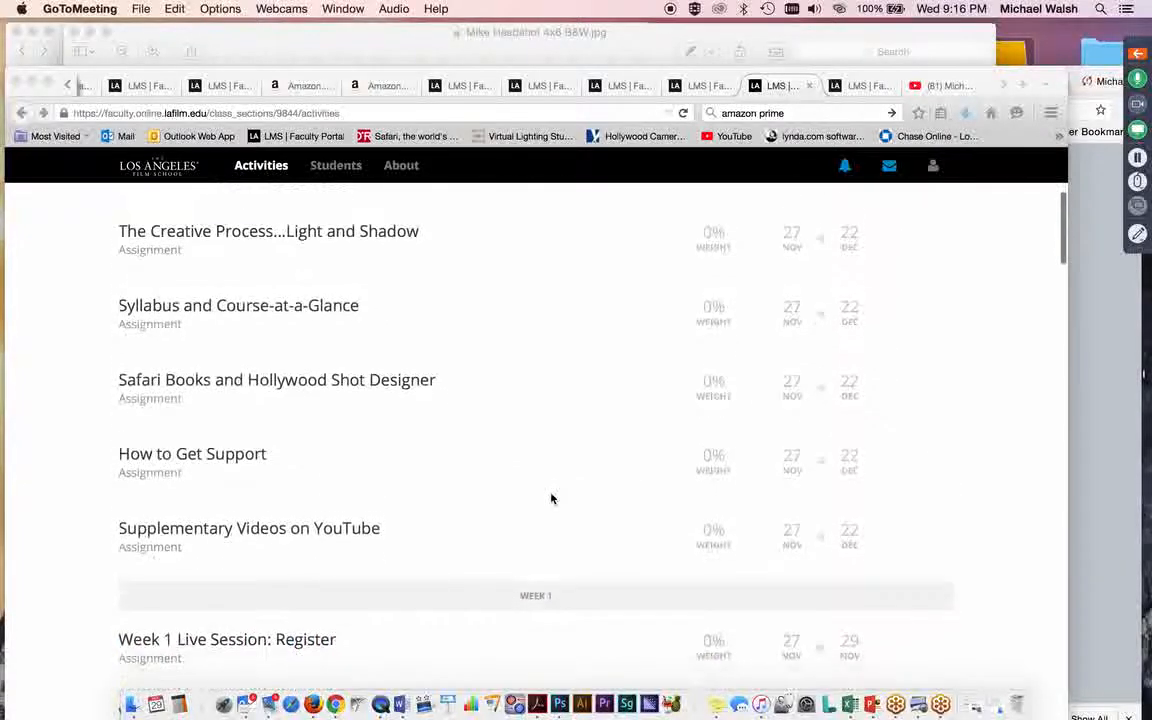
scroll("down", 3)
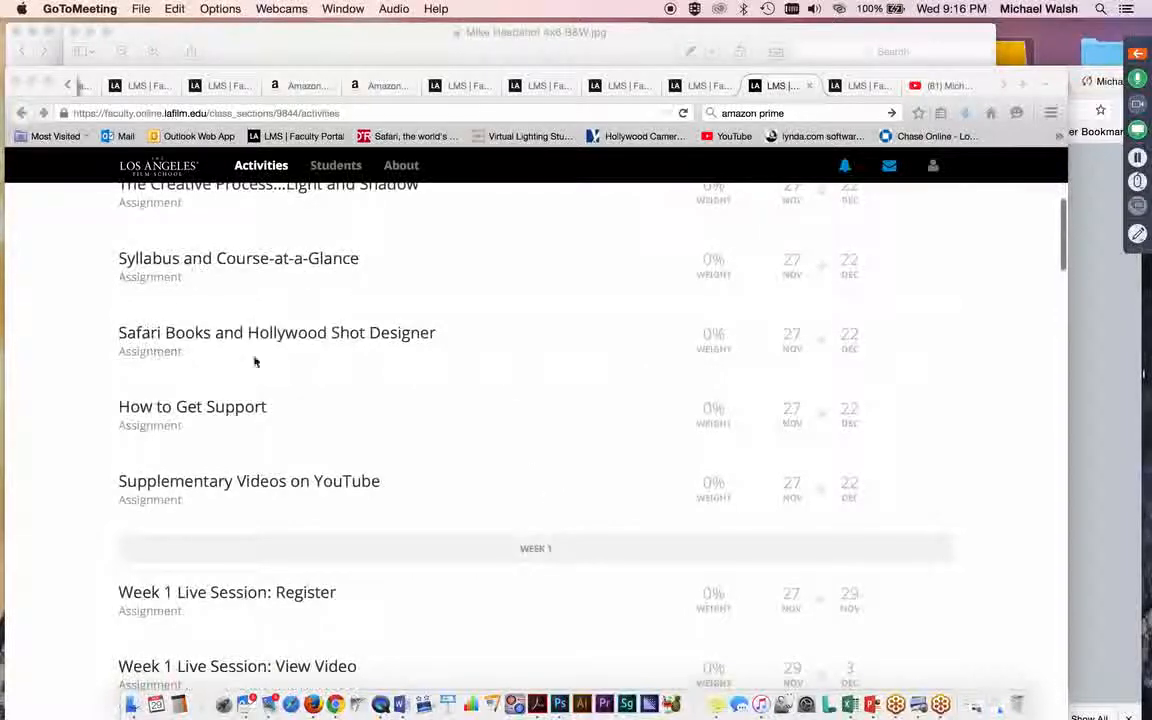
mouse_move(504, 361)
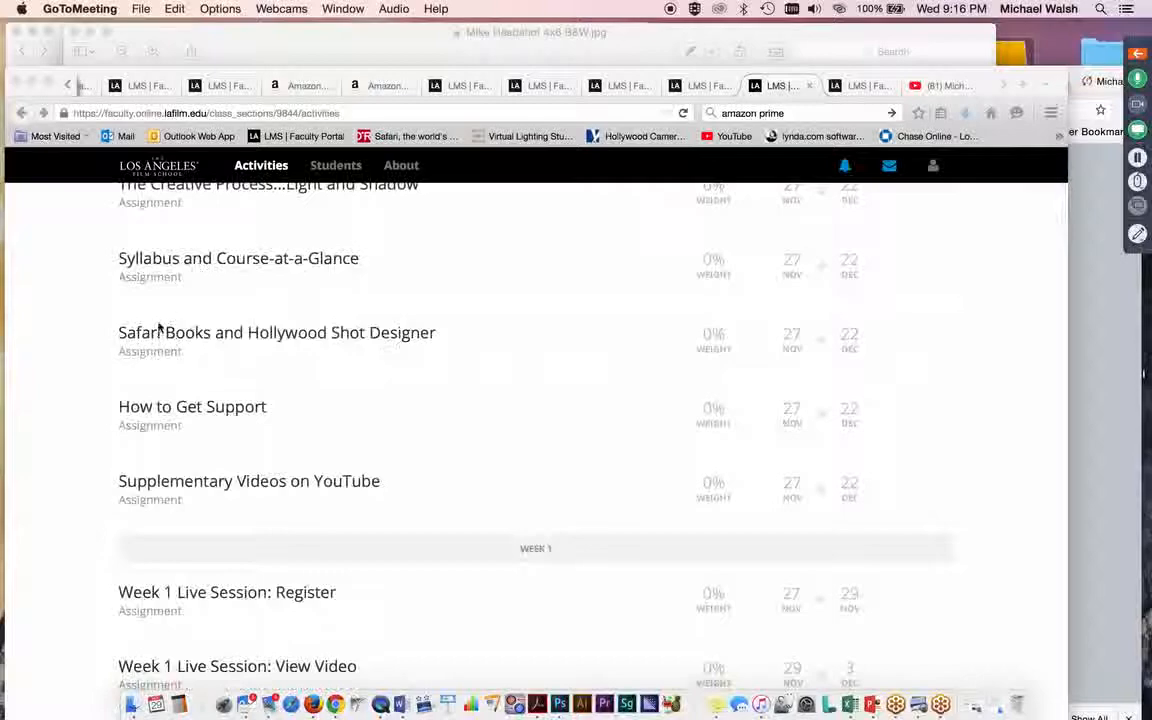
mouse_move(179, 364)
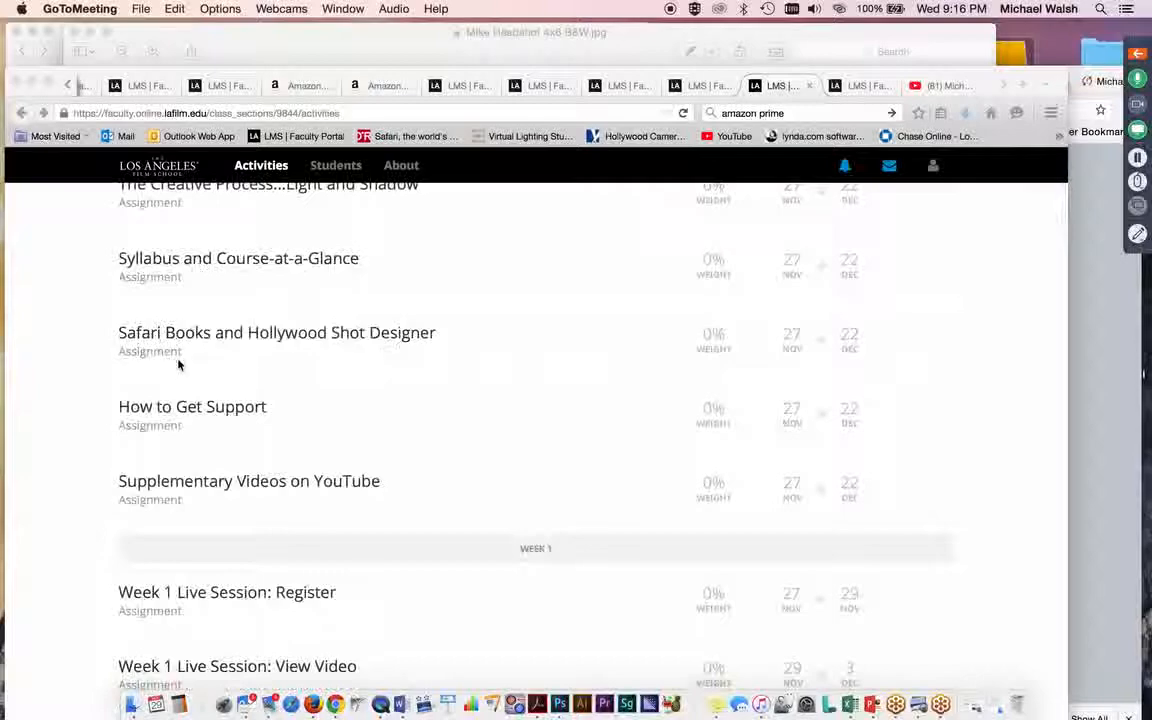
mouse_move(427, 365)
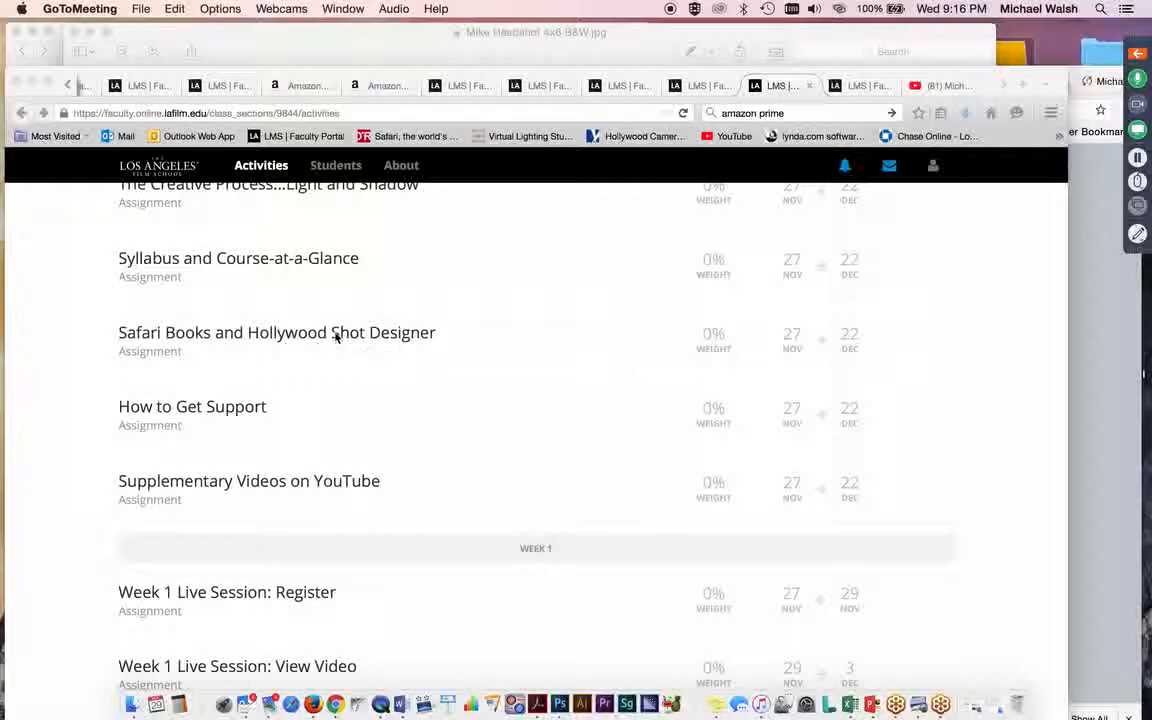
mouse_move(295, 328)
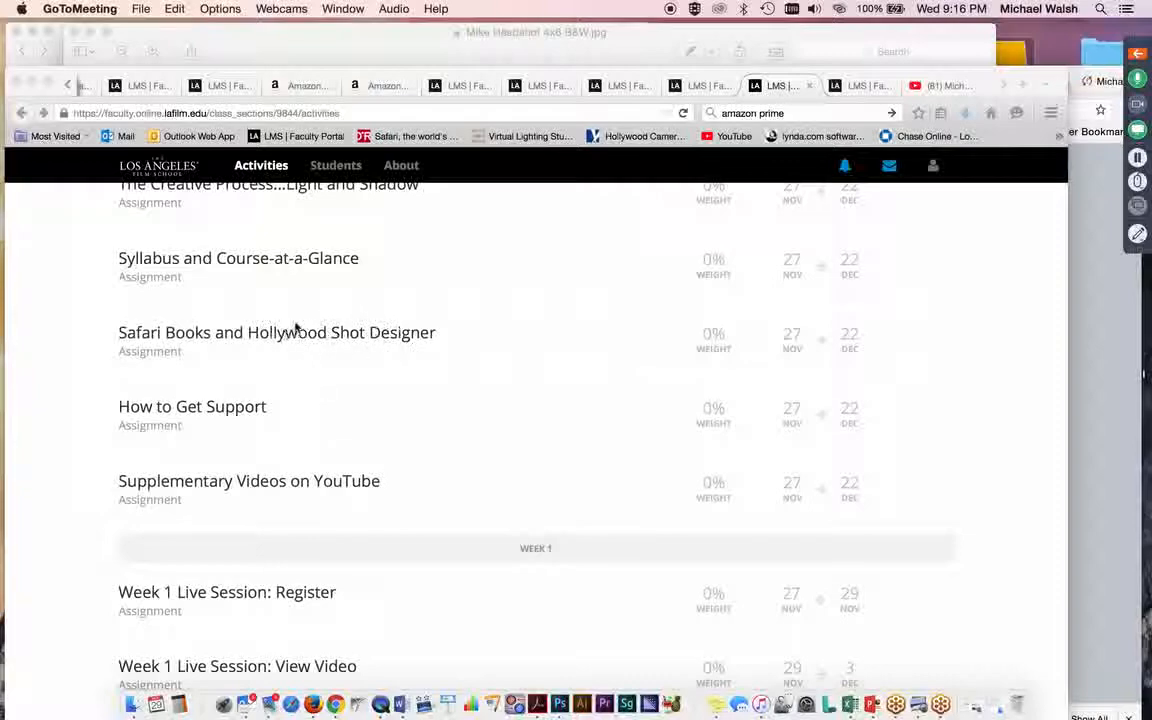
mouse_move(298, 382)
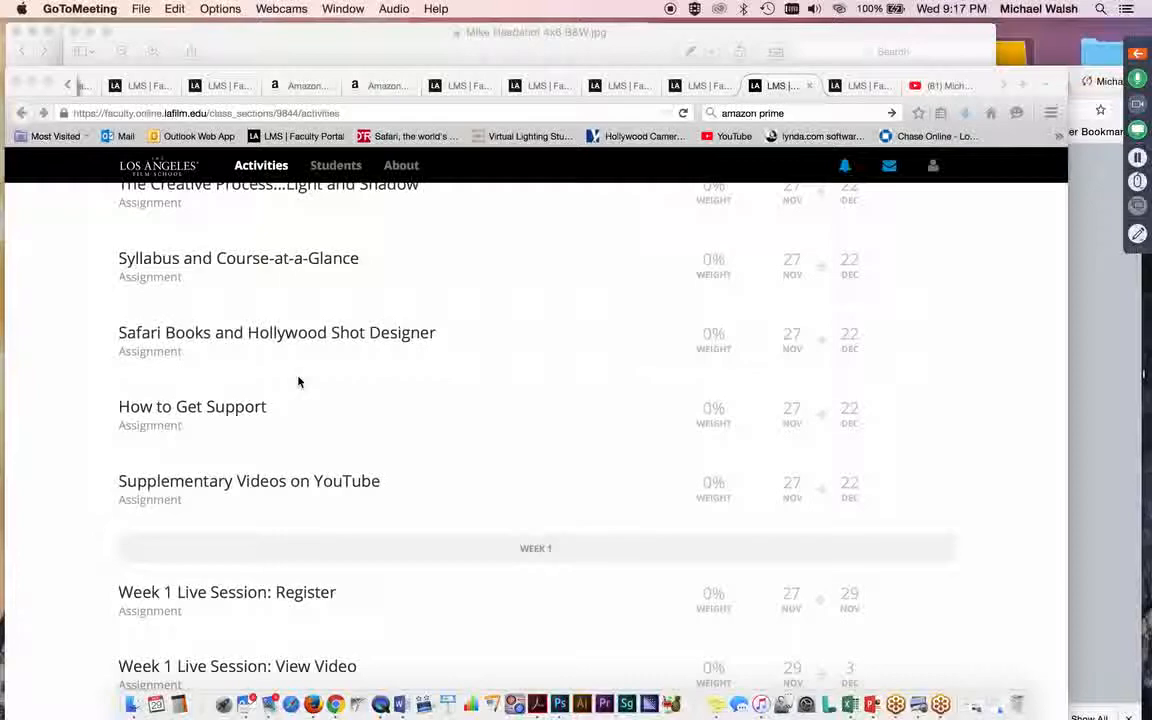
mouse_move(478, 358)
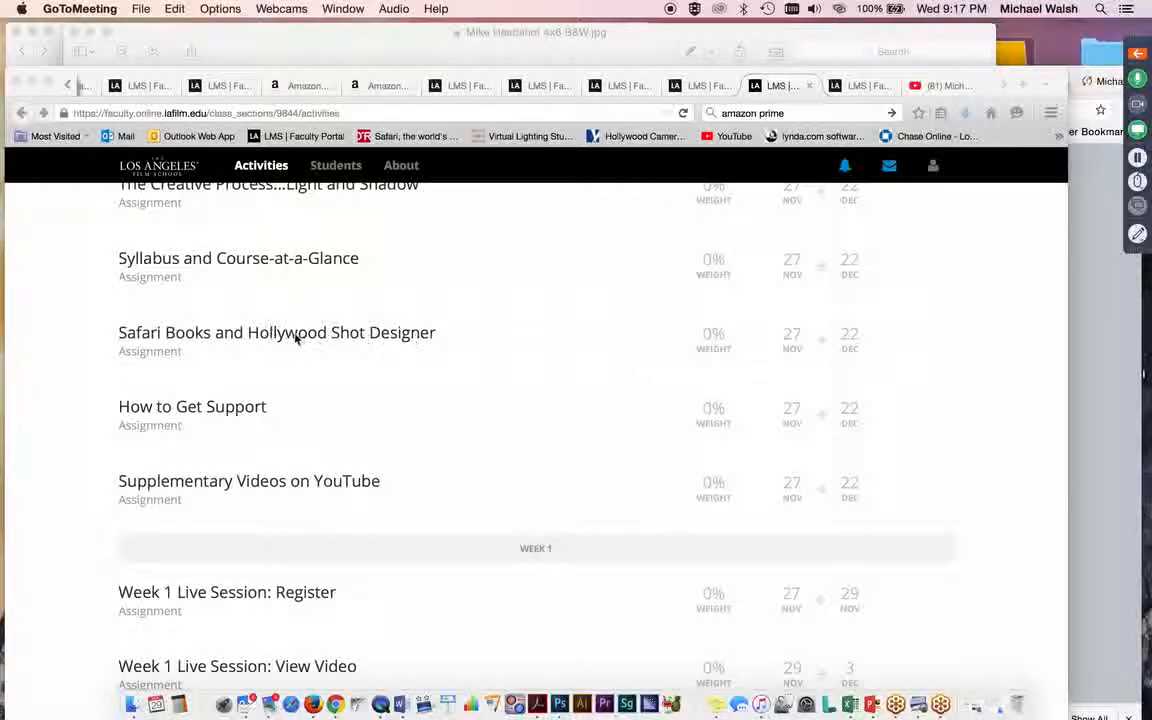
mouse_move(428, 363)
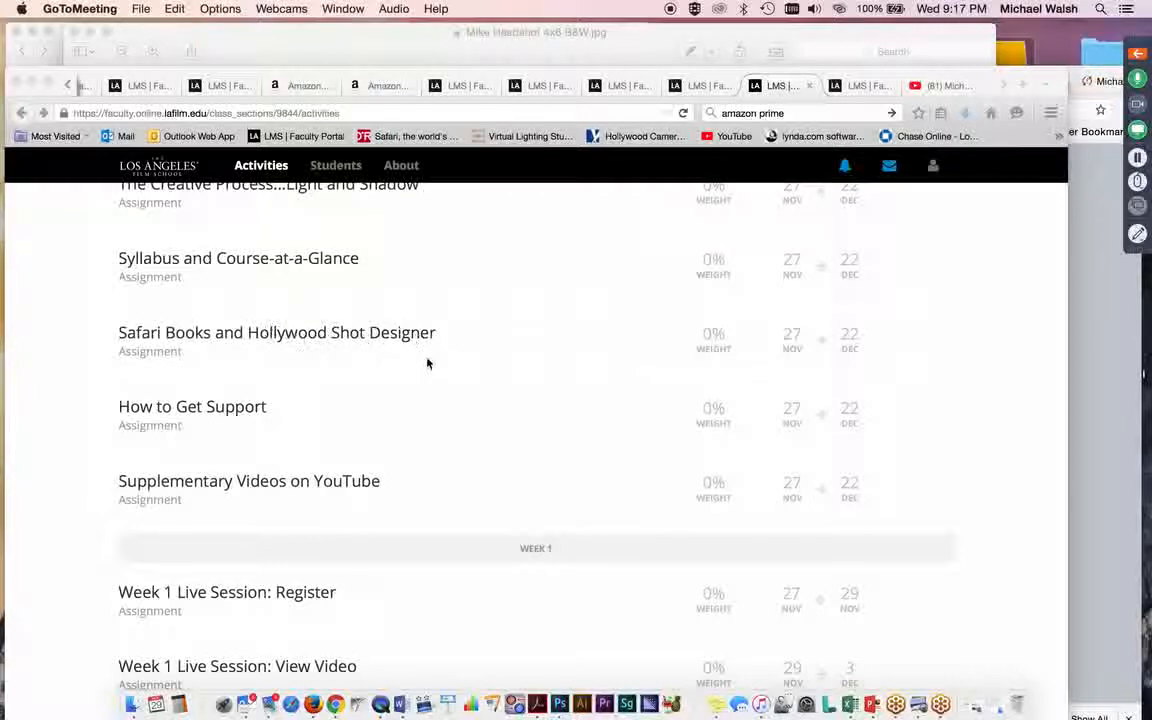
mouse_move(298, 368)
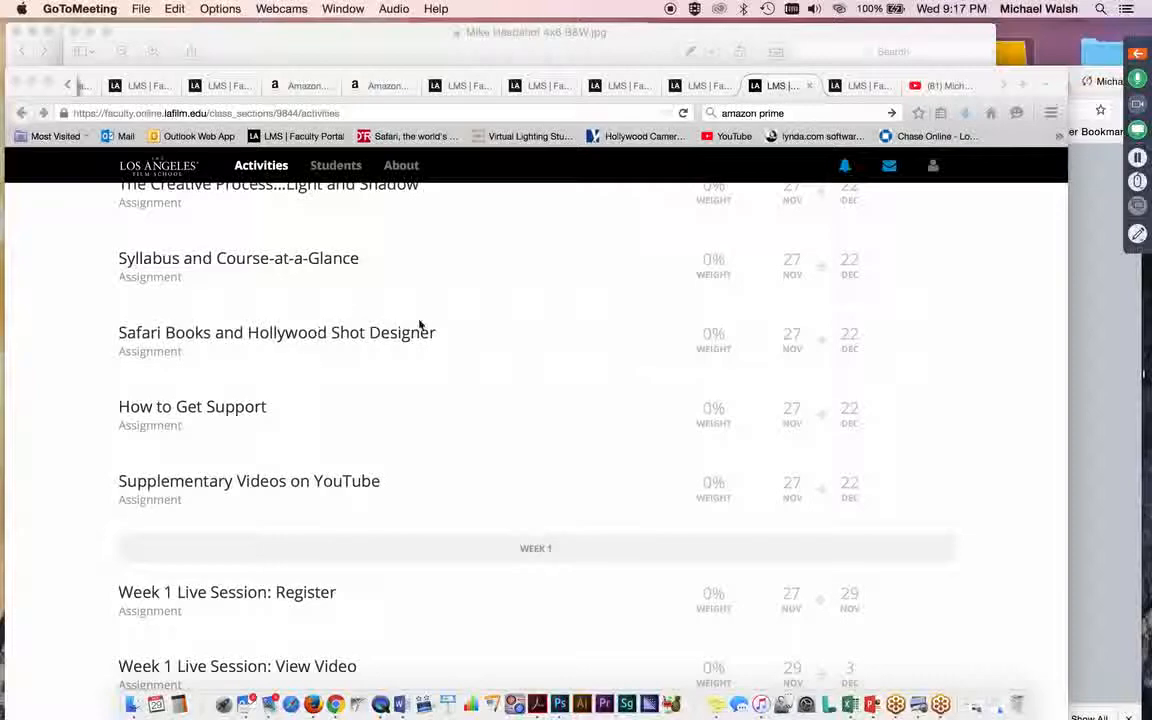
mouse_move(491, 318)
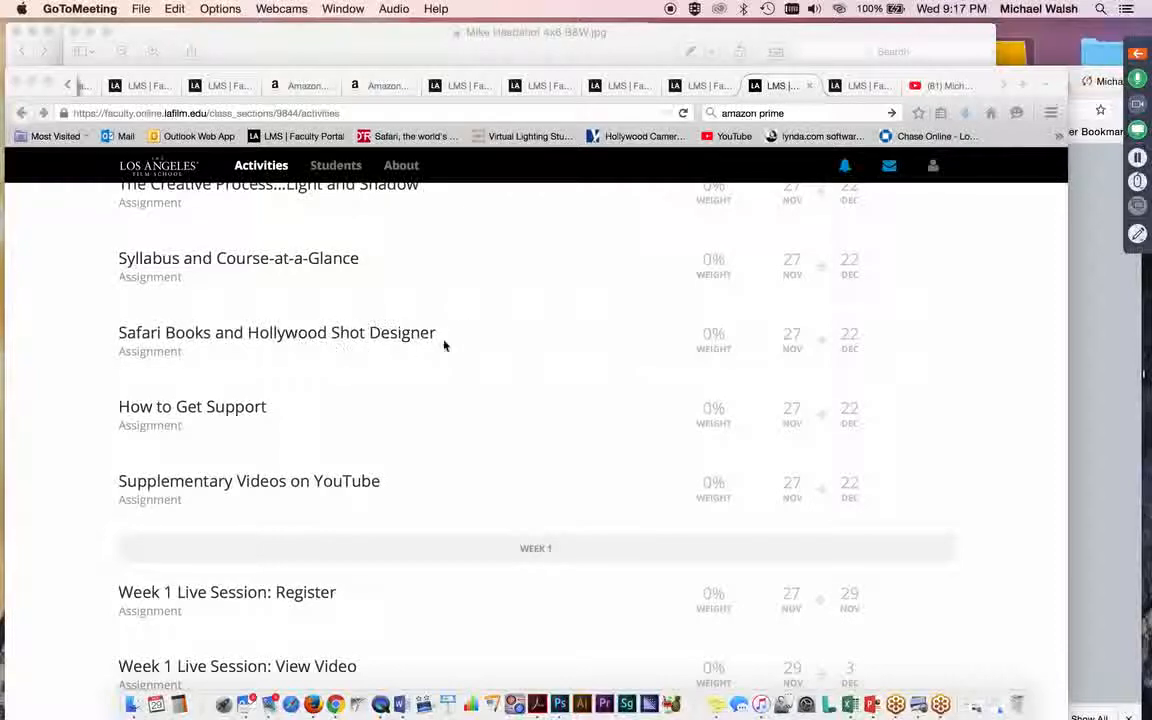
mouse_move(172, 452)
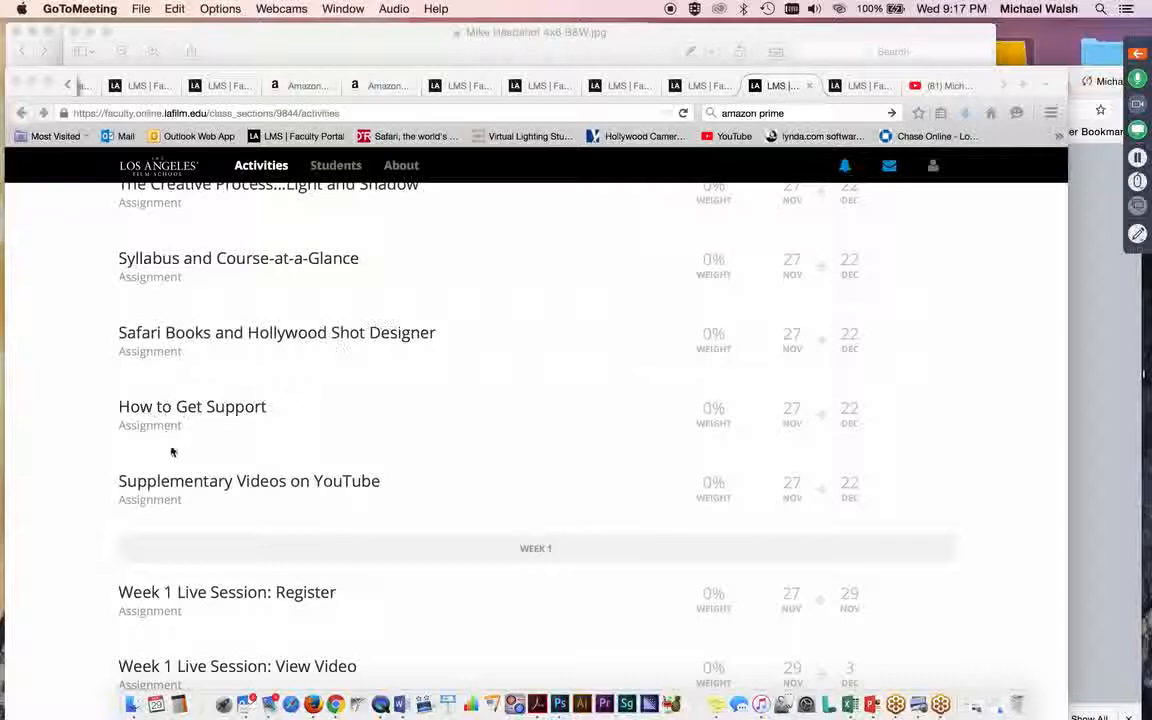
mouse_move(331, 429)
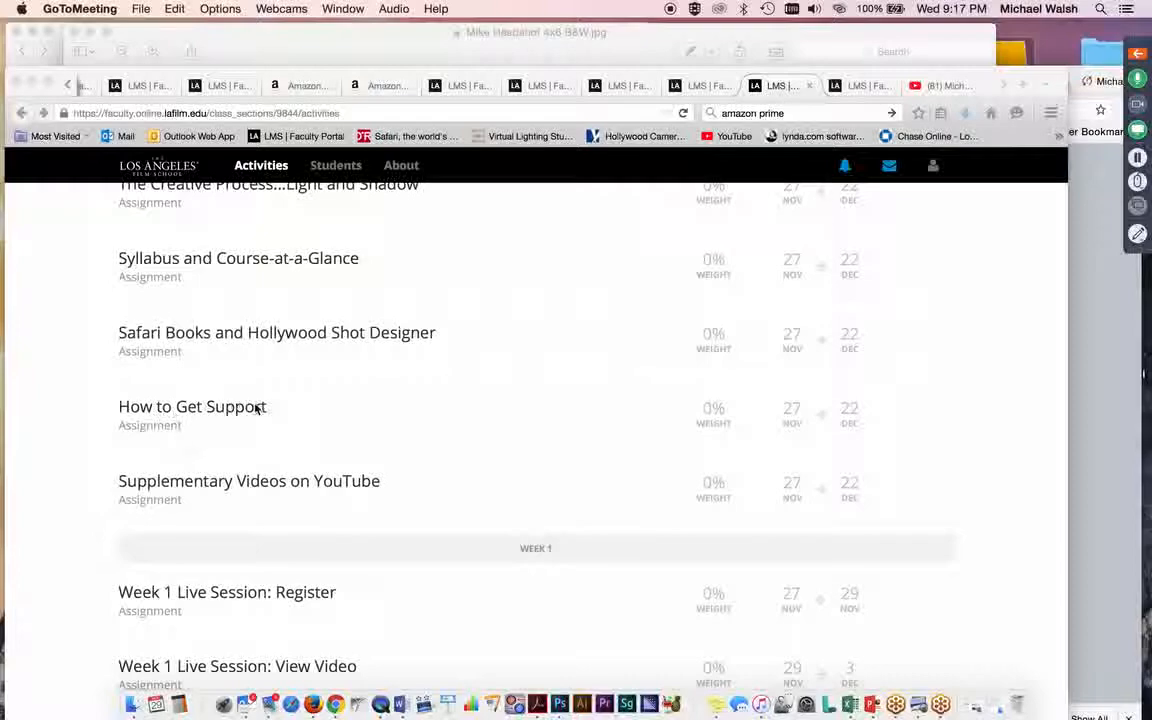
mouse_move(224, 426)
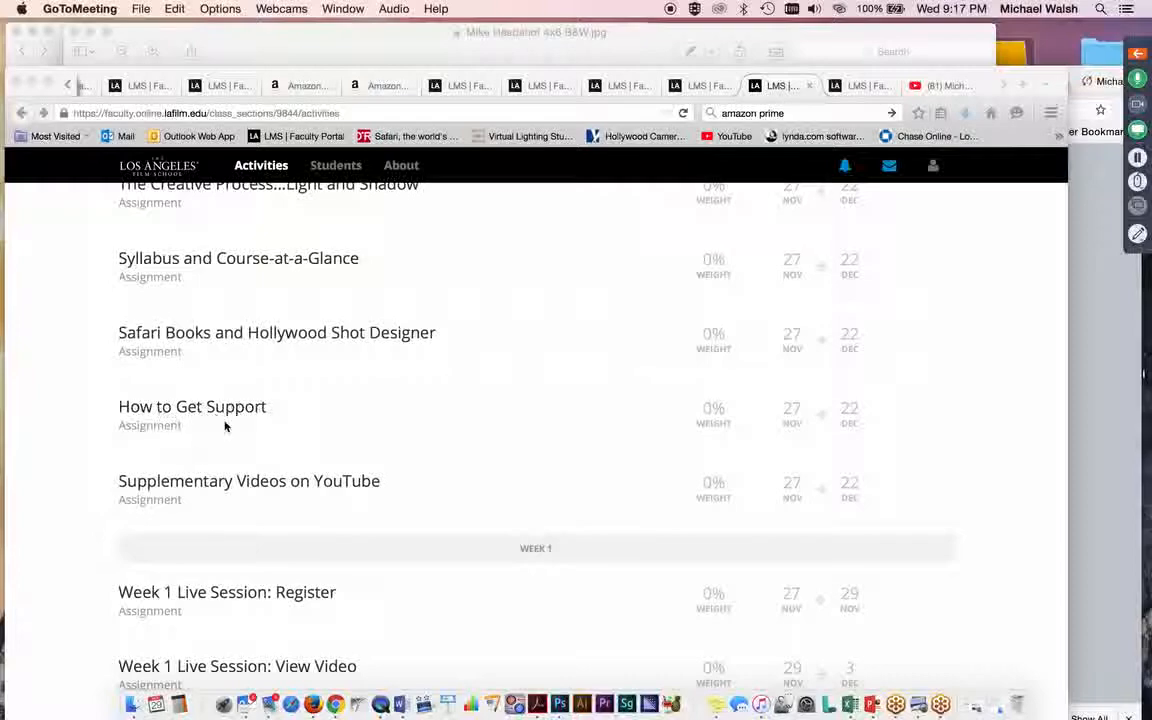
mouse_move(213, 424)
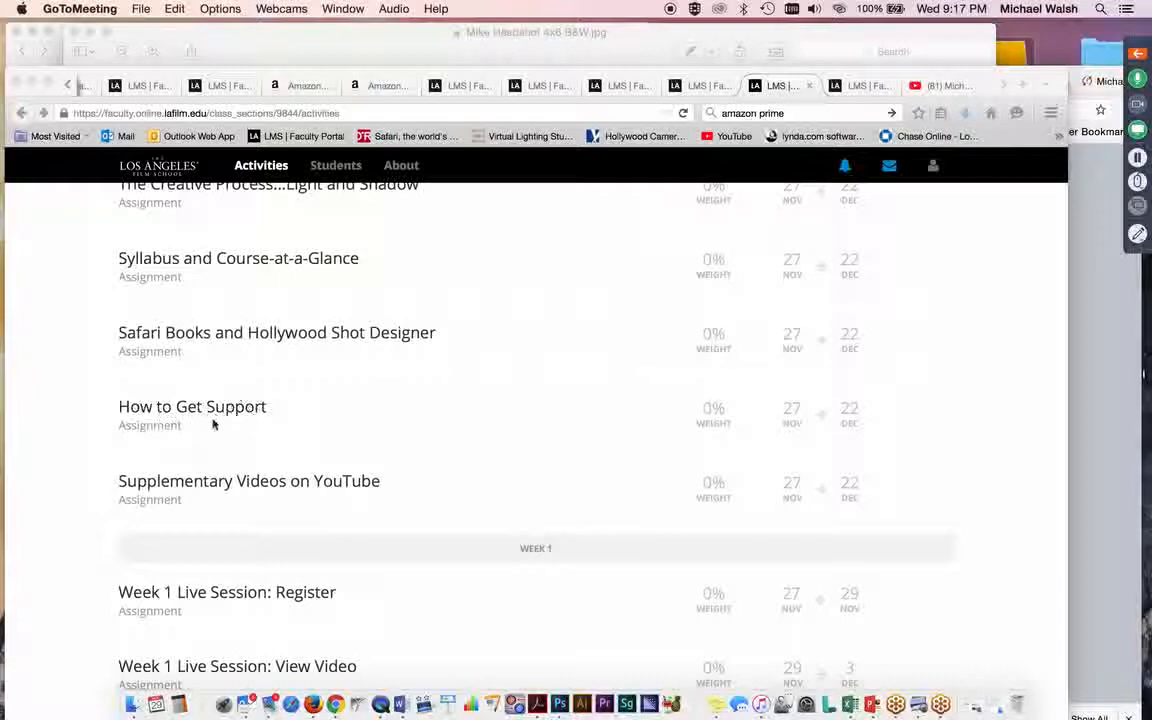
mouse_move(330, 433)
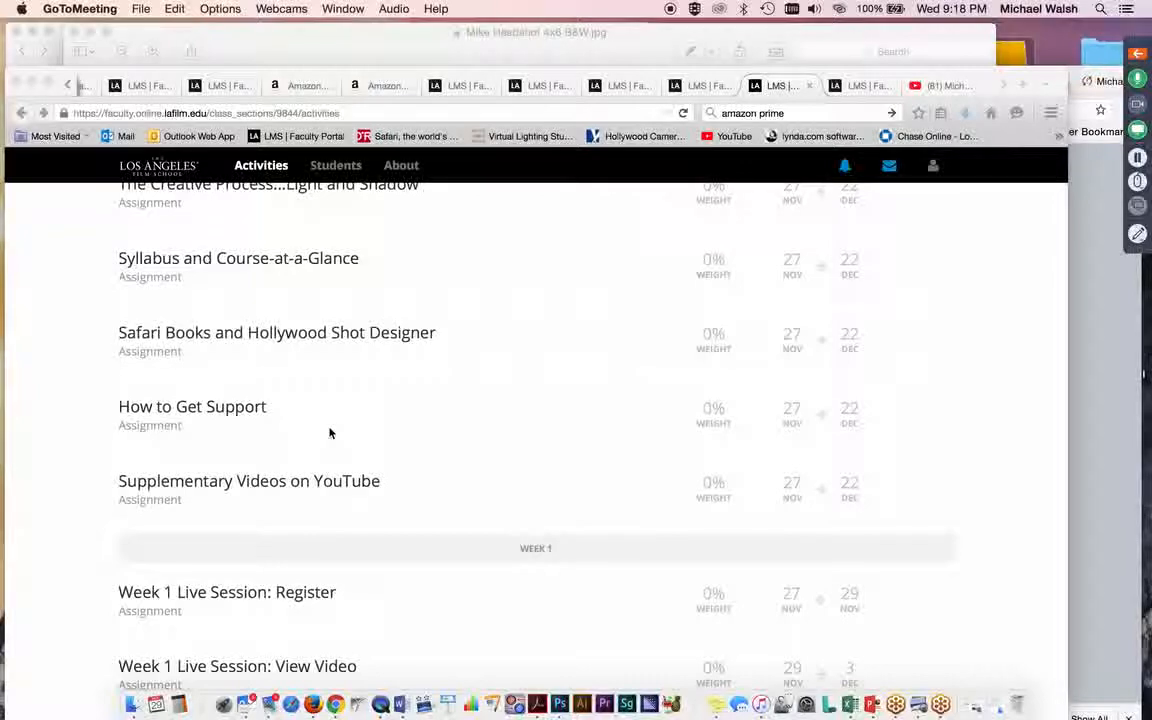
mouse_move(512, 451)
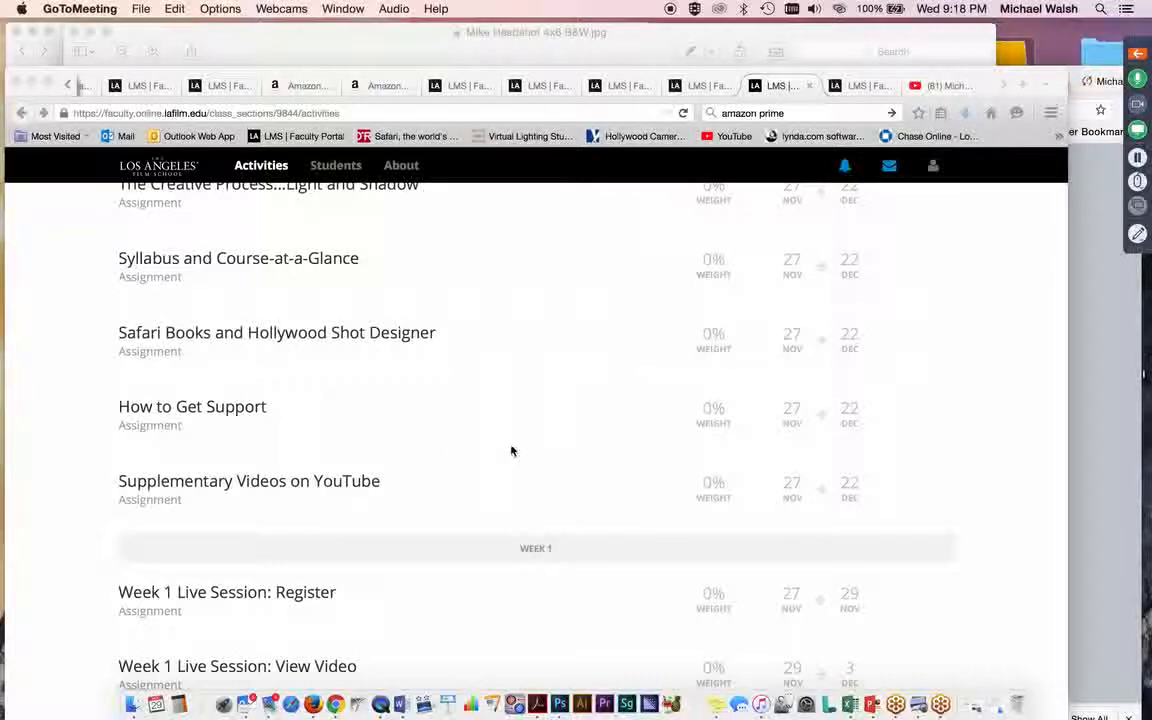
mouse_move(529, 422)
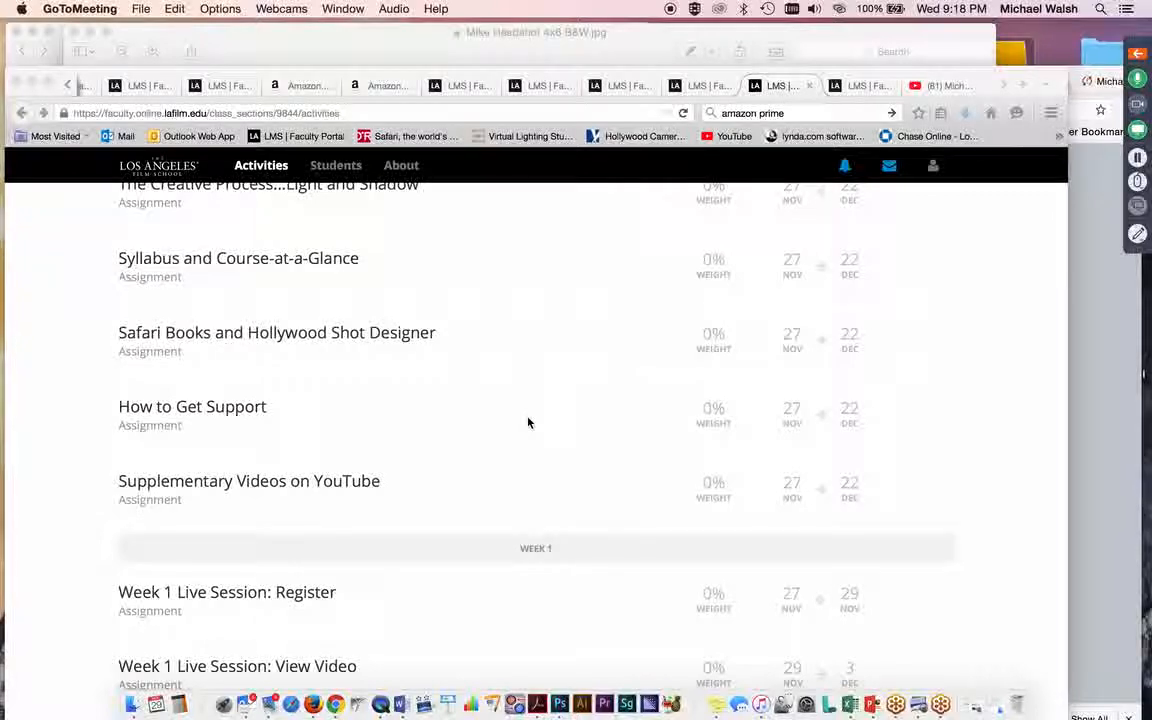
mouse_move(515, 408)
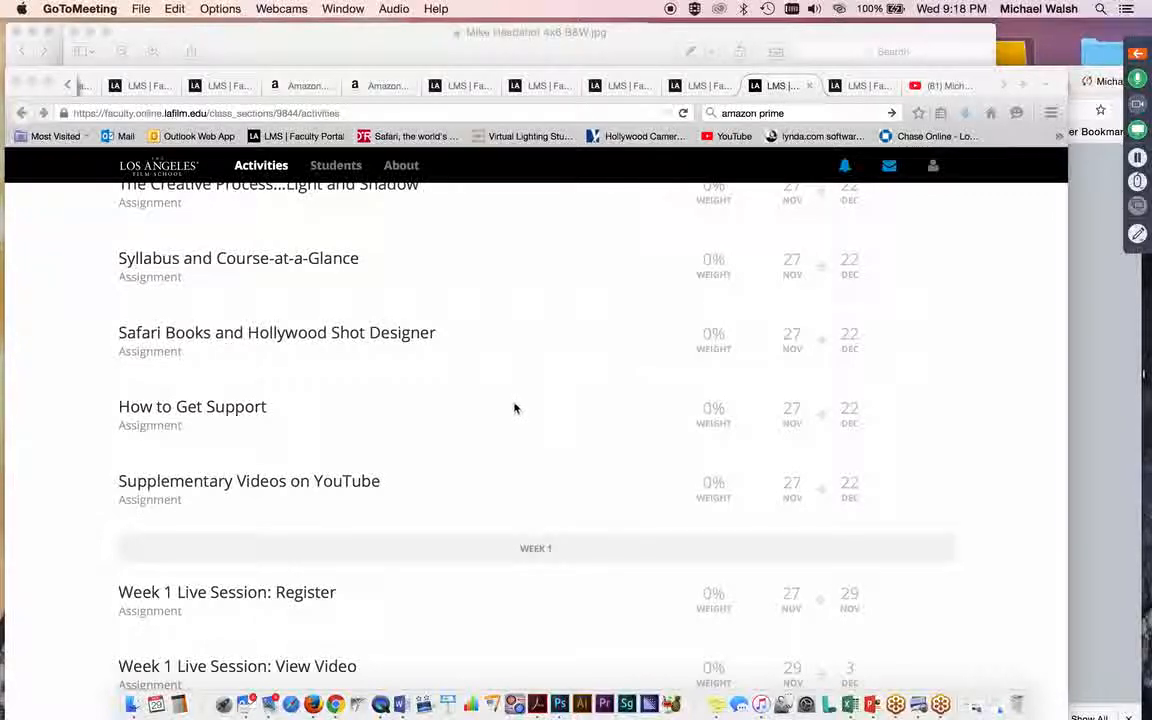
mouse_move(523, 414)
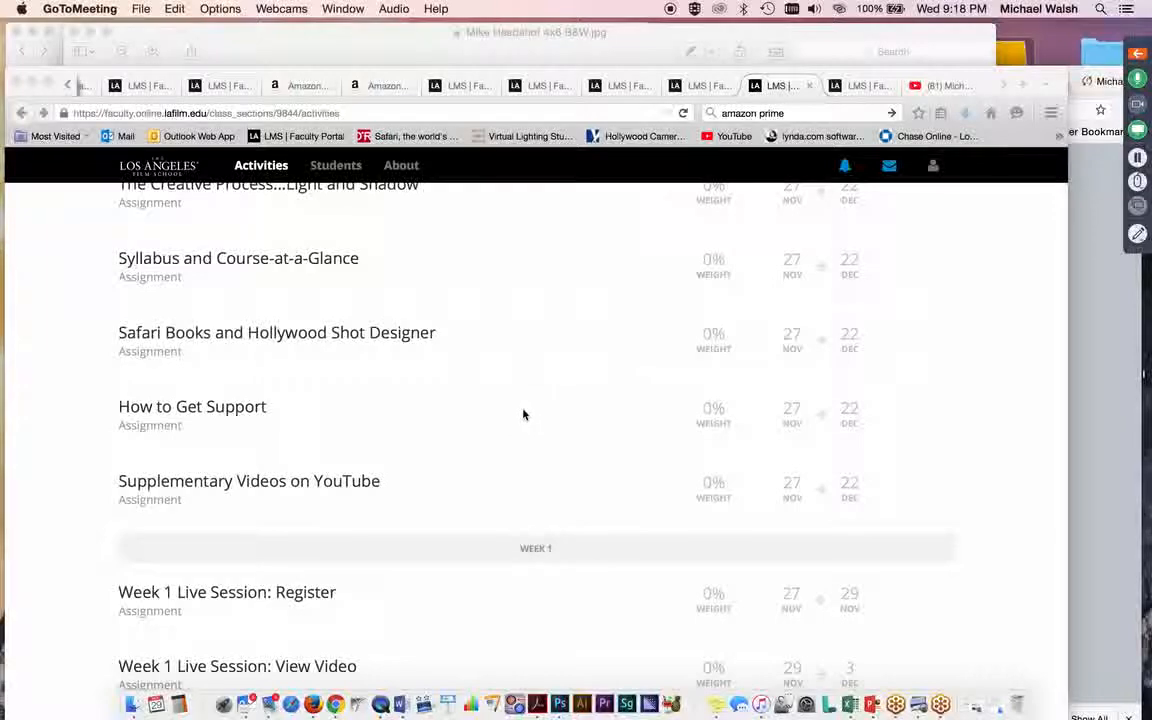
mouse_move(493, 414)
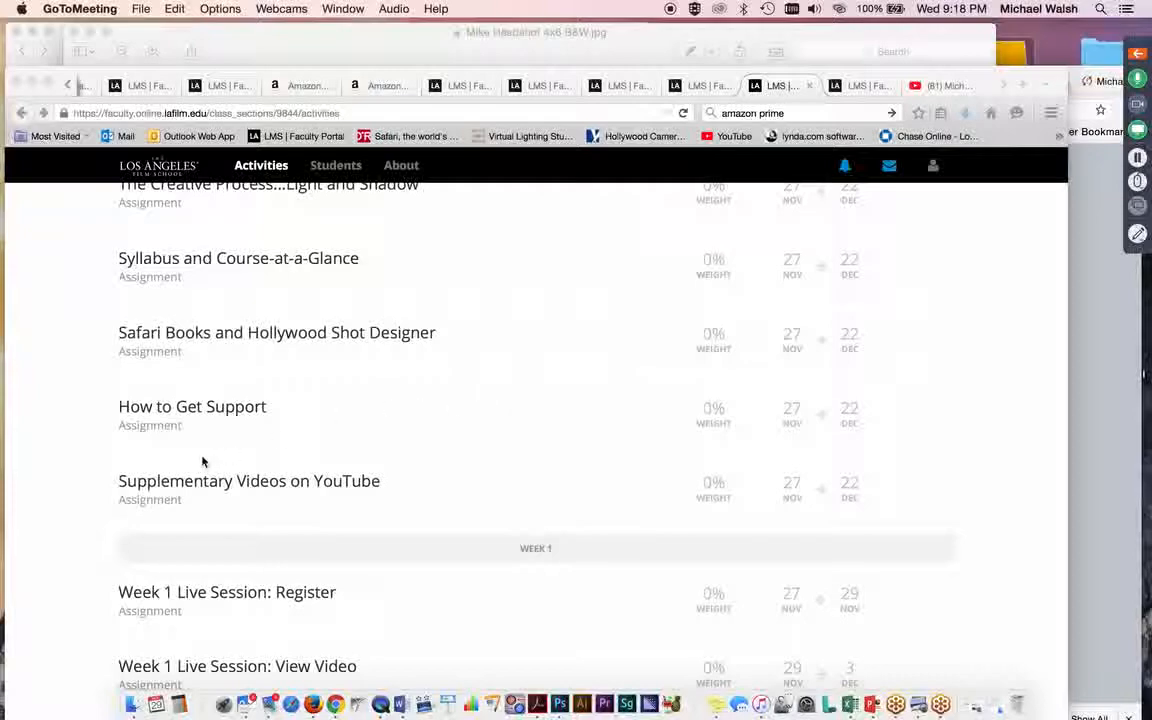
mouse_move(358, 490)
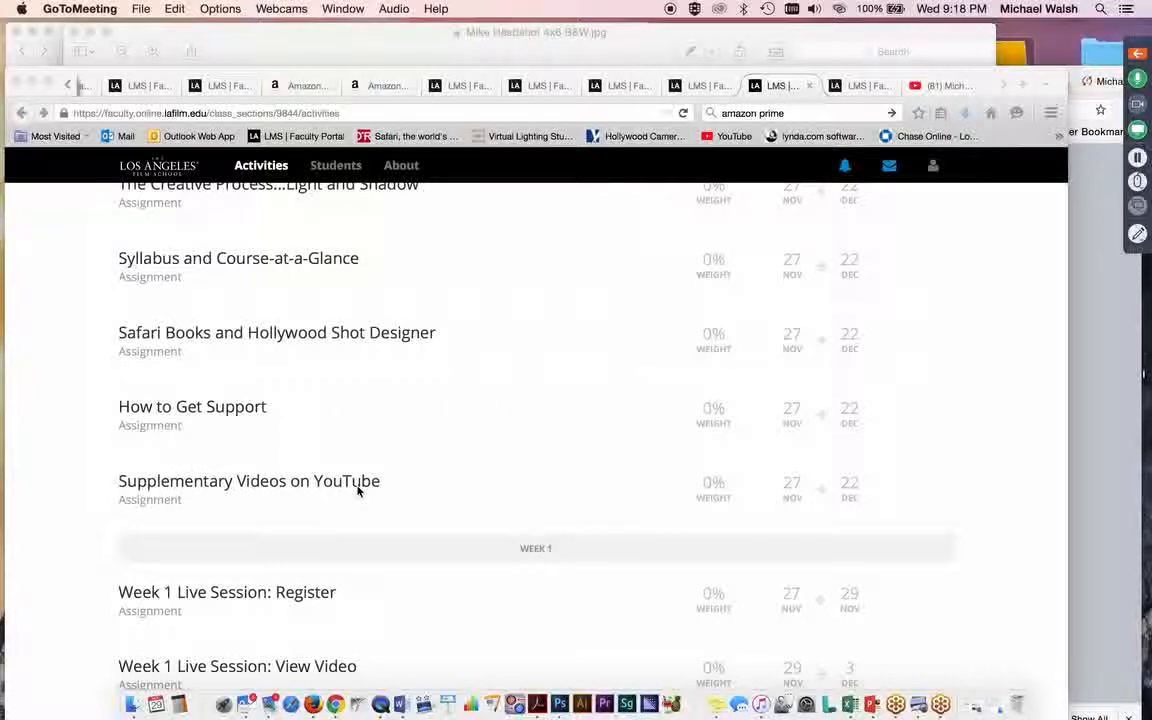
mouse_move(220, 463)
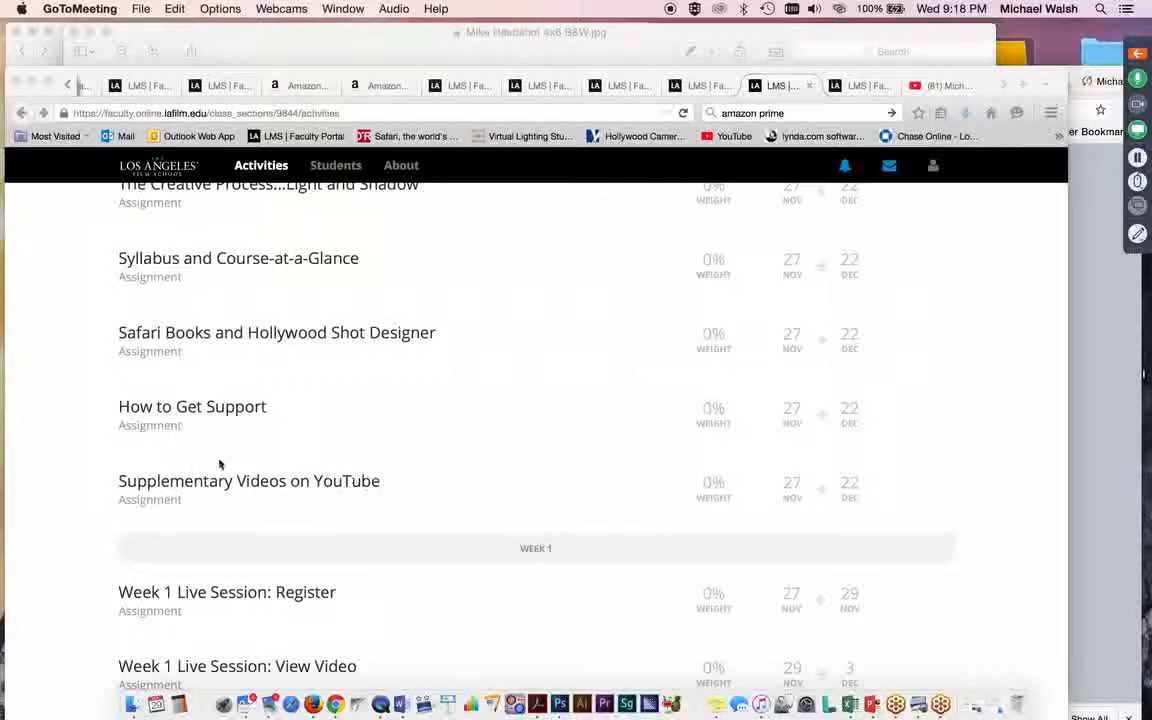
mouse_move(490, 505)
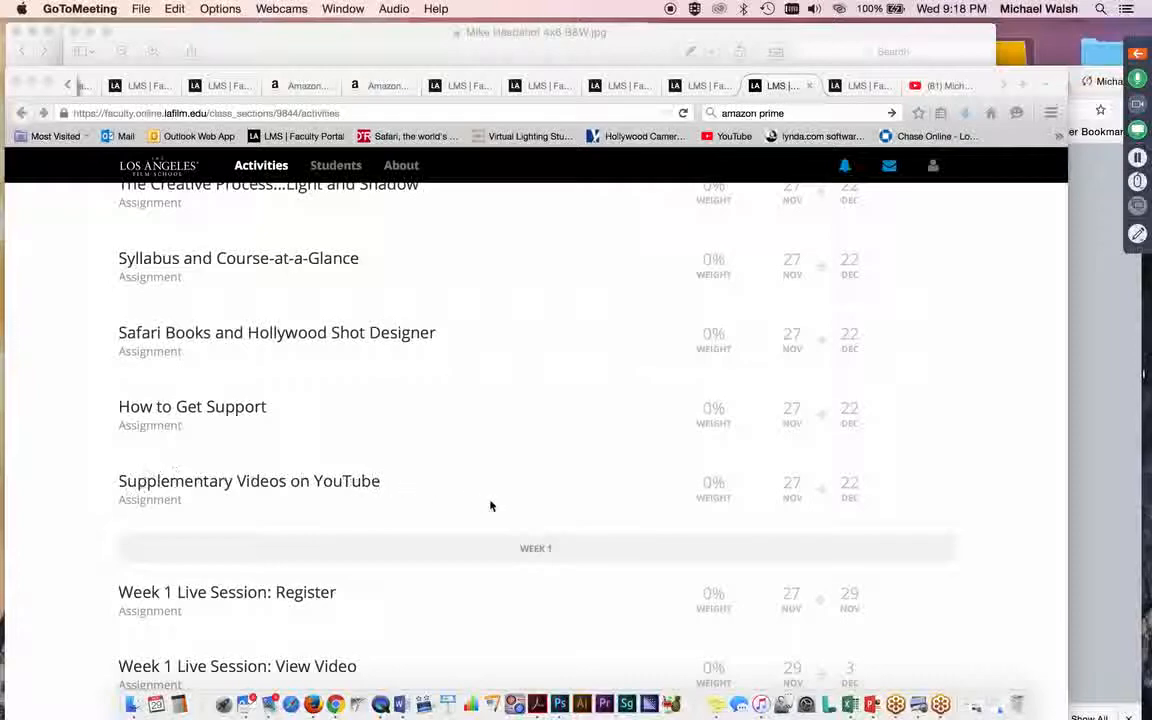
mouse_move(514, 500)
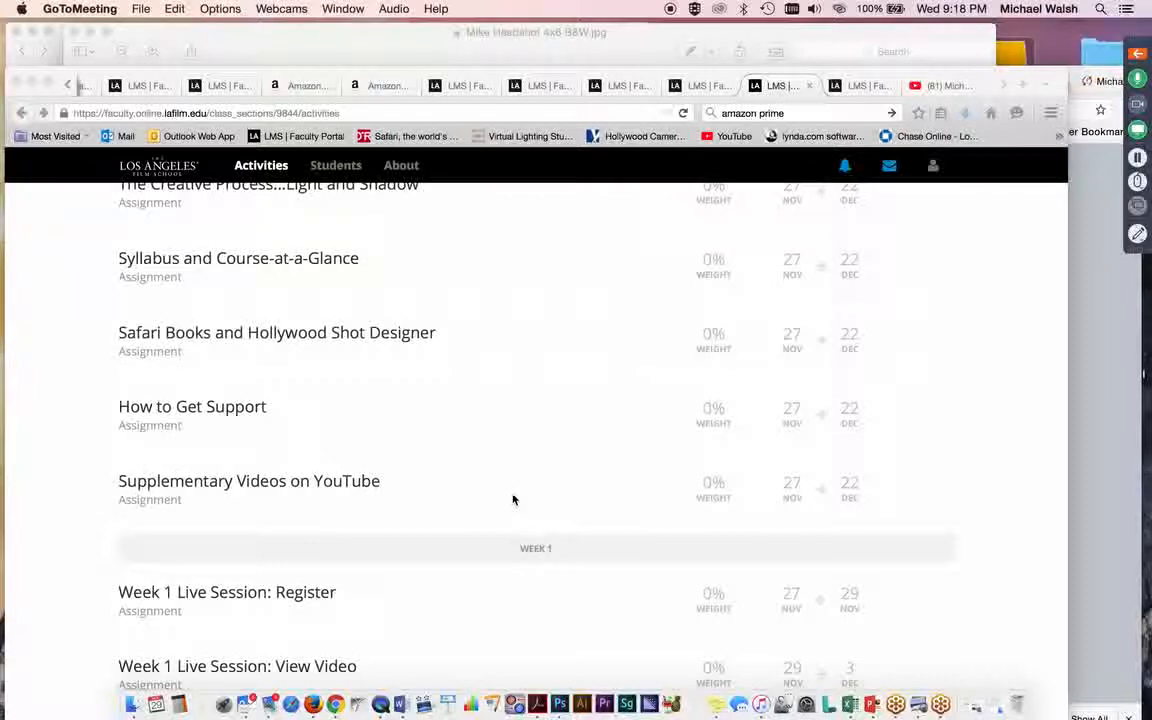
mouse_move(365, 490)
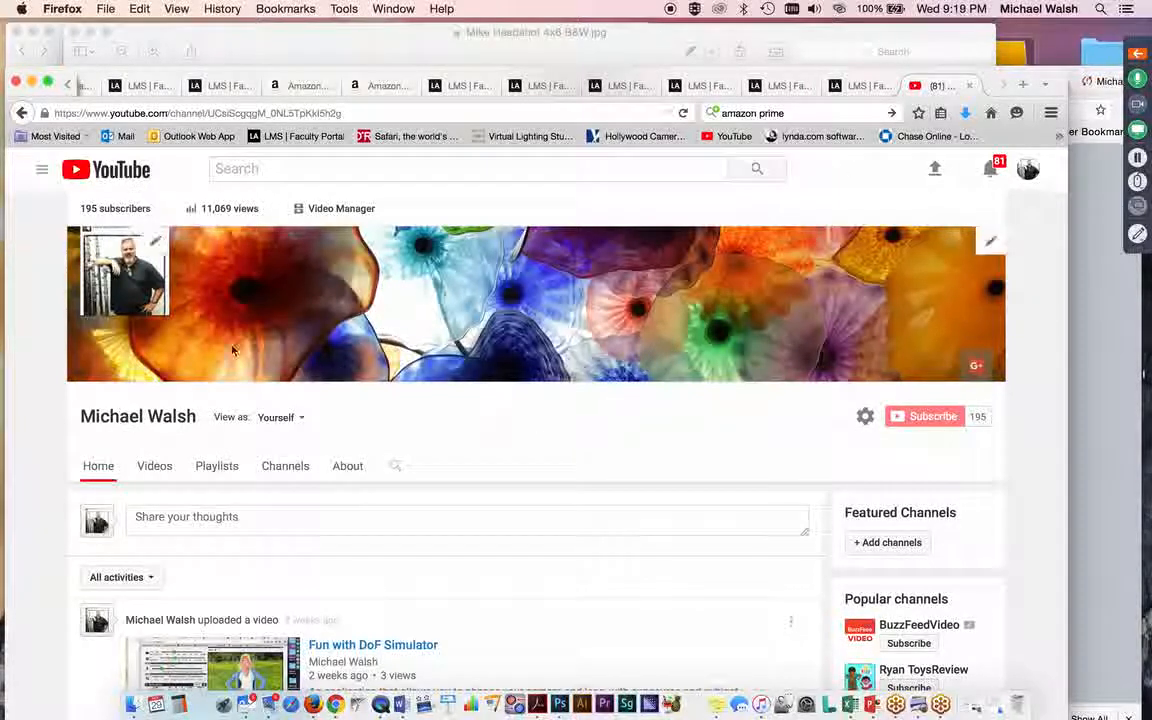
mouse_move(513, 454)
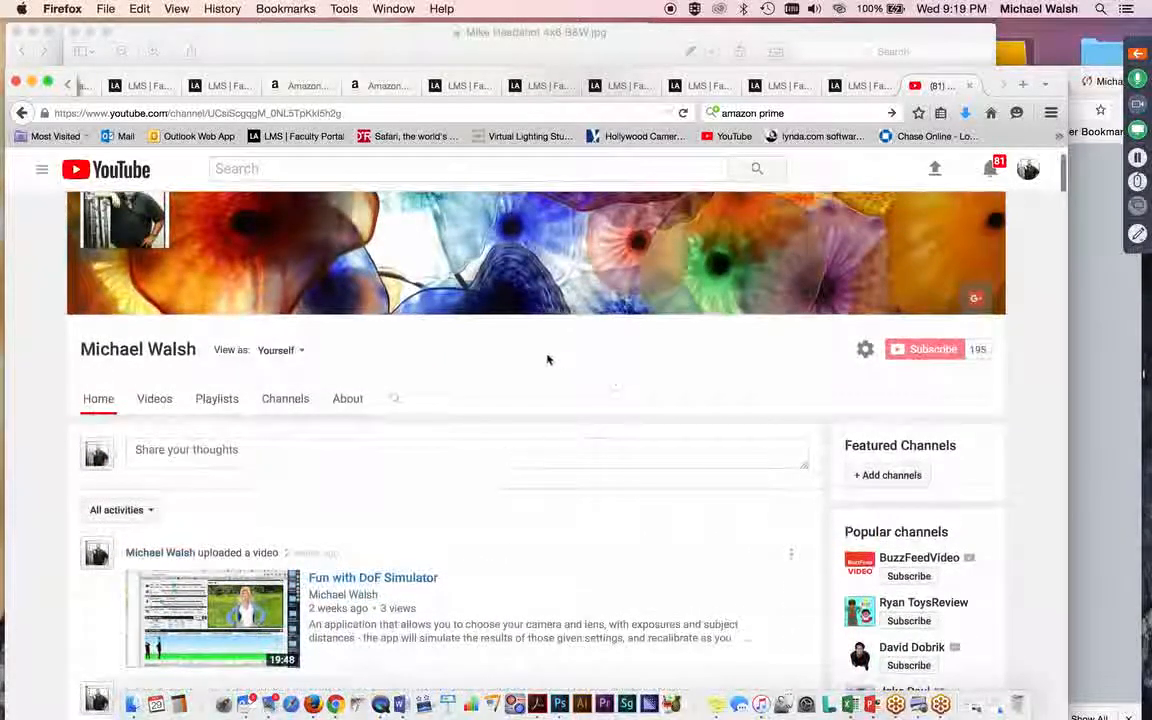
Scroll the YouTube channel's Home feed down to older uploads like Welcome to Cinematography 2 - DFM301 WK1.
scroll("down", 3)
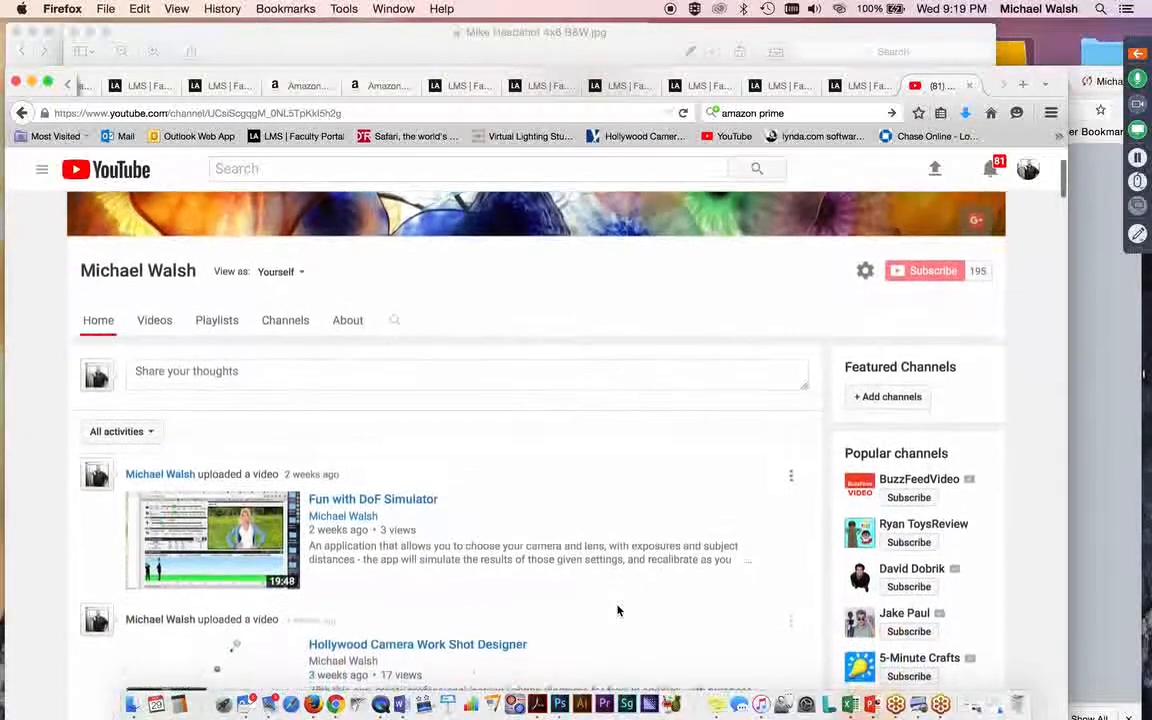
scroll("down", 3)
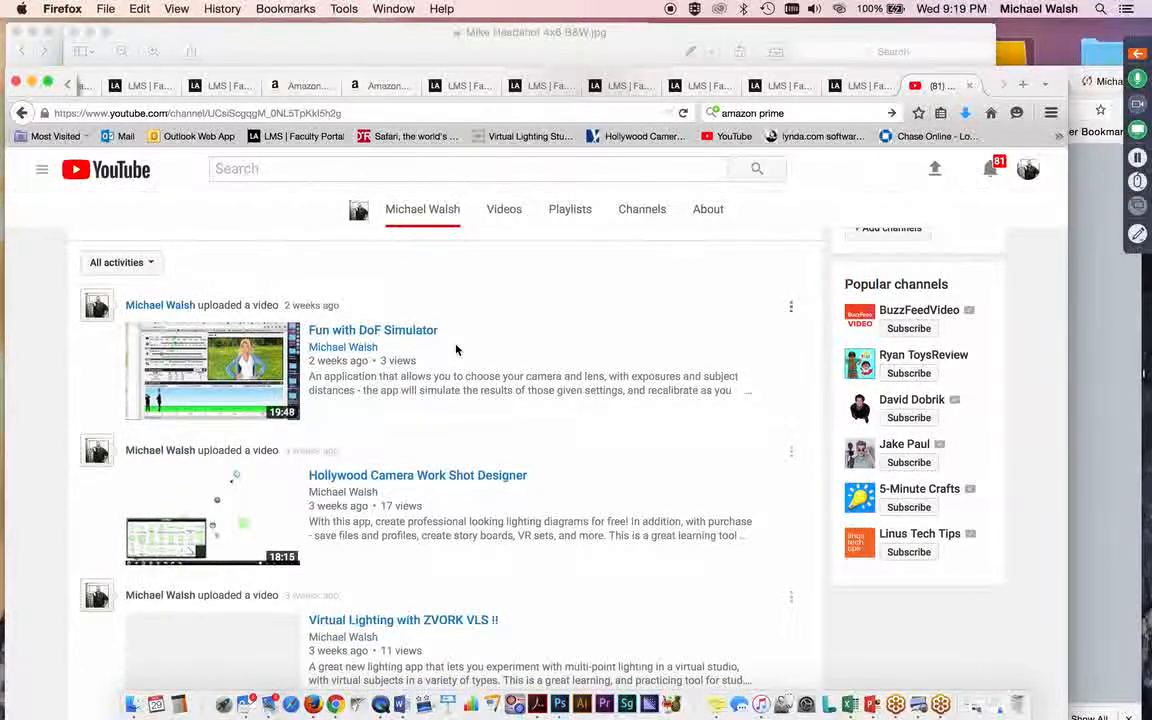
mouse_move(624, 369)
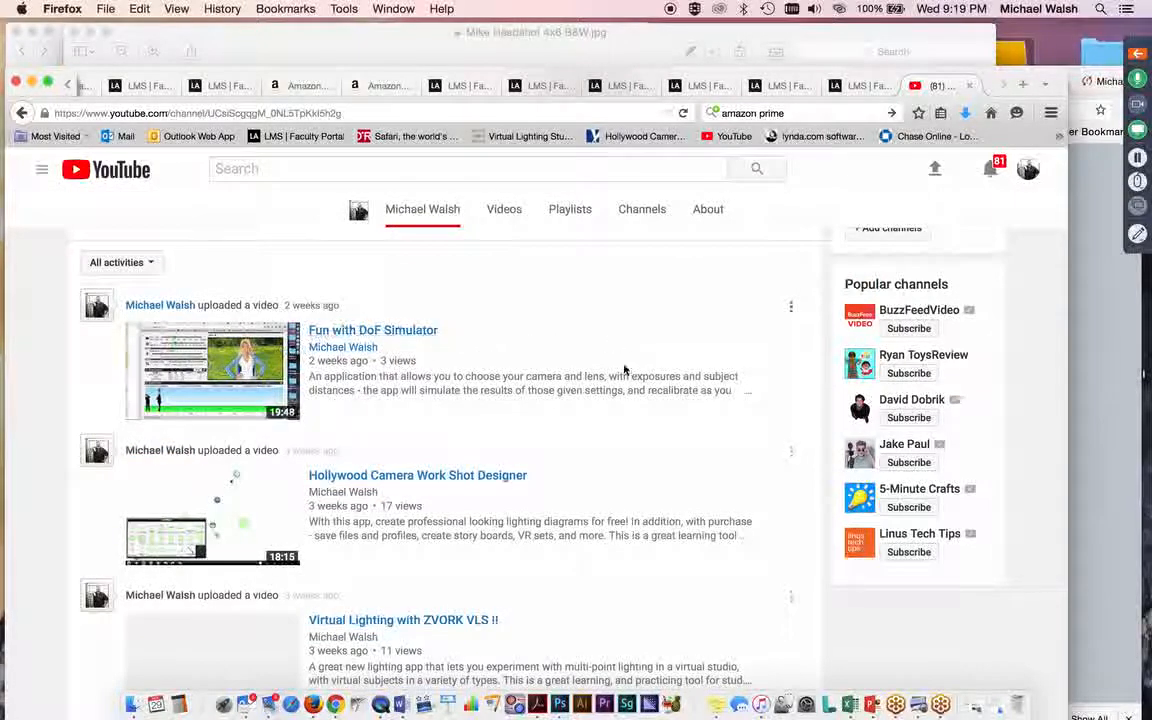
scroll("down", 3)
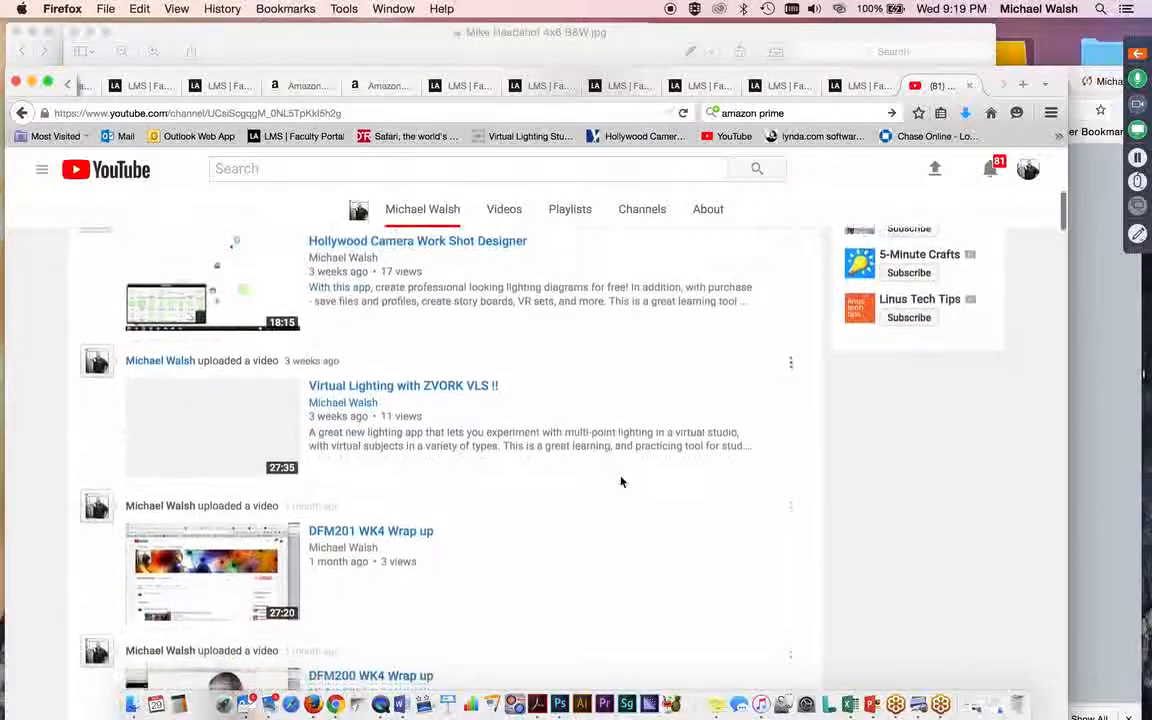
scroll("down", 3)
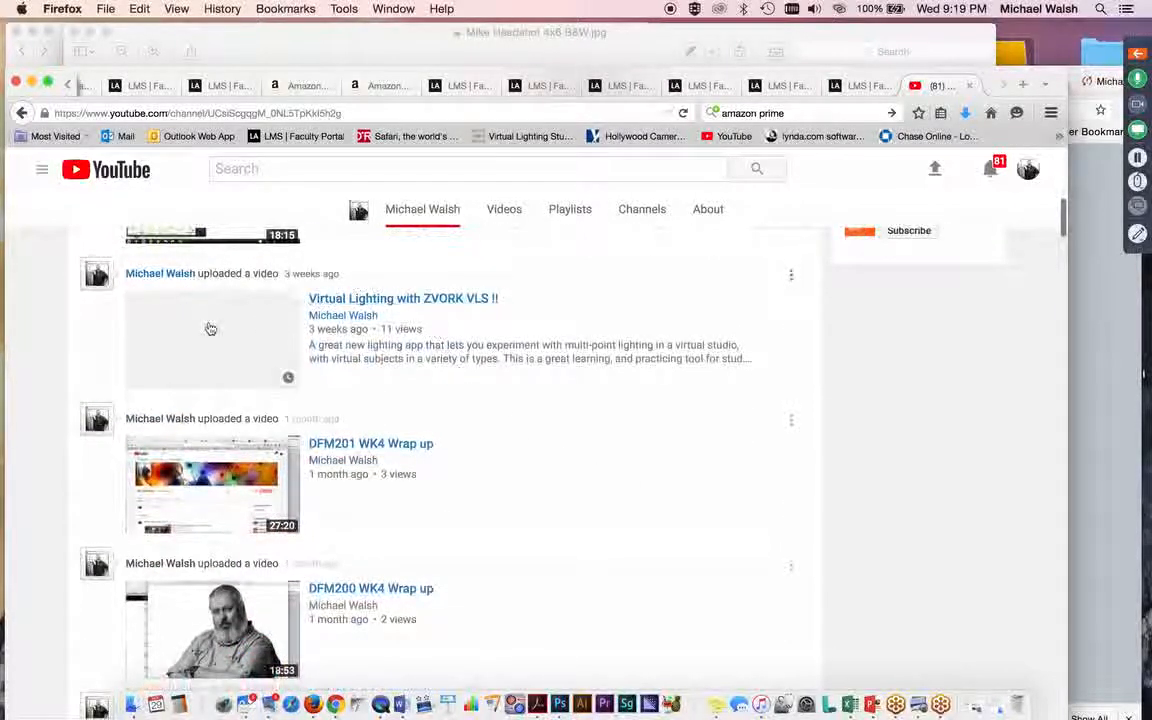
mouse_move(208, 360)
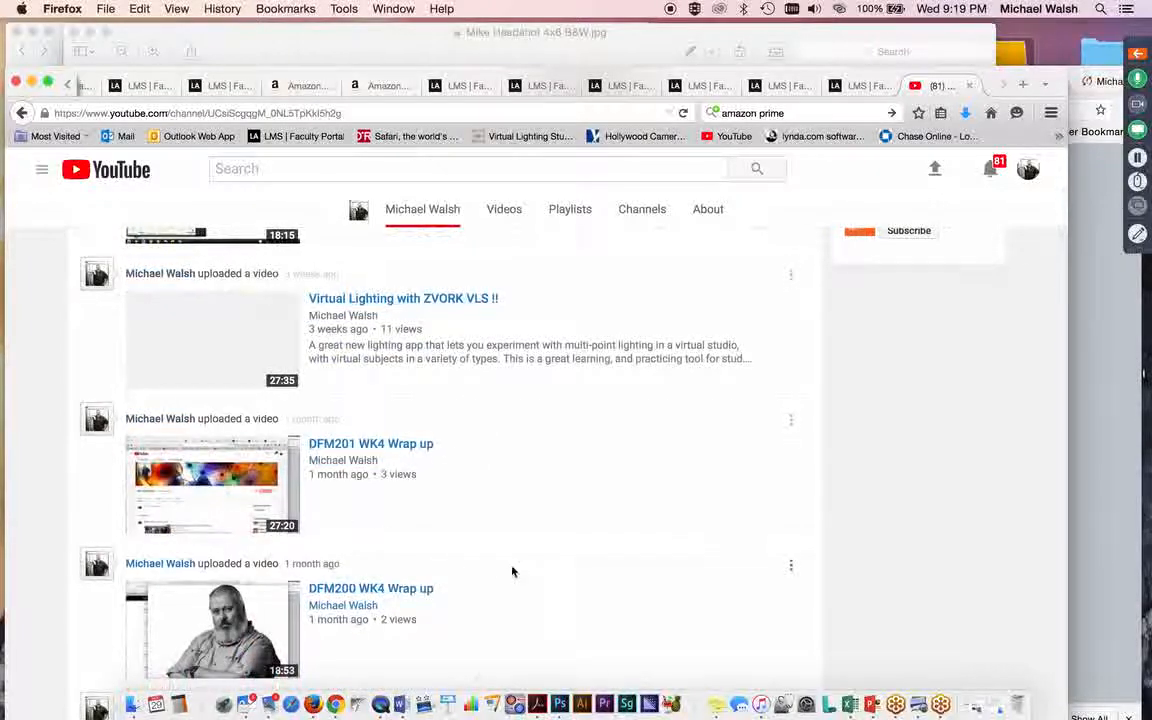
scroll("down", 3)
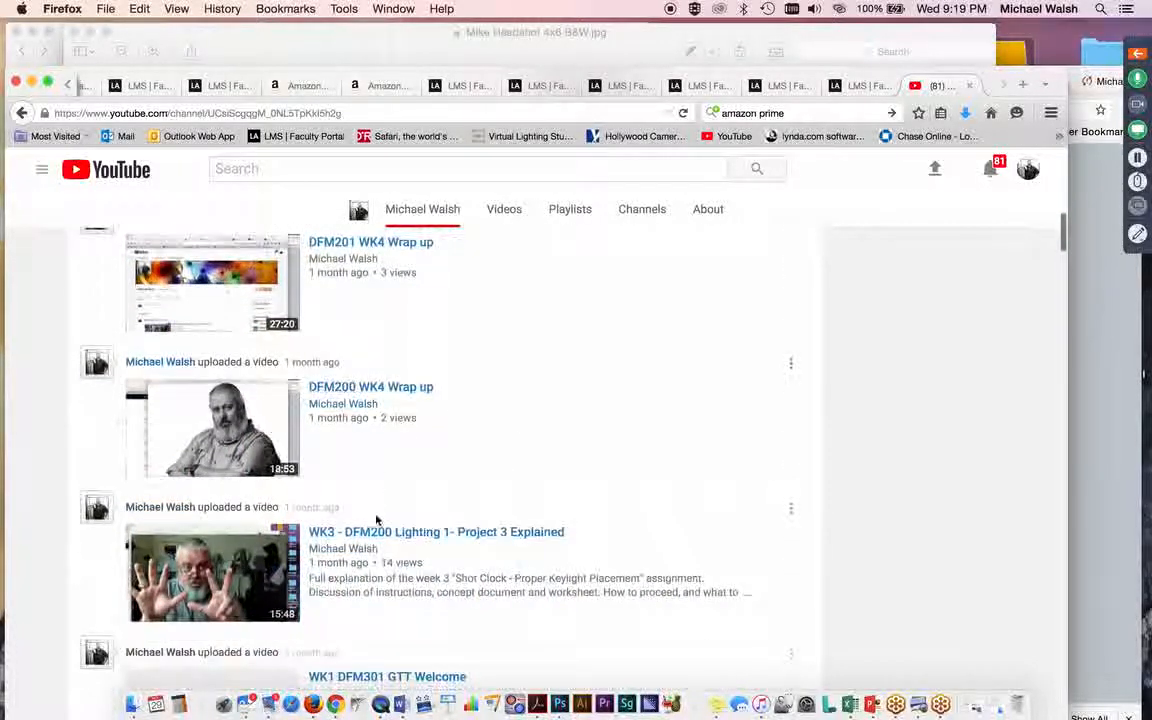
scroll("down", 3)
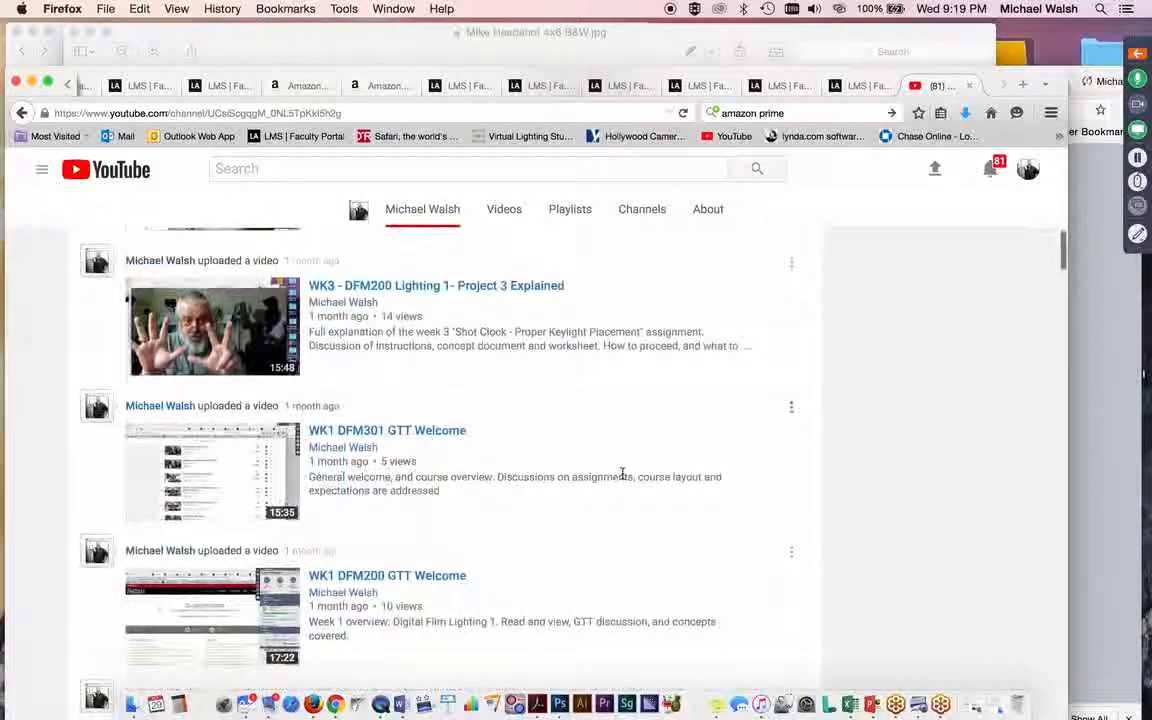
scroll("down", 3)
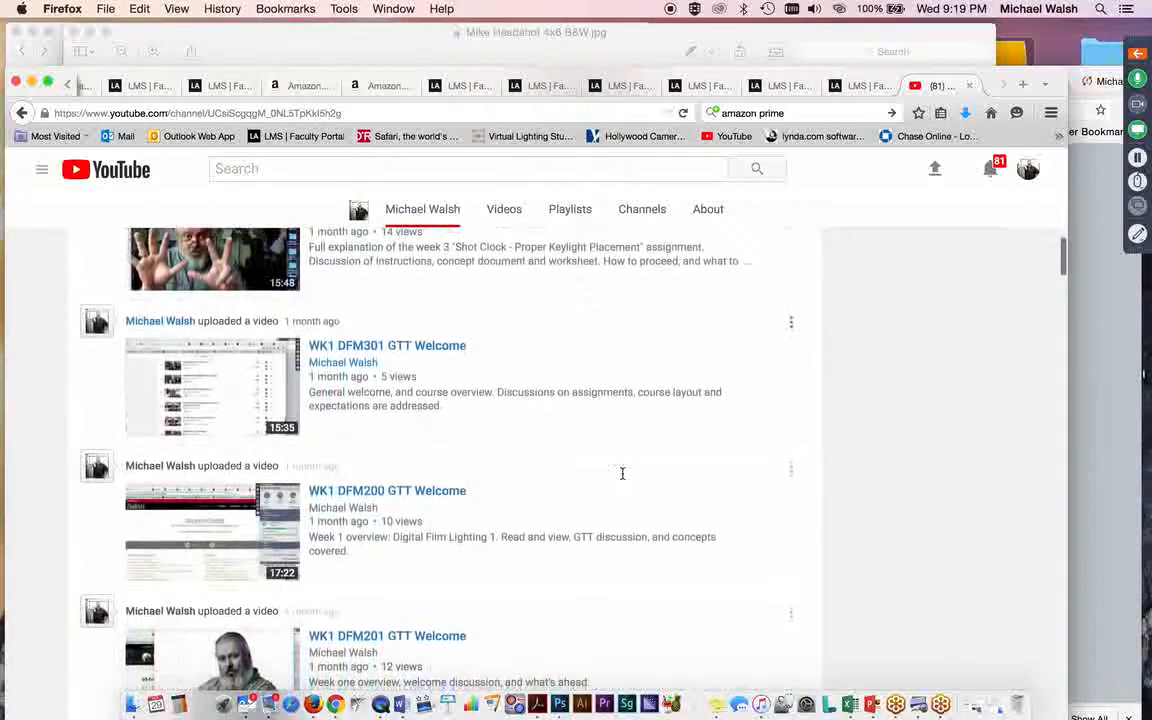
scroll("down", 3)
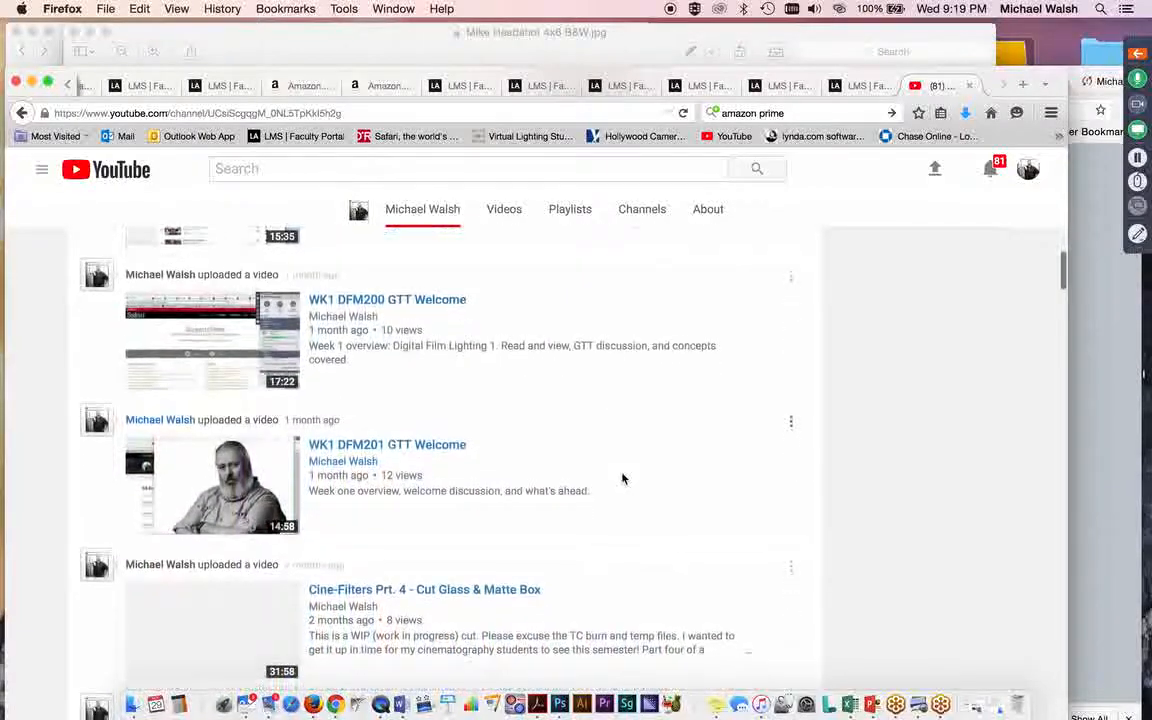
scroll("down", 3)
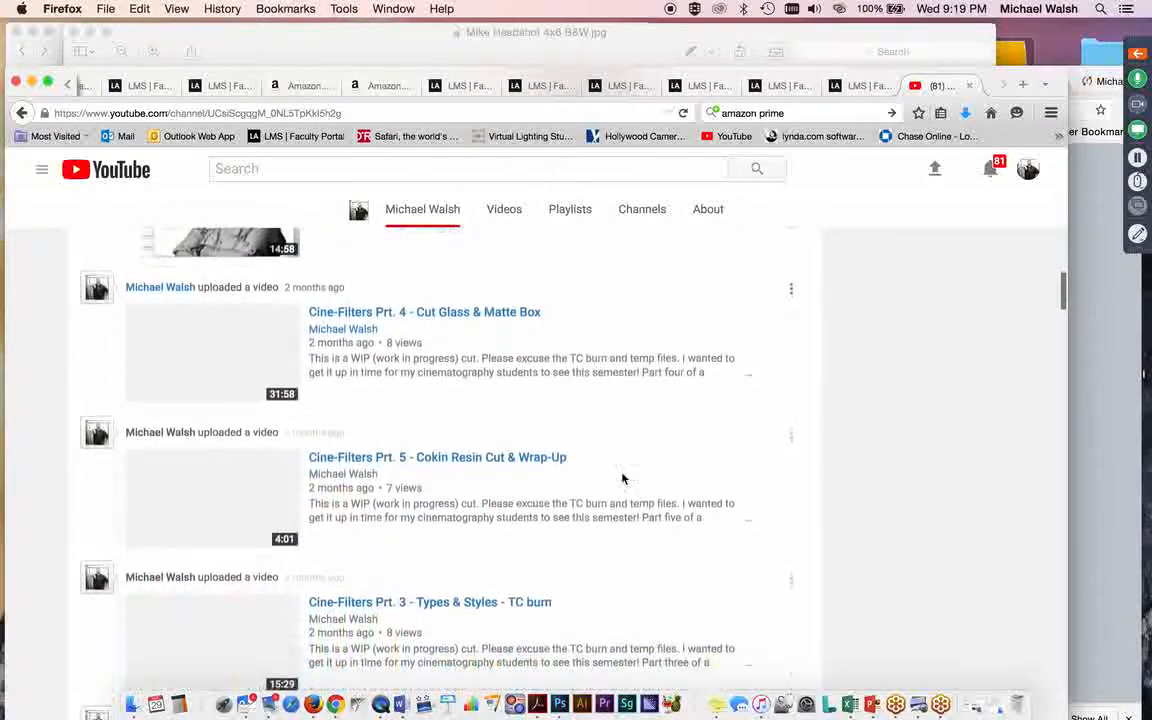
scroll("down", 3)
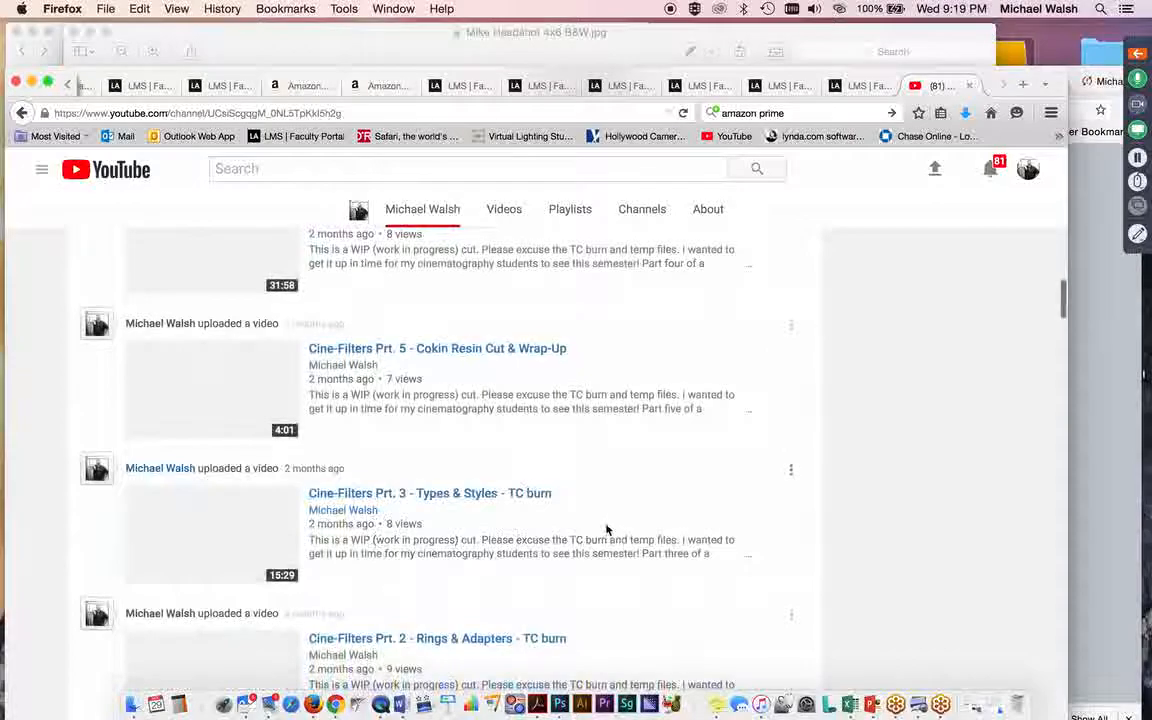
scroll("down", 3)
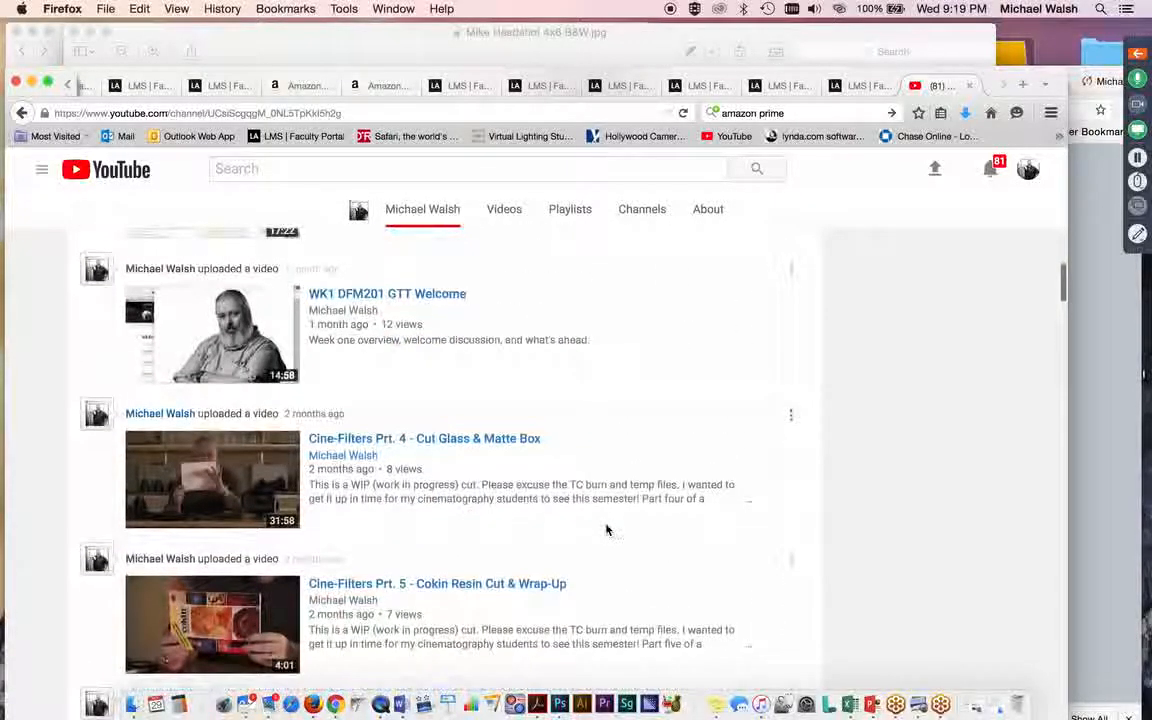
scroll("down", 3)
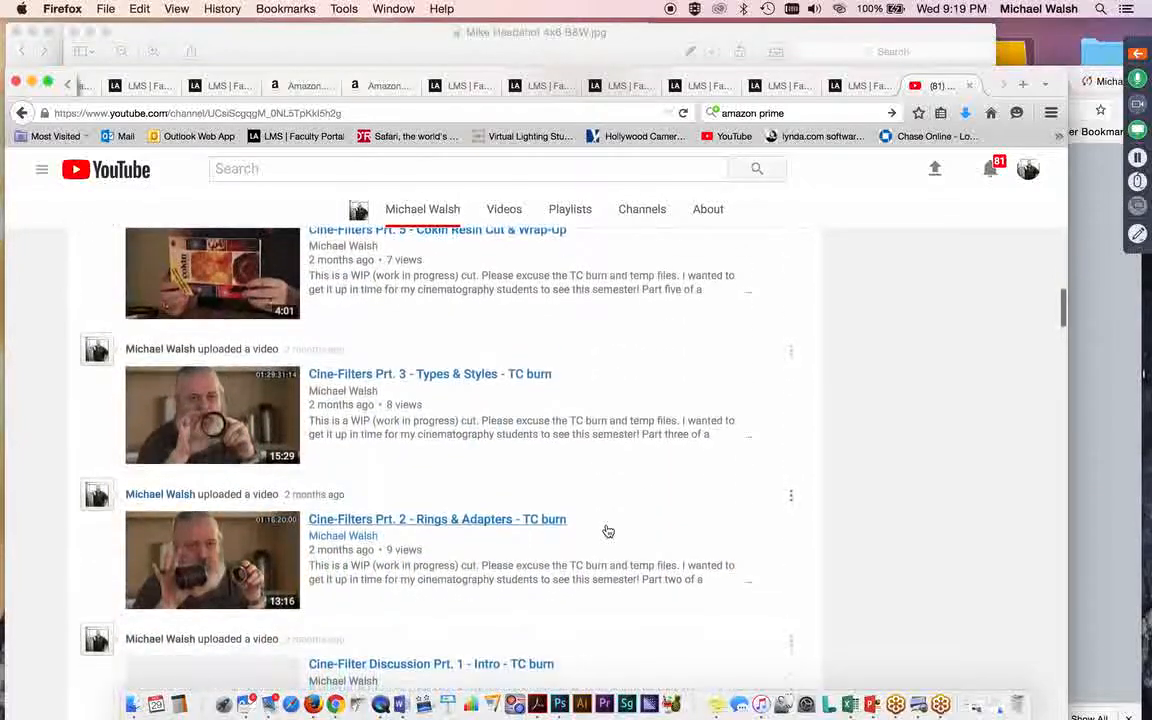
scroll("down", 3)
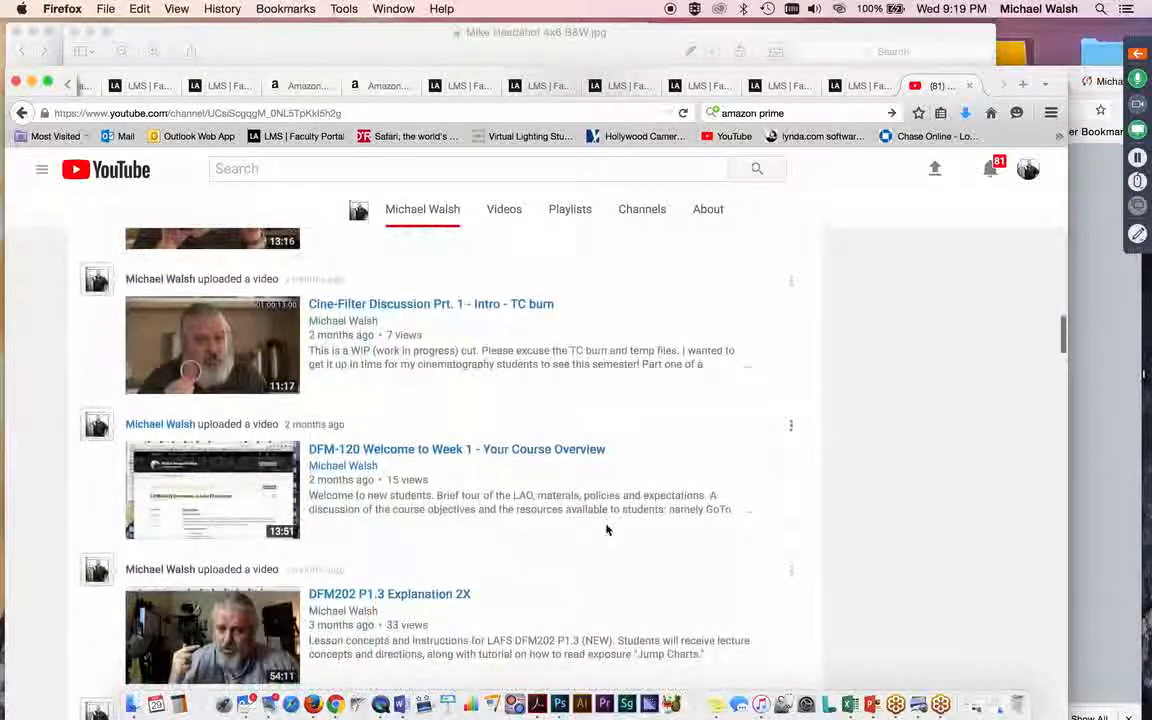
scroll("down", 3)
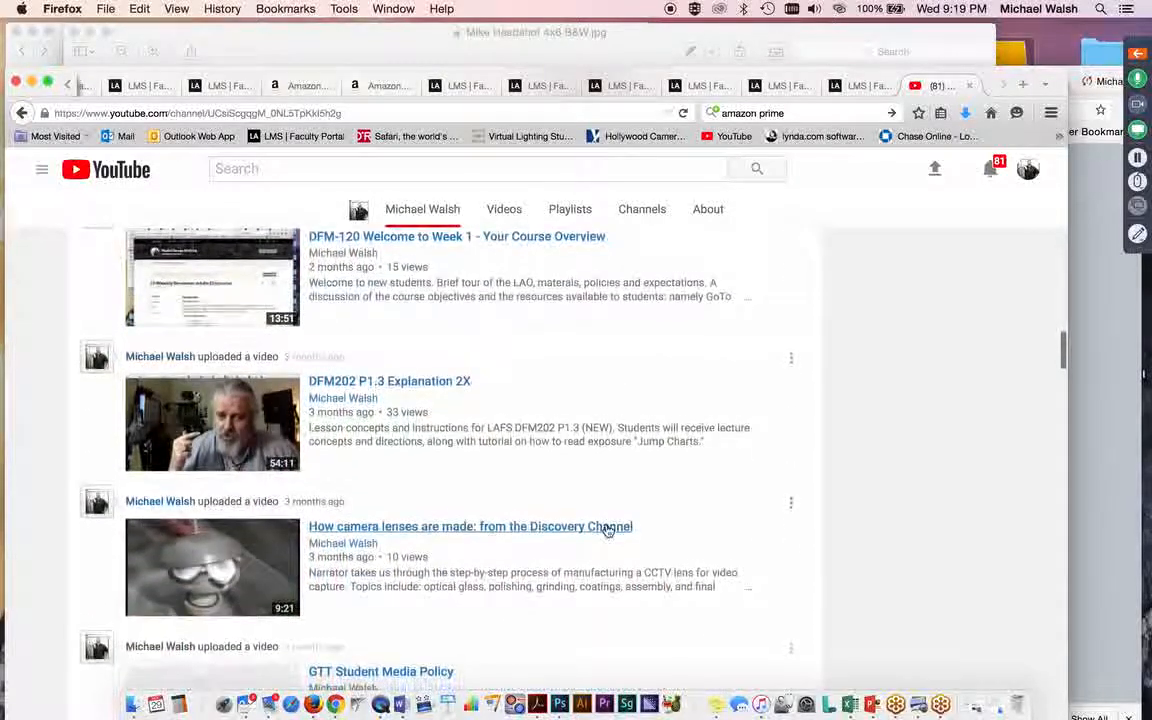
scroll("down", 3)
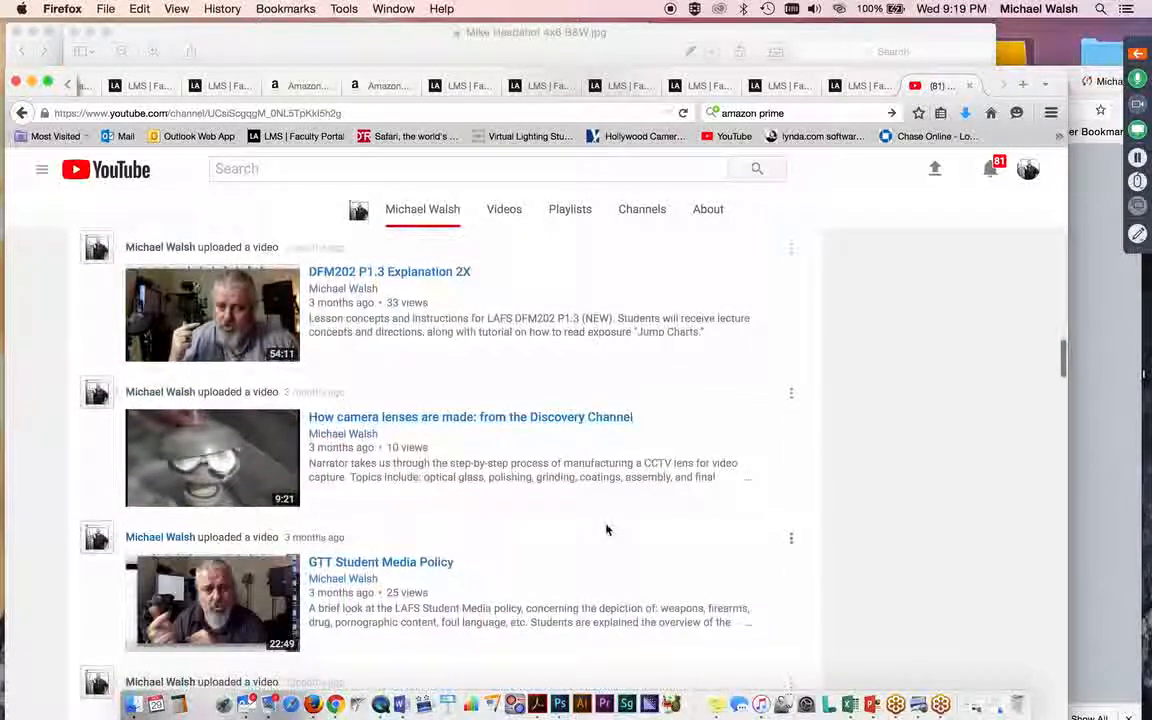
scroll("down", 3)
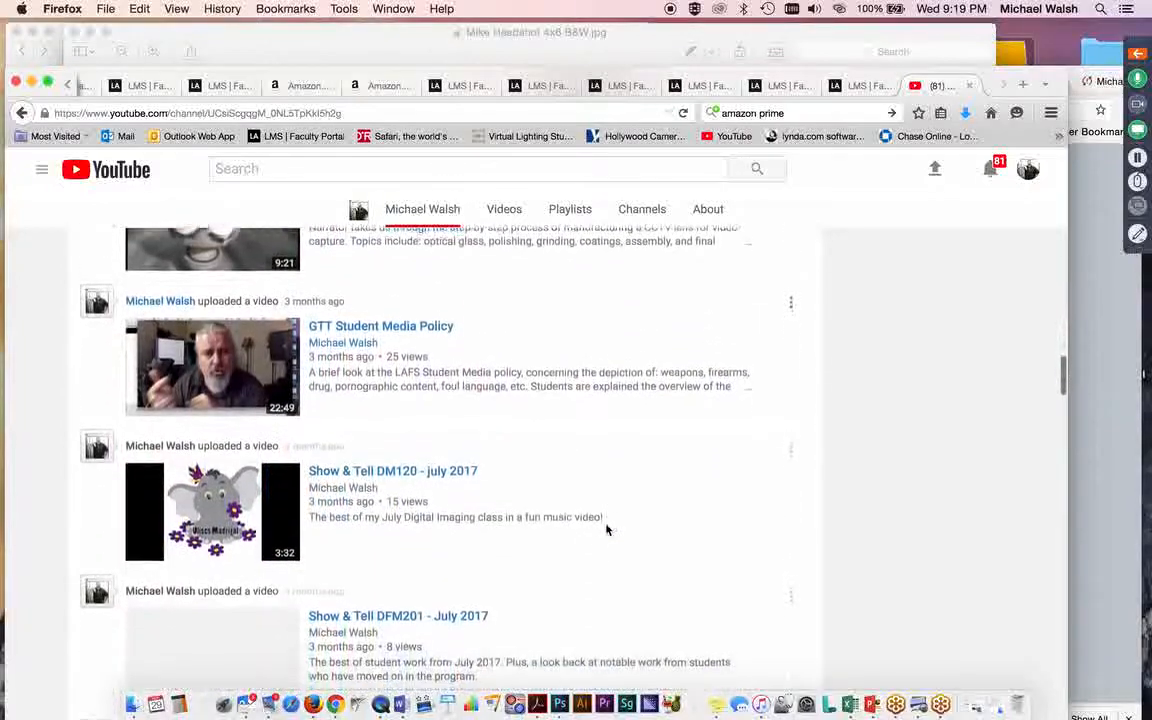
scroll("down", 3)
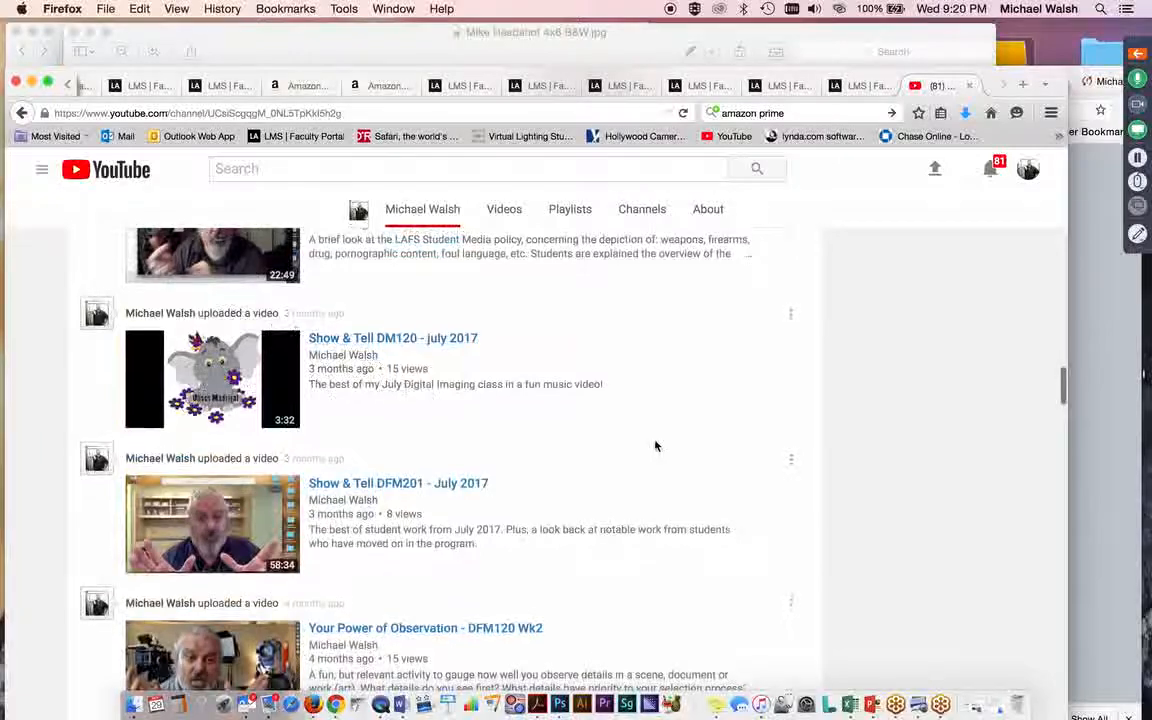
scroll("down", 3)
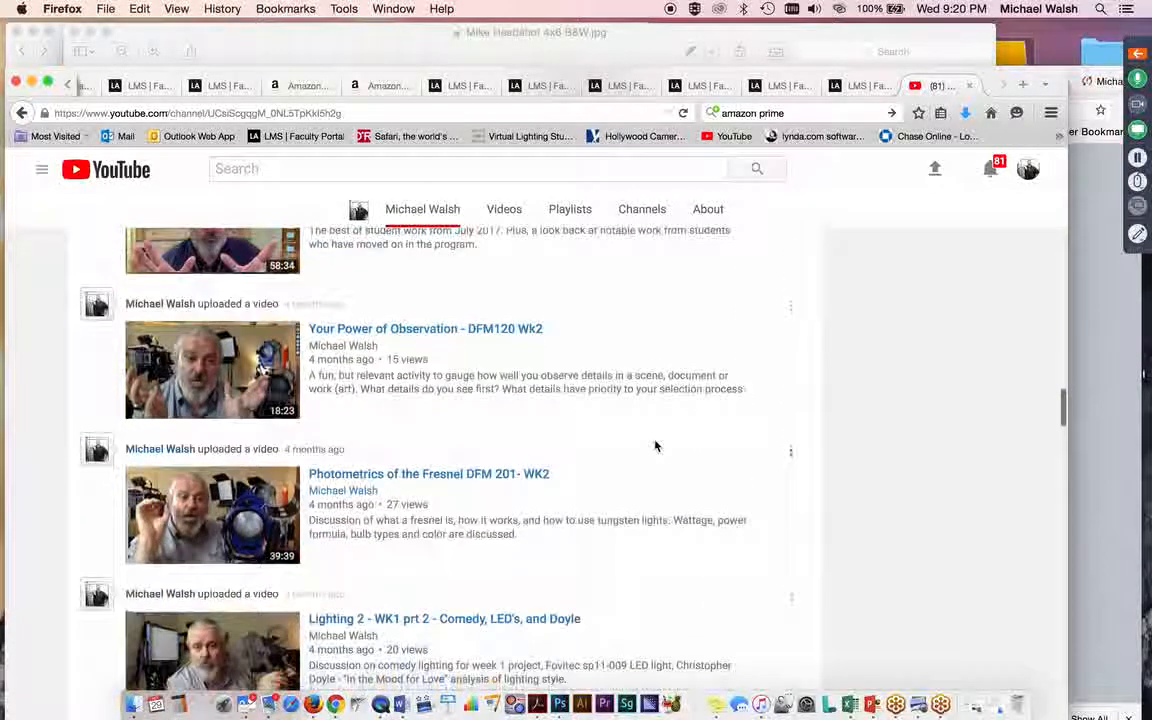
scroll("down", 3)
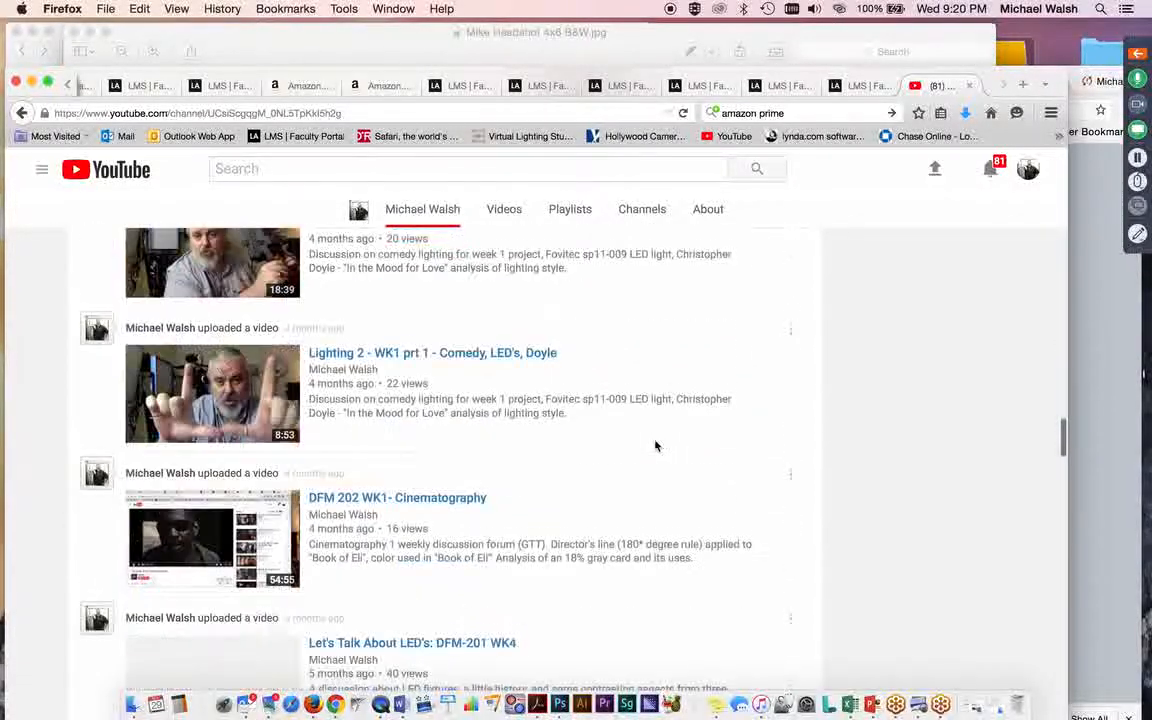
scroll("down", 3)
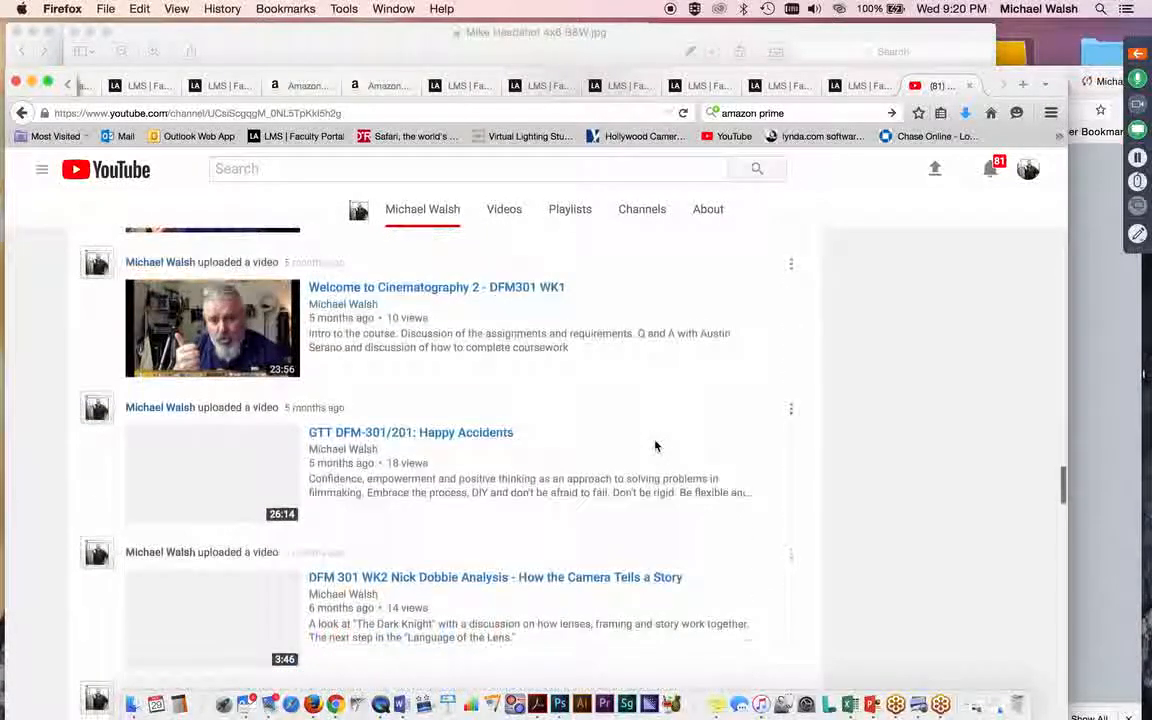
scroll("down", 3)
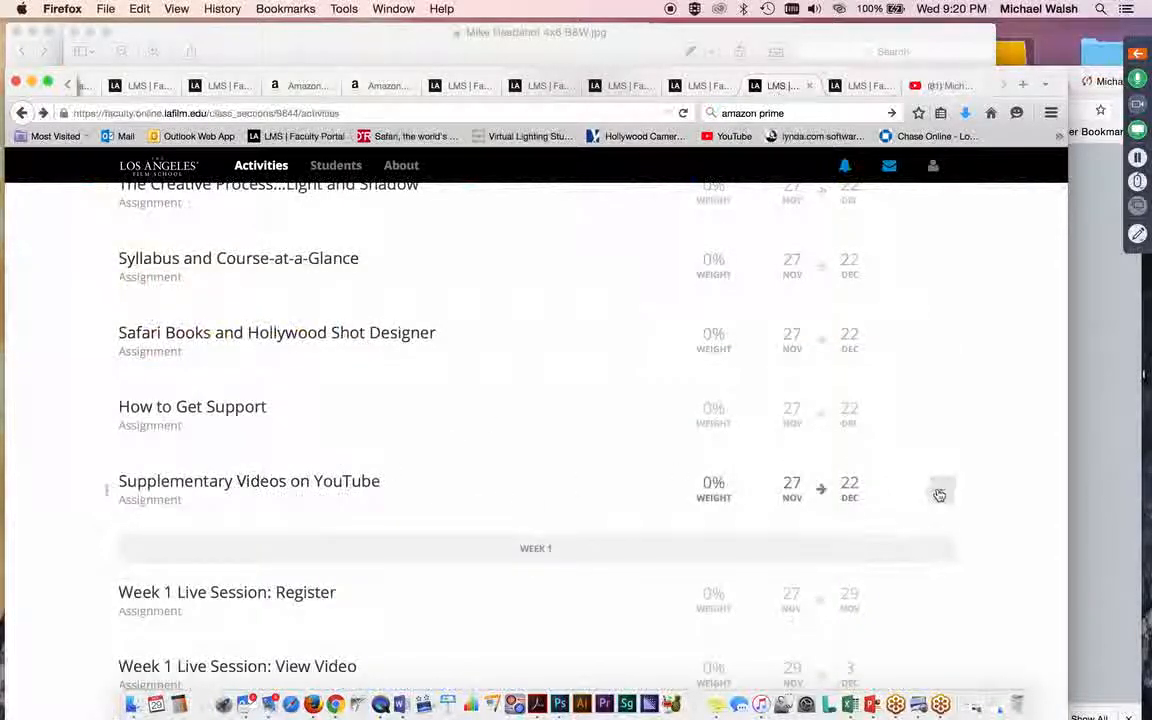
Sign in to the adfs.lafilm.edu faculty portal as mwalsh with the password.
left_click(939, 492)
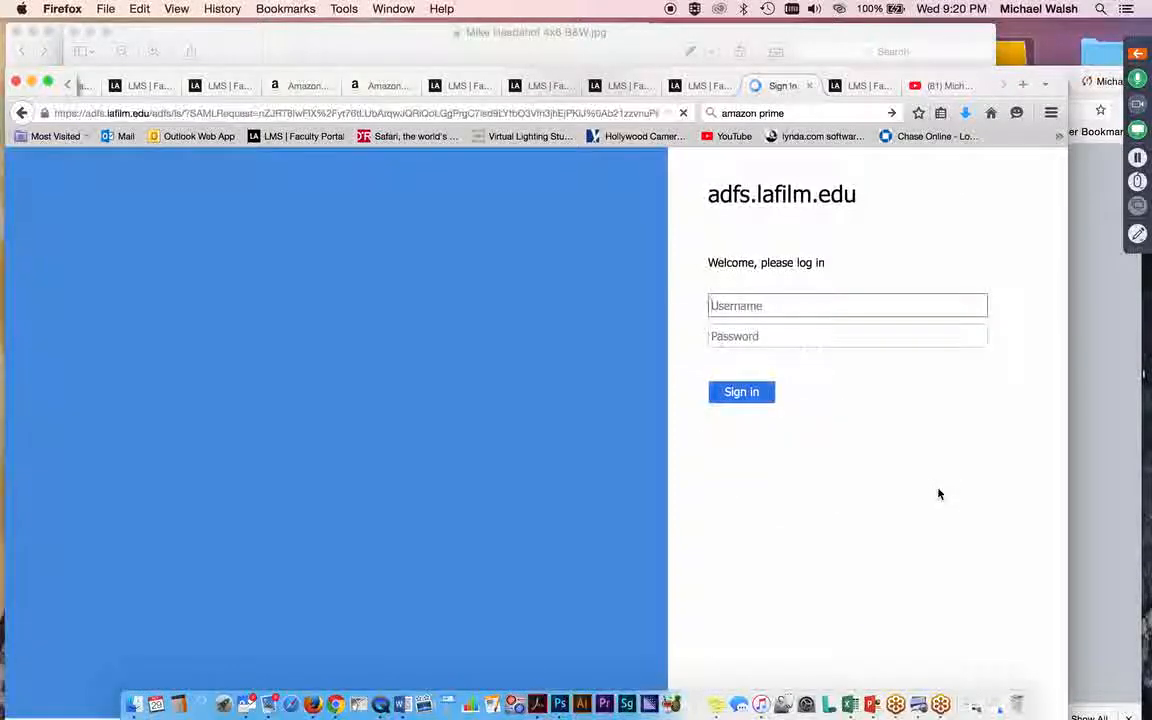
type("m")
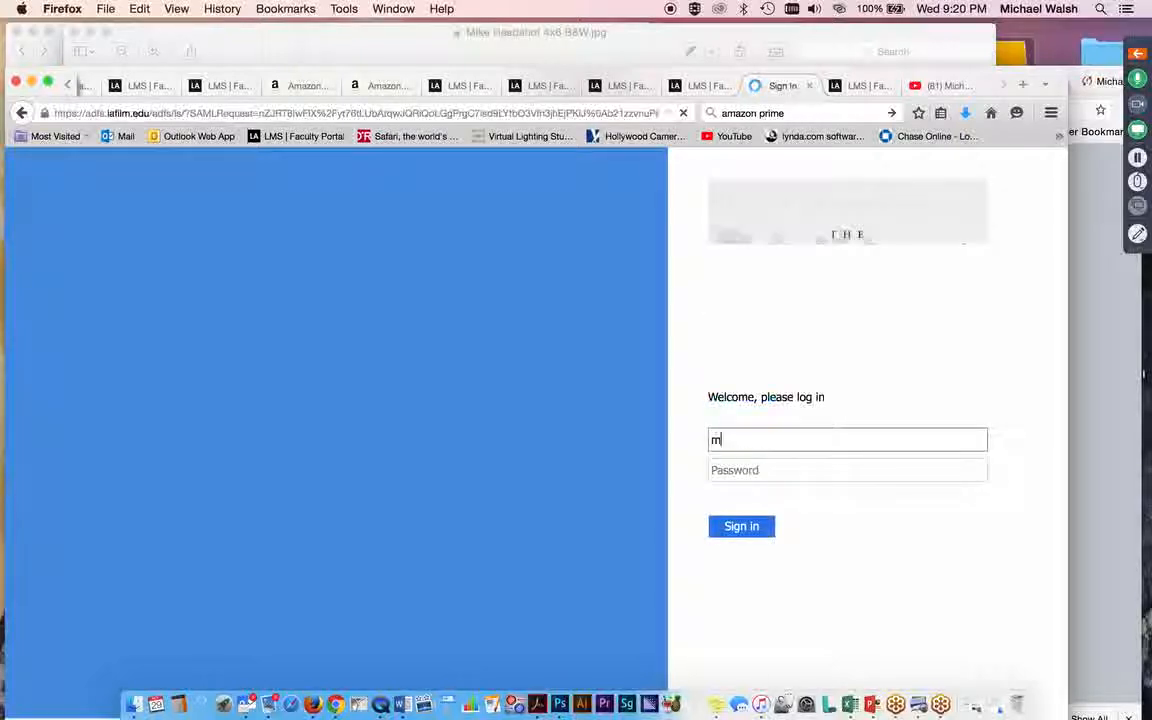
type("walsh")
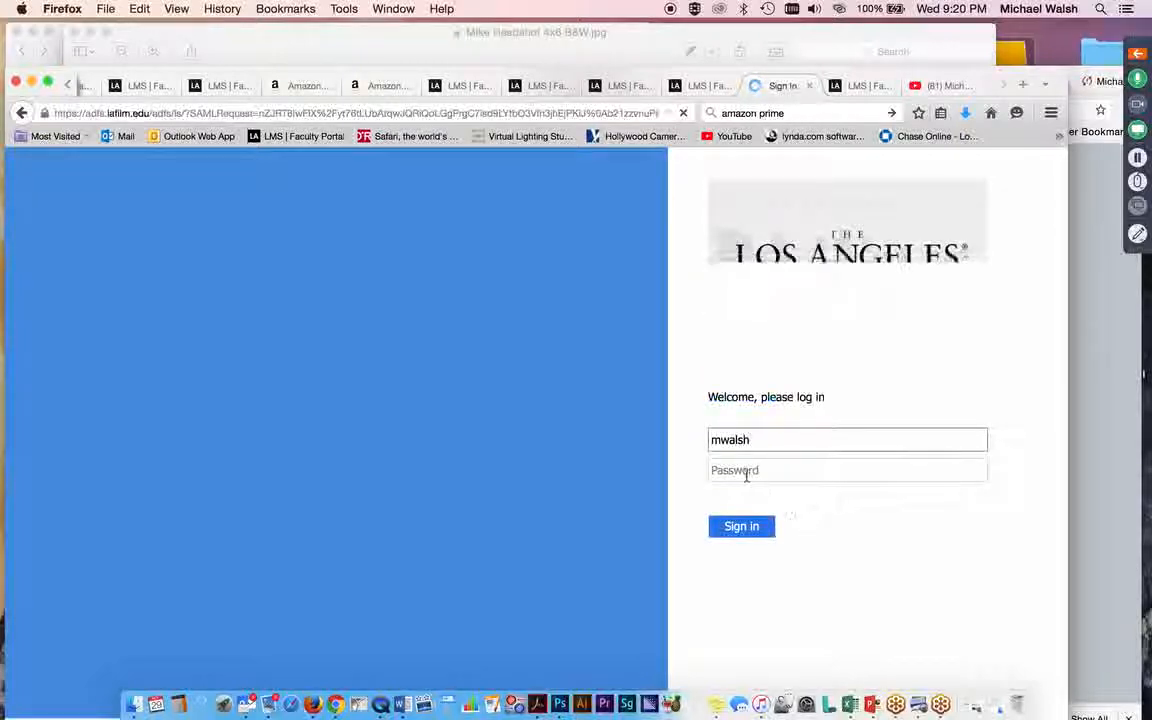
type("•••")
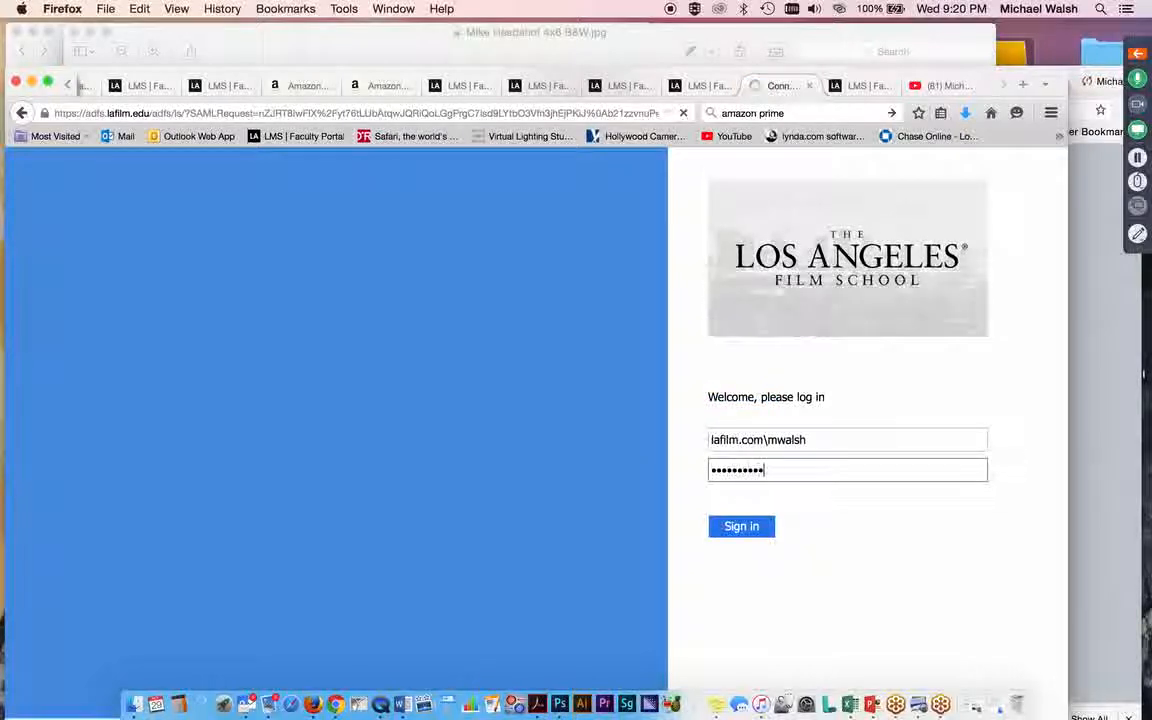
left_click(741, 526)
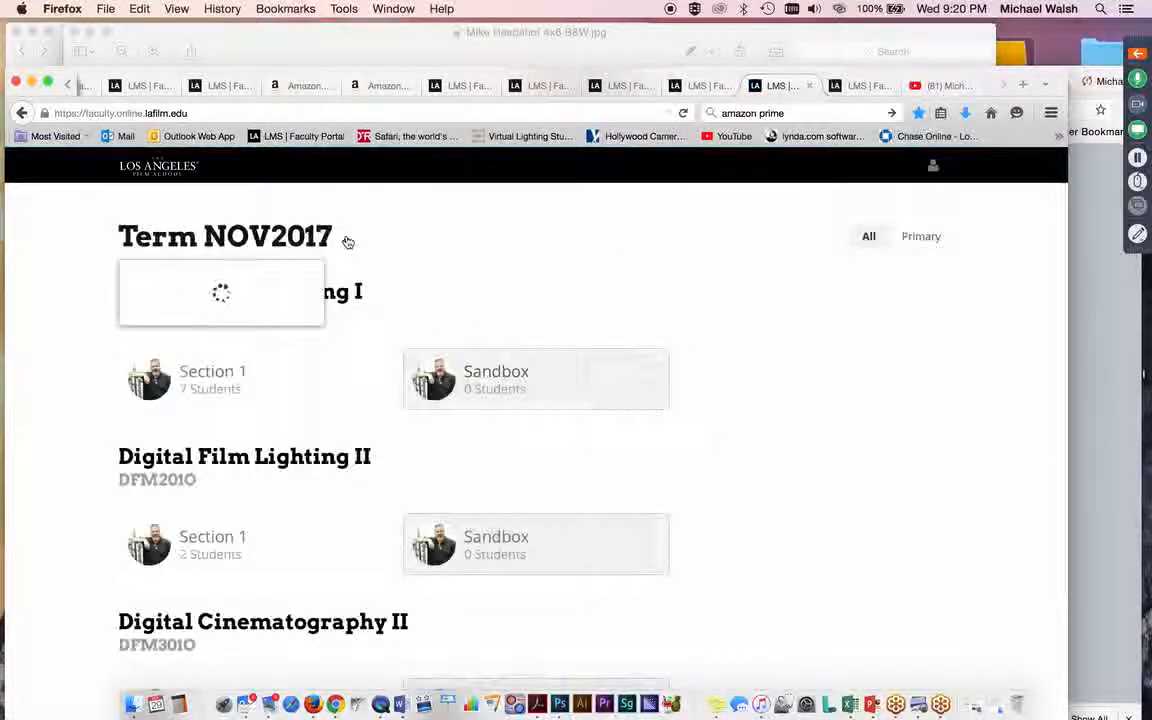
Switch the term to DEC2017 and open Digital Cinematography II Section 1's activities list.
left_click(235, 236)
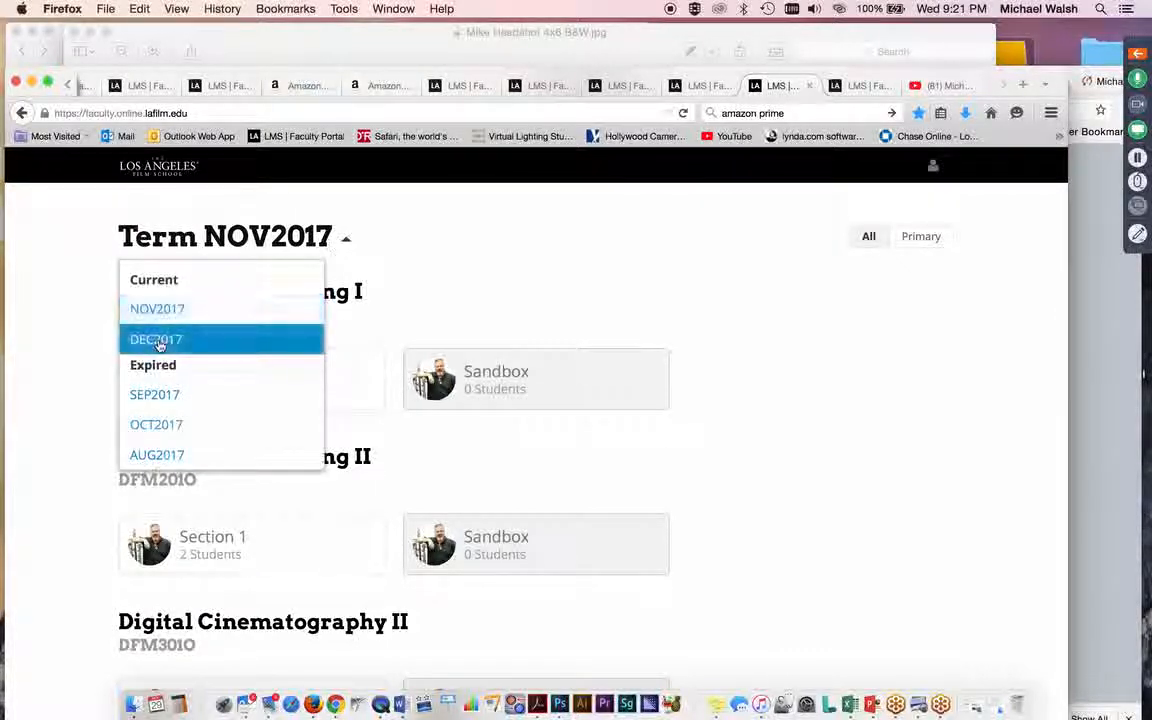
left_click(156, 339)
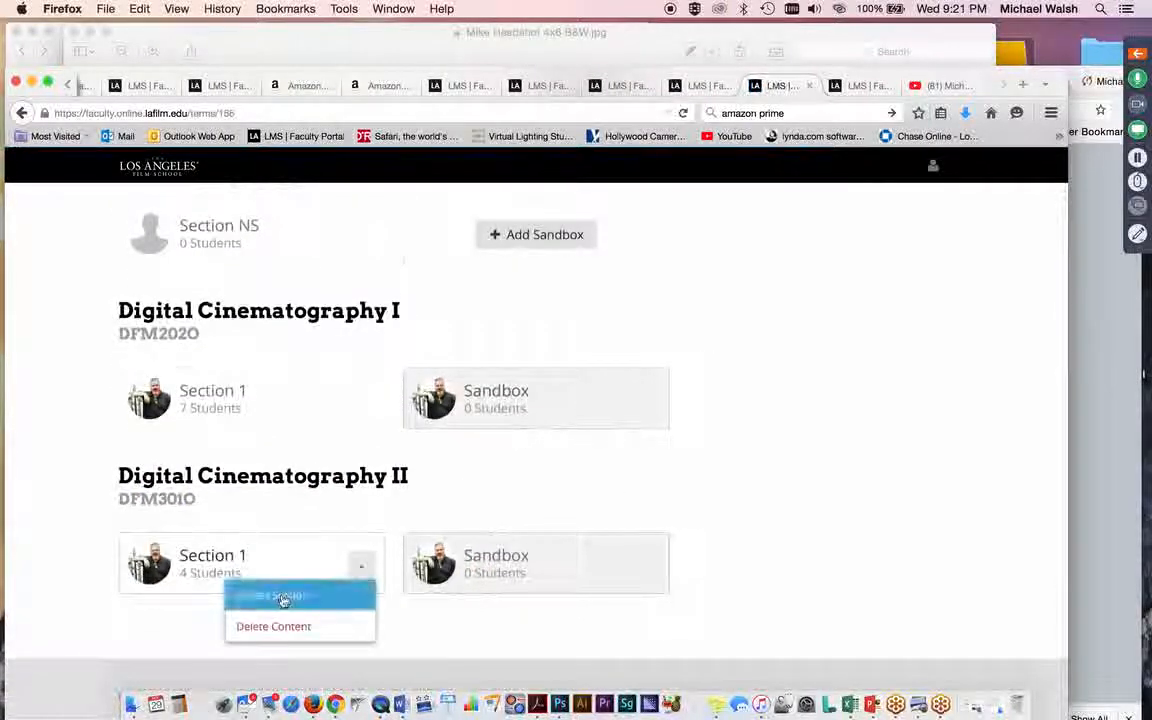
left_click(283, 596)
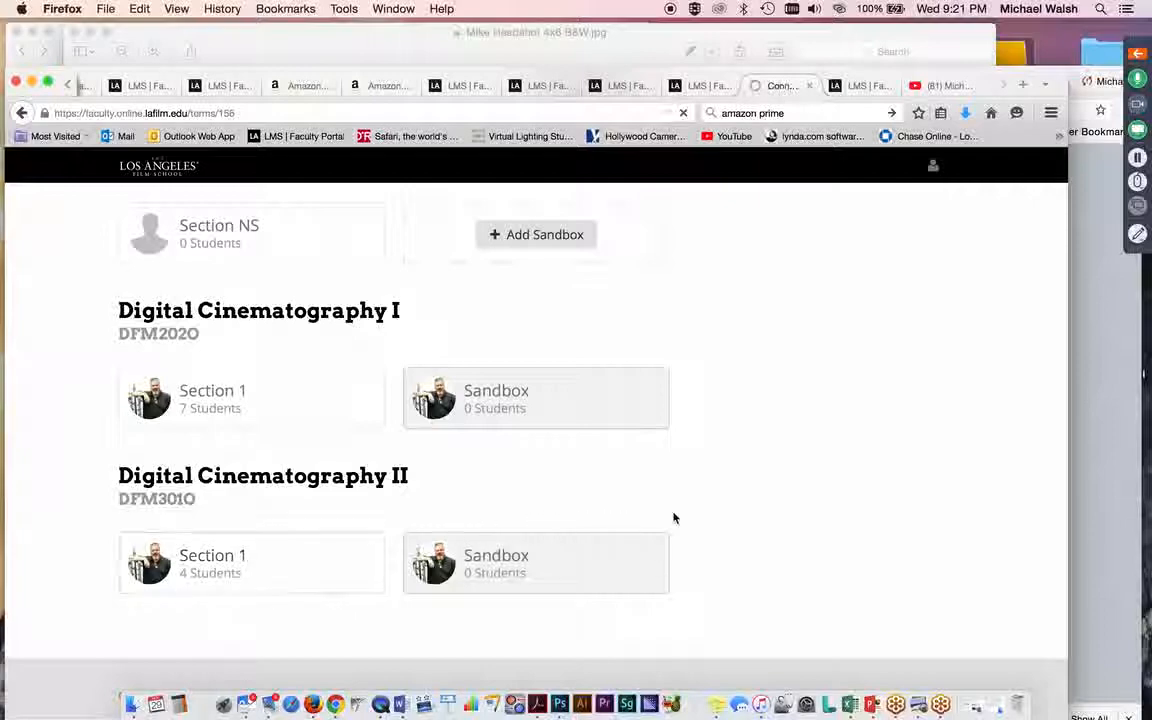
mouse_move(712, 372)
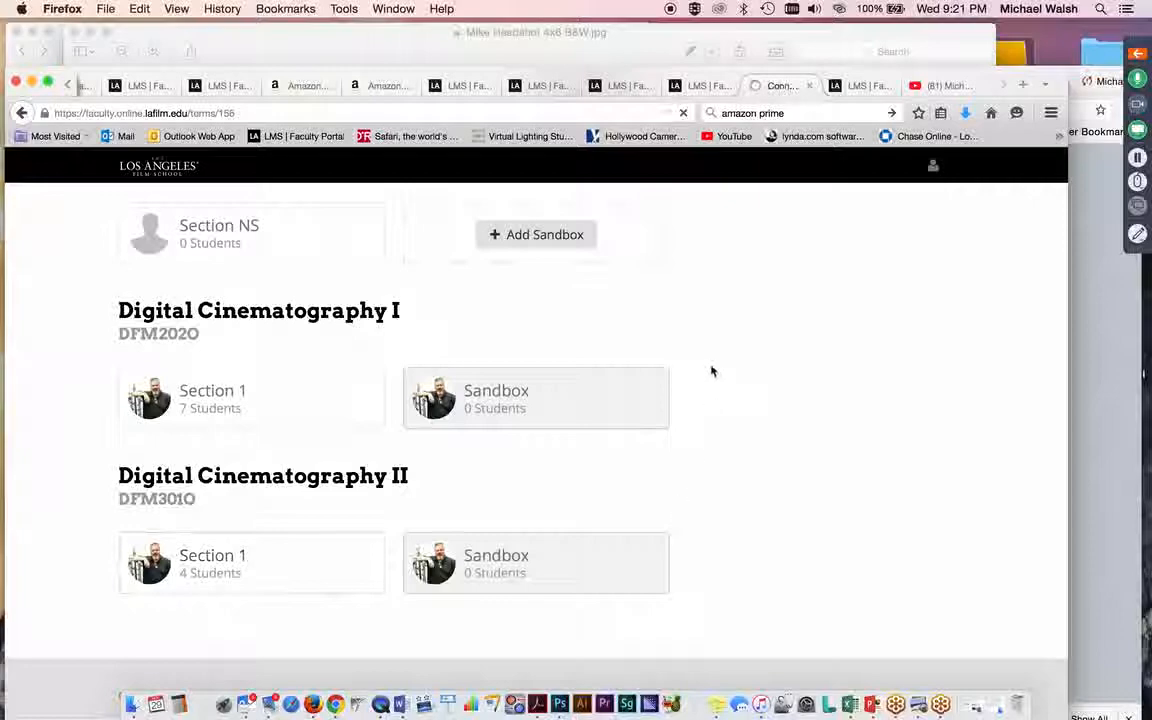
scroll("down", 3)
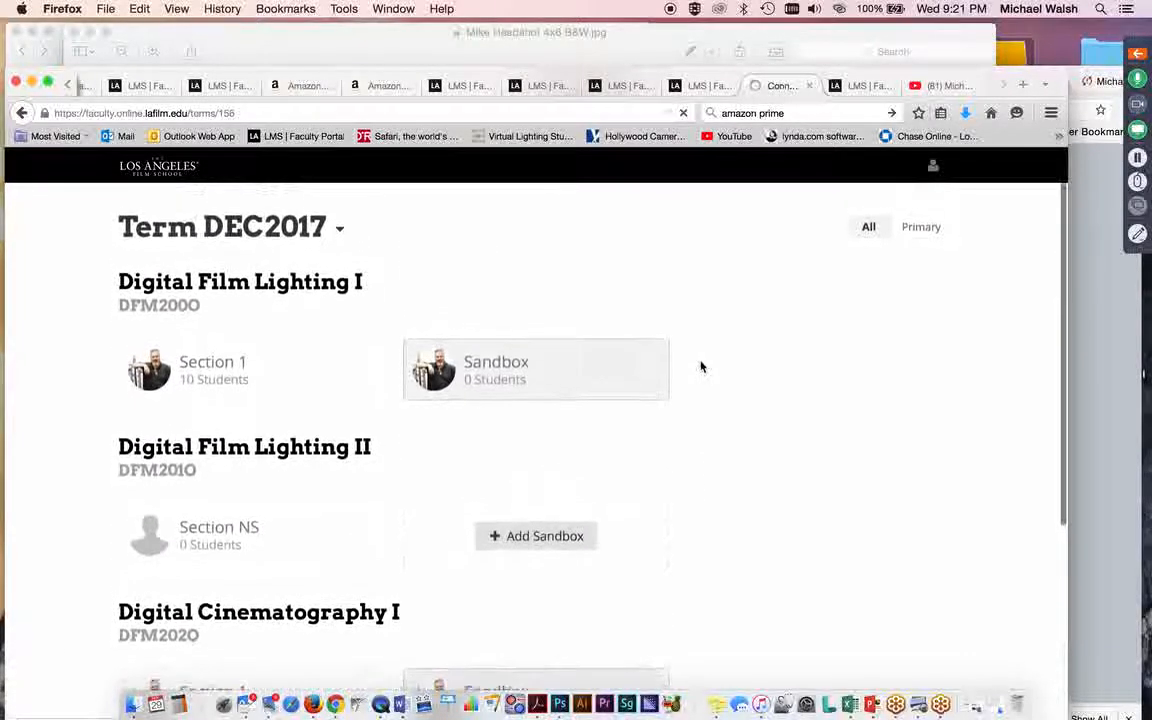
left_click(535, 369)
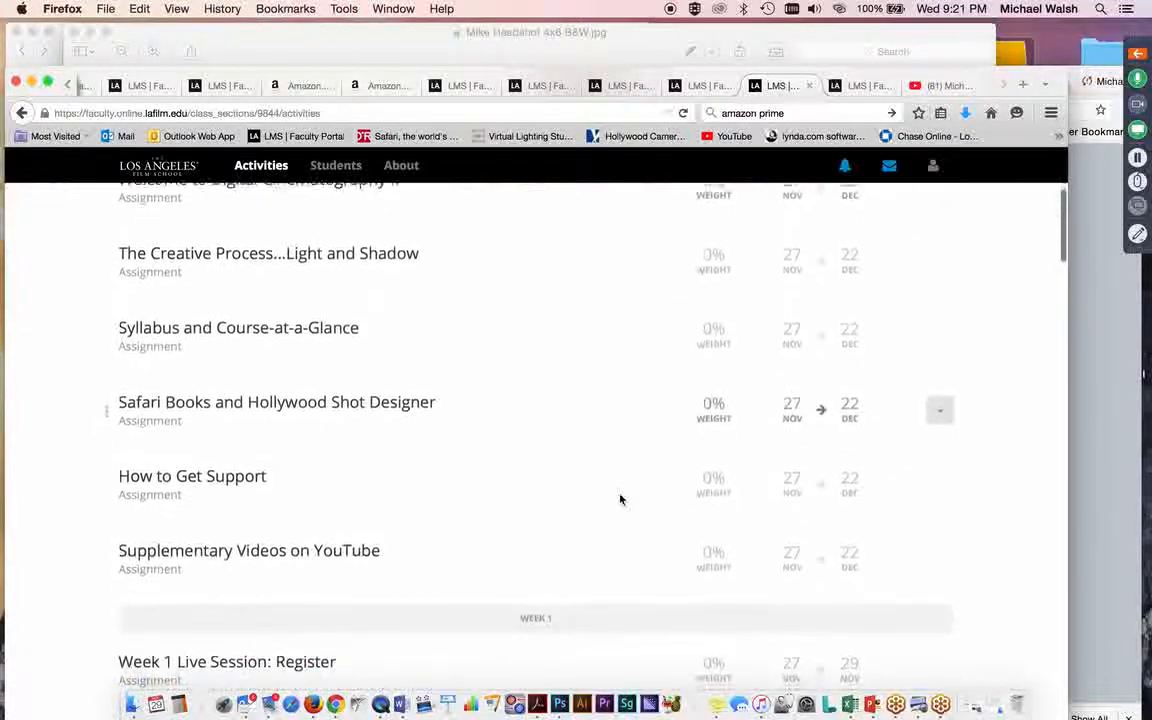
Preview the Supplementary Videos on YouTube assignment in student view from its row dropdown.
scroll("down", 3)
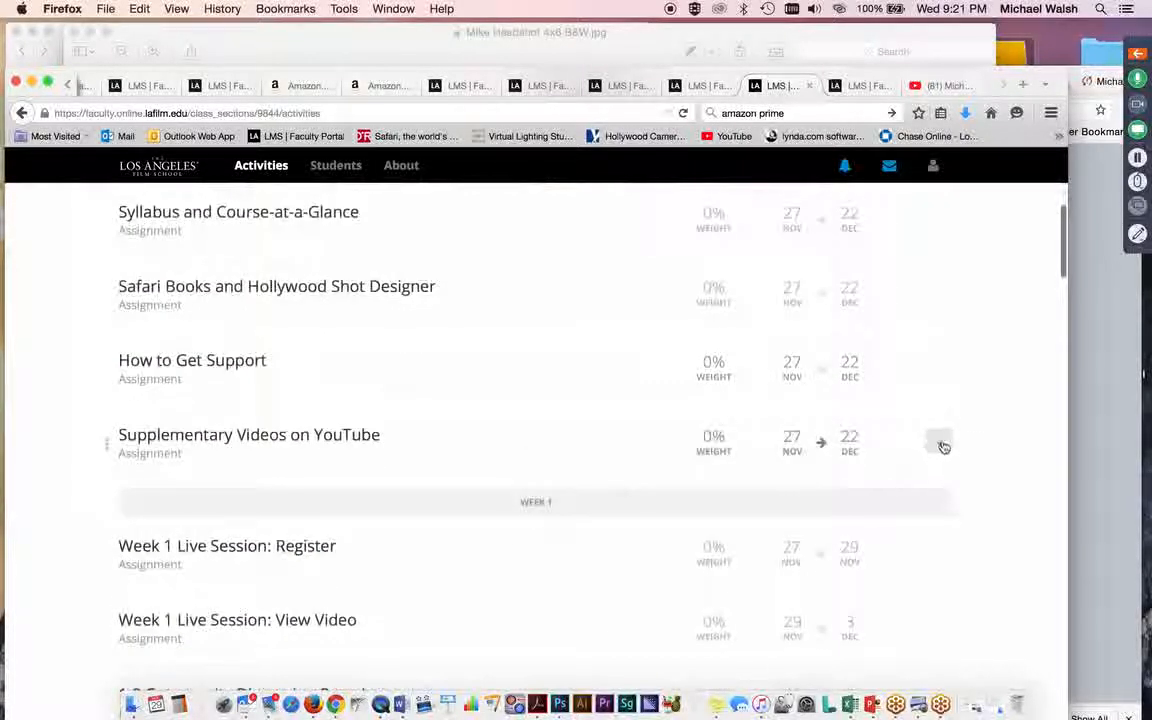
left_click(938, 444)
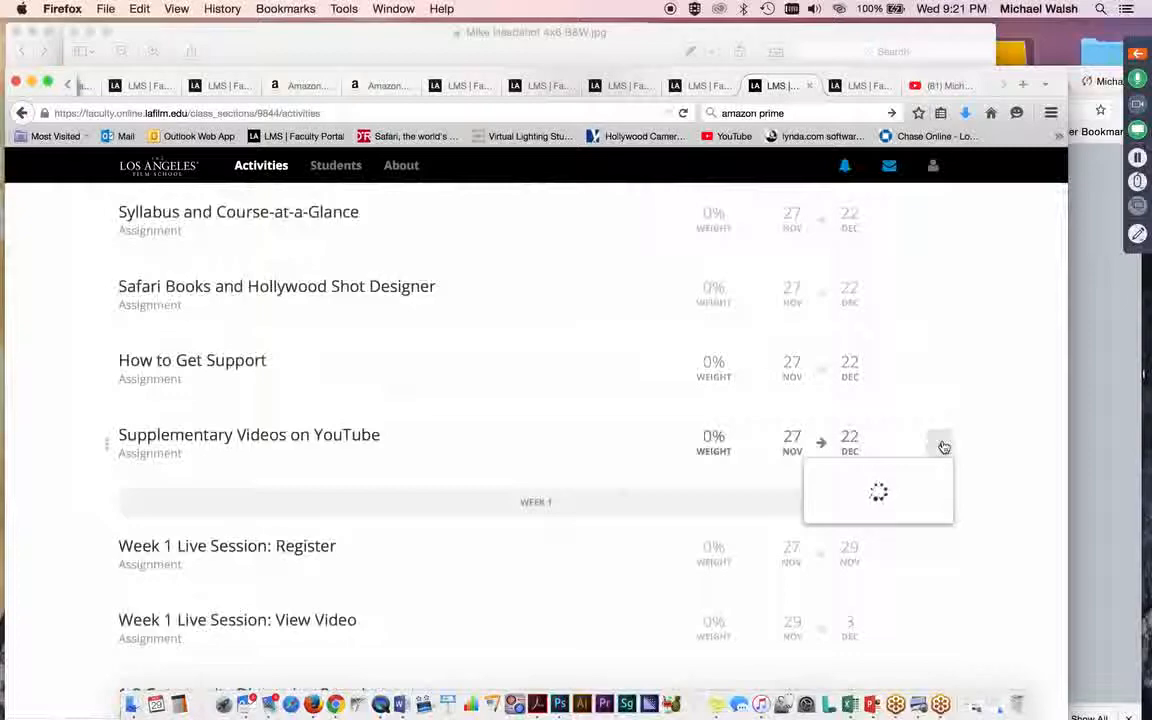
left_click(940, 444)
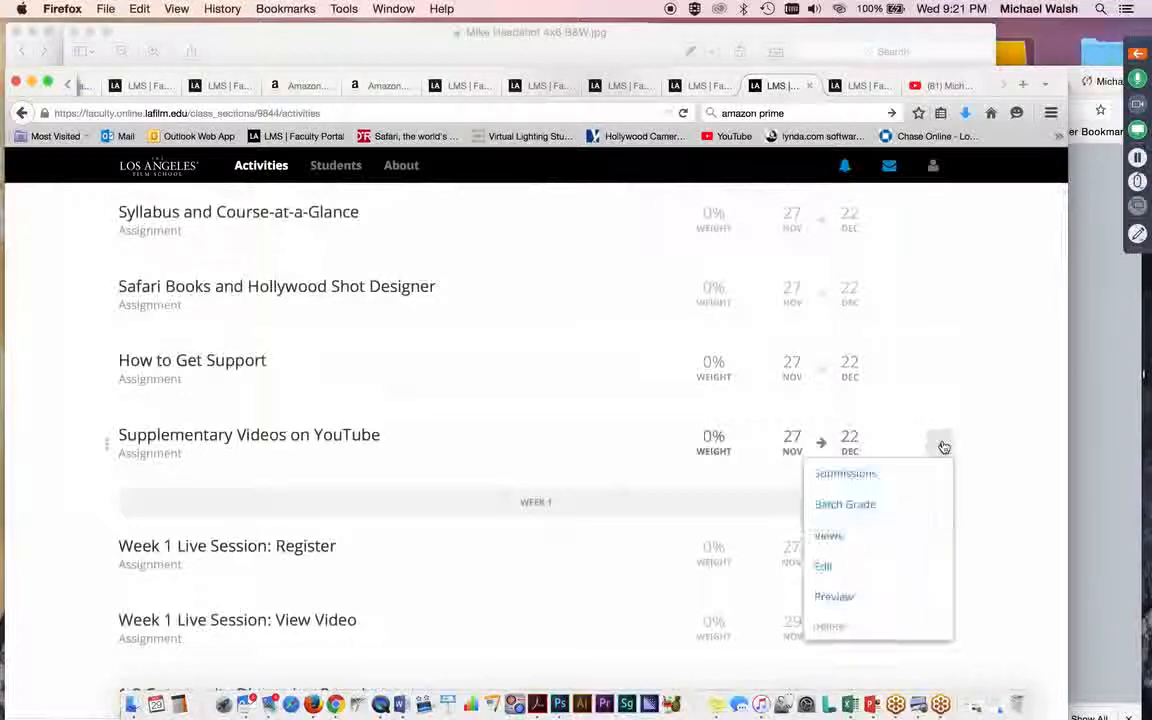
left_click(834, 596)
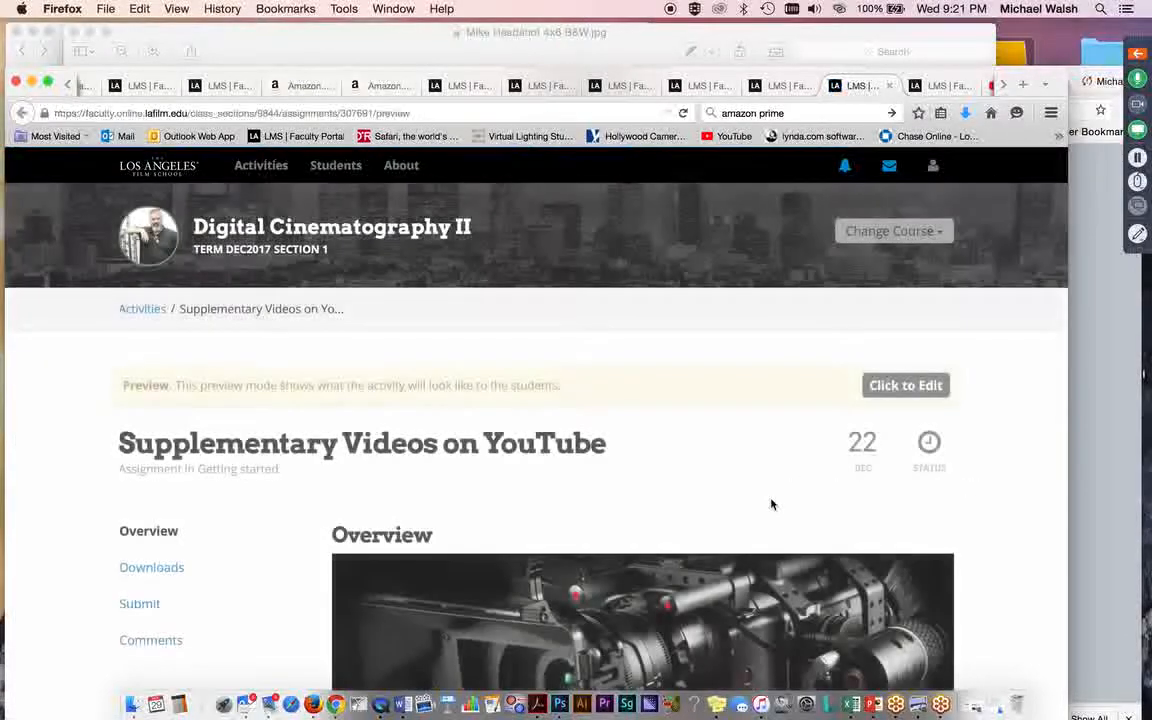
Scroll through the embedded supplementary recordings down to WK4 Magic Hour, then back toward the top.
scroll("down", 3)
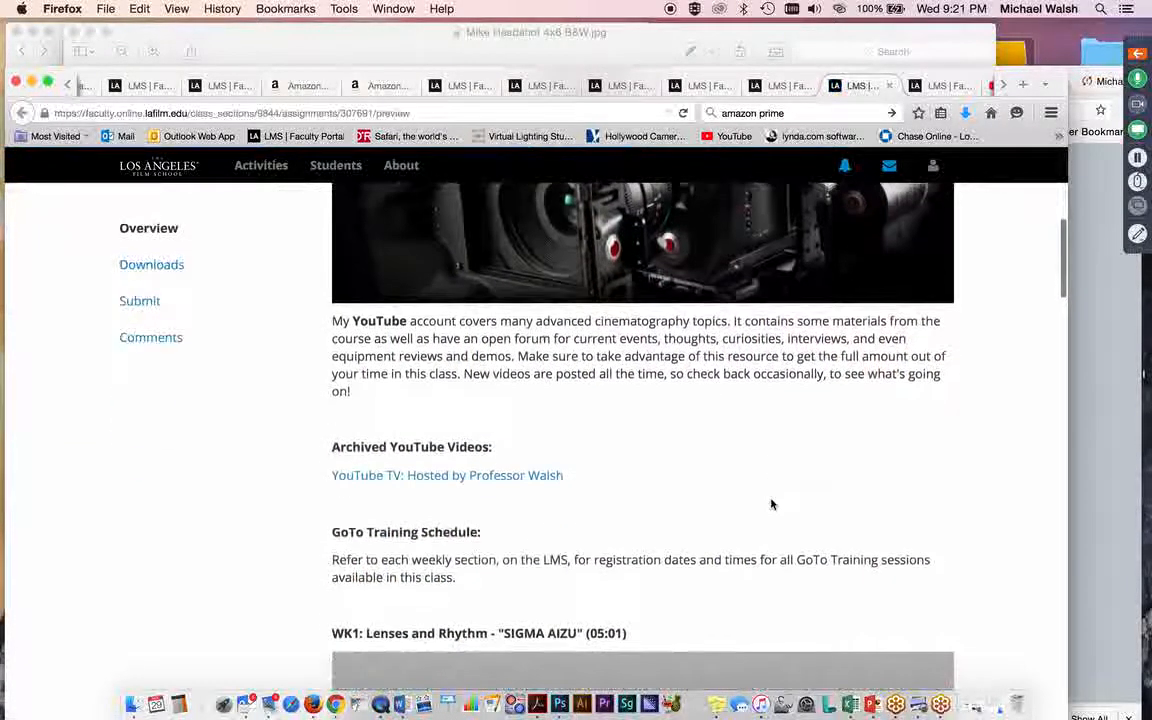
mouse_move(515, 478)
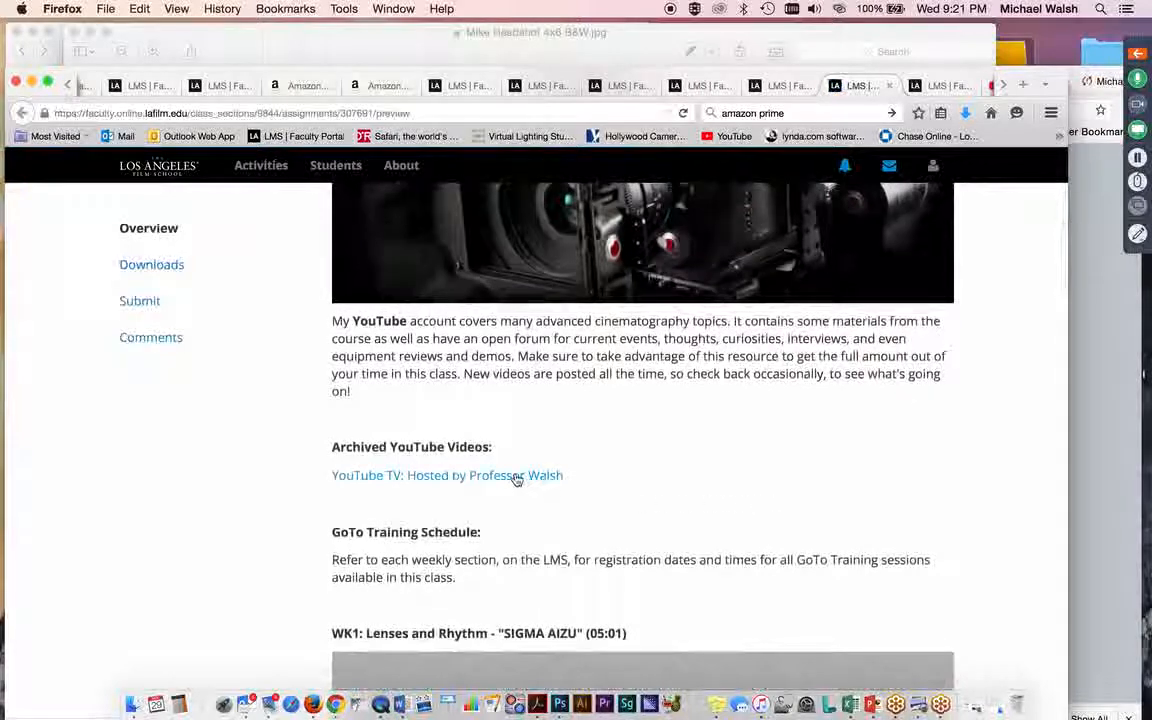
mouse_move(965, 456)
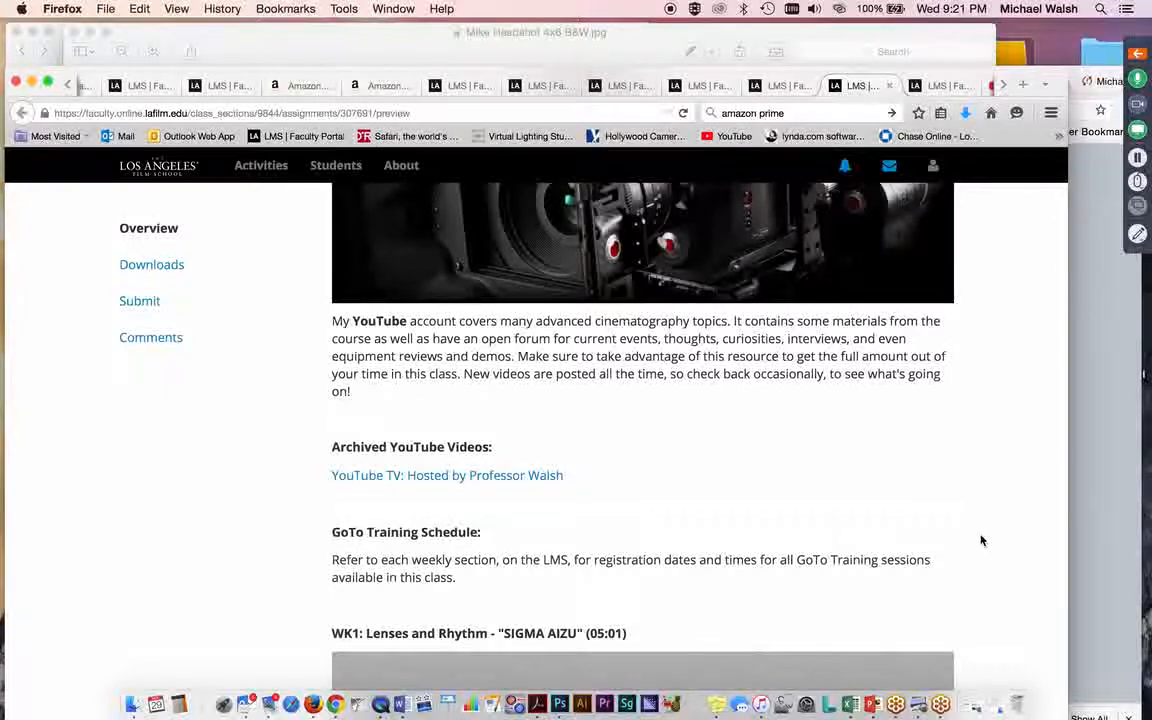
scroll("down", 3)
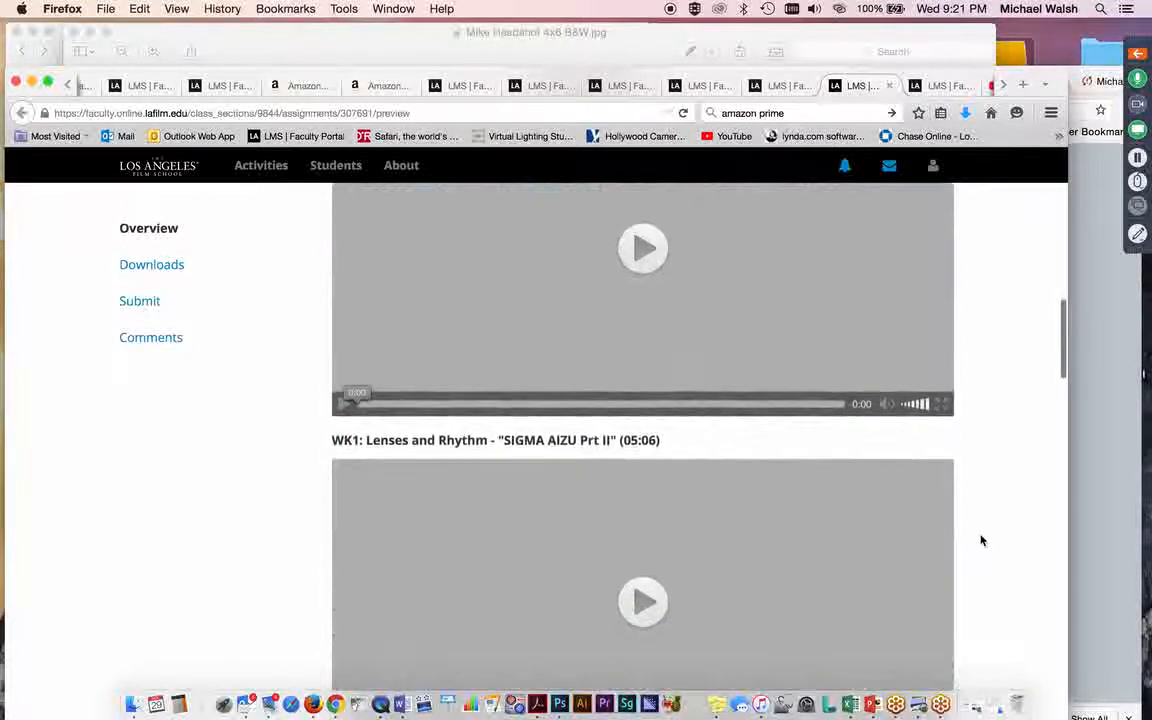
scroll("down", 3)
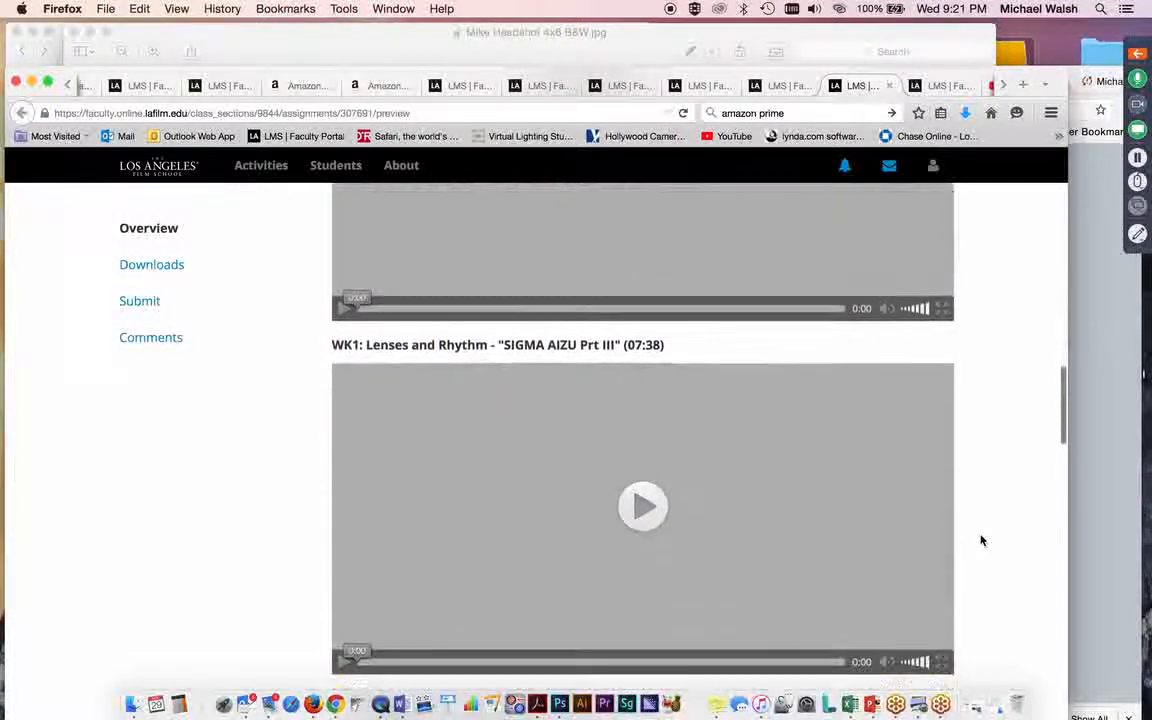
scroll("down", 3)
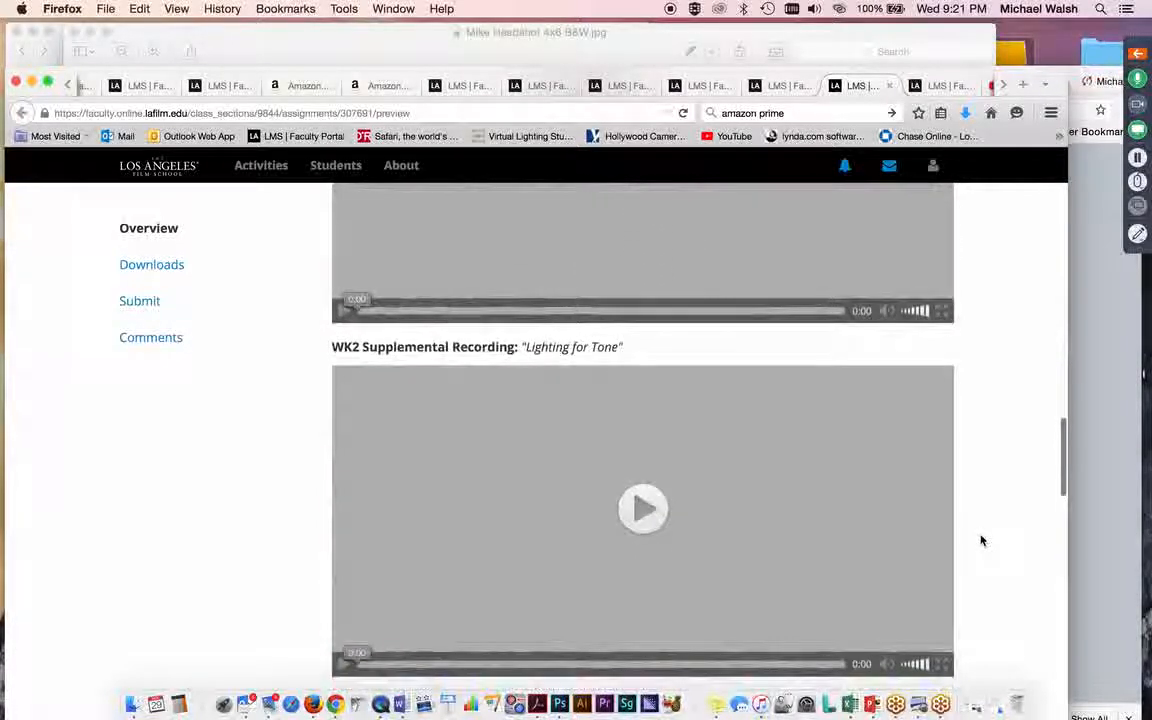
scroll("down", 3)
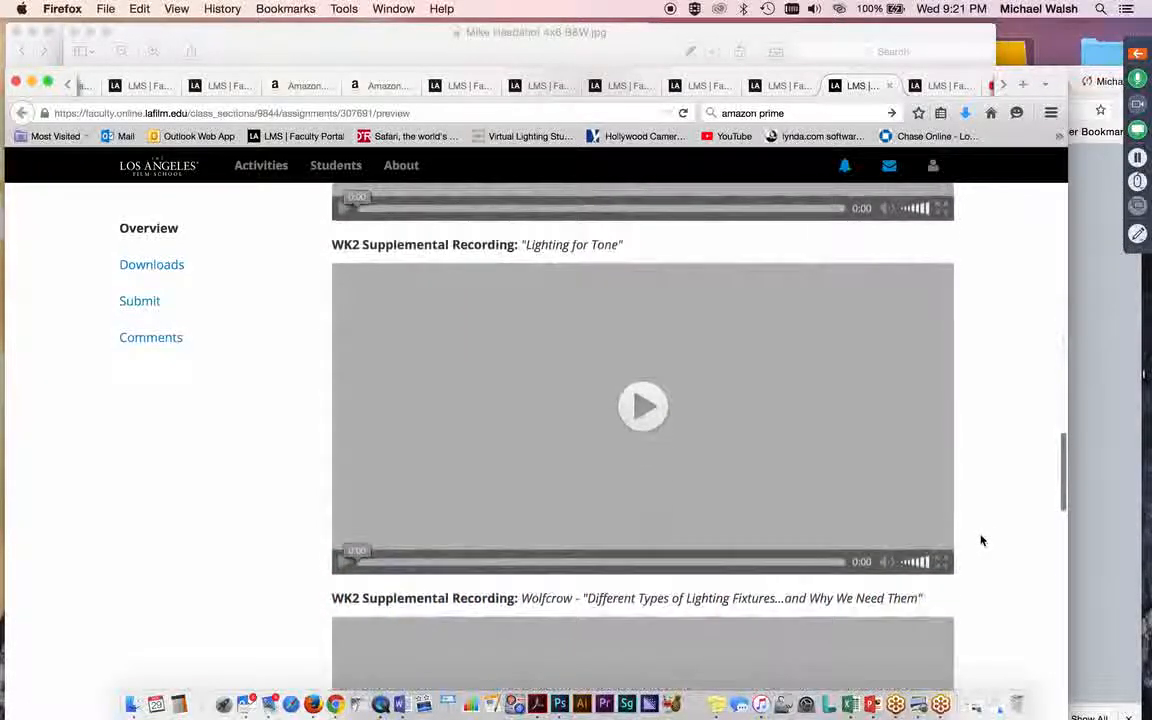
scroll("down", 3)
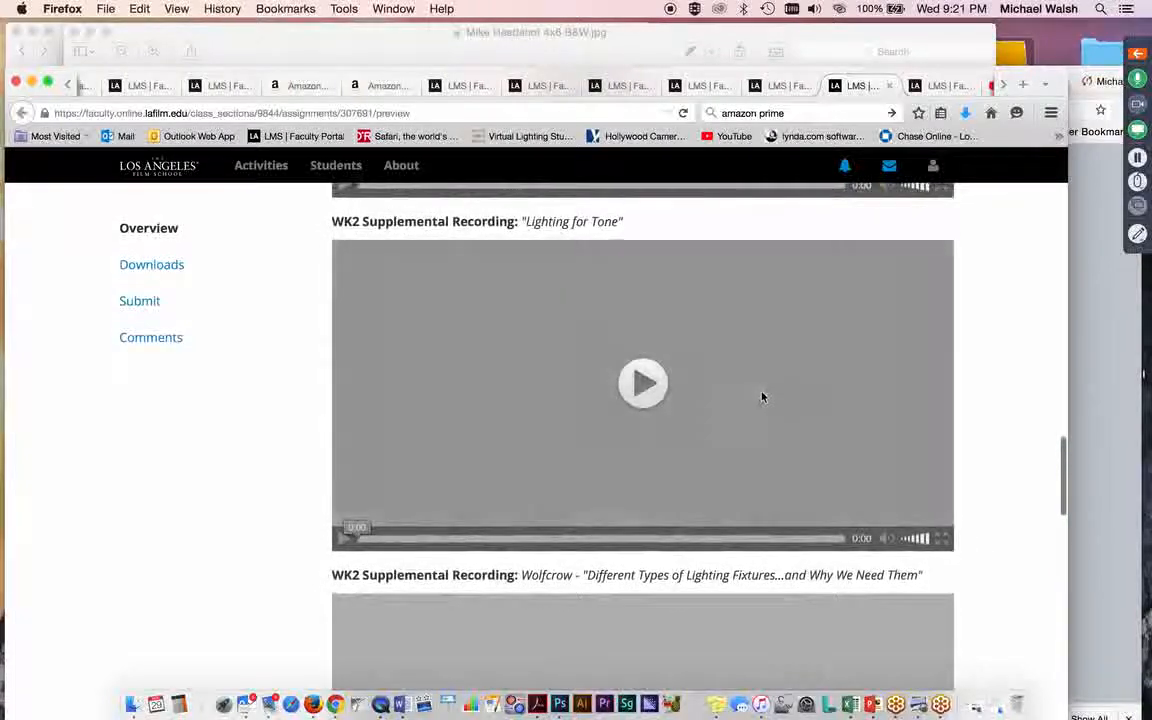
mouse_move(970, 486)
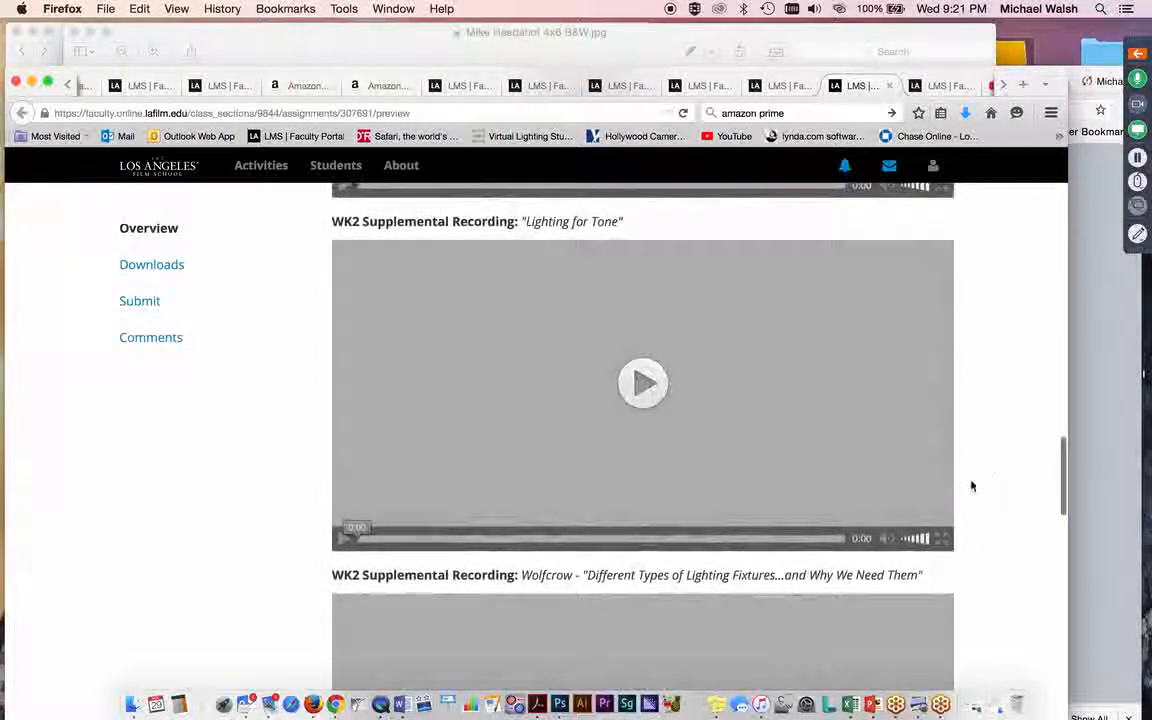
scroll("down", 3)
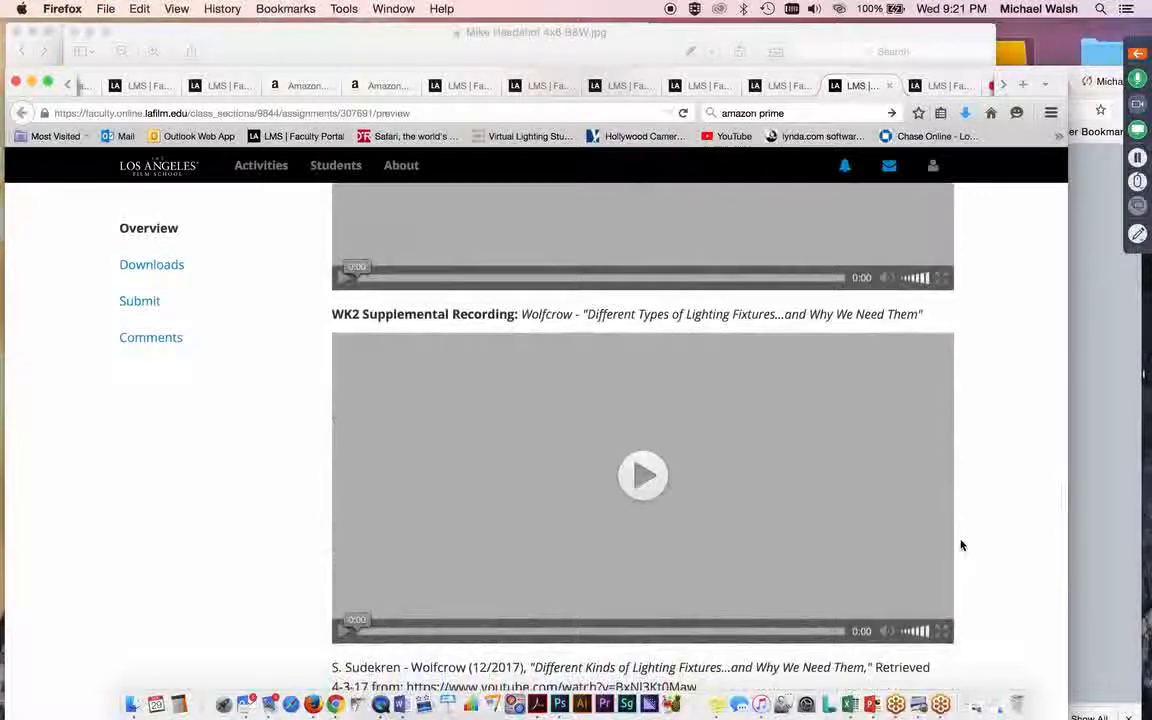
scroll("down", 3)
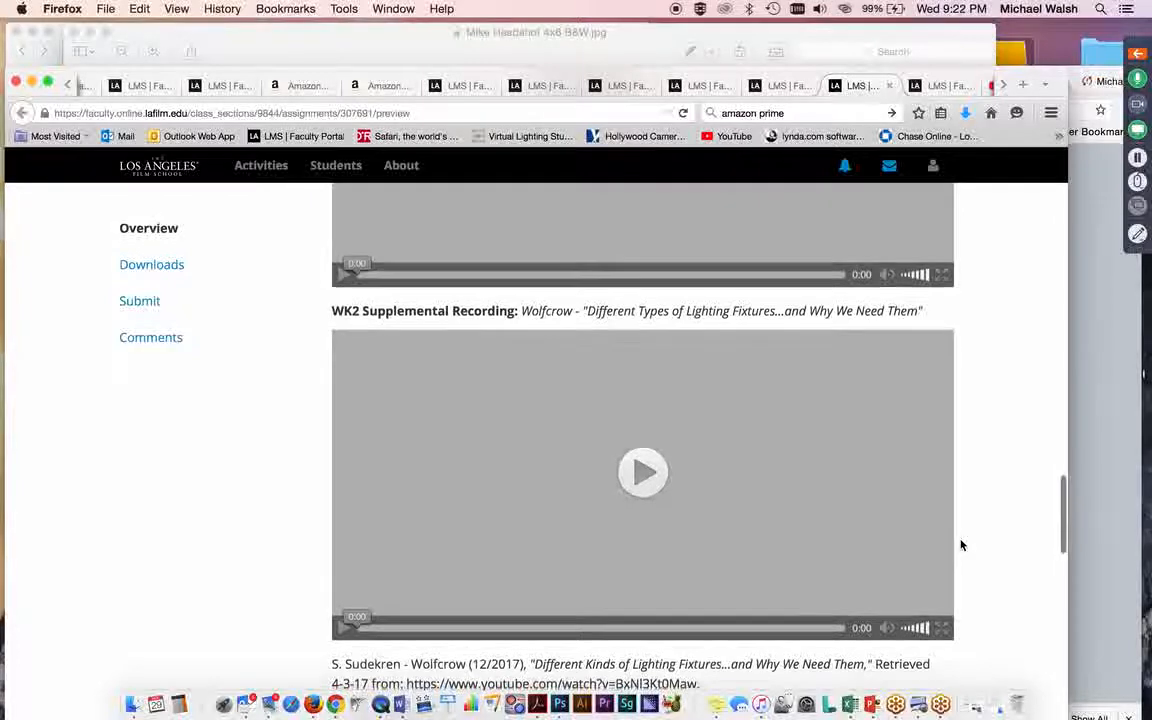
scroll("down", 3)
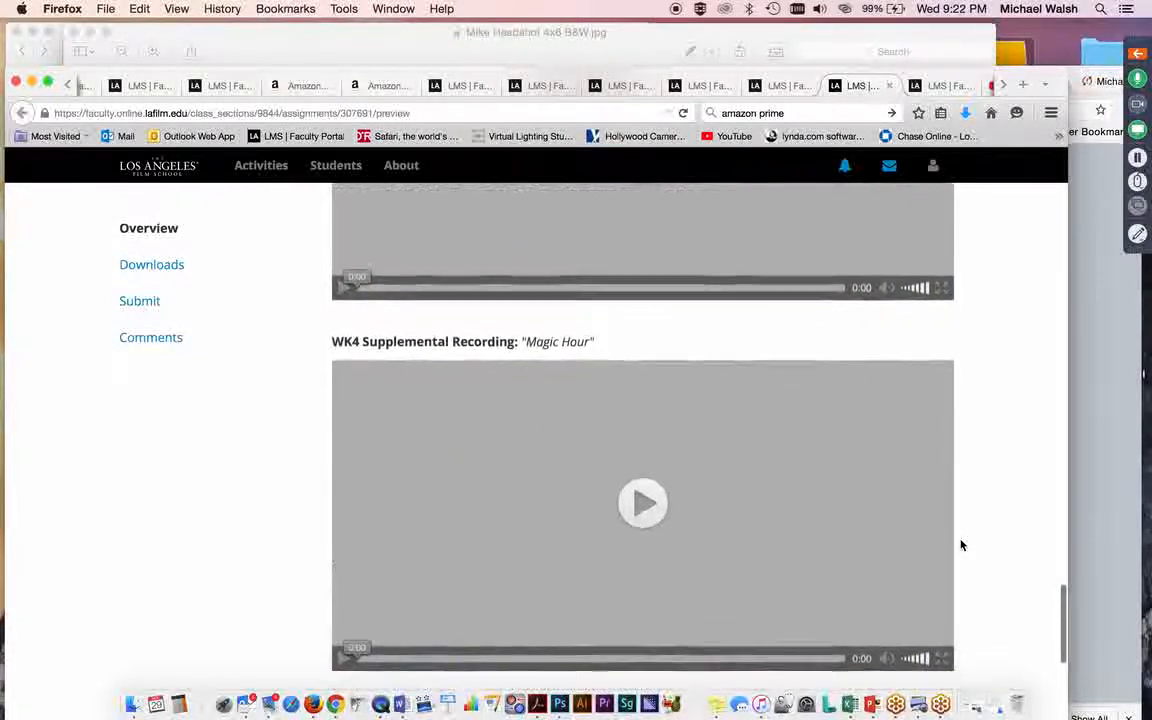
scroll("down", 3)
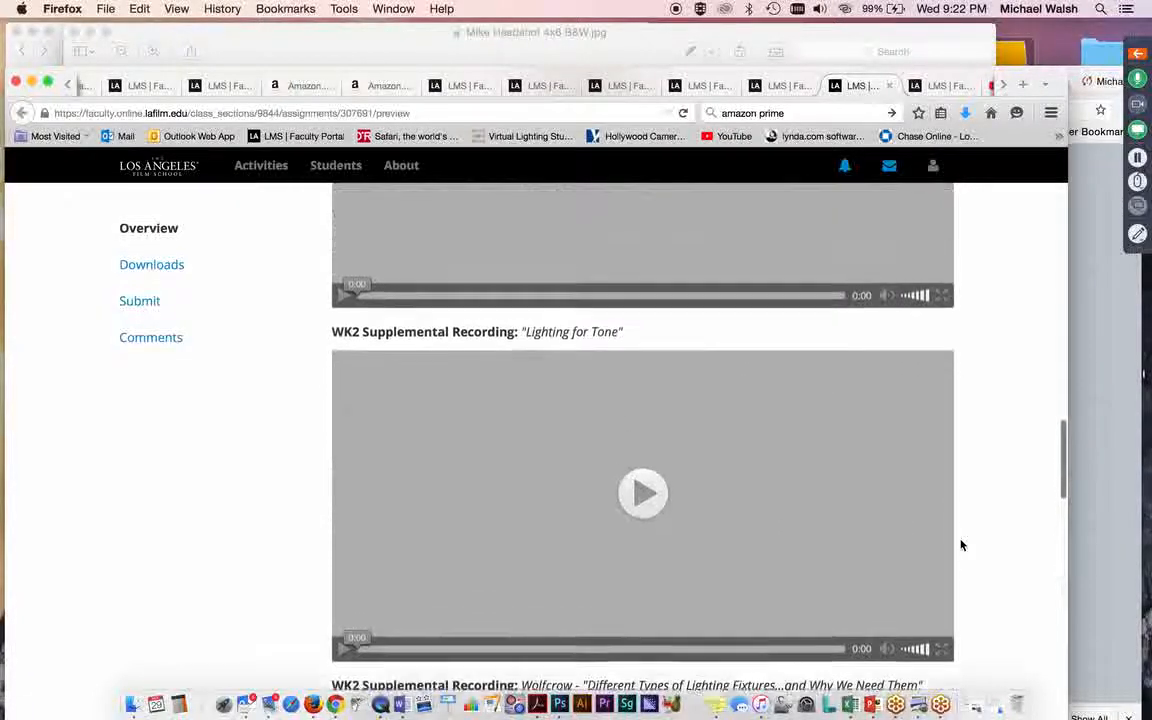
scroll("down", 3)
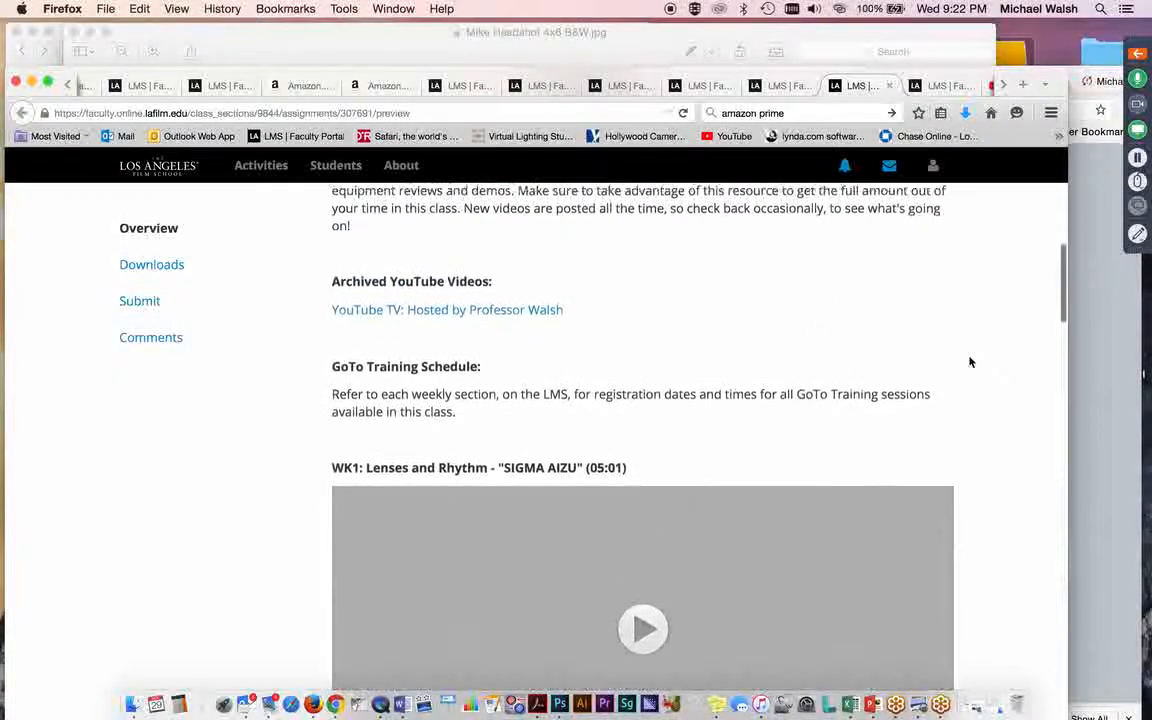
scroll("up", 3)
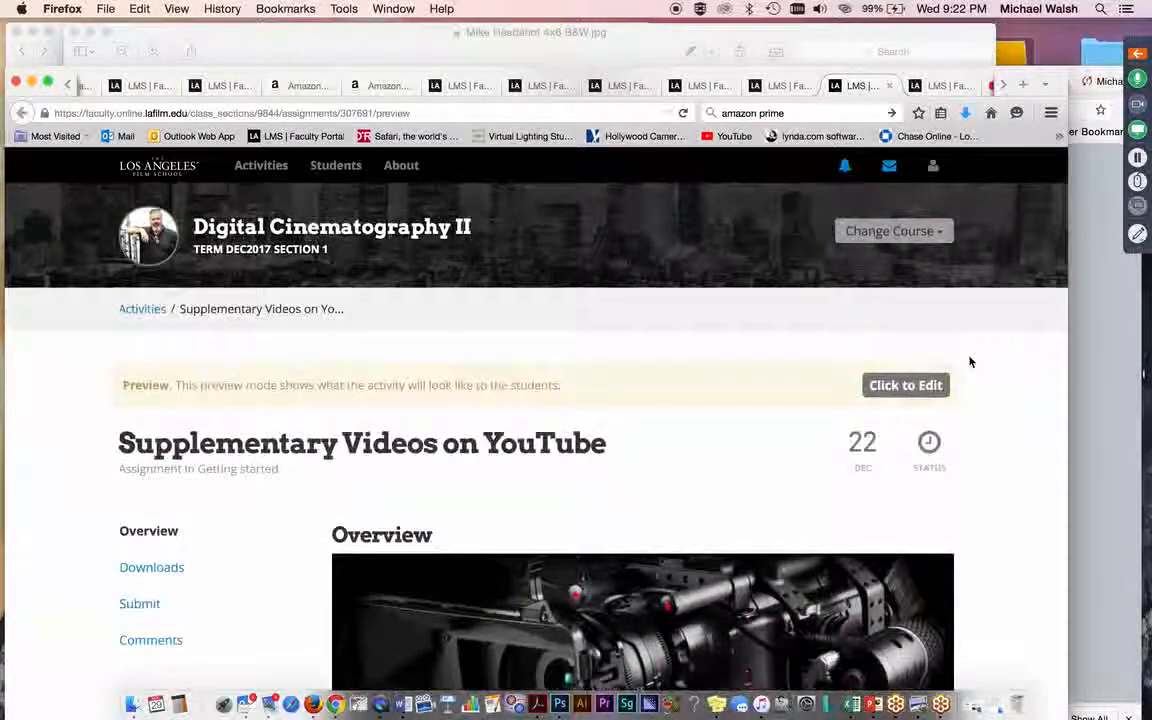
mouse_move(1012, 250)
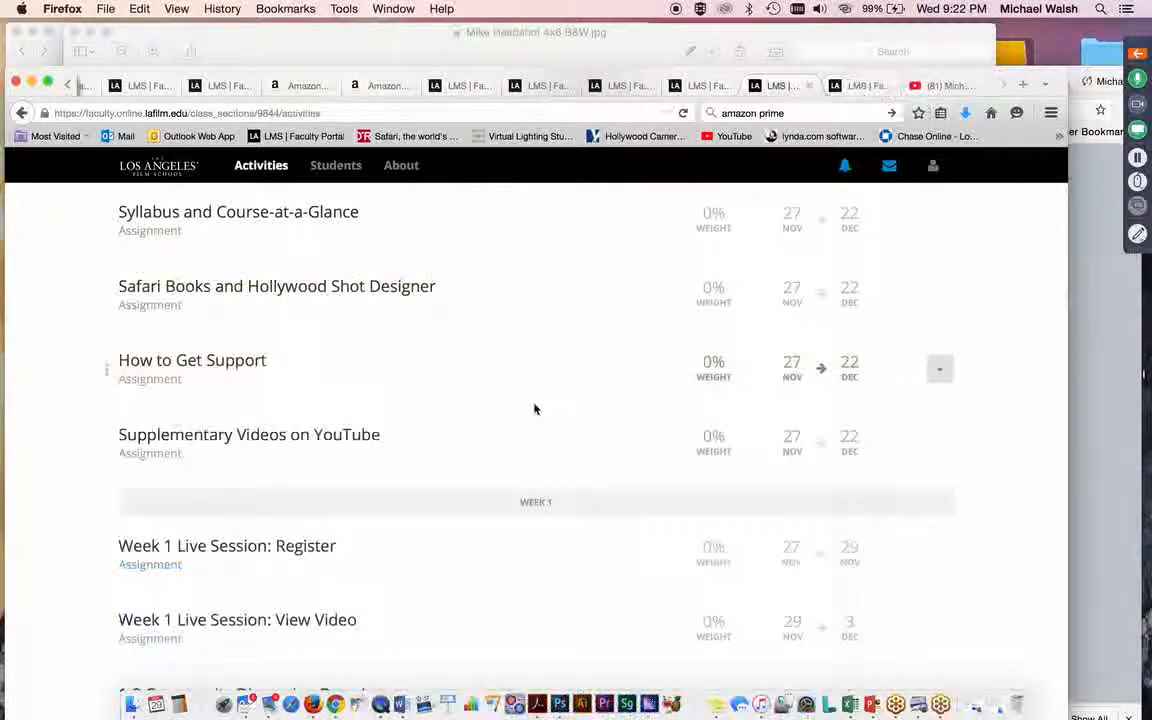
Scroll past Getting Started into Week 1's live sessions down to Project 1: Language of the Lens.
scroll("down", 3)
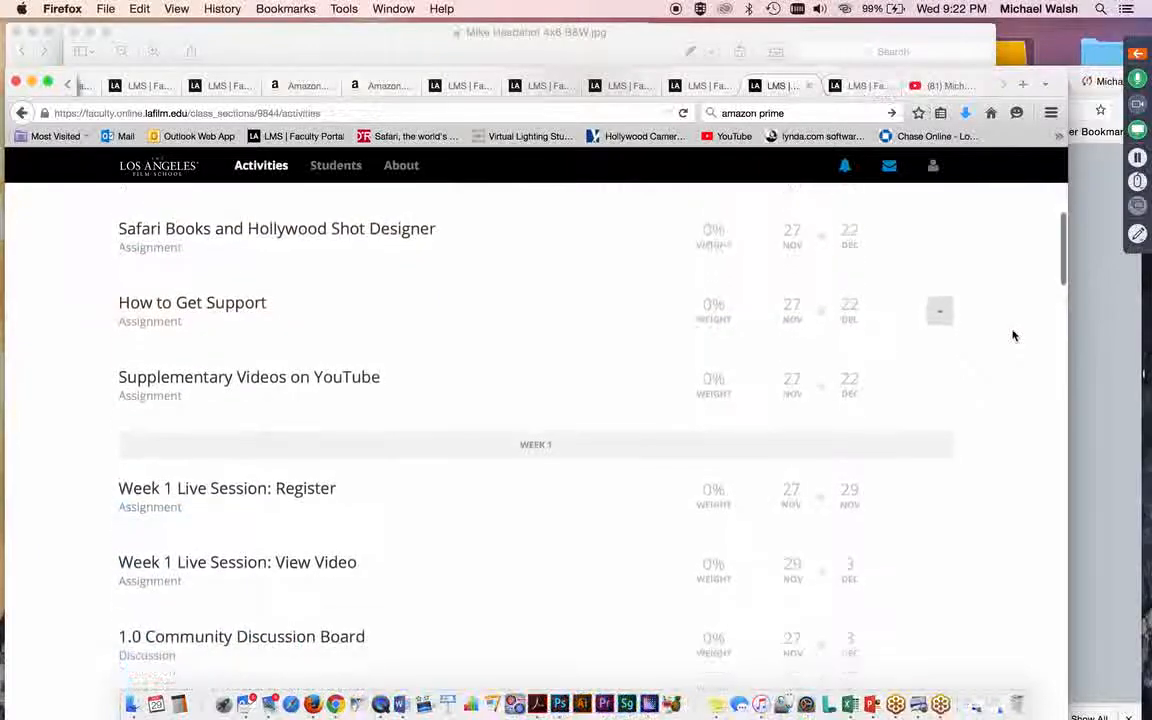
scroll("down", 3)
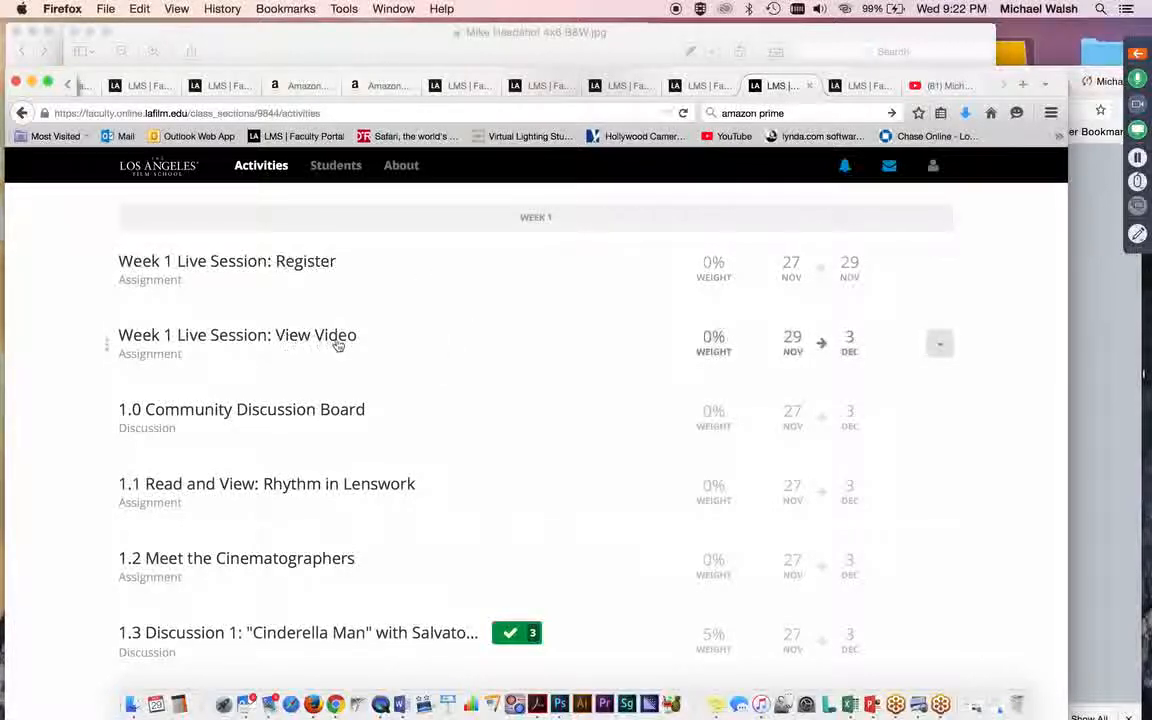
mouse_move(460, 330)
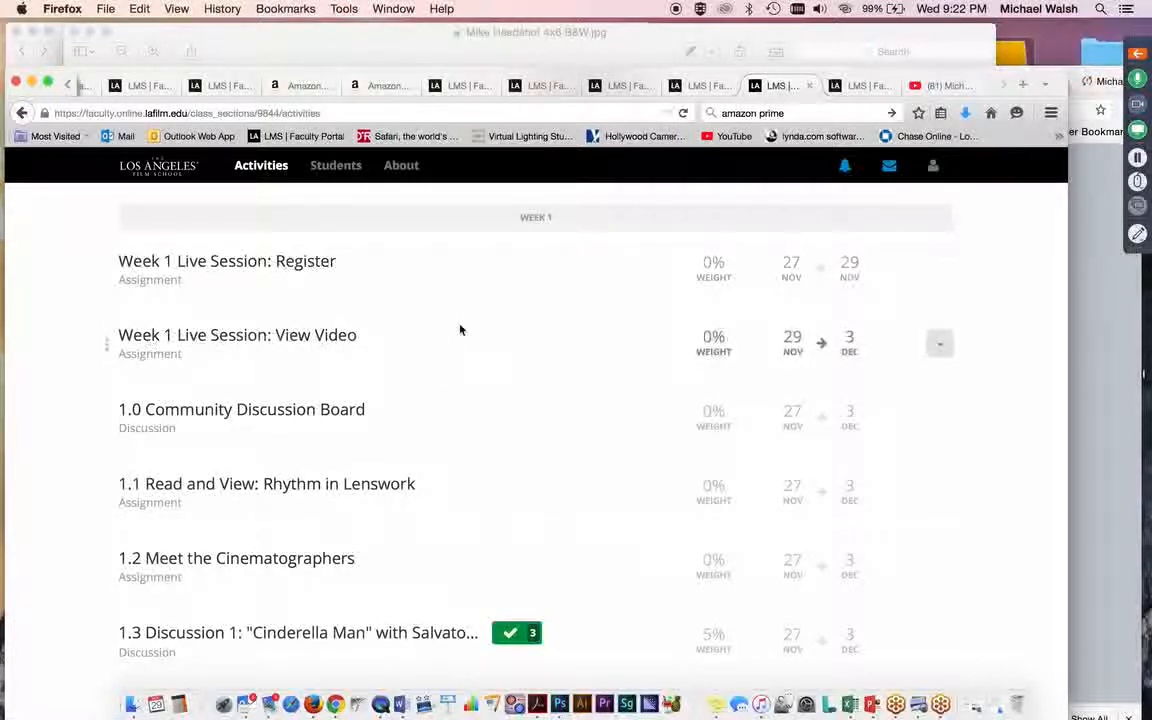
mouse_move(578, 340)
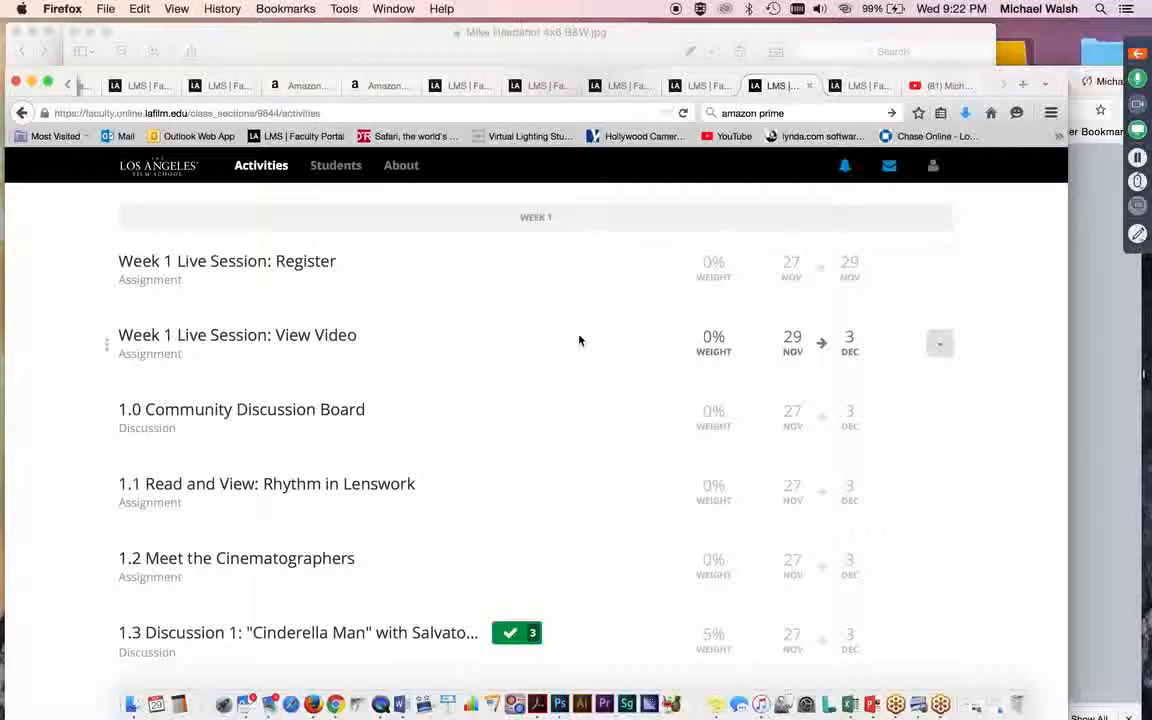
mouse_move(370, 354)
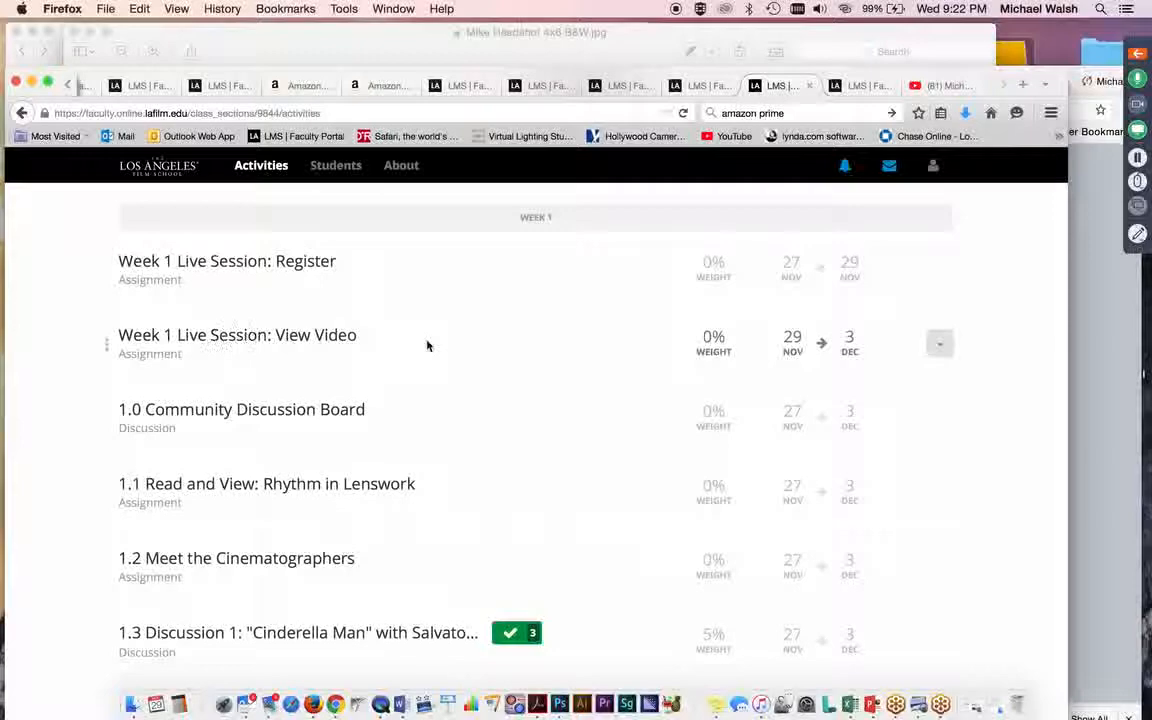
mouse_move(442, 346)
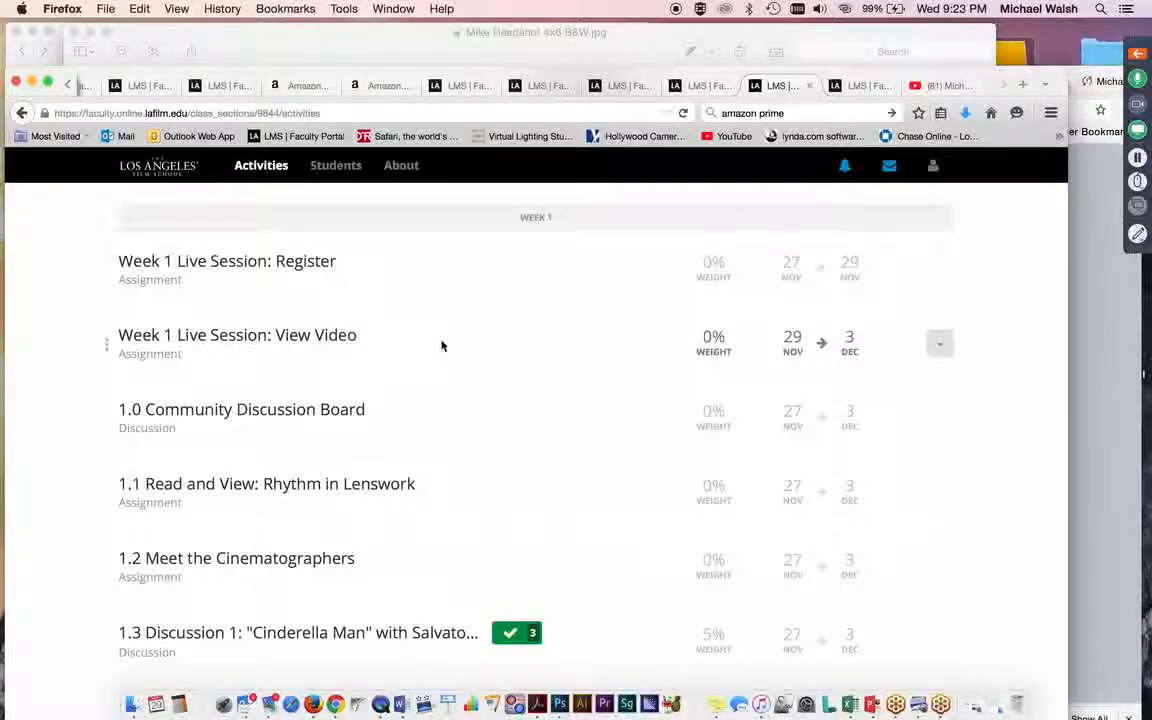
scroll("down", 3)
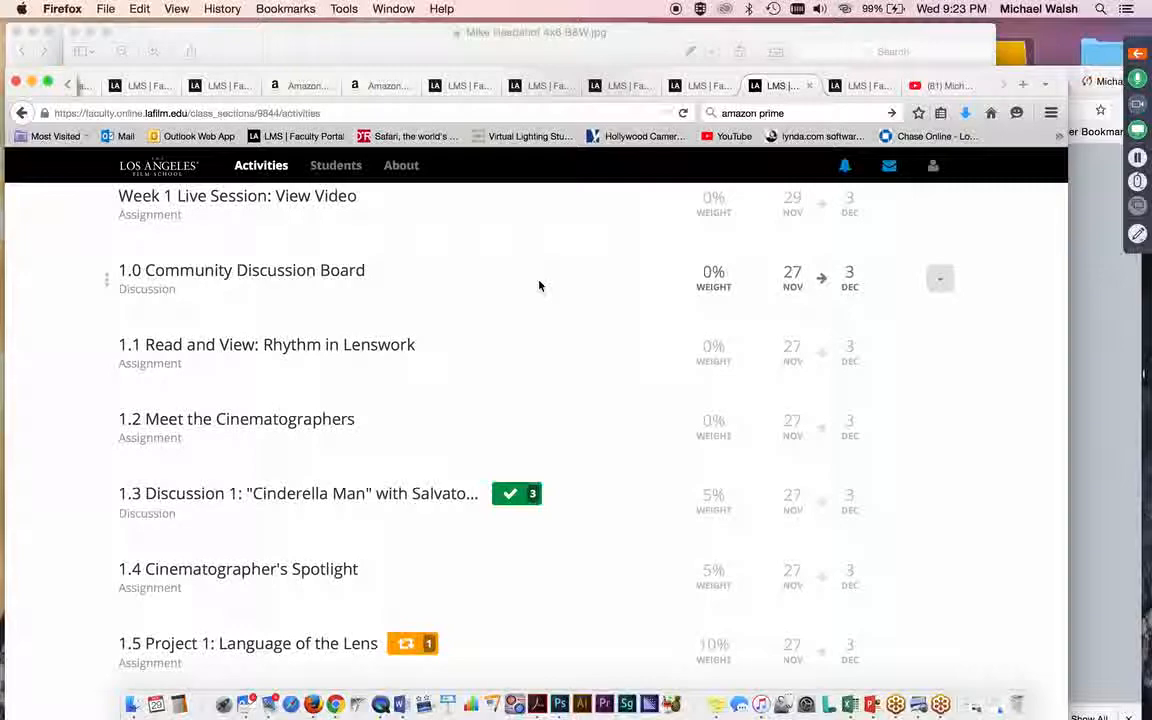
mouse_move(556, 274)
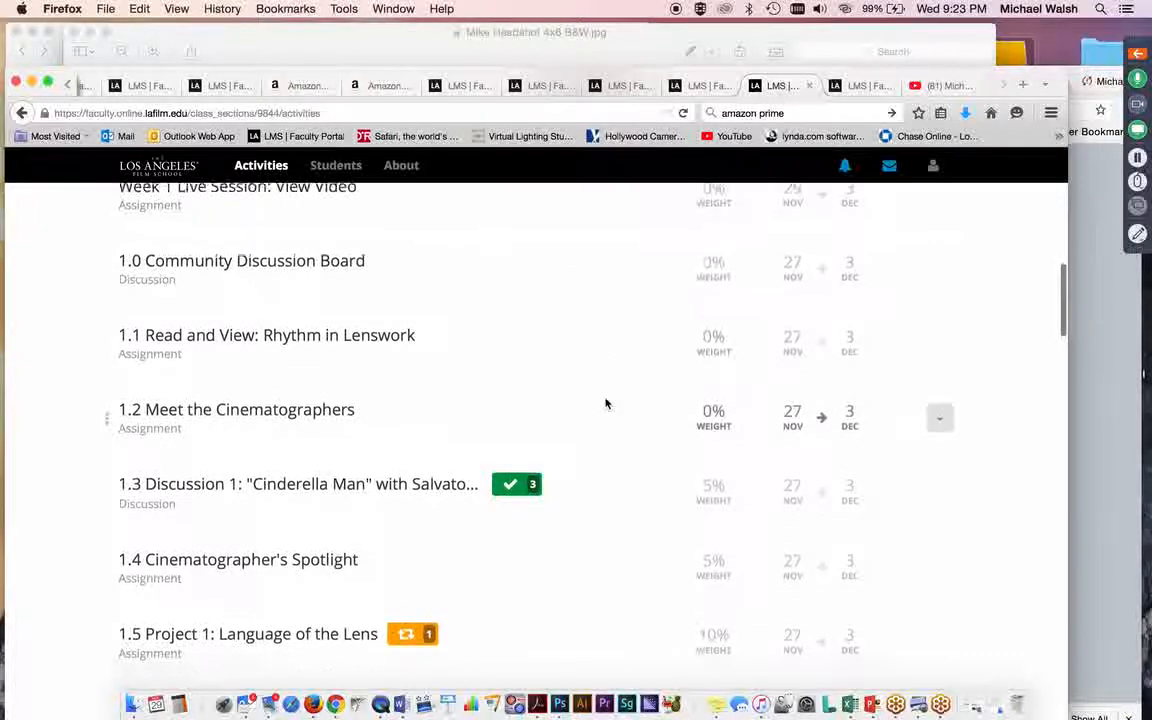
Scroll to Week 1 items 1.1 through 1.6, reaching the Open-Book Knowledge Check: Lenswork.
scroll("down", 3)
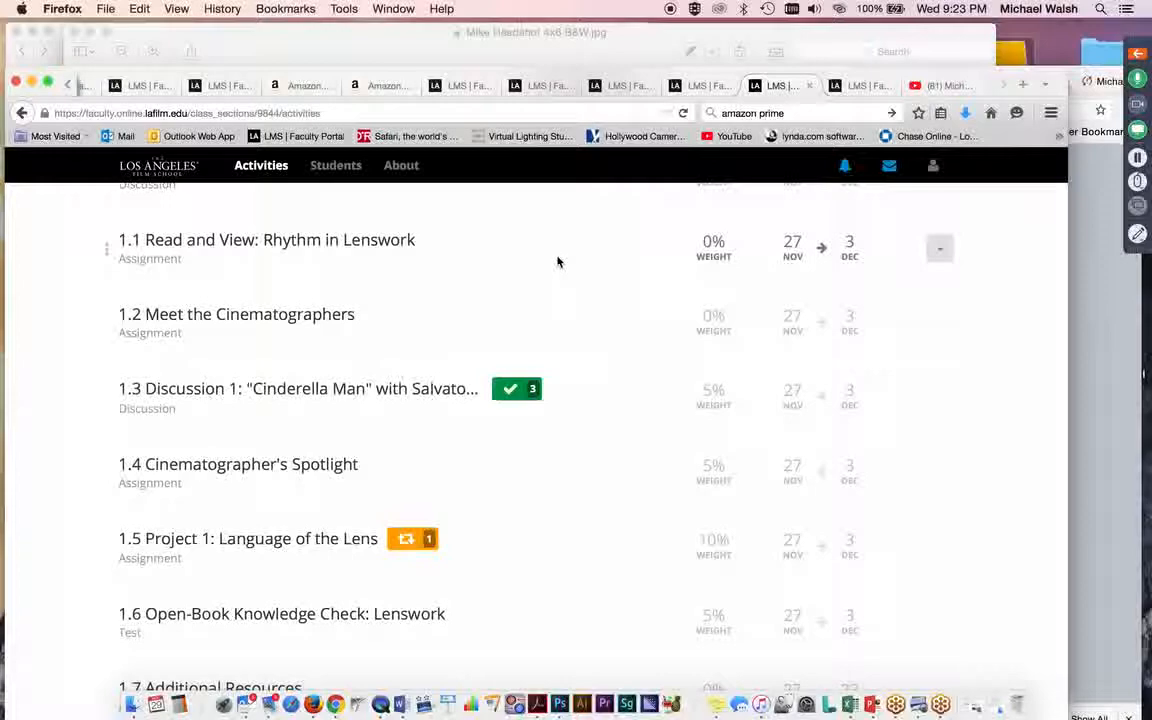
mouse_move(287, 247)
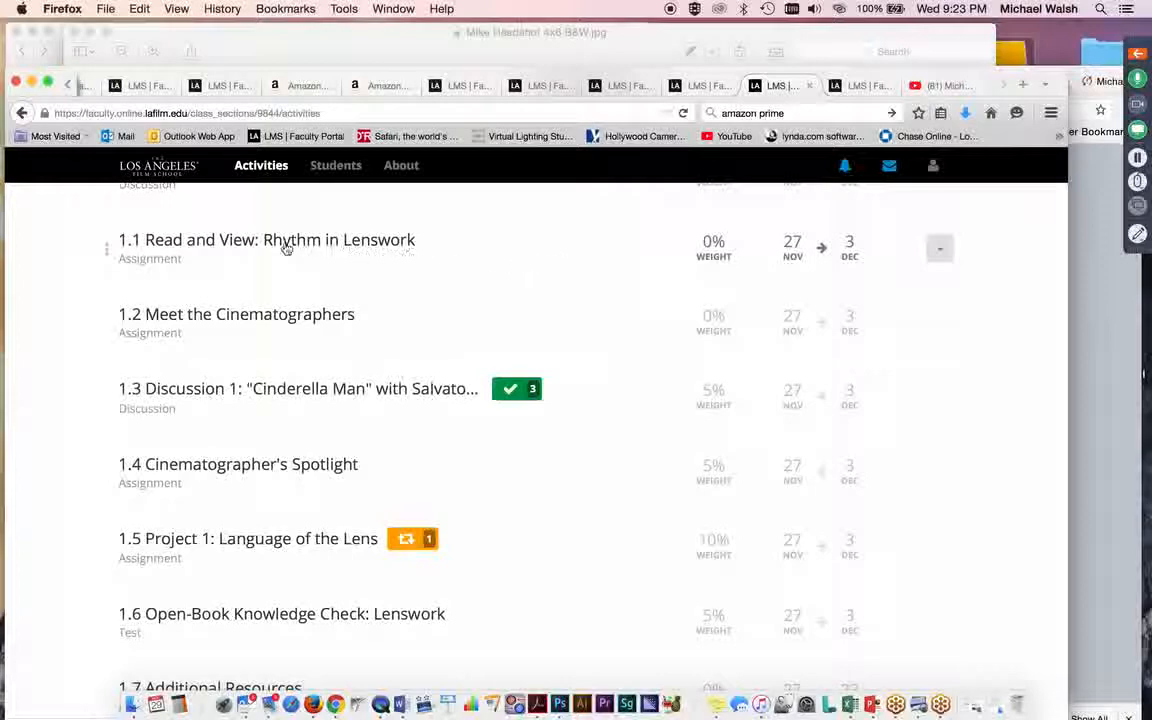
mouse_move(605, 247)
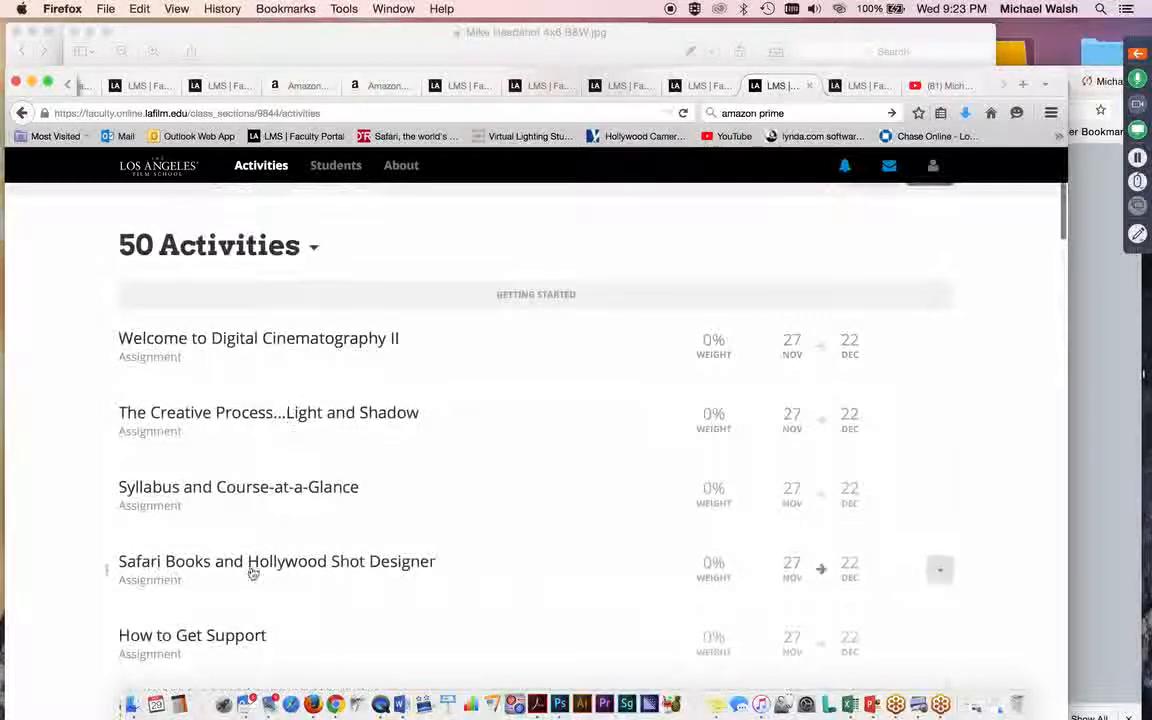
scroll("down", 3)
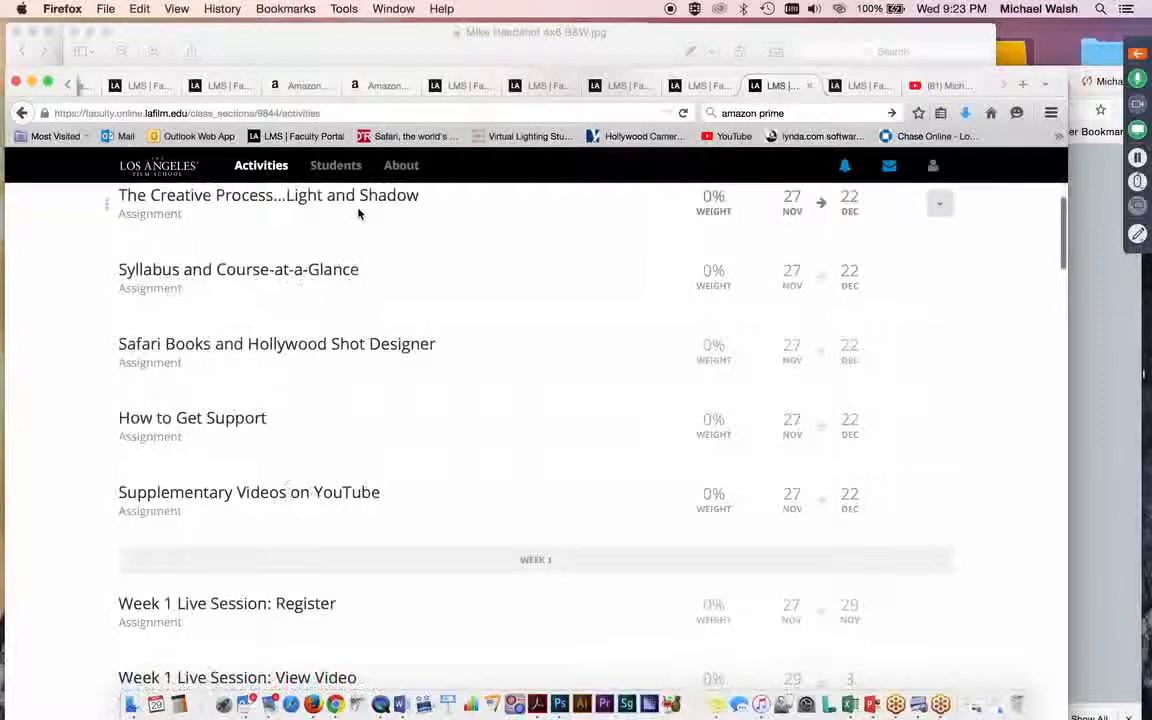
mouse_move(600, 293)
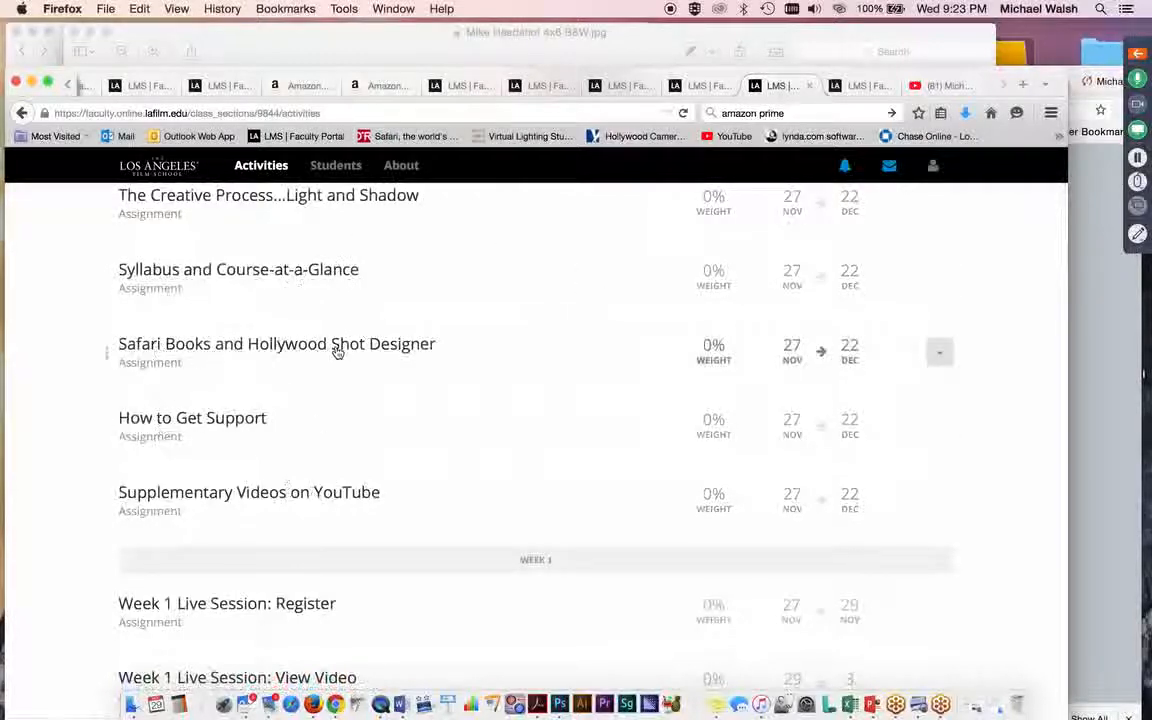
mouse_move(128, 280)
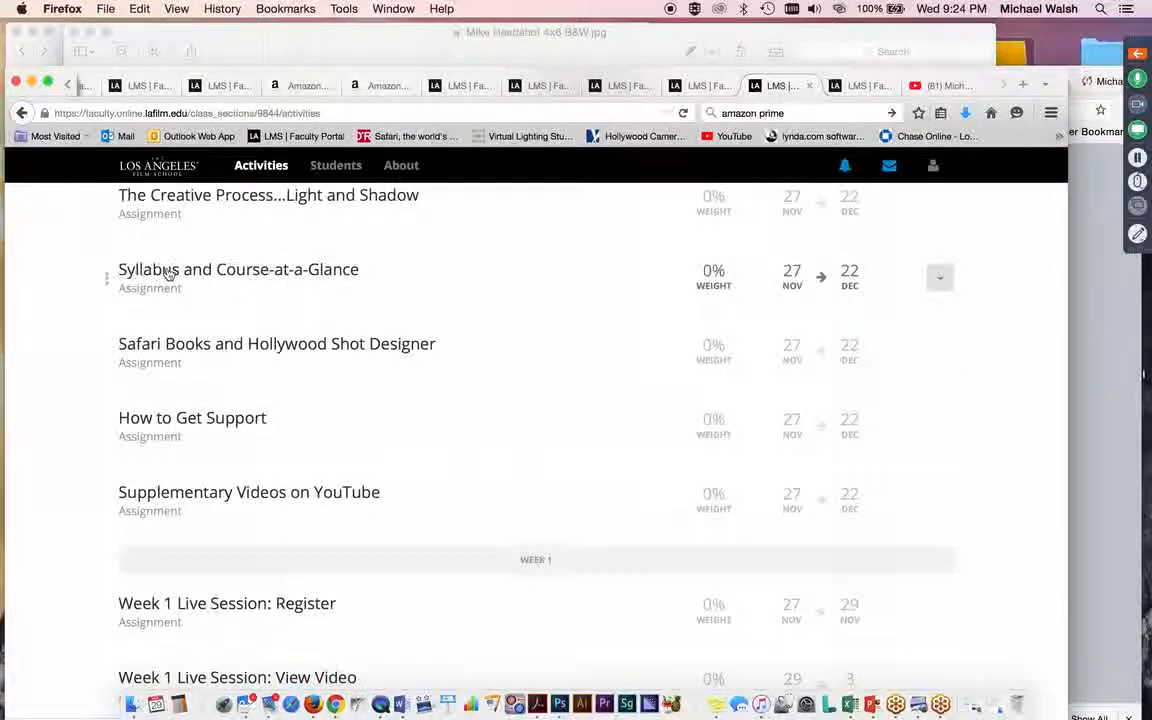
mouse_move(410, 292)
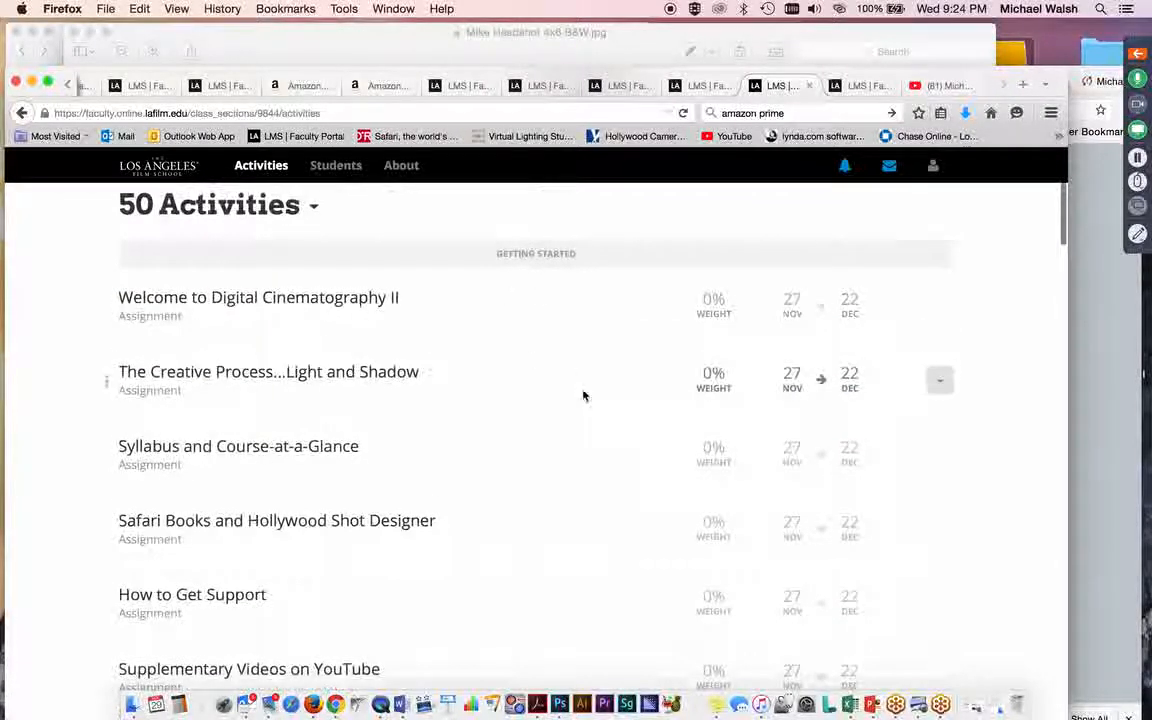
scroll("down", 3)
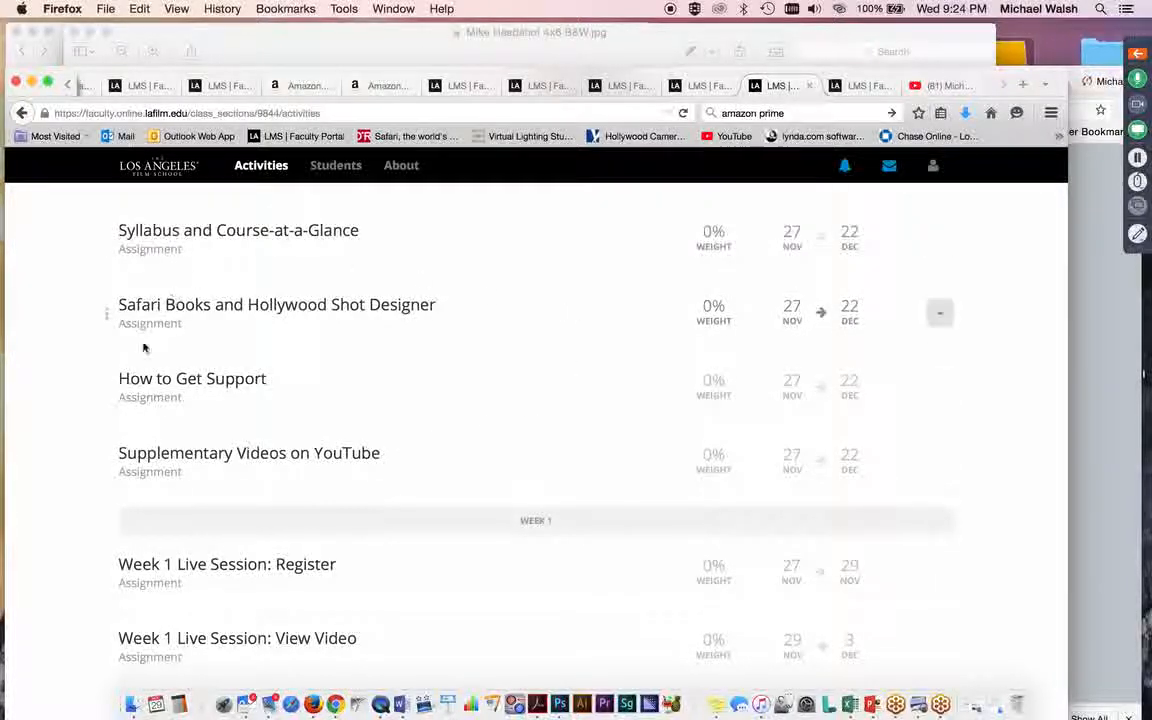
mouse_move(509, 326)
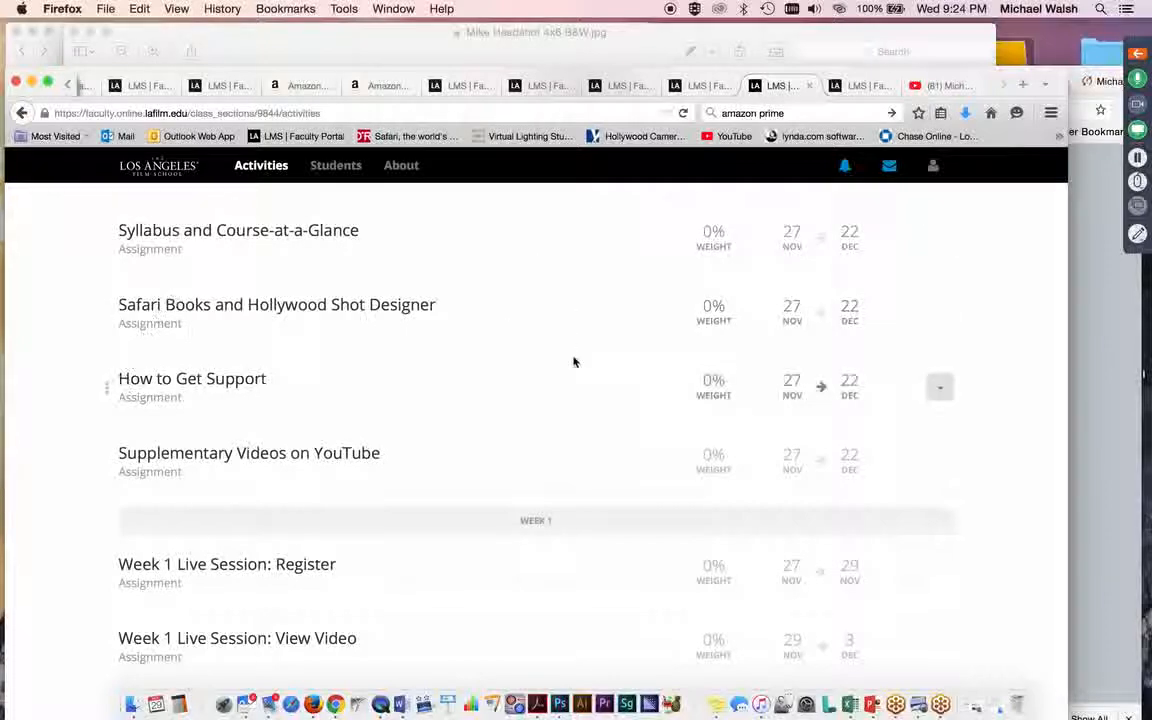
mouse_move(603, 368)
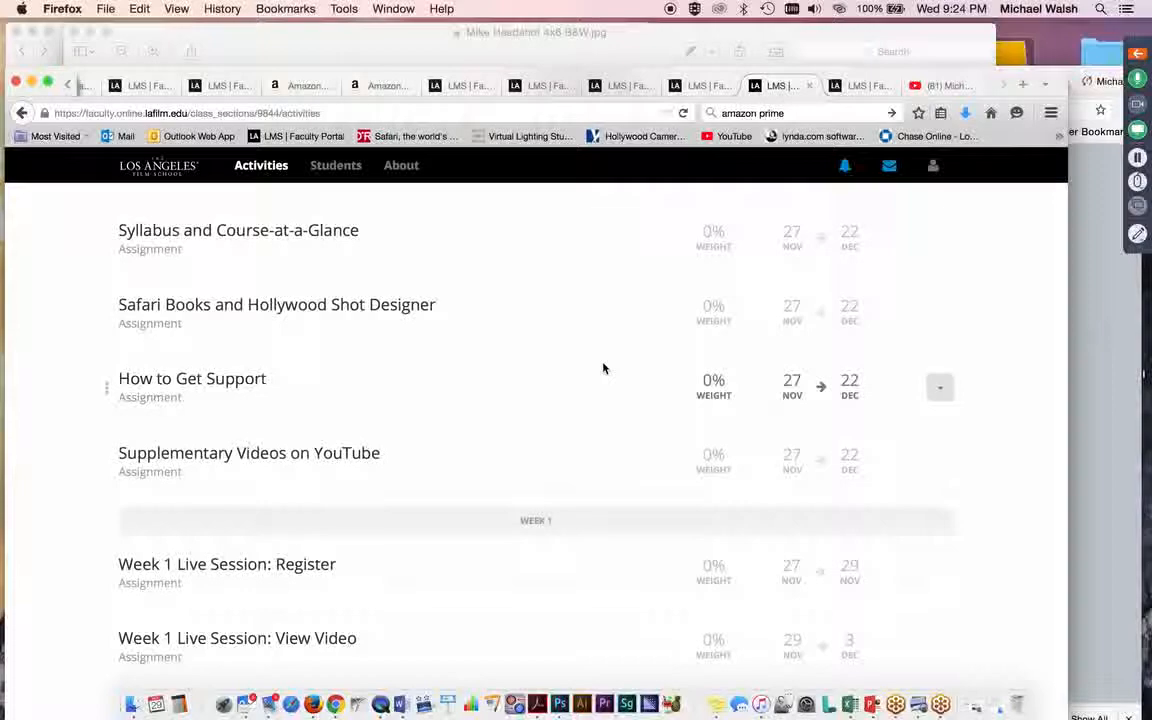
scroll("down", 3)
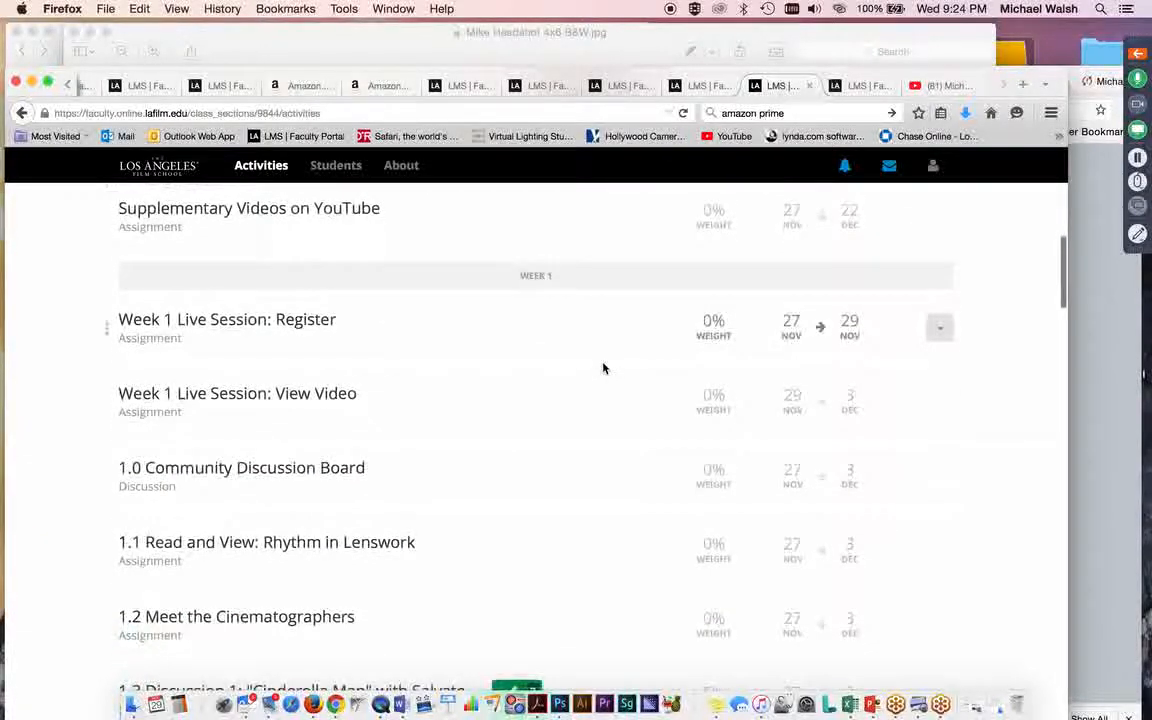
scroll("down", 3)
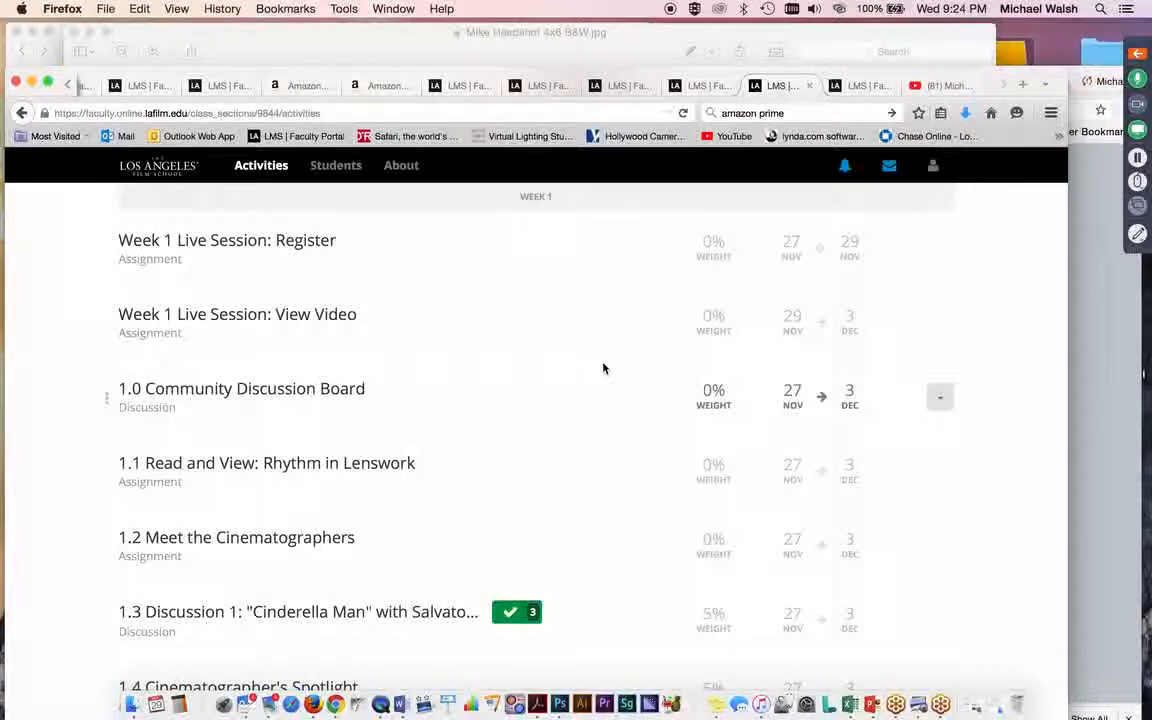
scroll("down", 3)
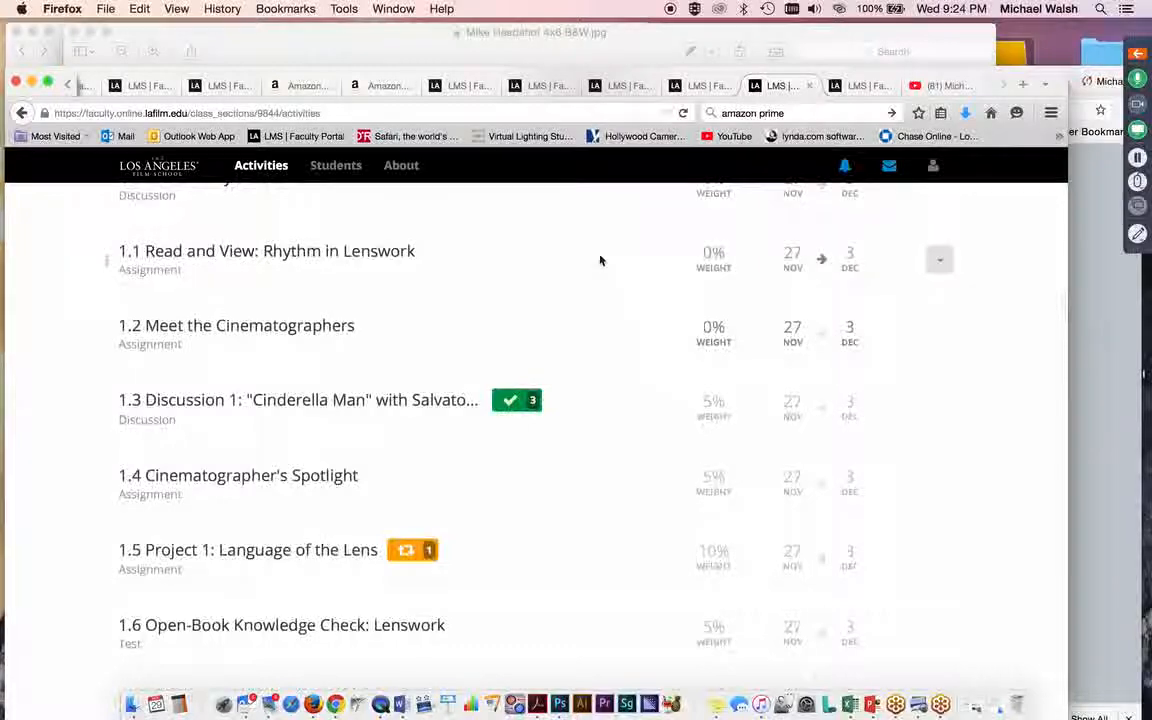
mouse_move(355, 332)
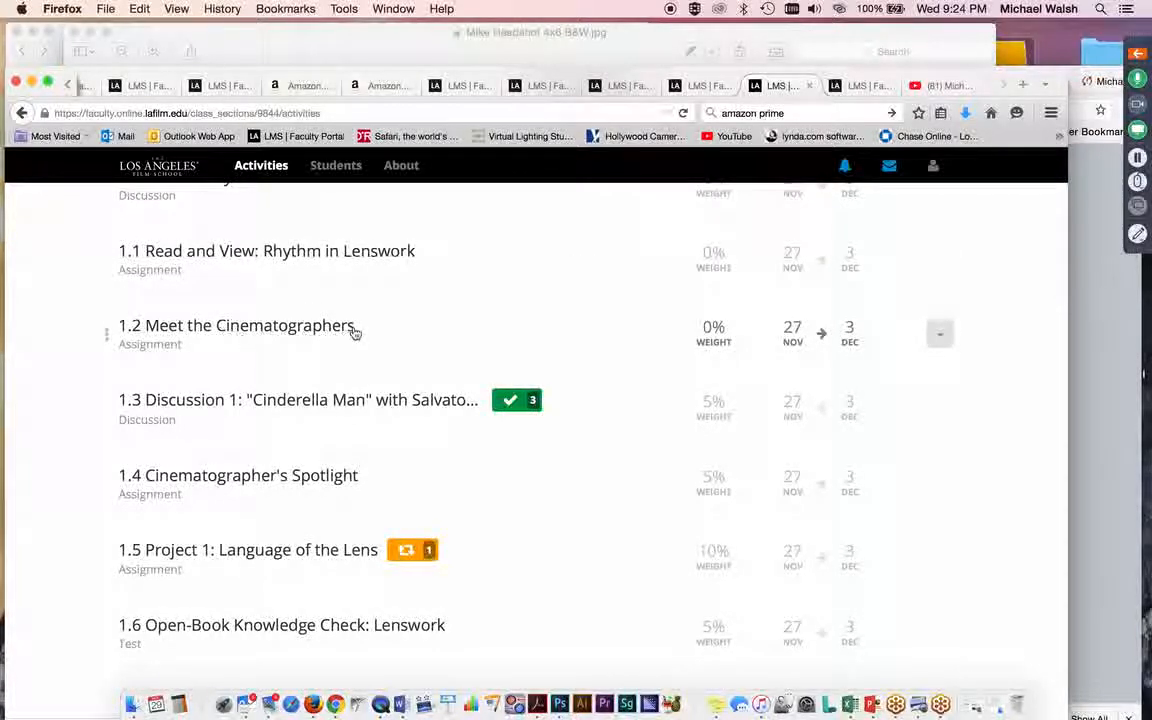
mouse_move(547, 318)
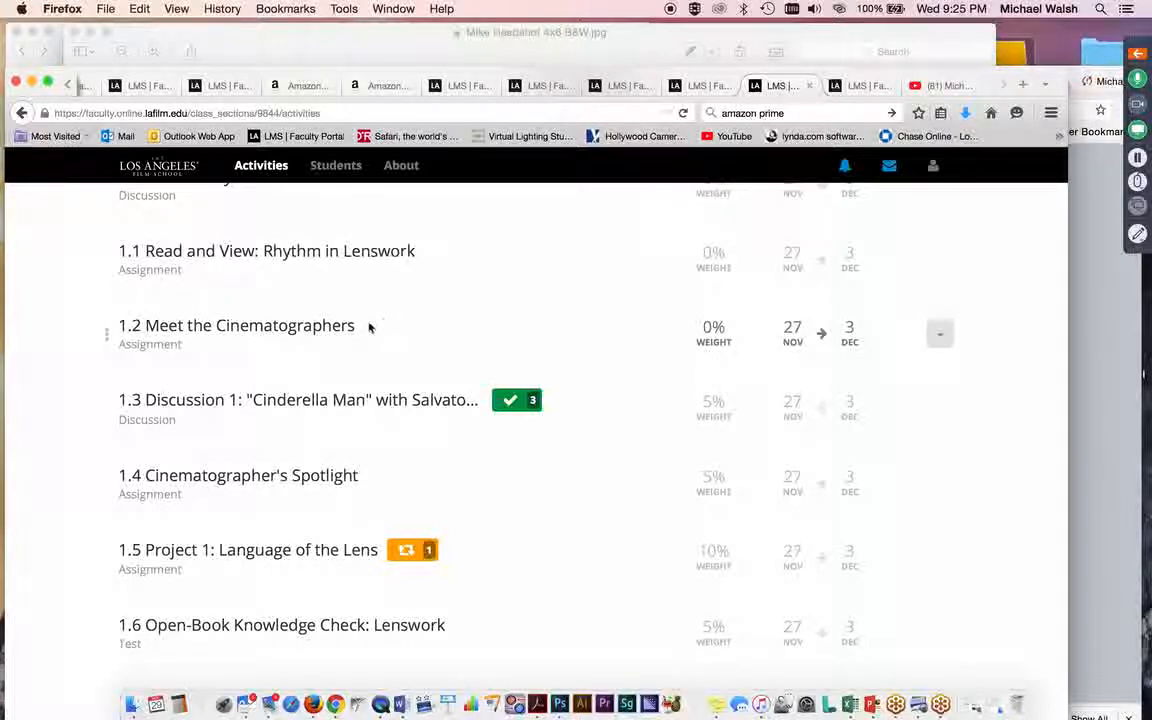
mouse_move(517, 335)
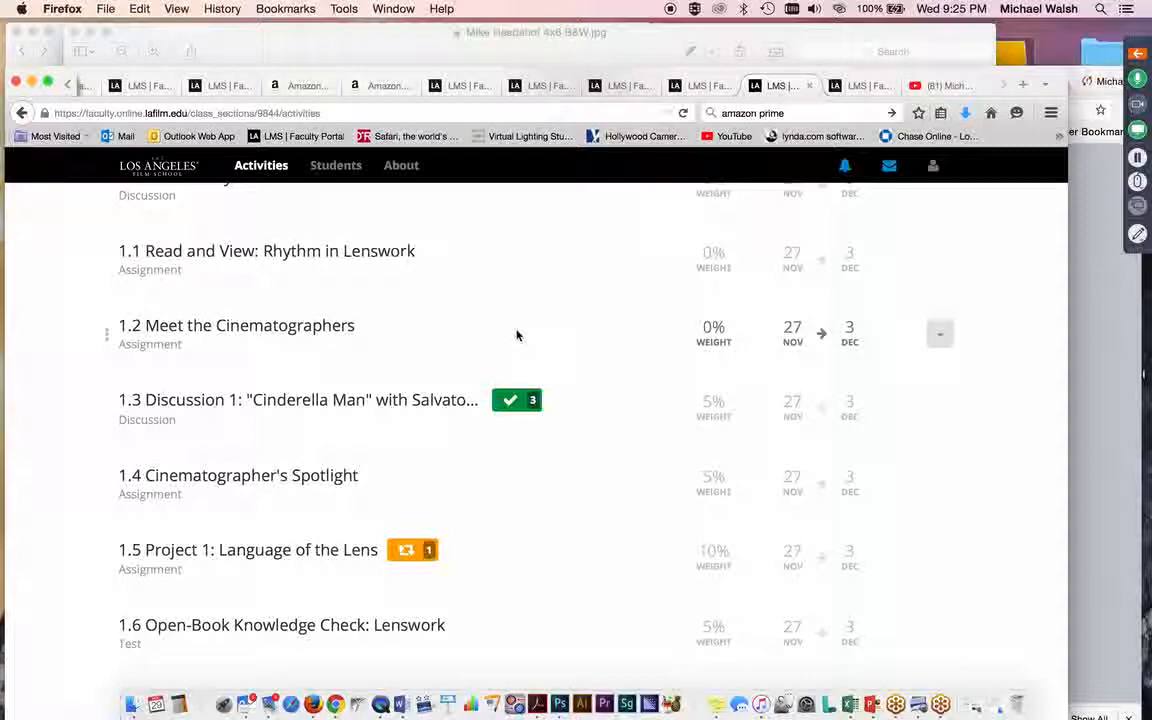
mouse_move(248, 325)
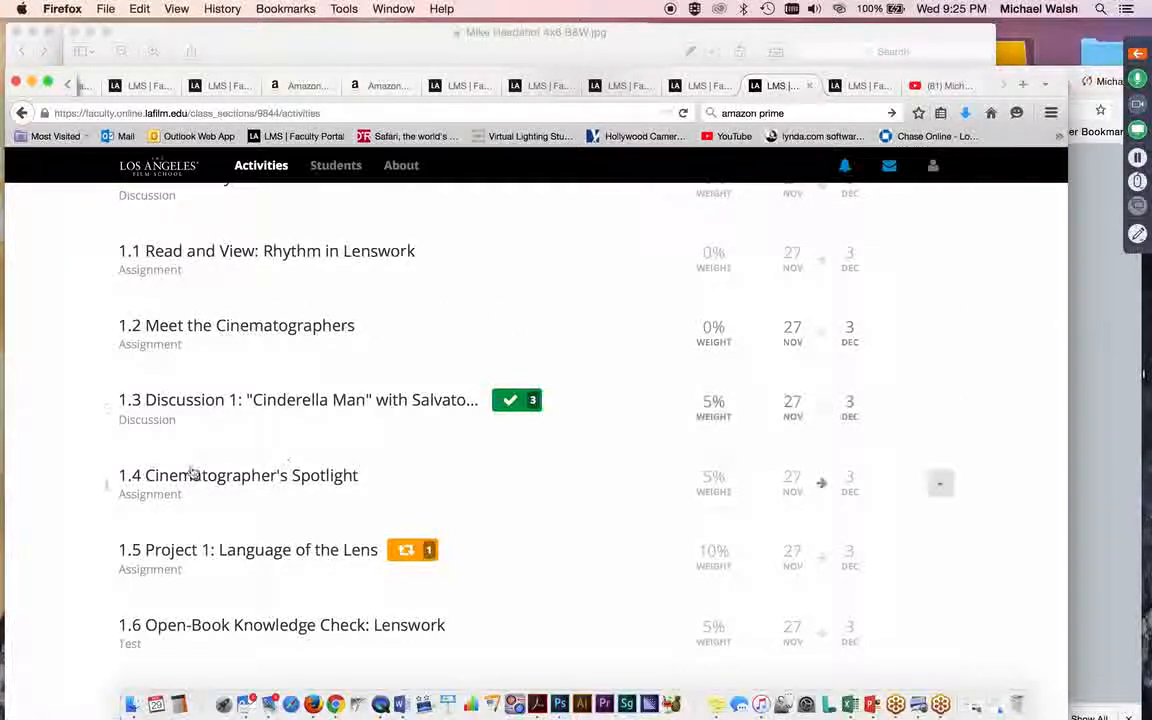
mouse_move(404, 475)
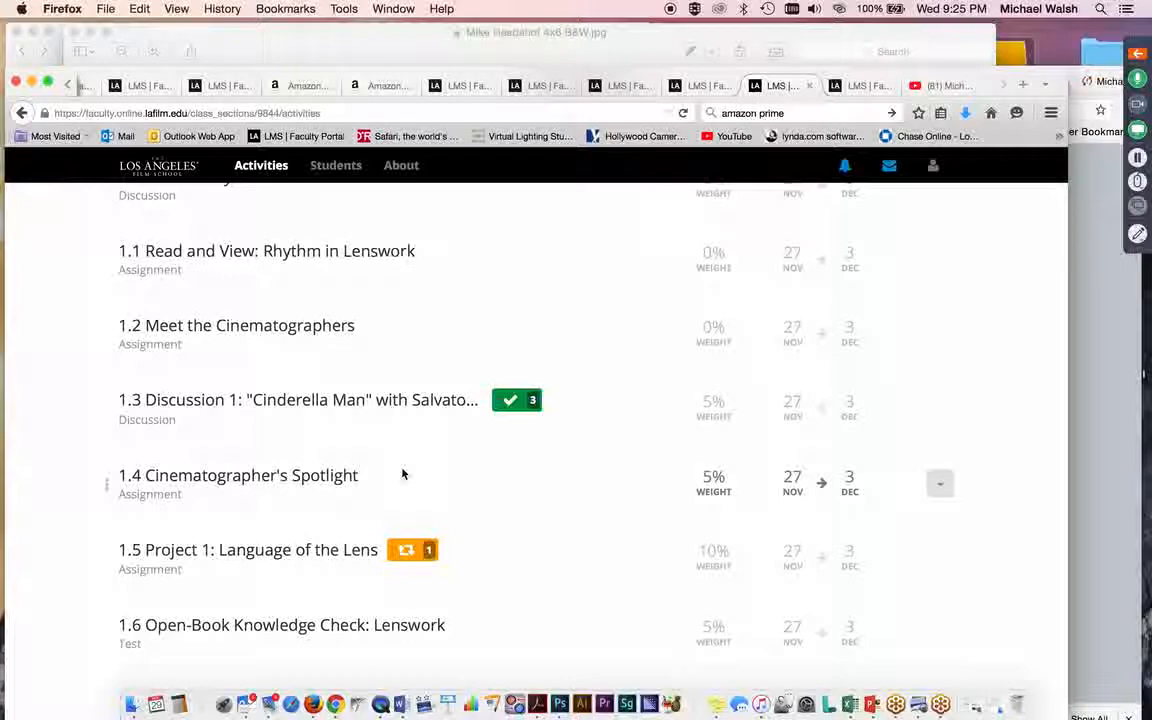
mouse_move(499, 467)
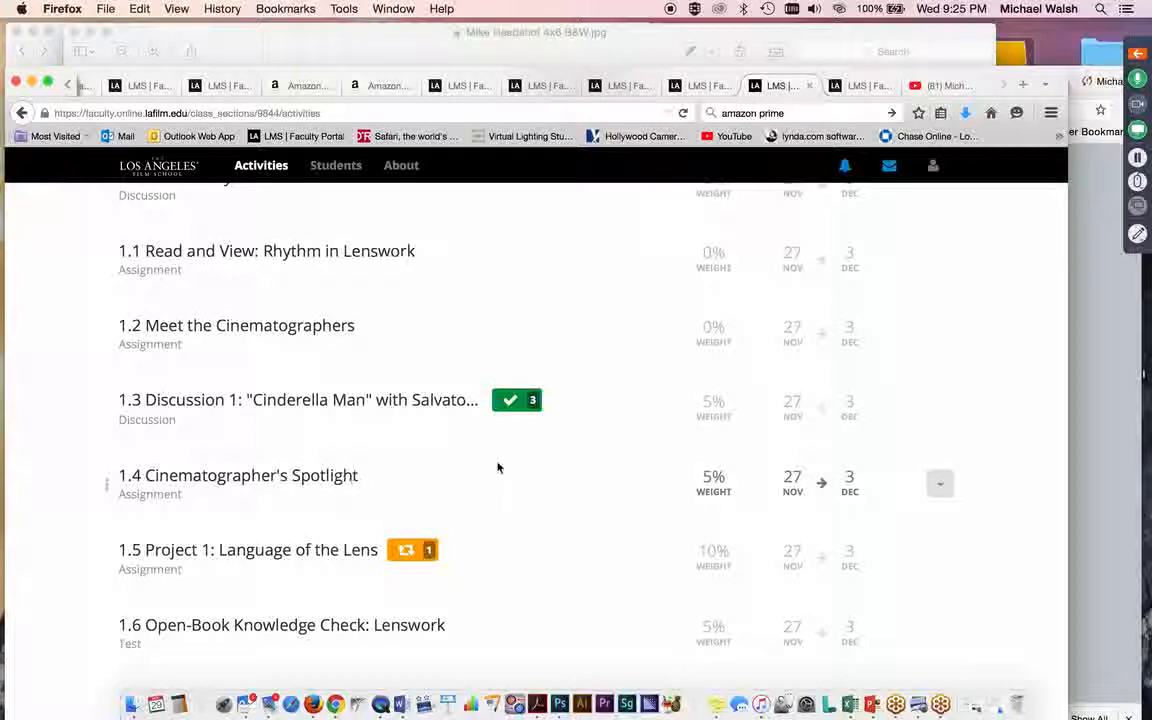
Preview the 1.4 Cinematographer's Spotlight assignment in student view from its row dropdown.
left_click(940, 484)
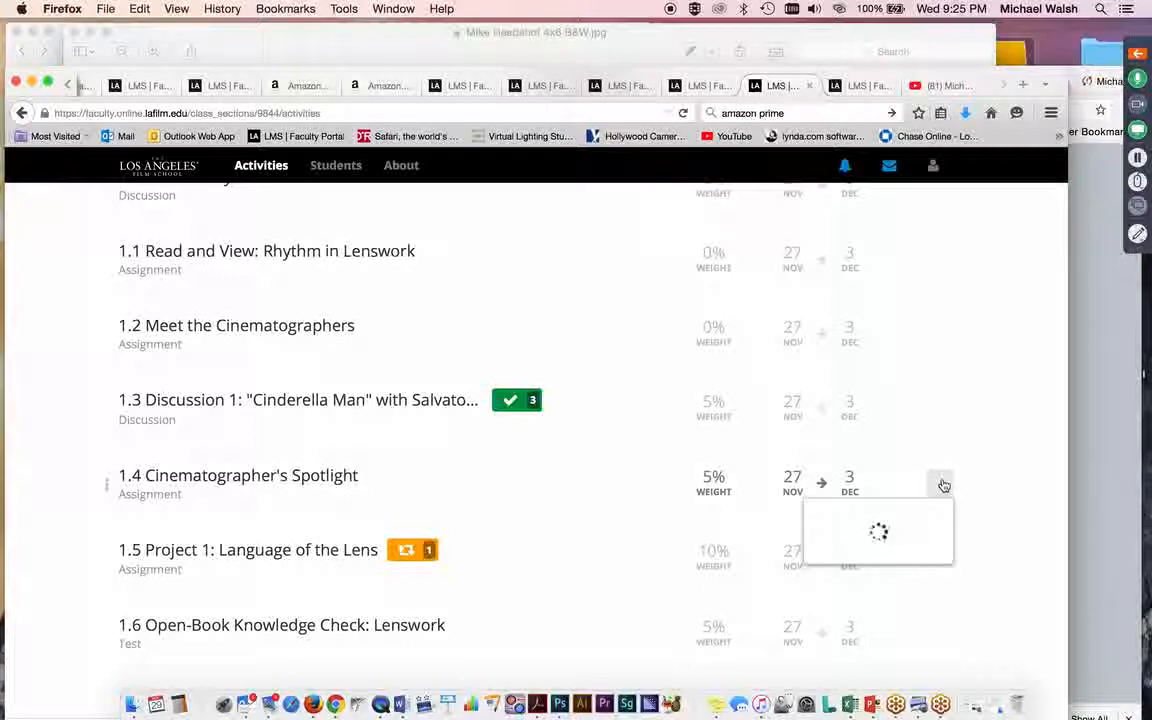
left_click(940, 485)
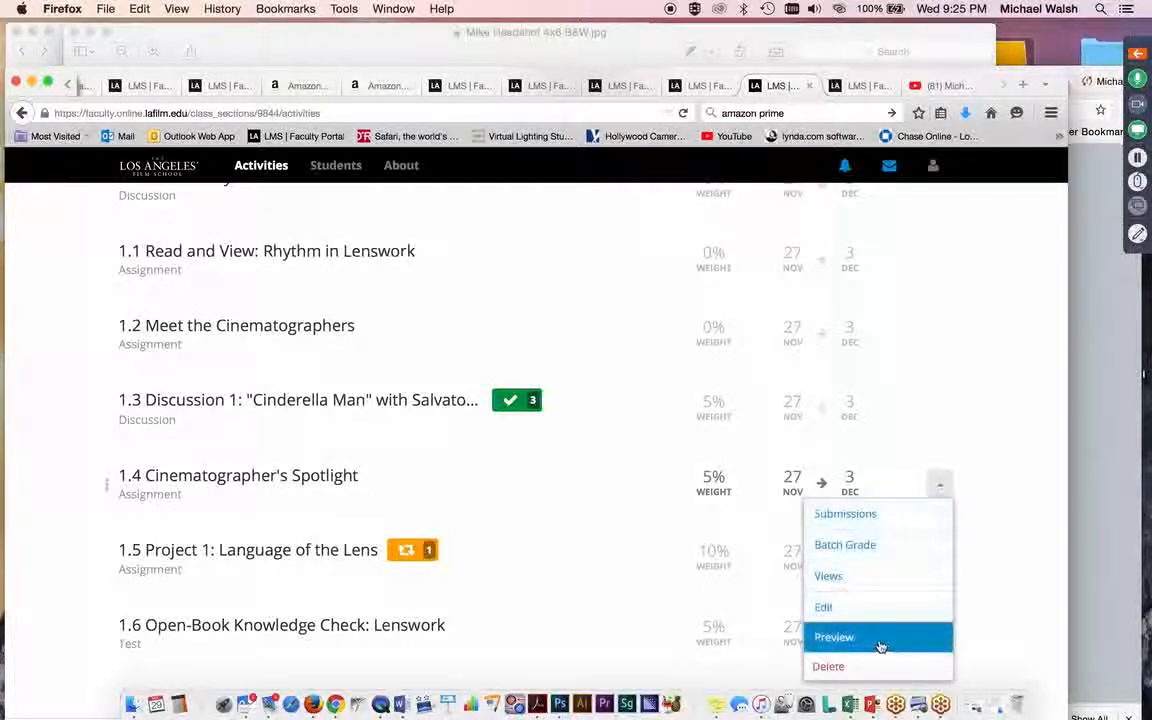
left_click(834, 637)
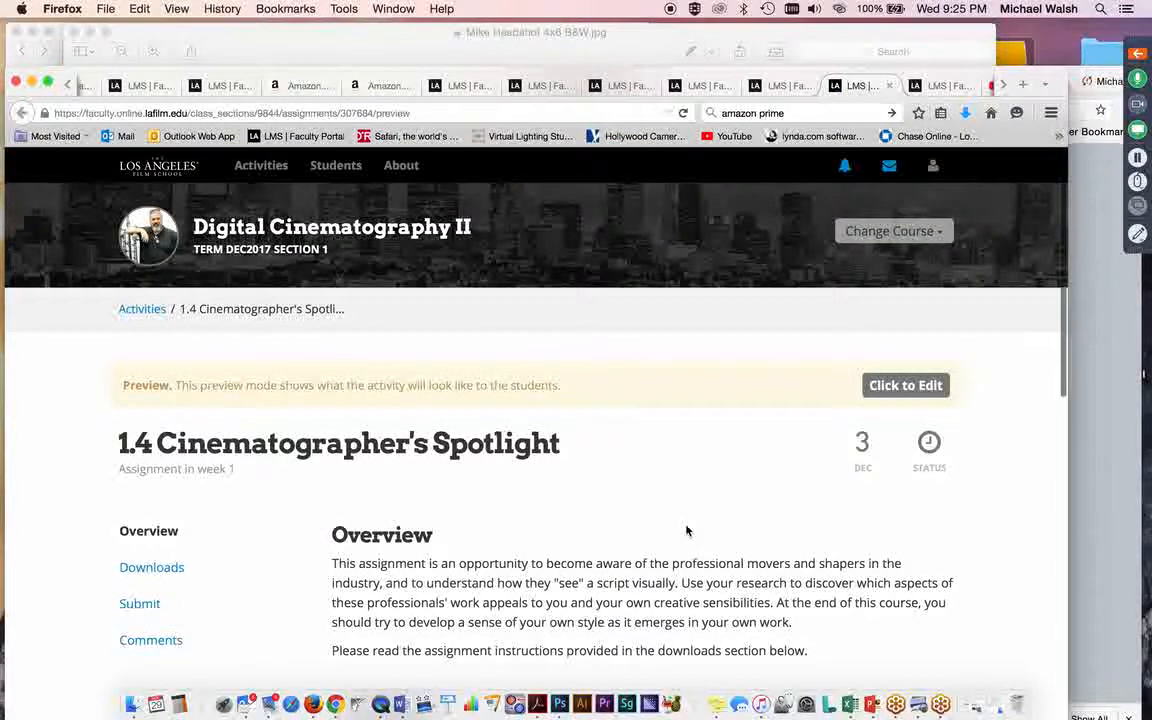
Open DFM-301CinematographerDirectory.pdf from the assignment's Downloads list.
scroll("down", 3)
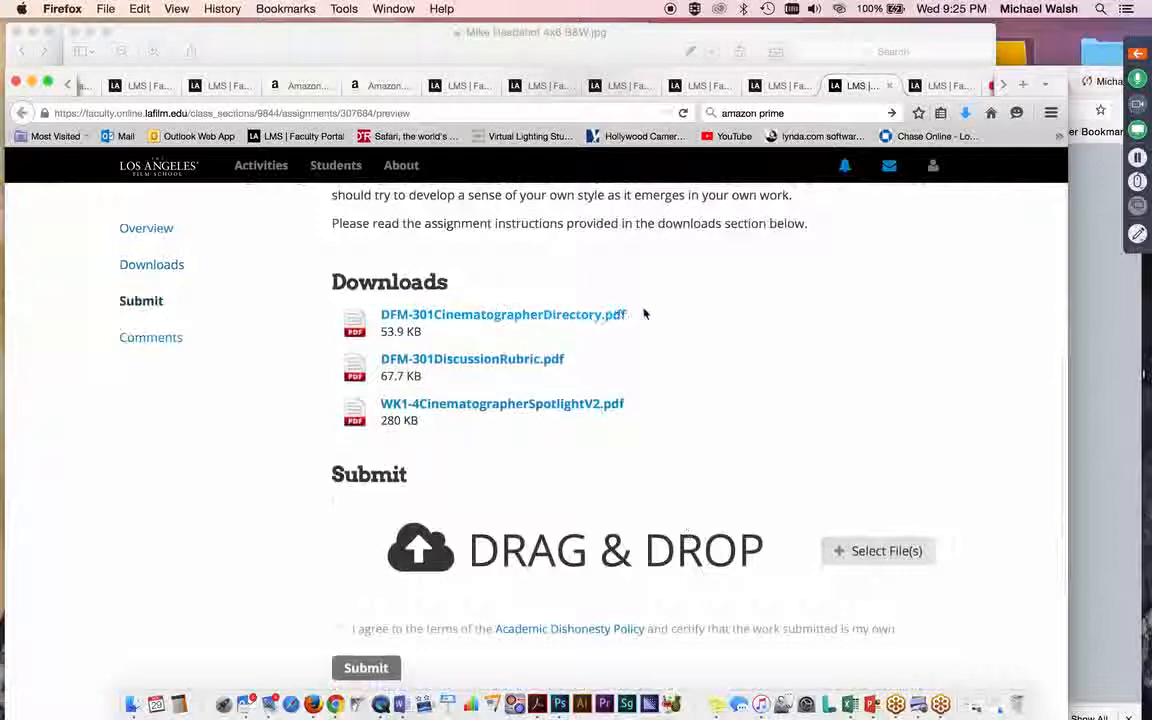
left_click(503, 314)
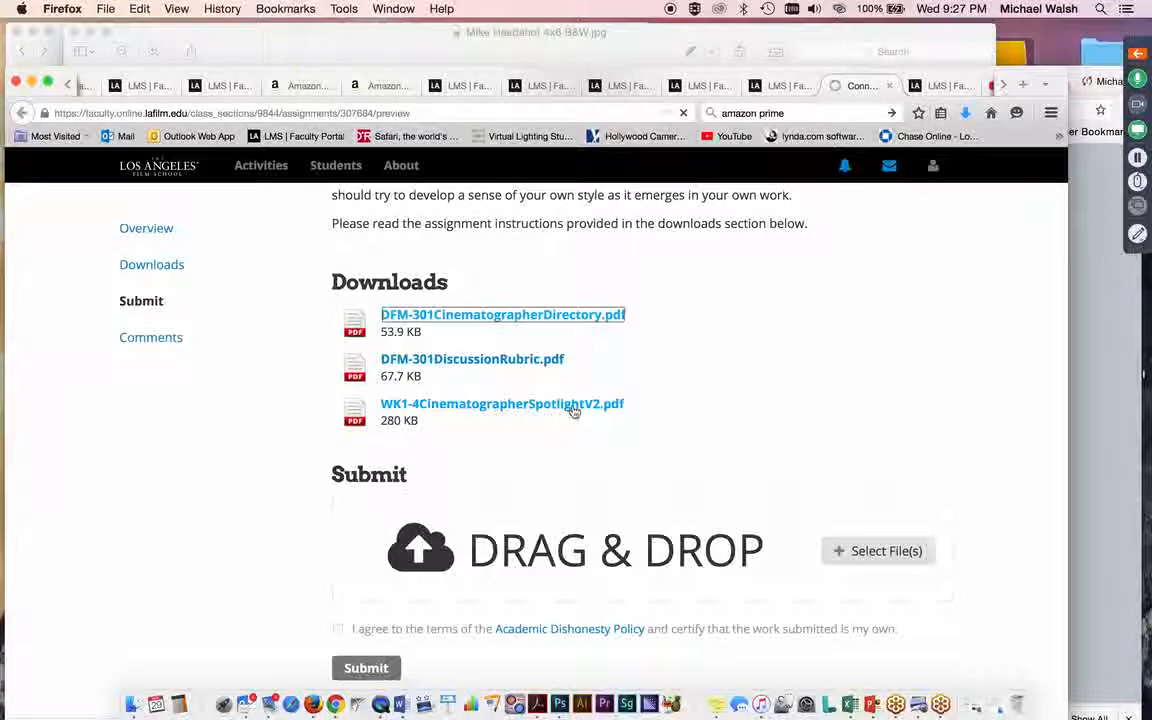
mouse_move(455, 395)
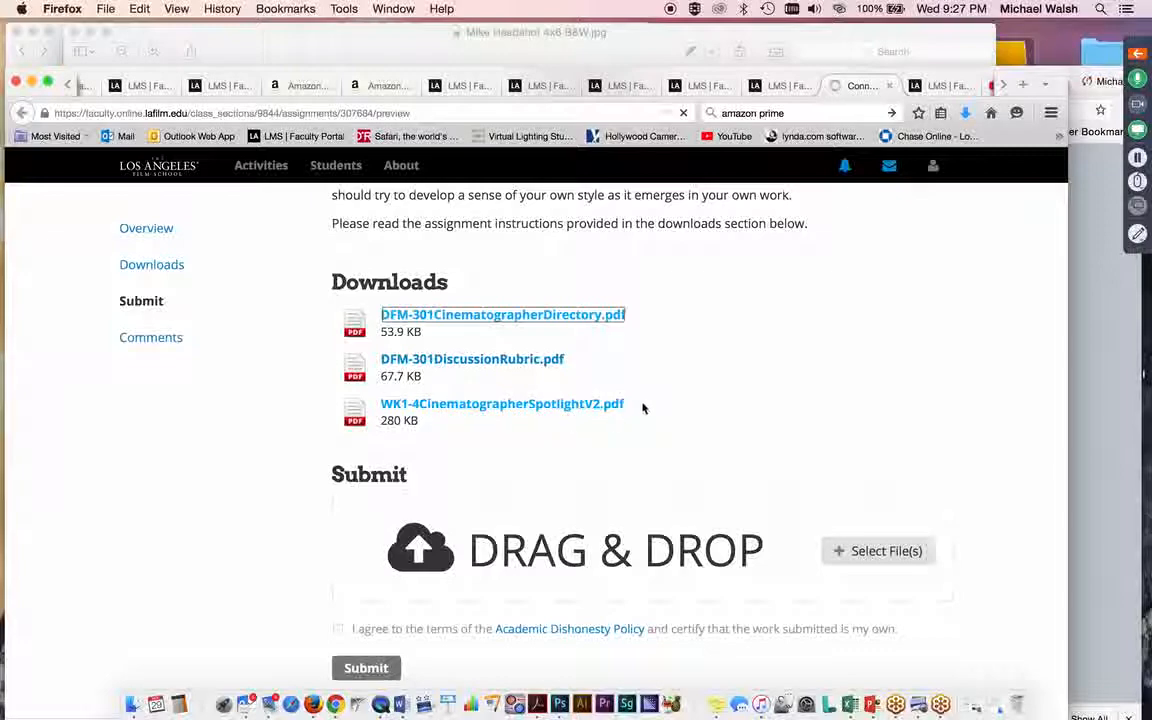
mouse_move(667, 431)
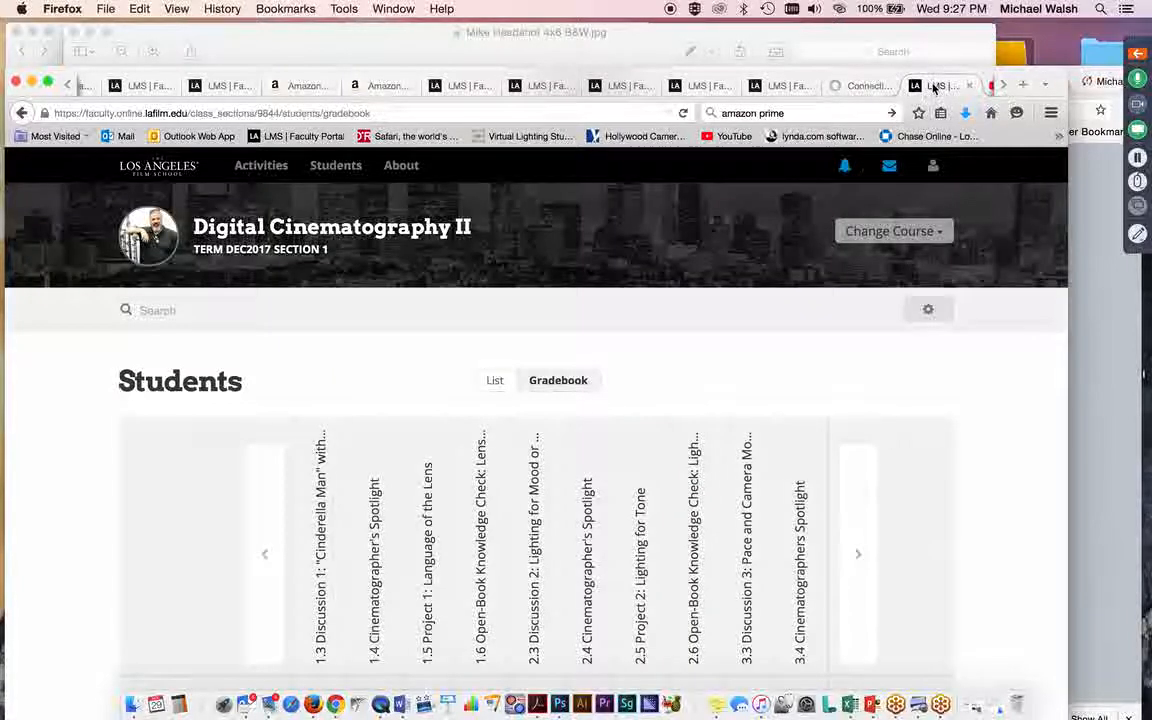
Switch back to the Cinematographer's Spotlight assignment preview tab.
left_click(261, 165)
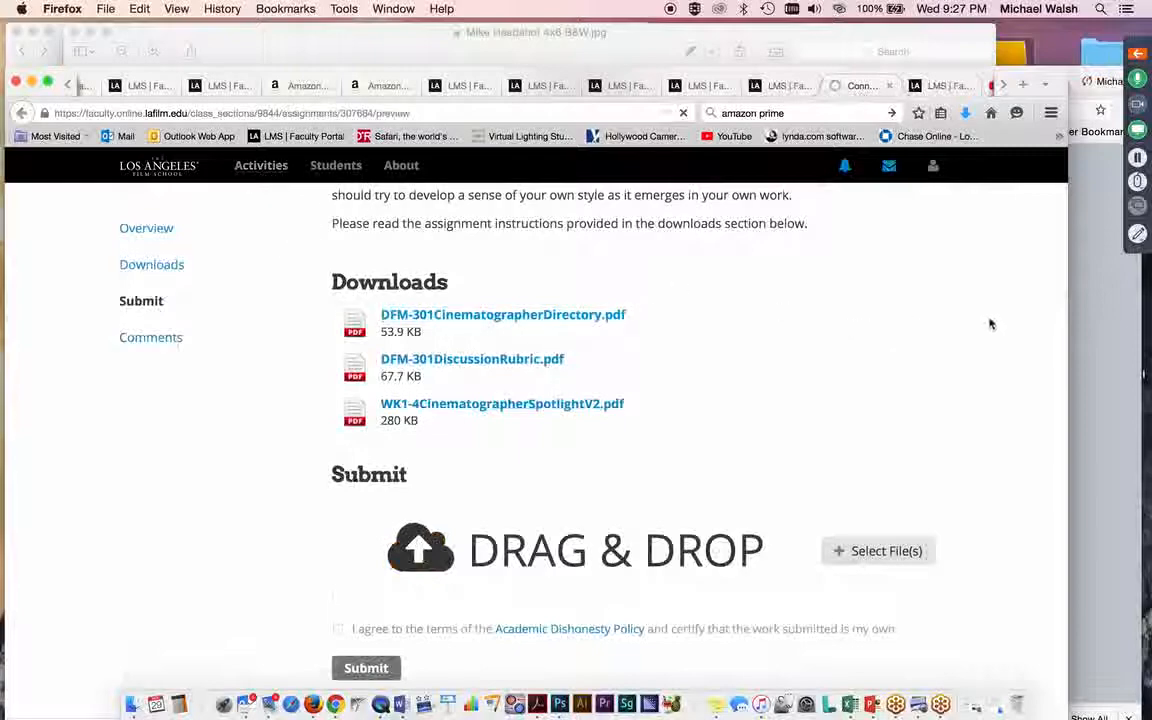
mouse_move(985, 350)
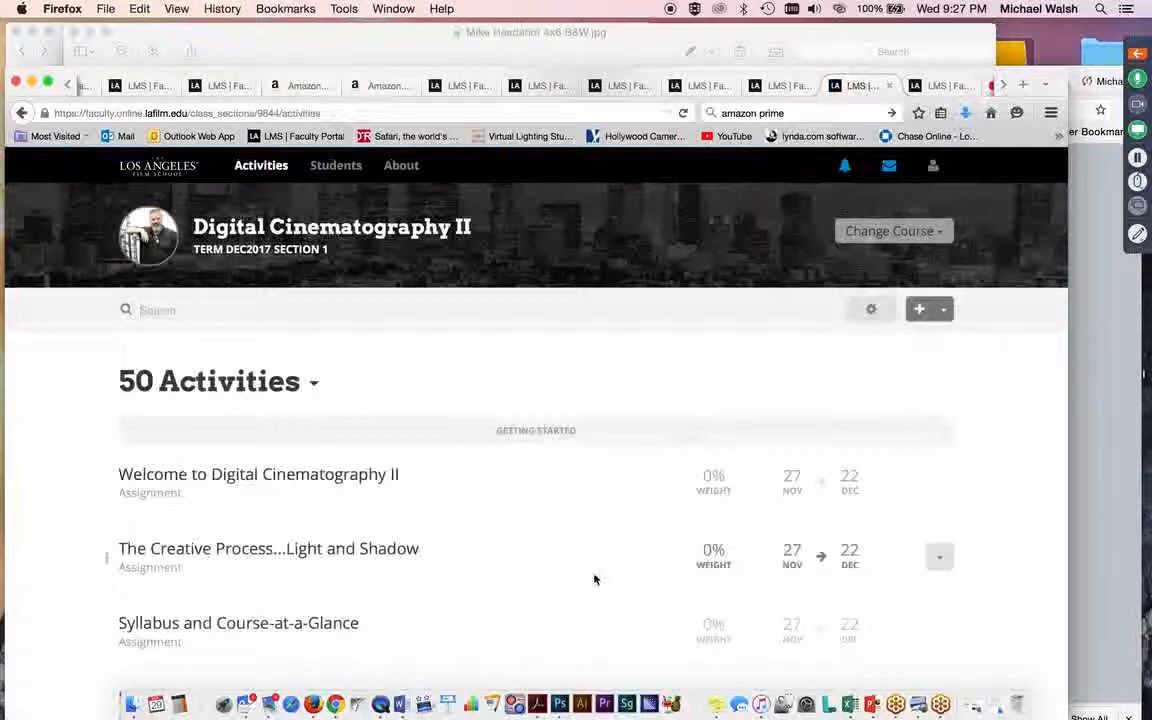
Scroll through Week 1 activities 1.2–1.7 and back up to the course header.
scroll("down", 3)
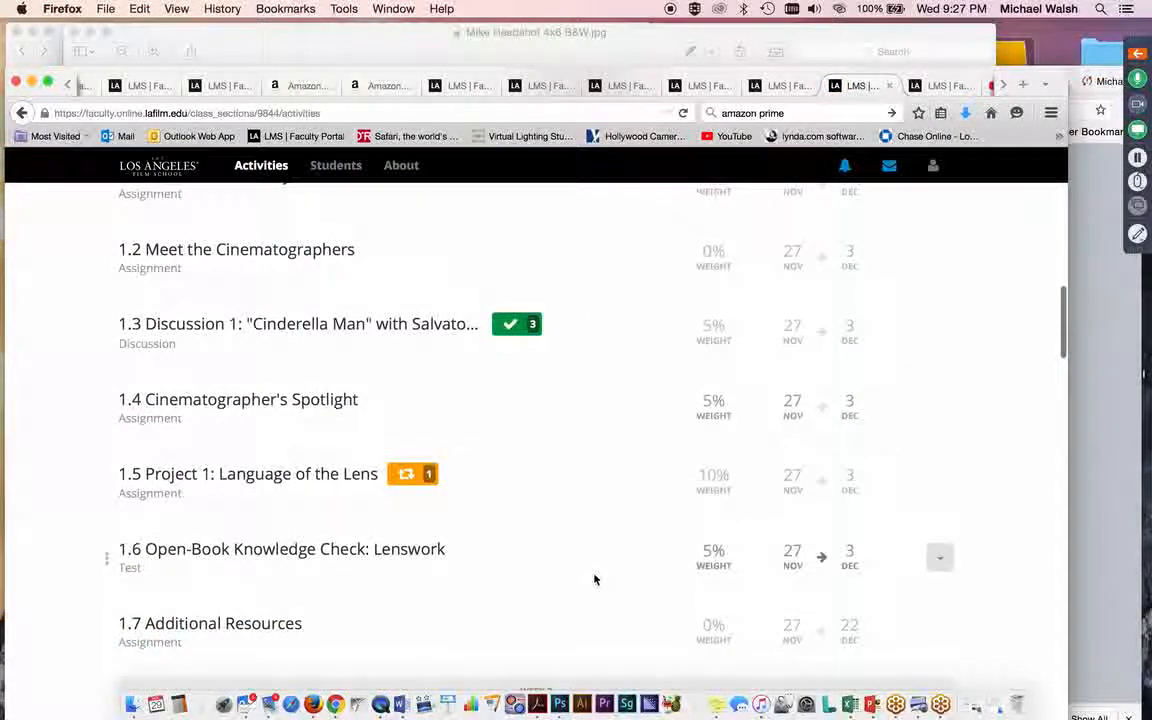
scroll("down", 3)
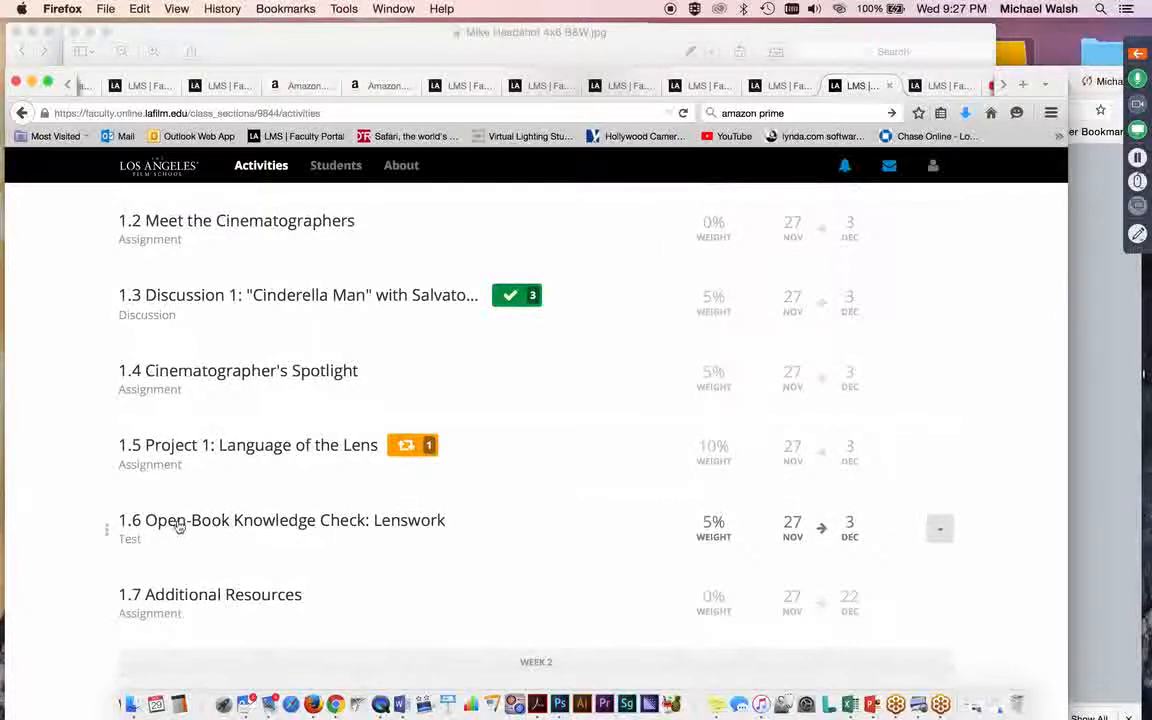
mouse_move(483, 530)
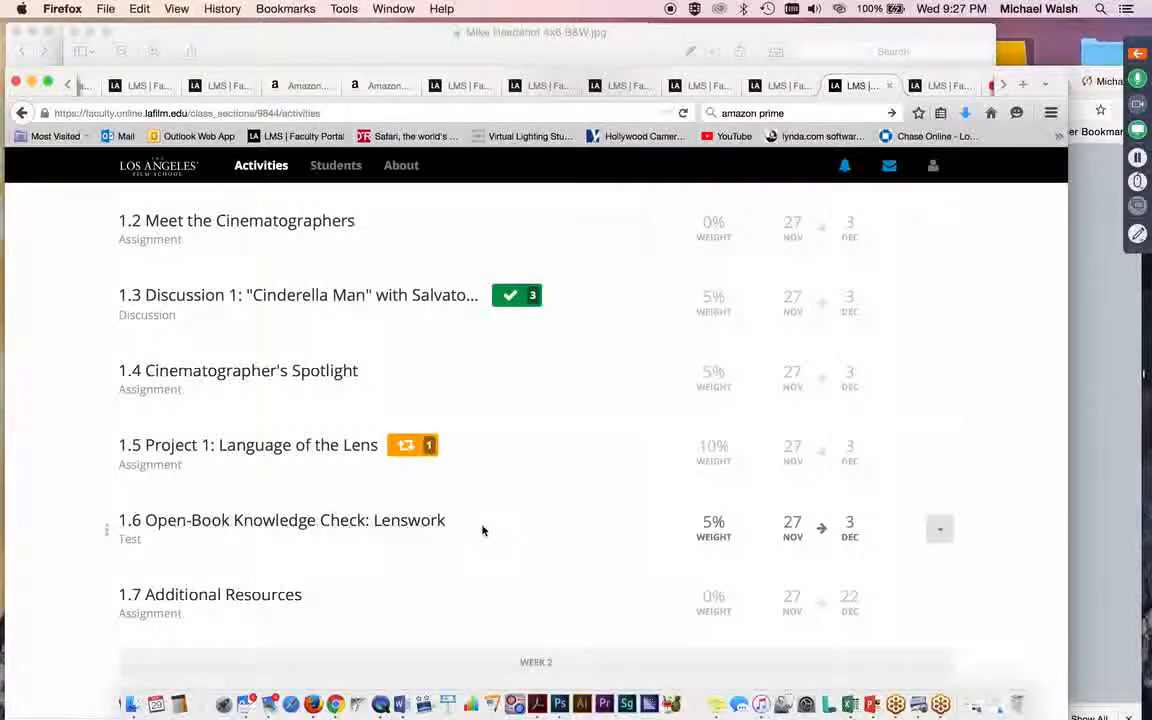
scroll("up", 3)
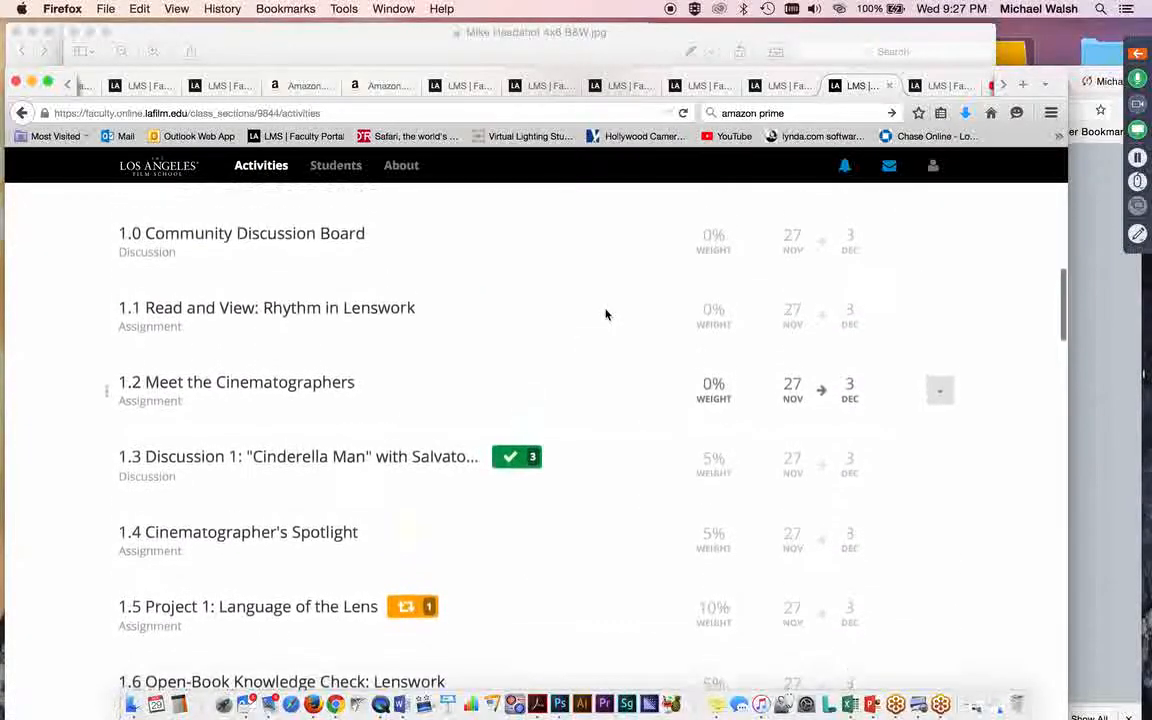
scroll("down", 3)
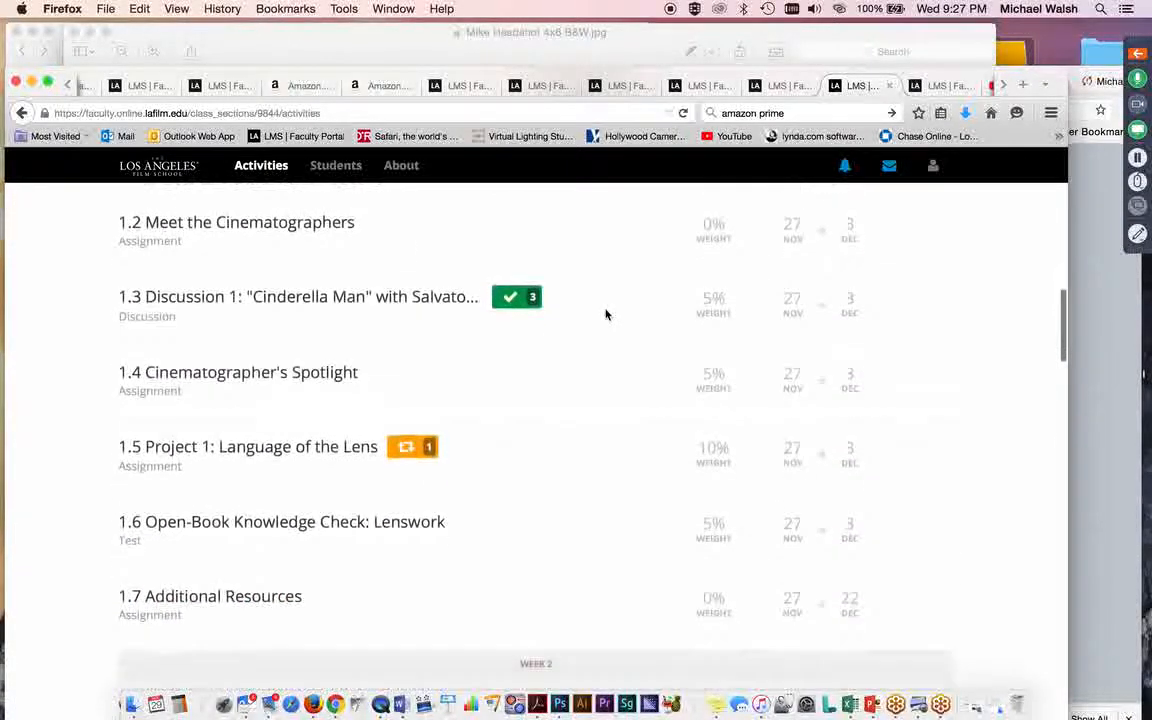
scroll("down", 3)
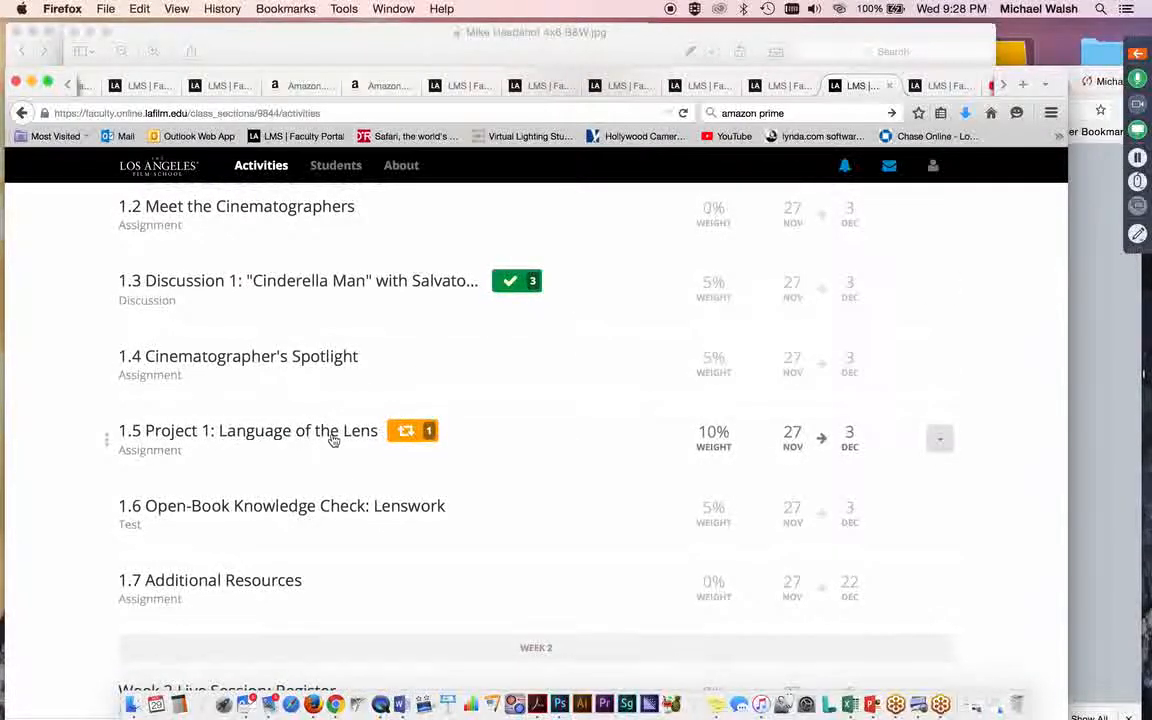
mouse_move(275, 440)
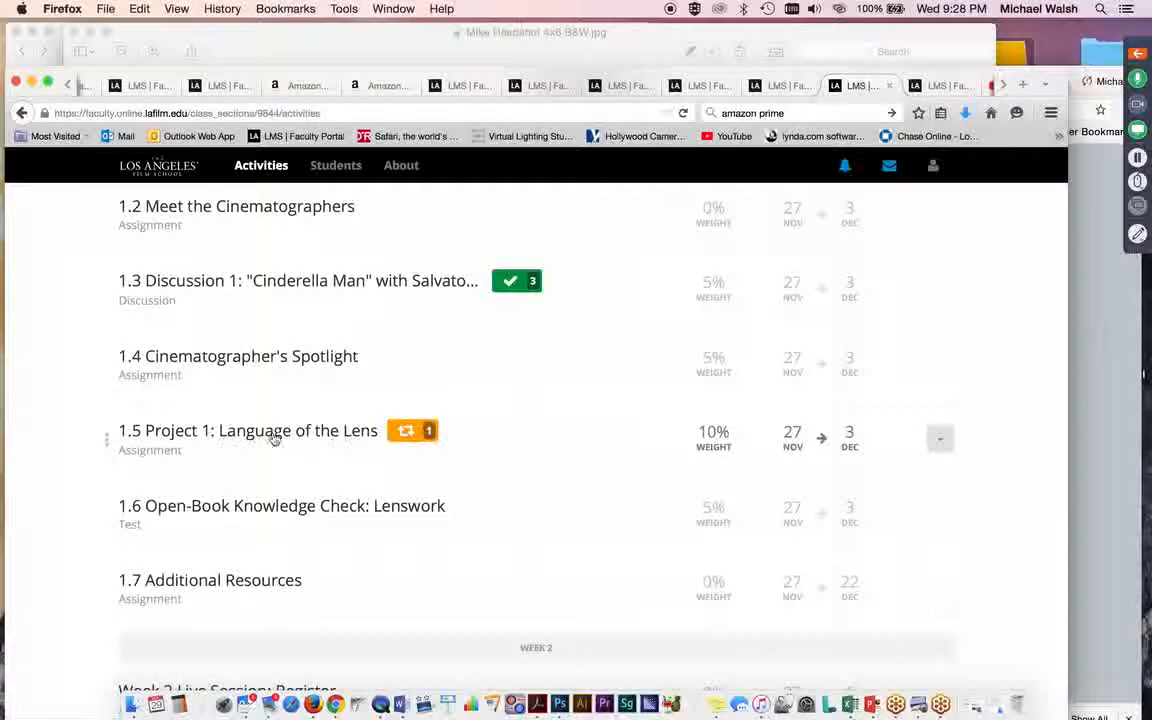
mouse_move(540, 441)
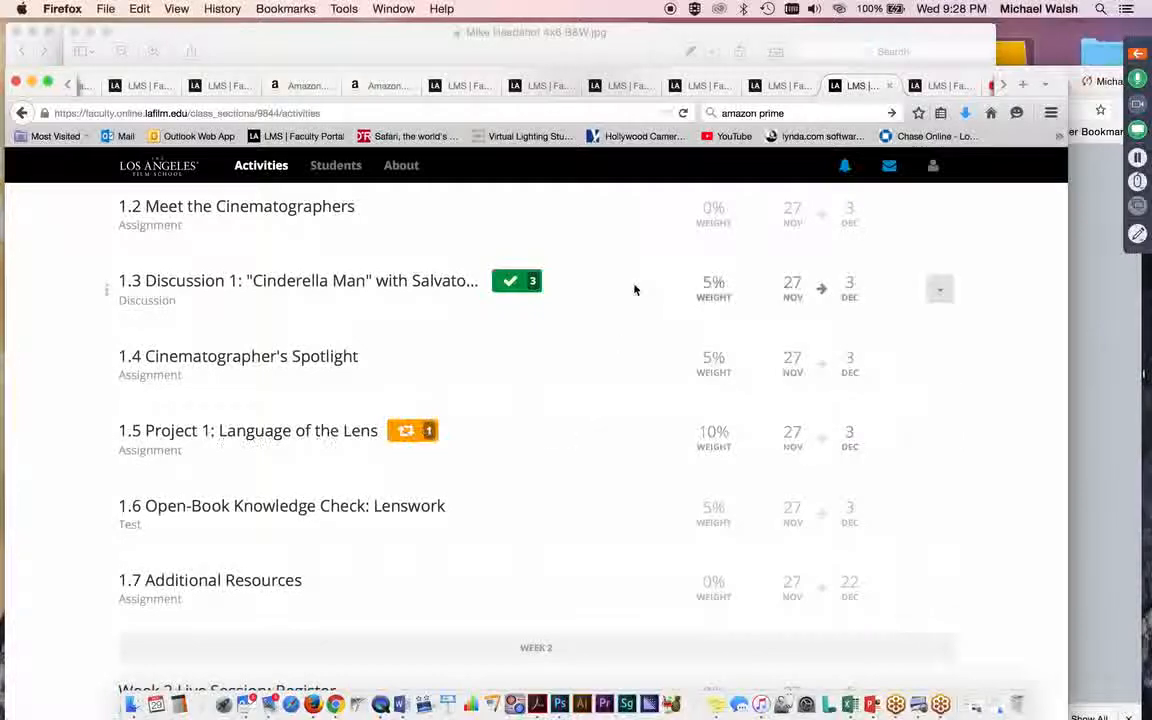
scroll("up", 3)
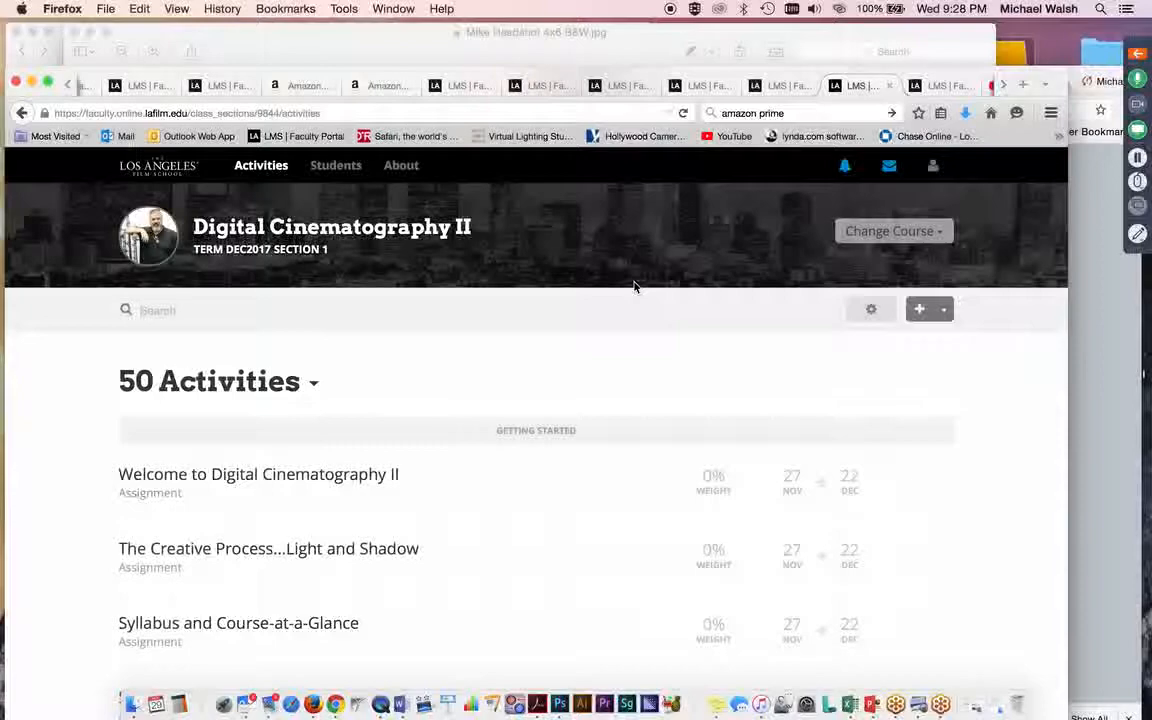
Scroll down the activities list through Getting Started and Weeks 1–2.
scroll("down", 3)
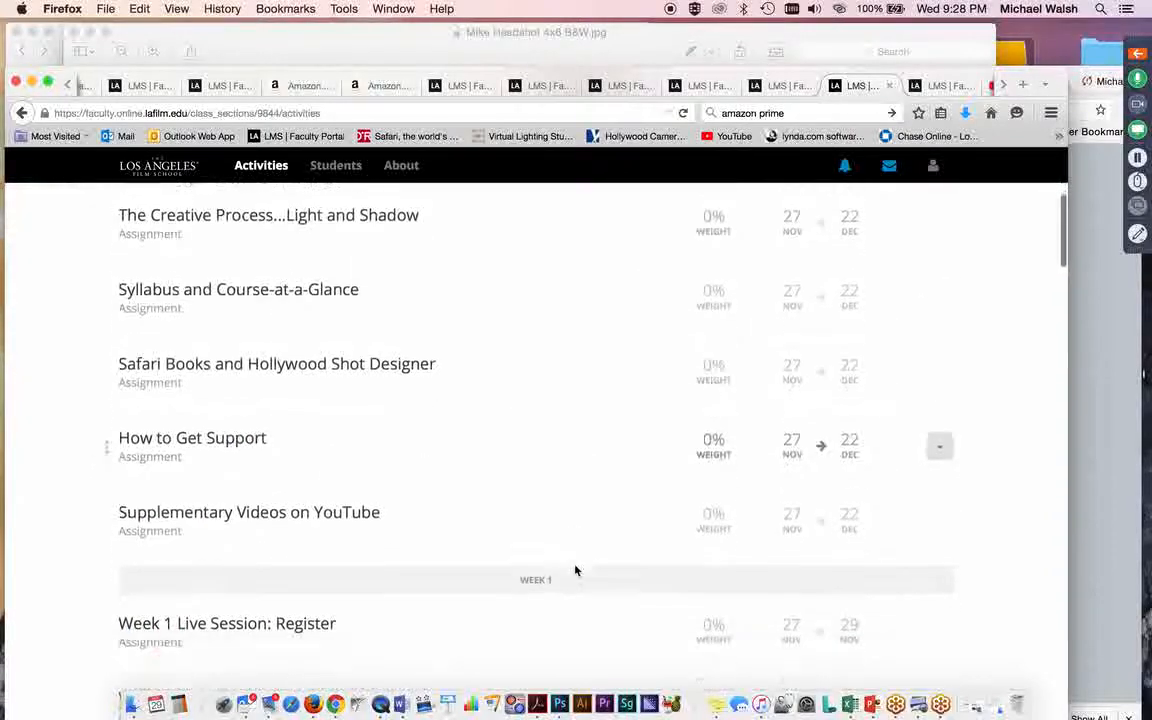
scroll("down", 3)
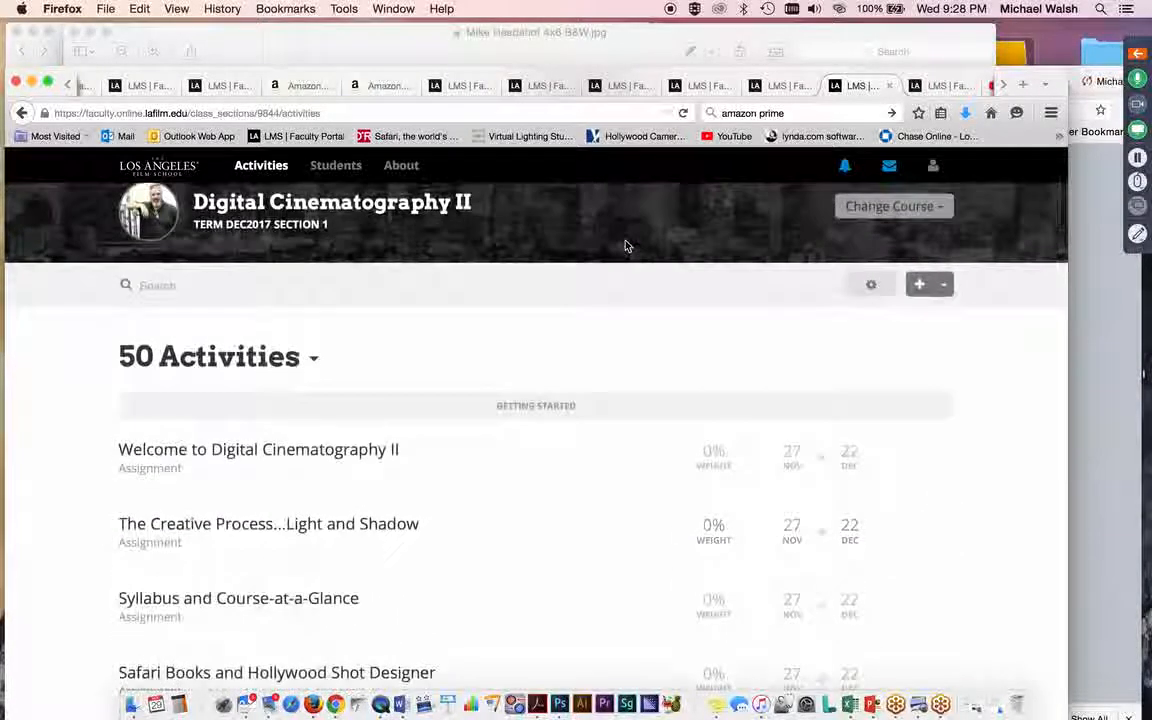
scroll("down", 3)
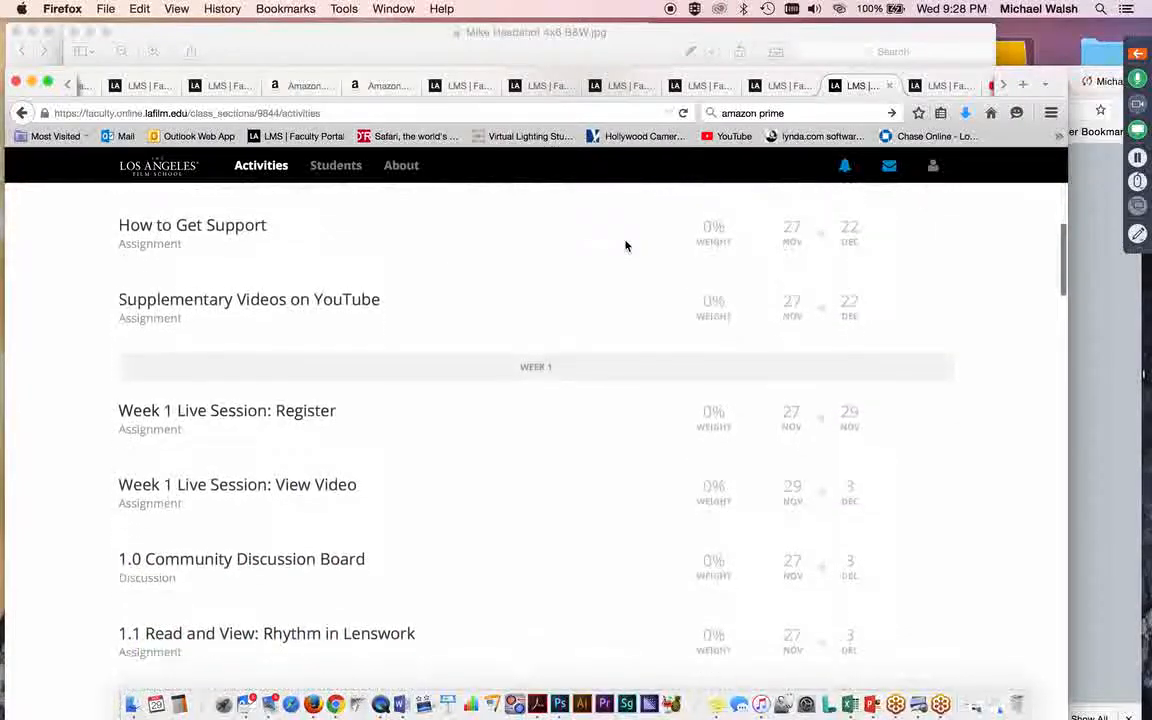
scroll("down", 3)
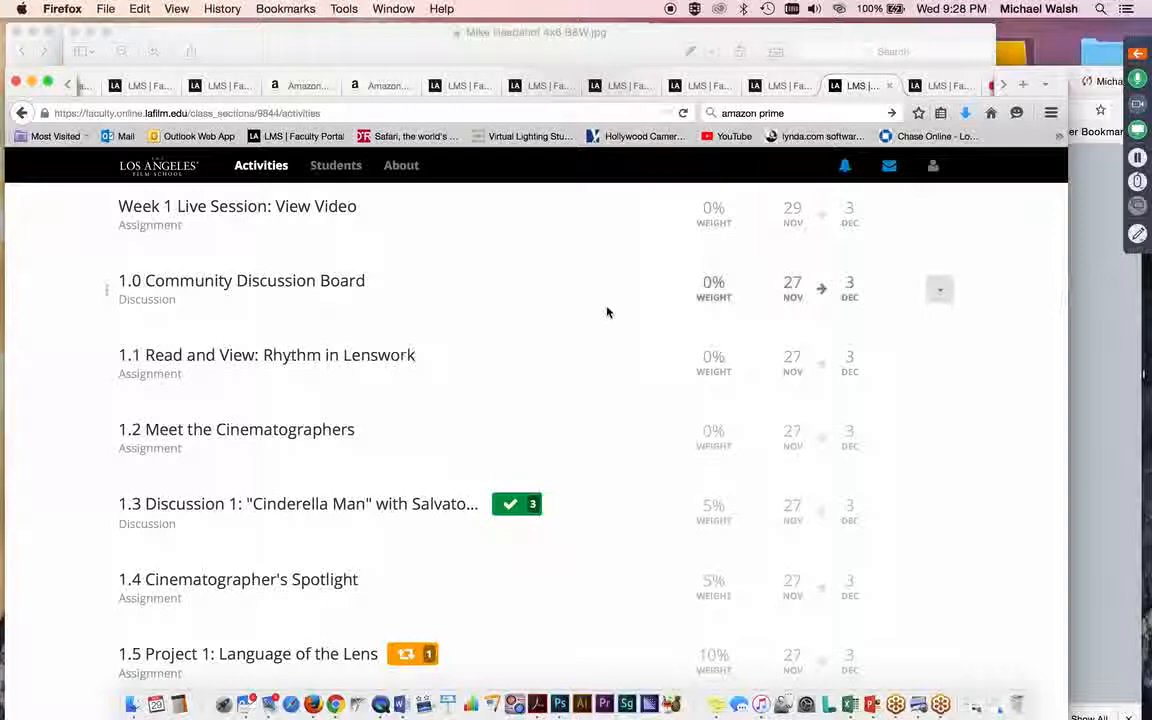
scroll("down", 3)
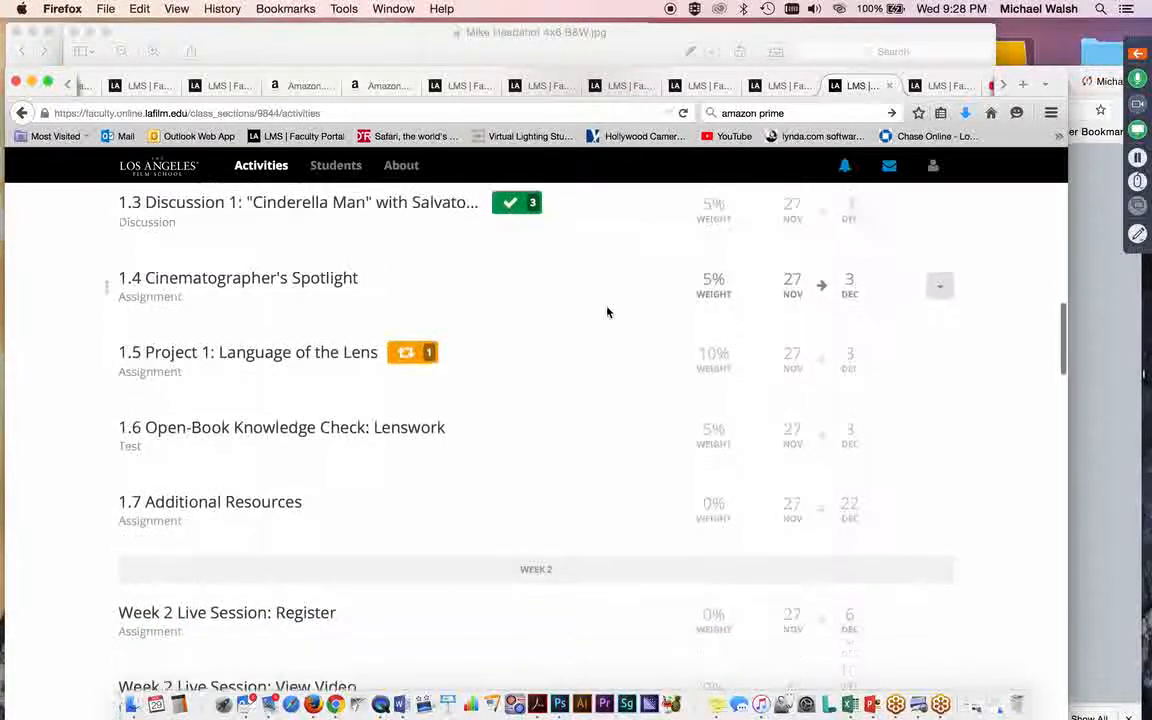
scroll("down", 3)
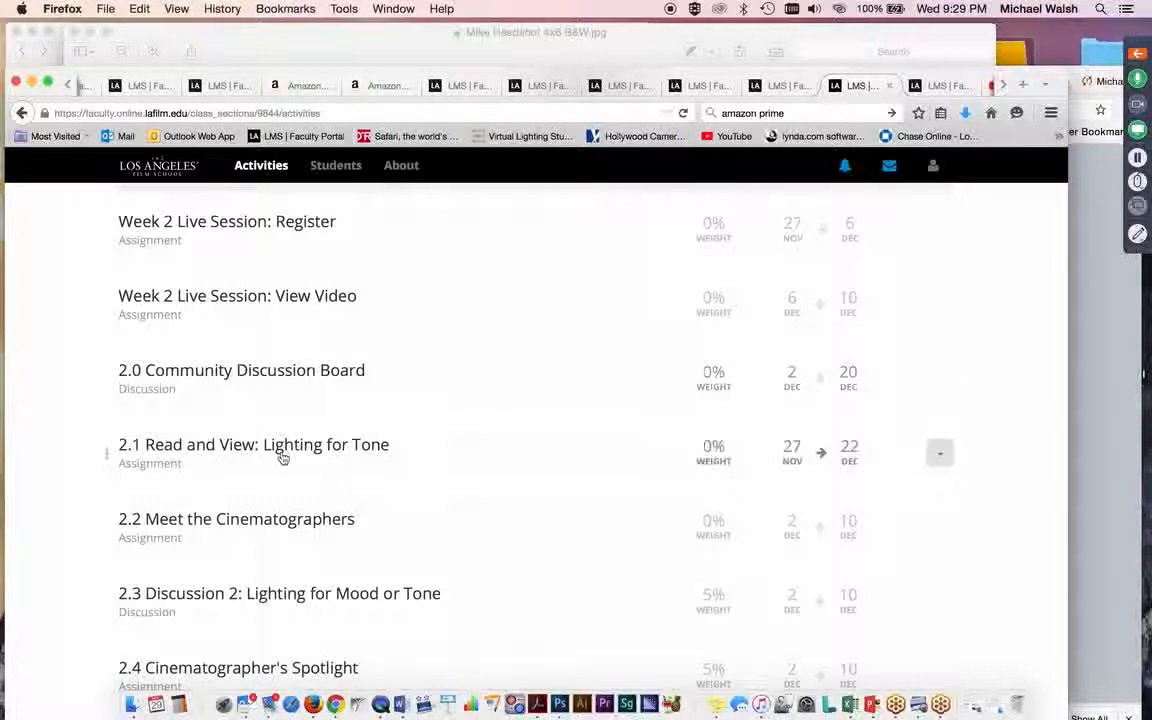
mouse_move(583, 530)
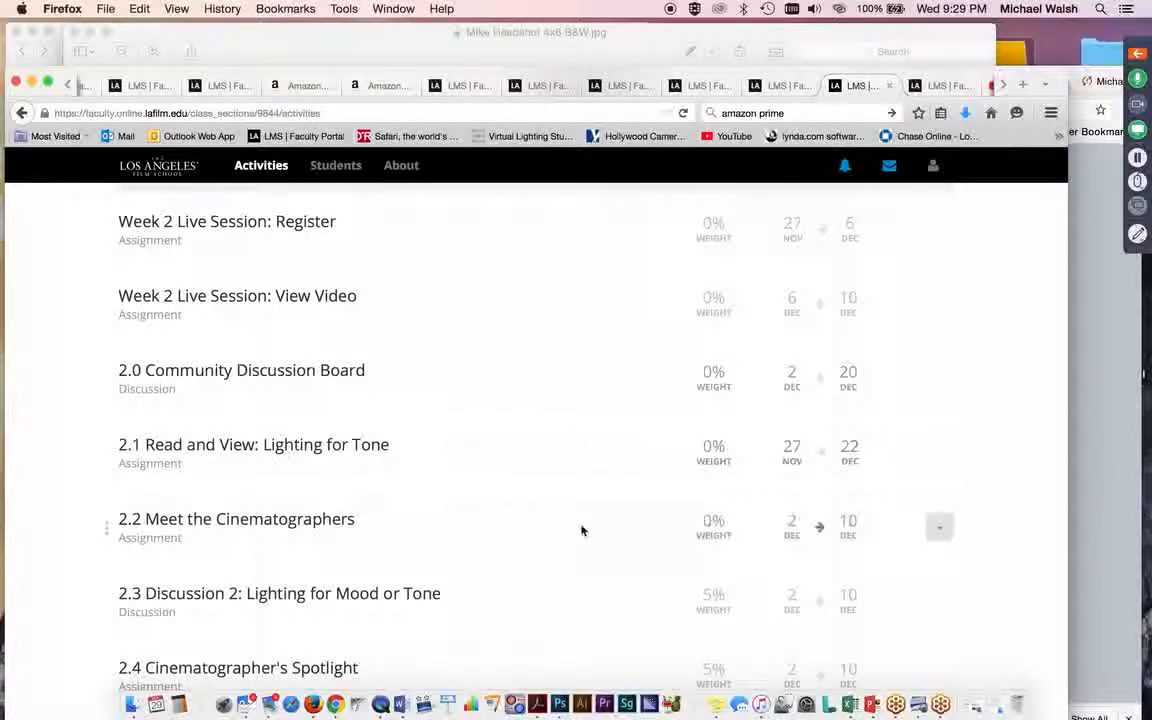
Continue scrolling through Week 3 into Week 4, reaching Project 4: "Magic Hour".
scroll("down", 3)
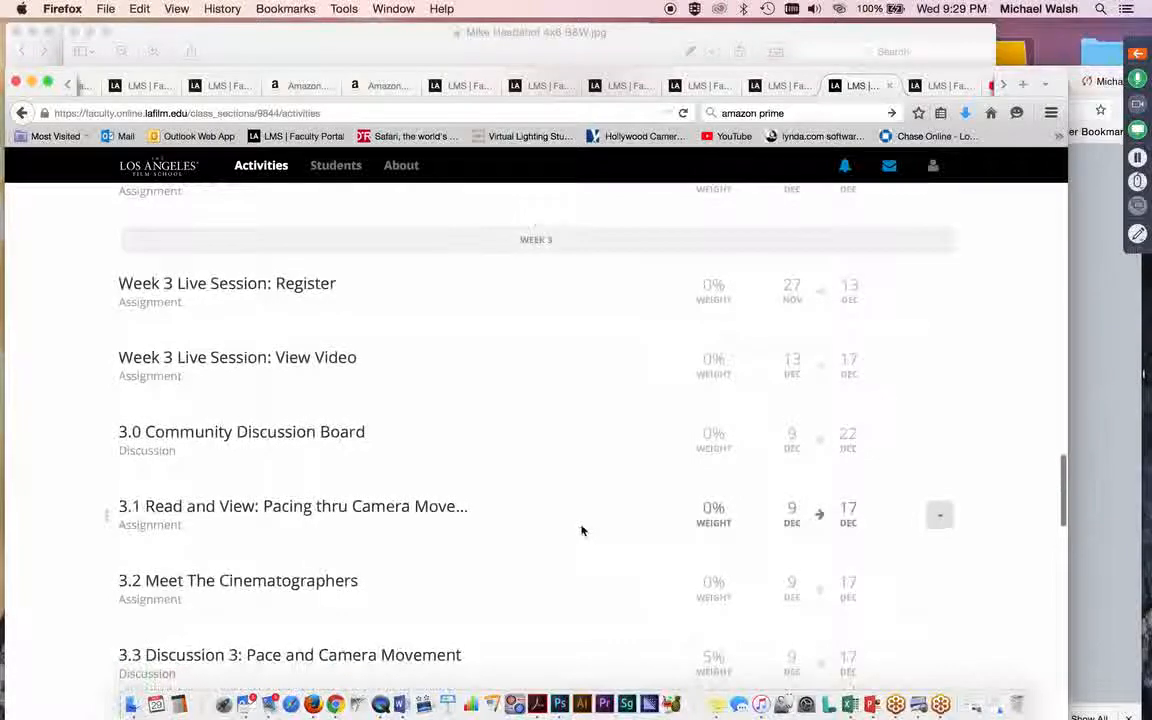
mouse_move(454, 543)
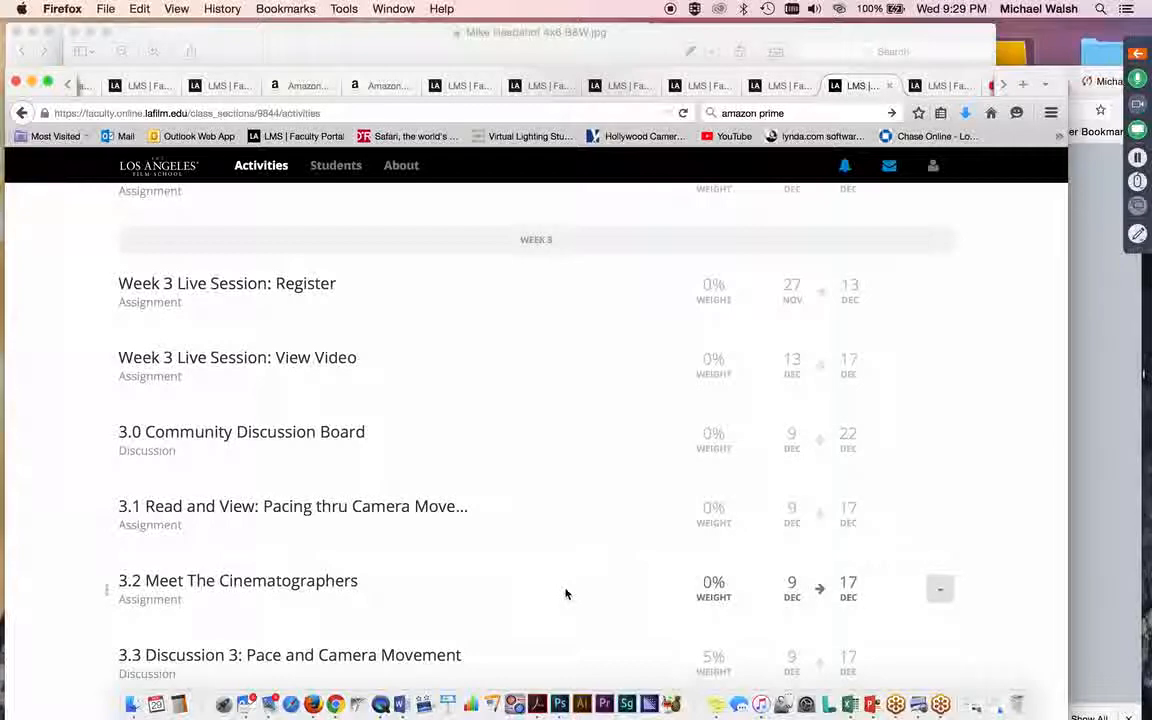
scroll("down", 3)
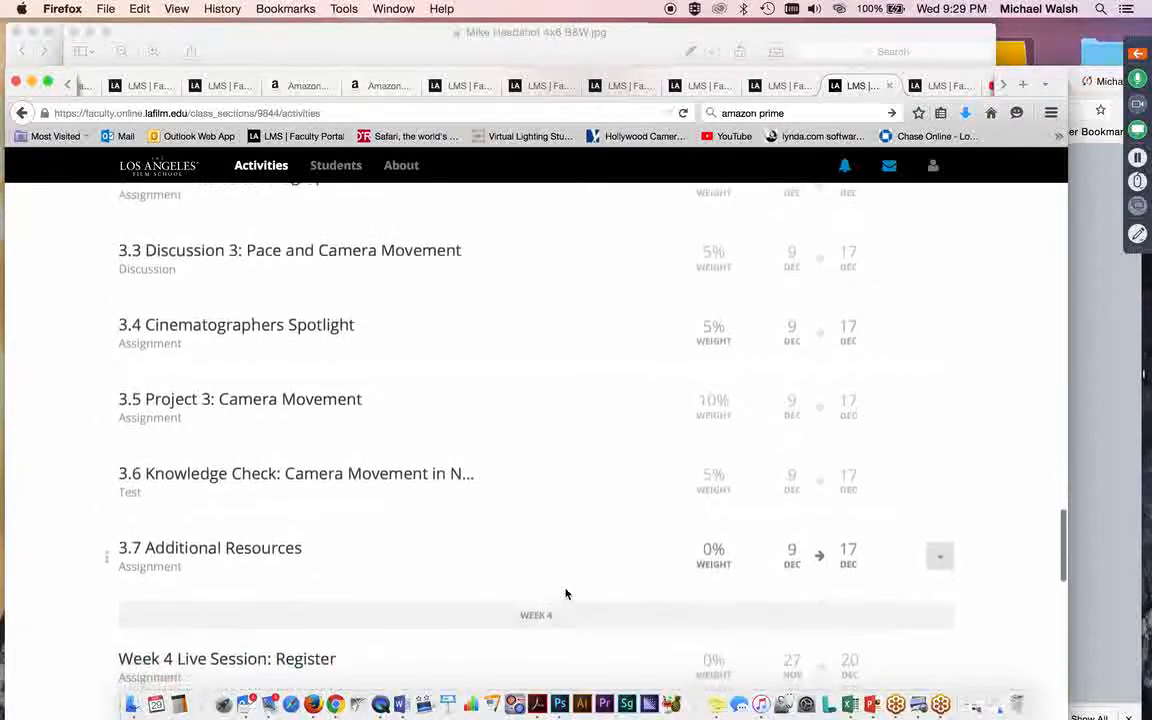
scroll("down", 3)
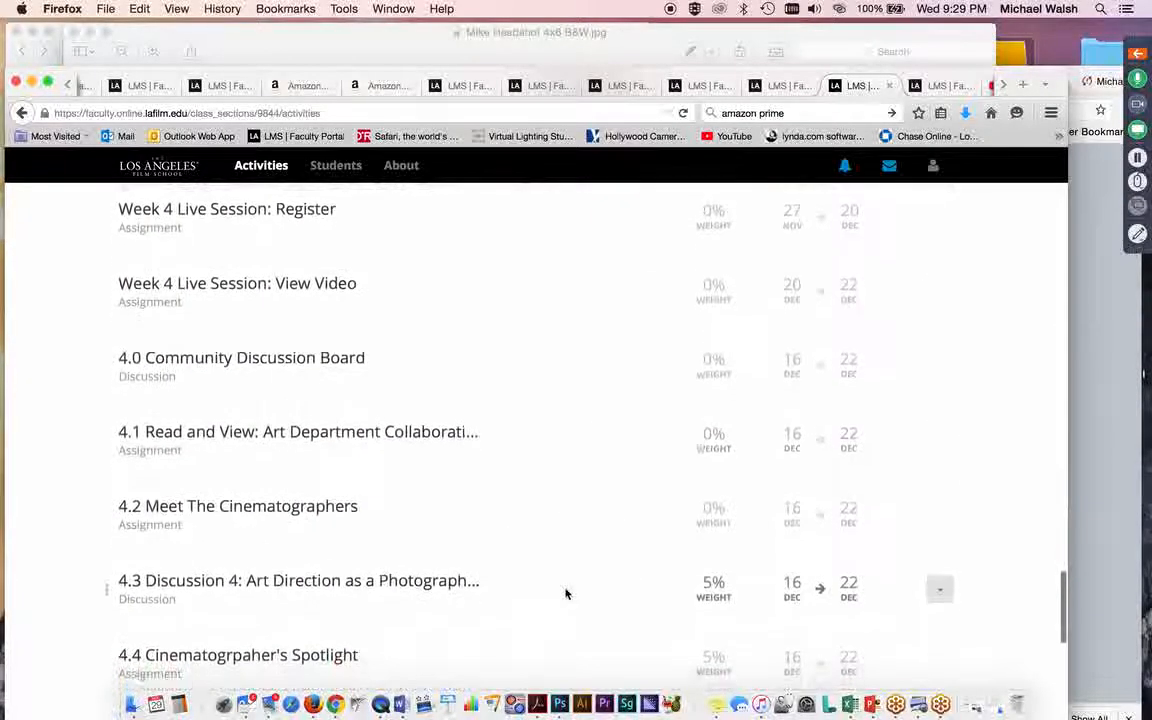
scroll("down", 3)
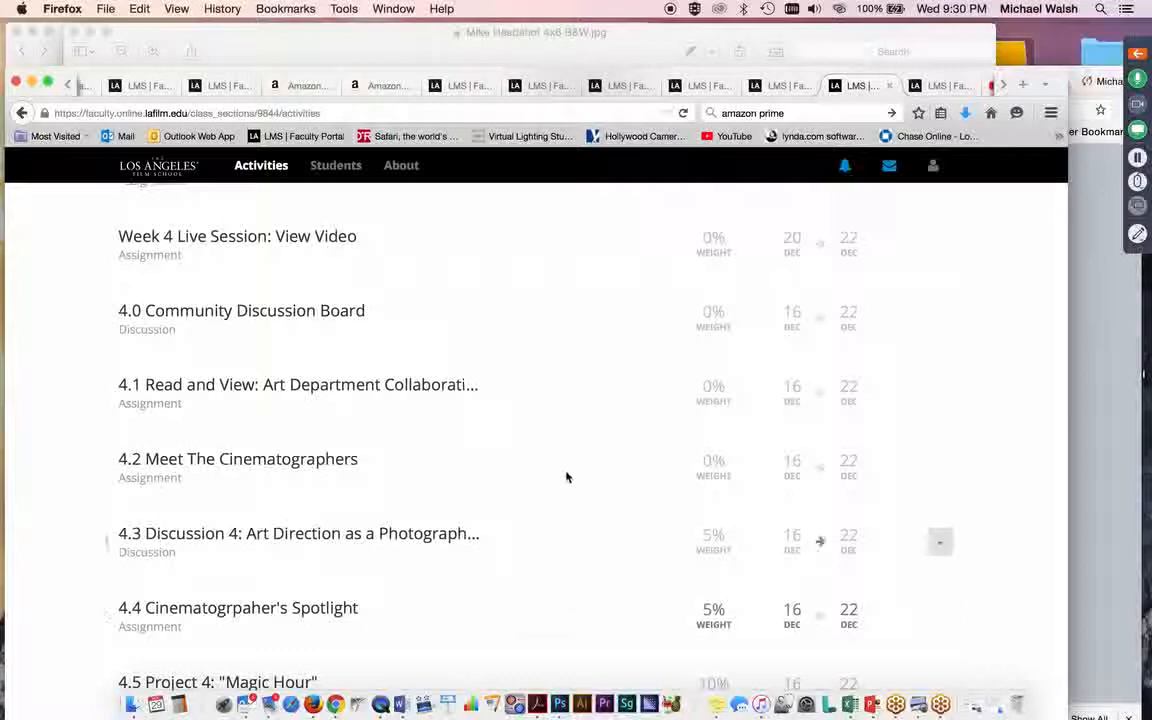
mouse_move(558, 332)
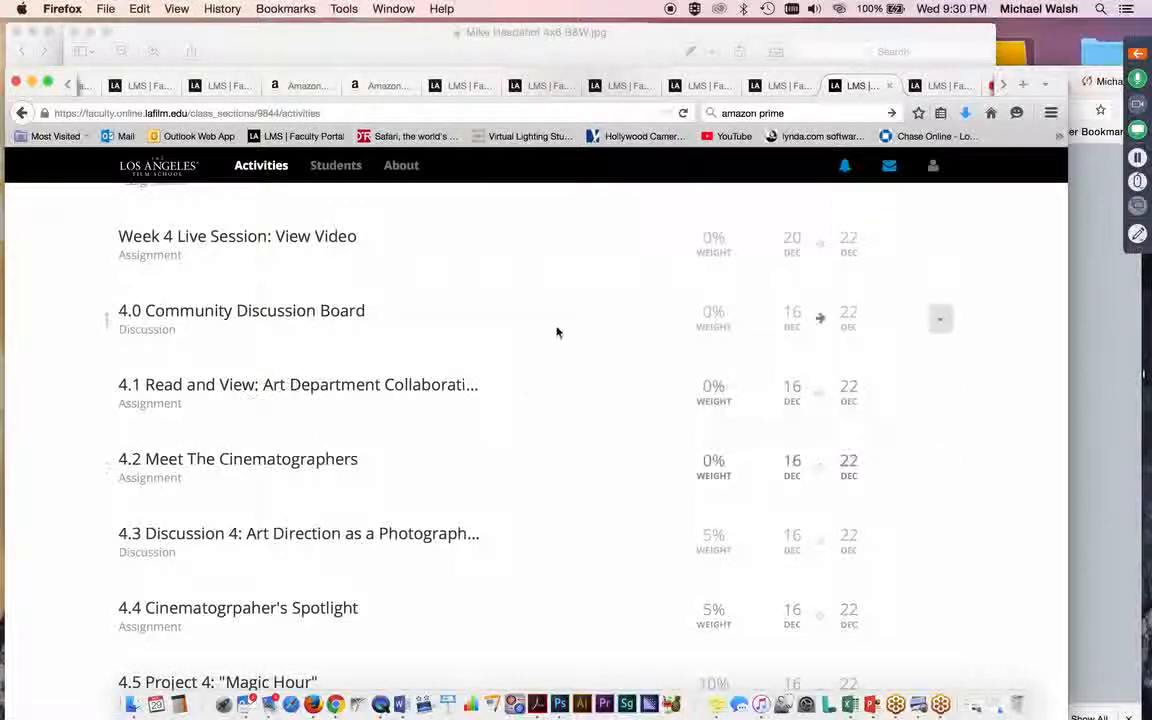
Scroll to the list's end showing Week 4 extras, Student Course Evaluation and Policies.
scroll("down", 3)
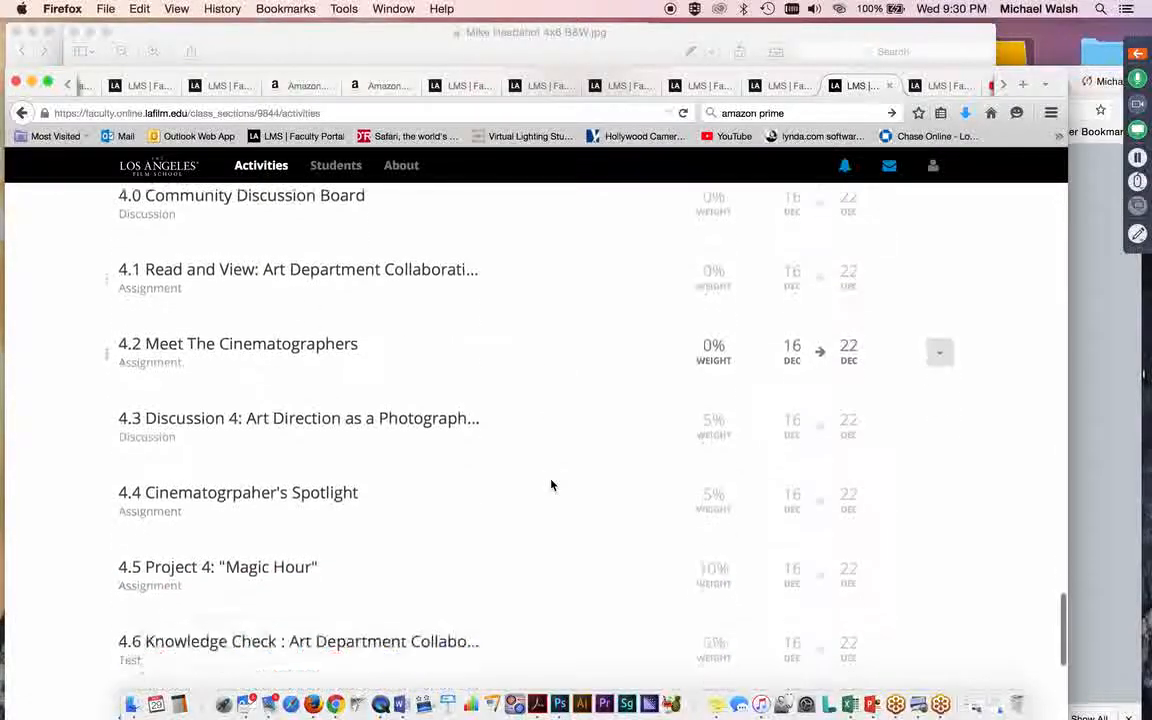
scroll("down", 3)
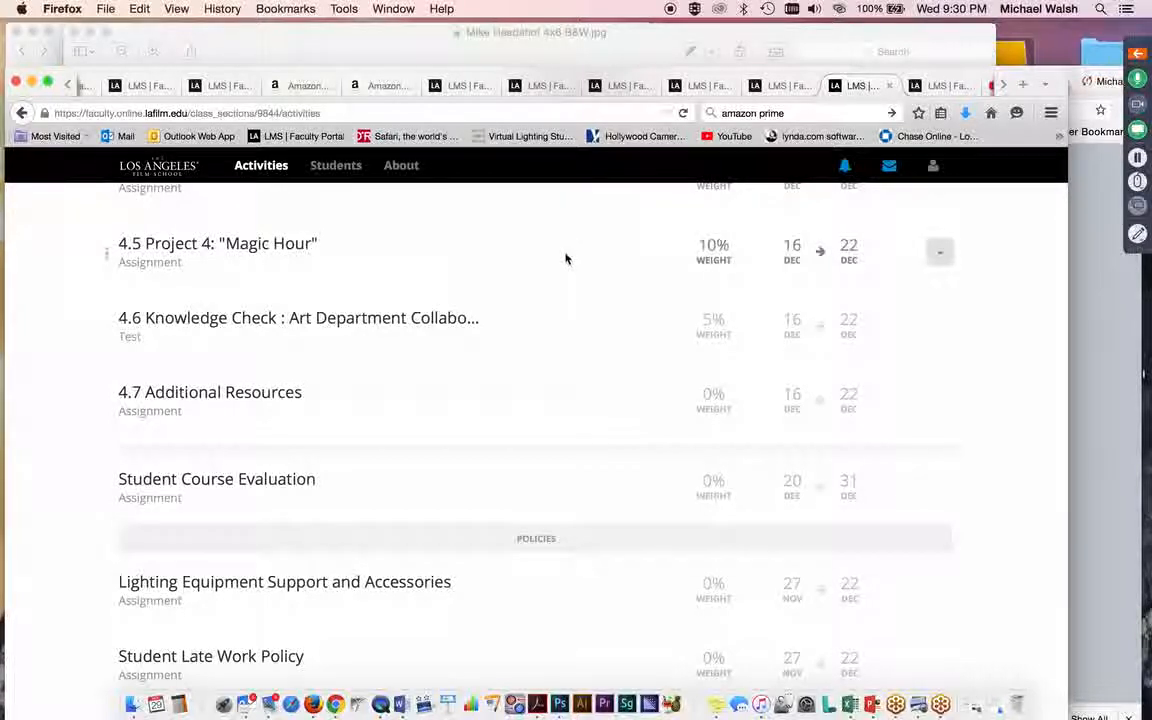
scroll("down", 3)
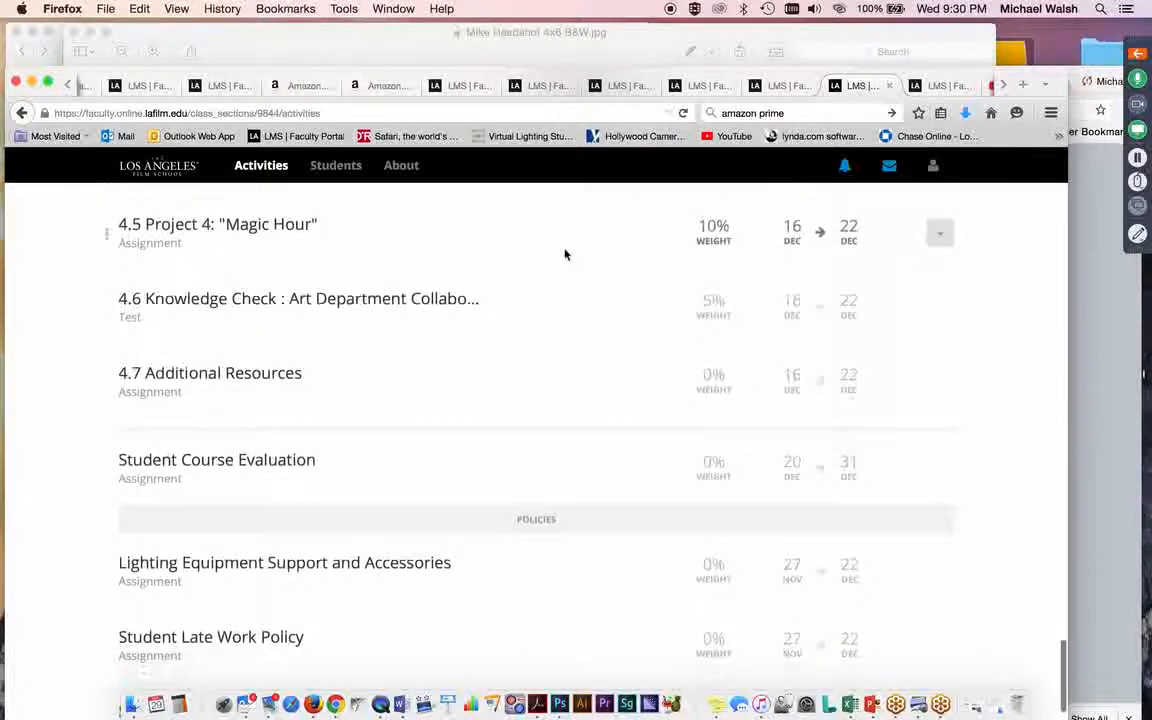
scroll("down", 3)
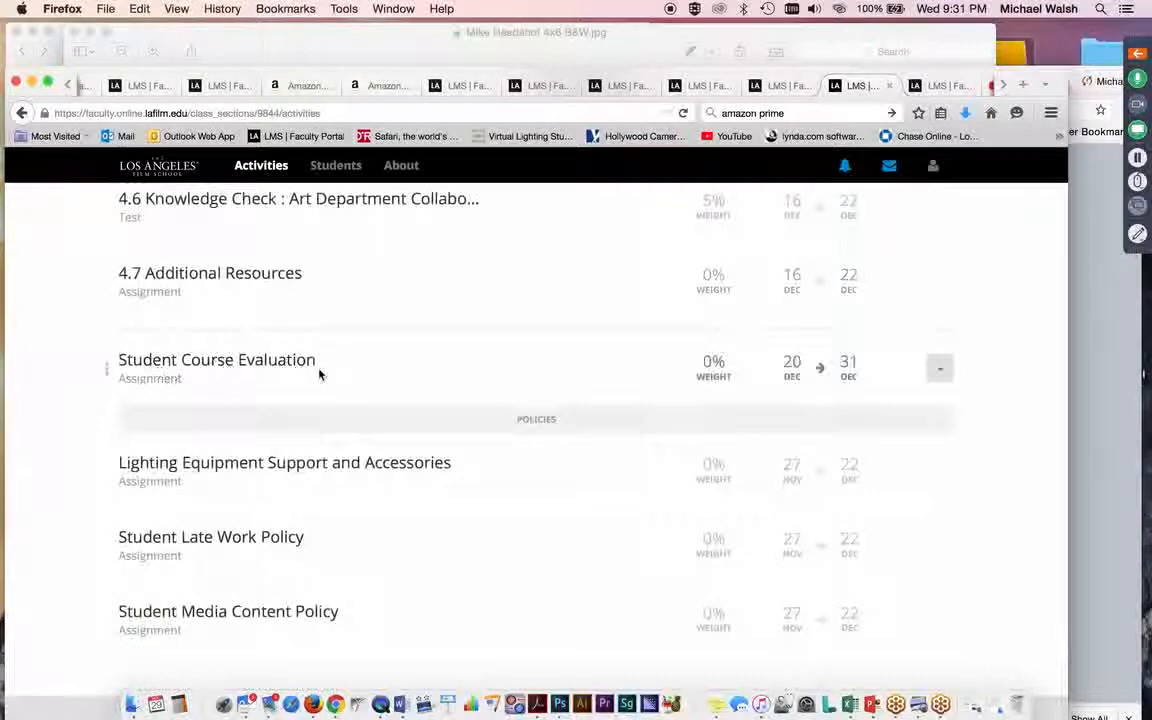
mouse_move(458, 367)
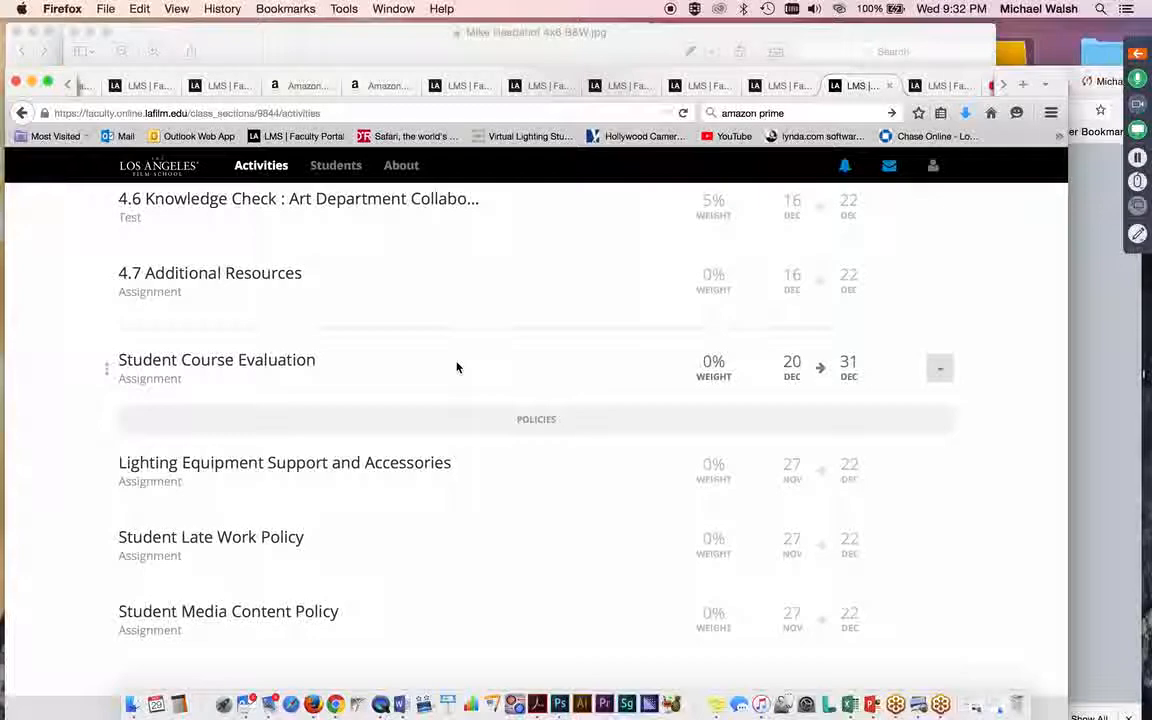
mouse_move(354, 353)
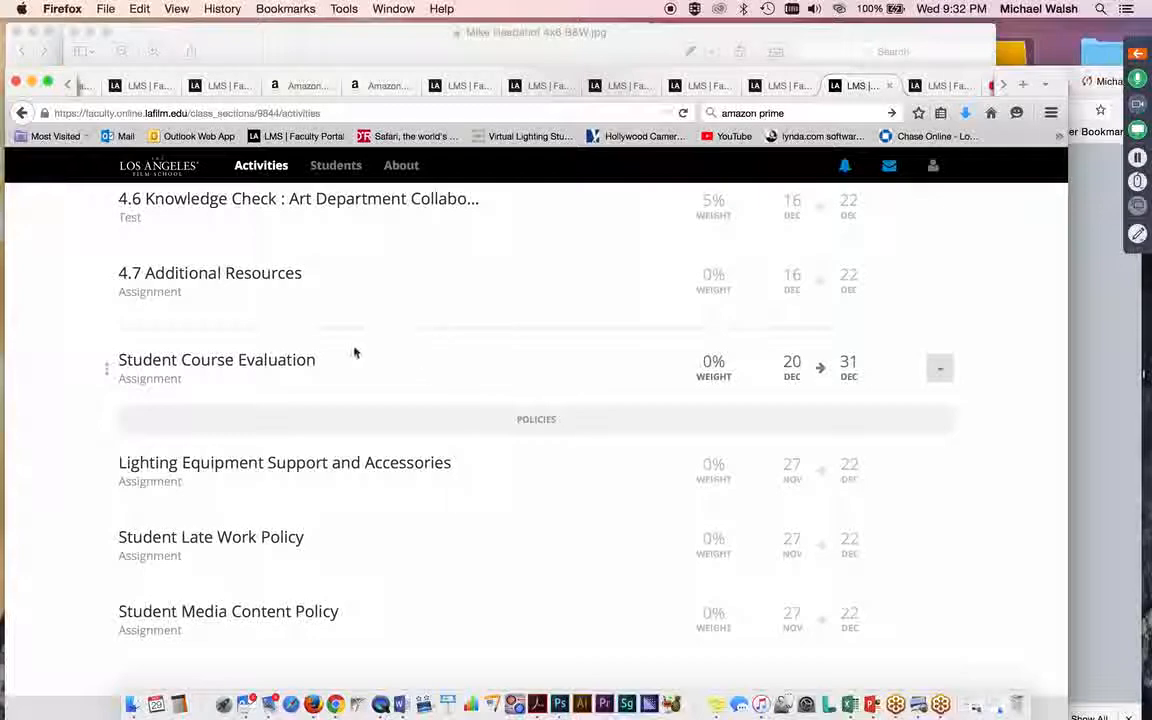
mouse_move(287, 401)
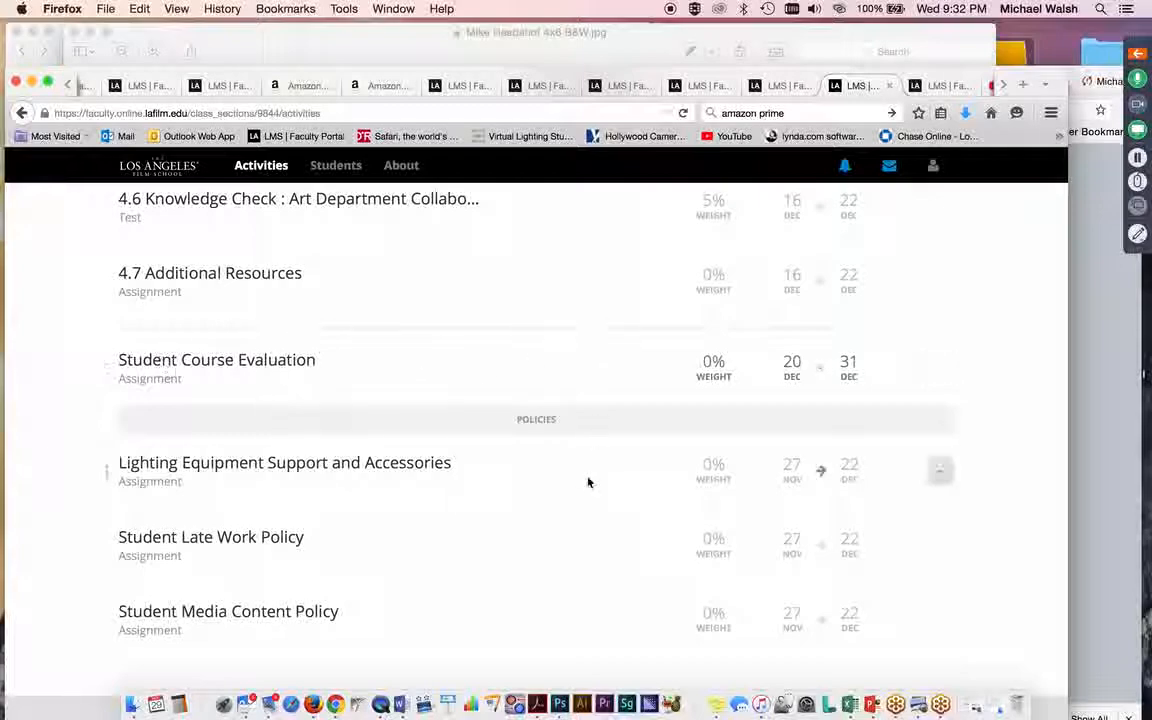
Preview the Lighting Equipment Support and Accessories assignment as a student.
scroll("down", 3)
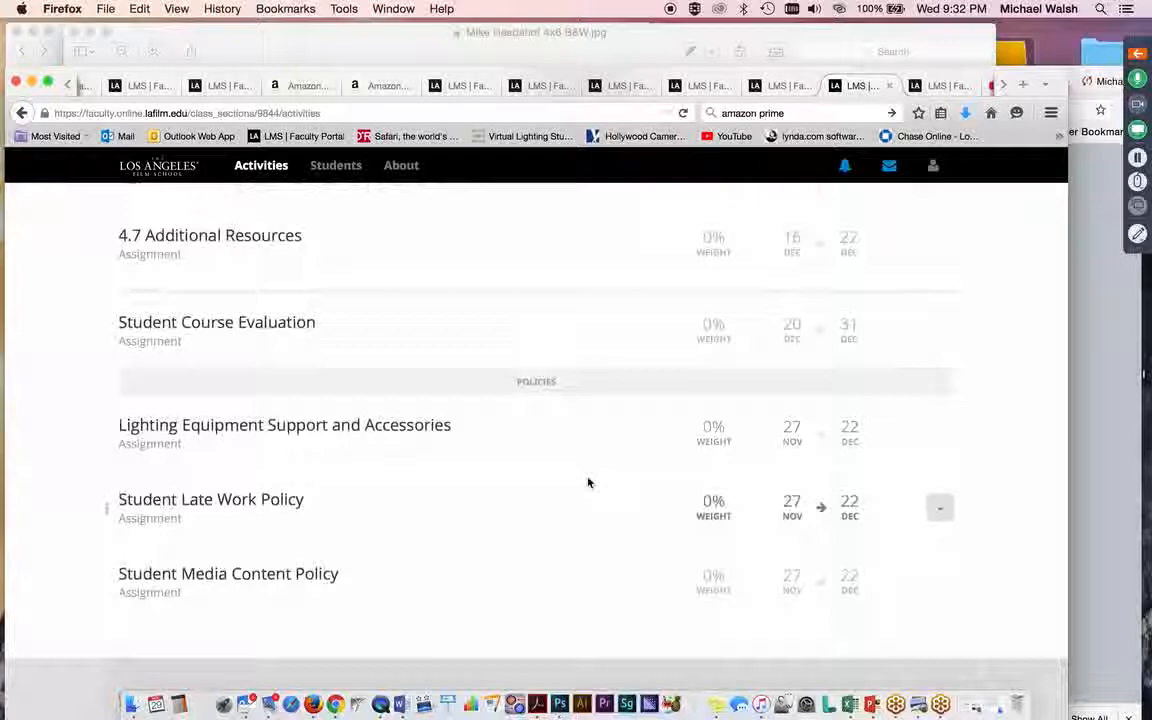
mouse_move(406, 592)
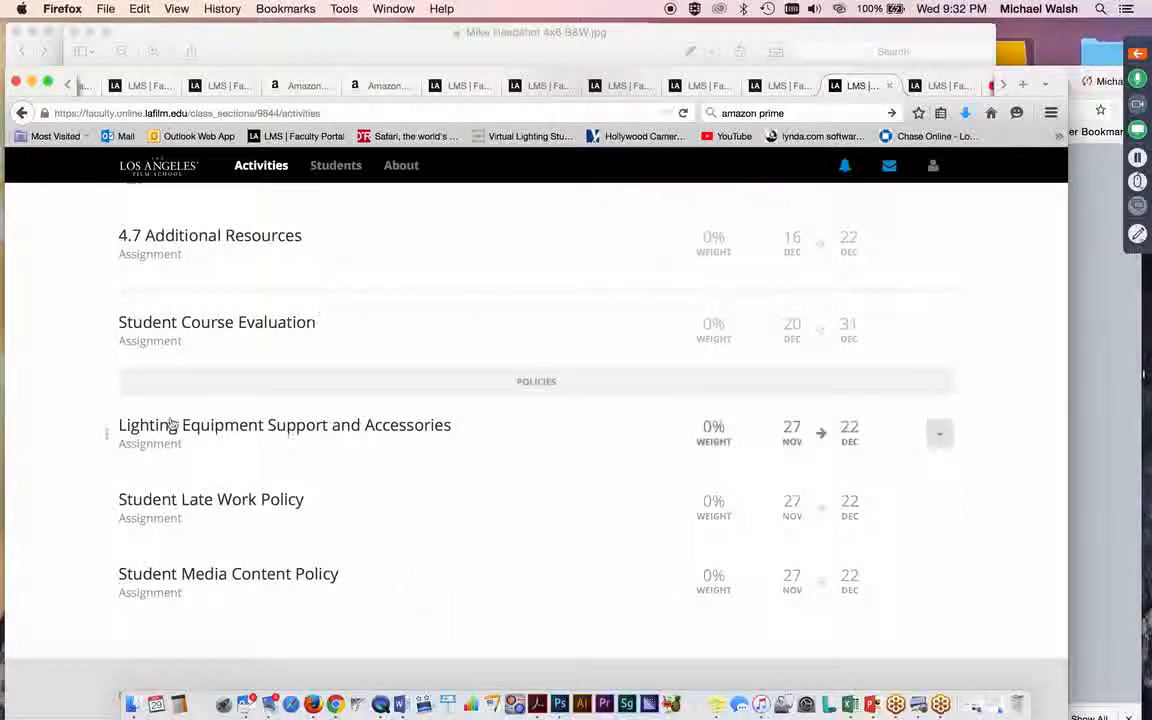
mouse_move(476, 424)
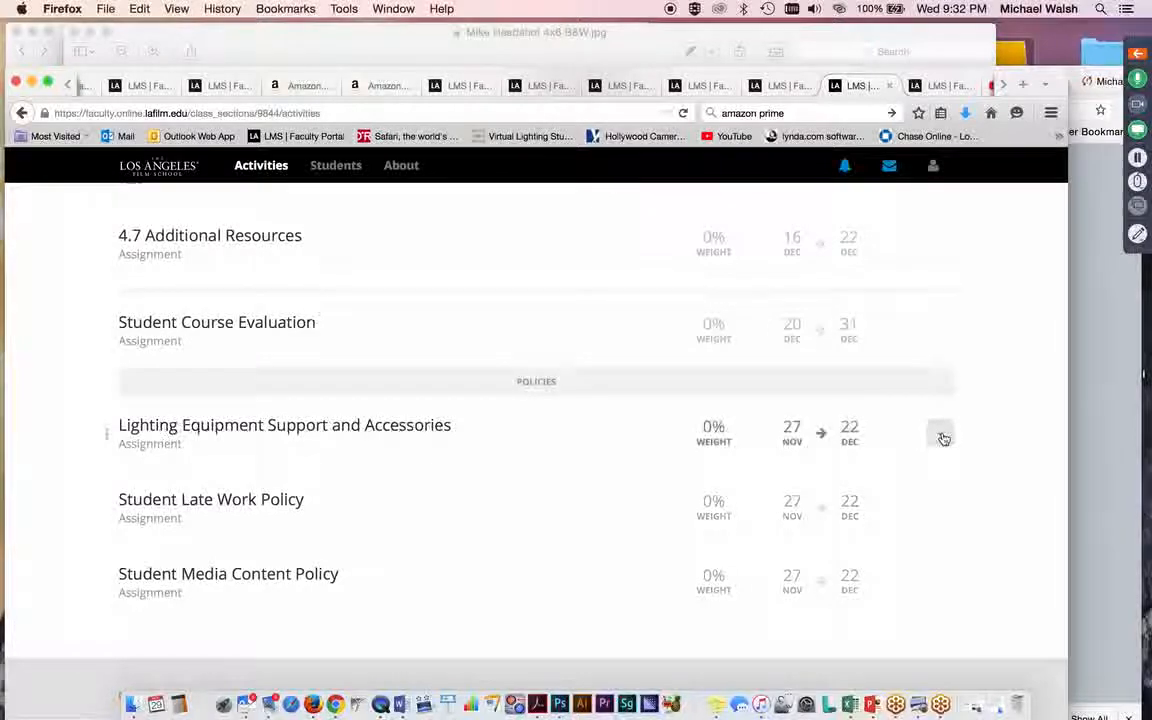
left_click(939, 434)
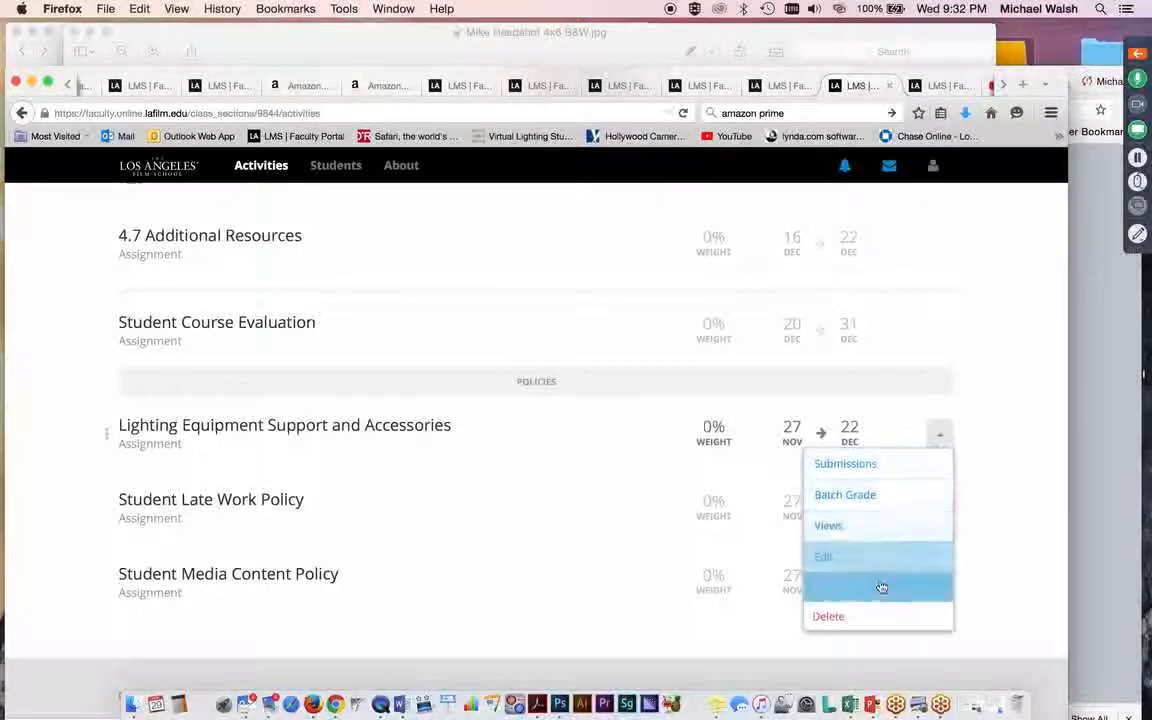
left_click(880, 587)
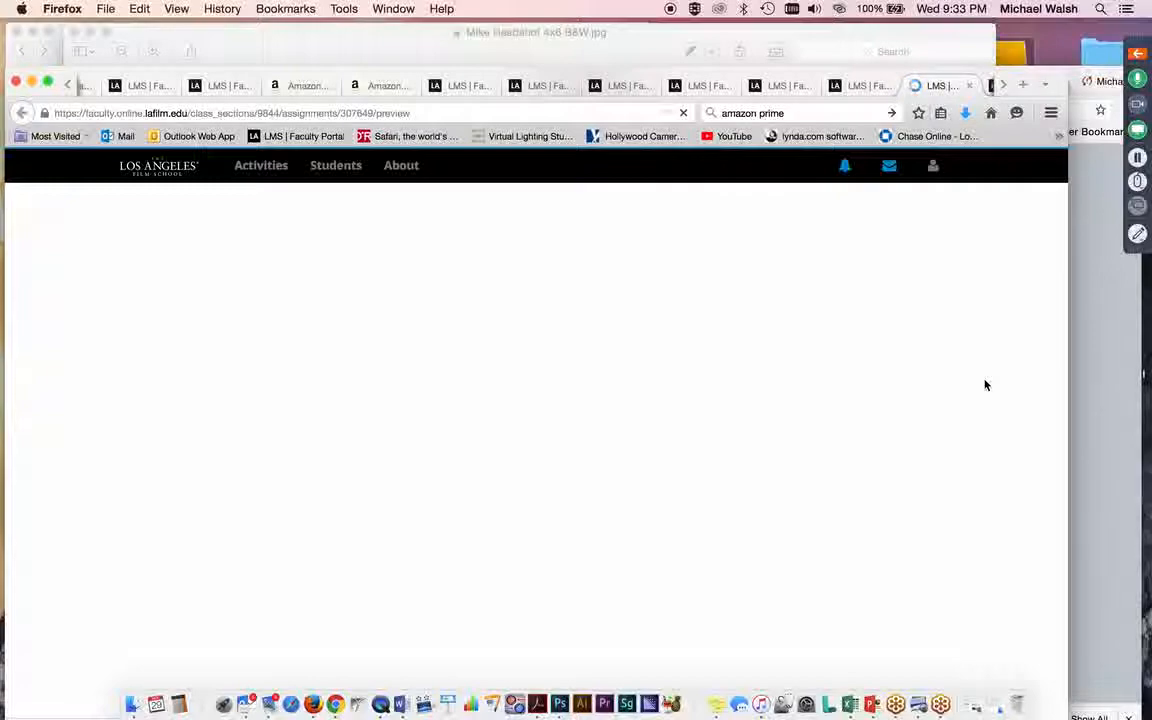
mouse_move(906, 332)
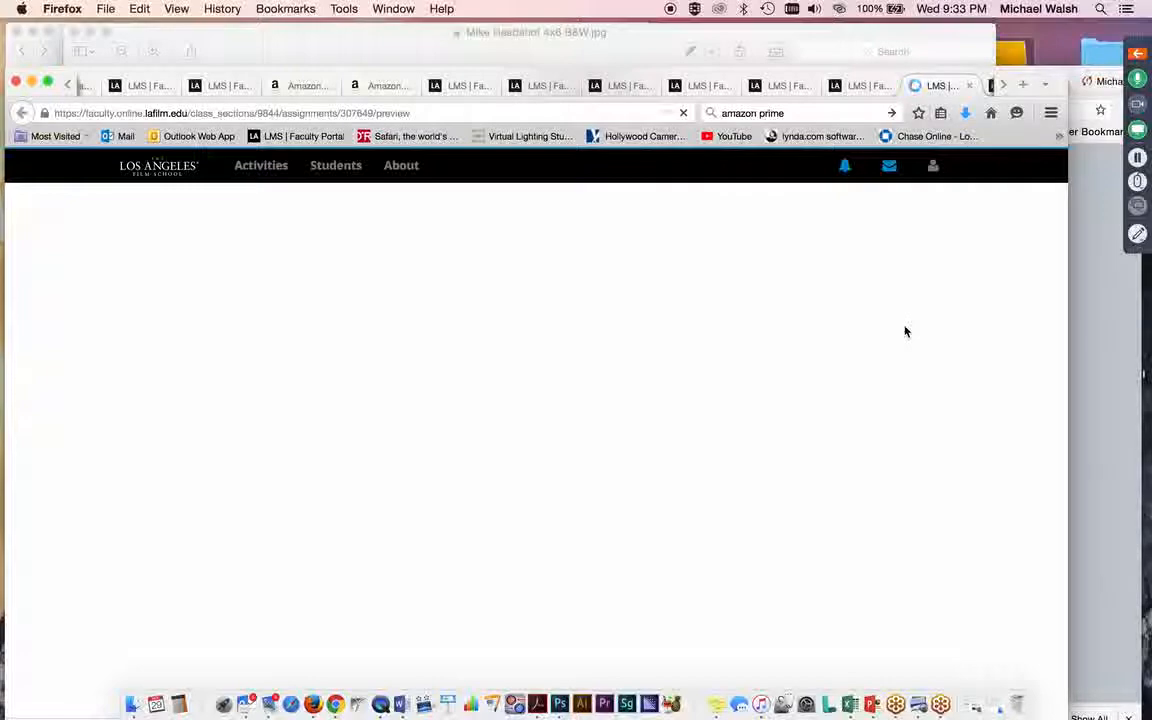
mouse_move(717, 662)
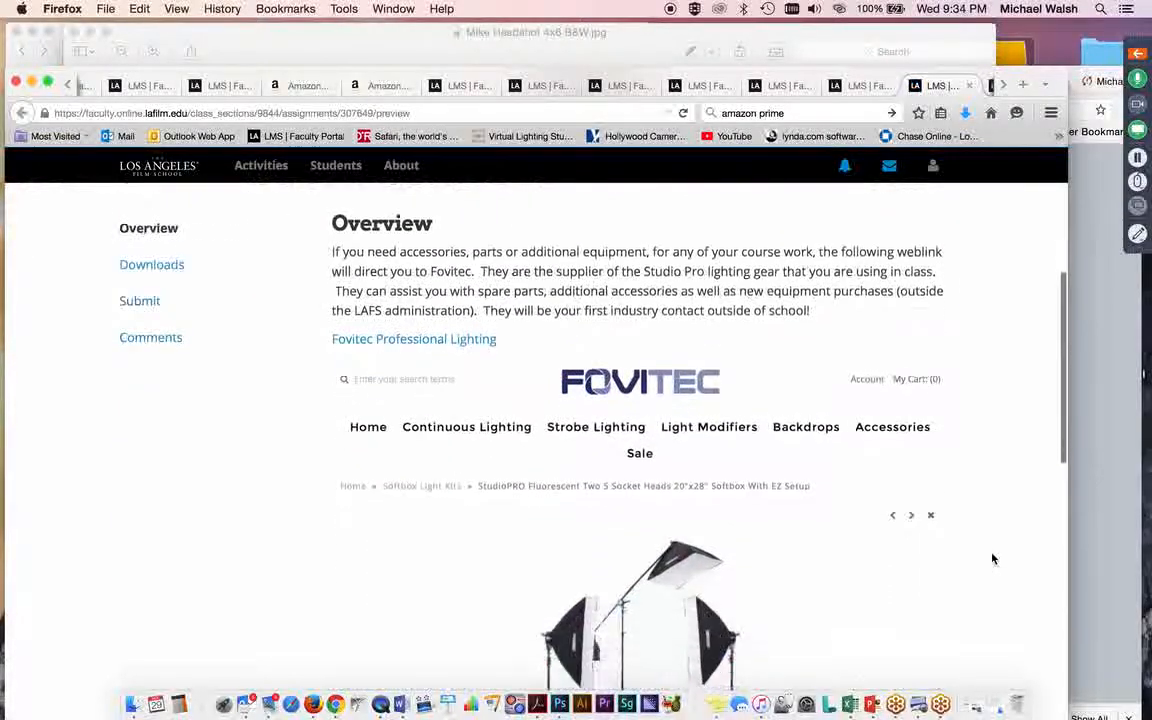
Scroll through the assignment overview and its Fovitec Professional Lighting link.
scroll("down", 3)
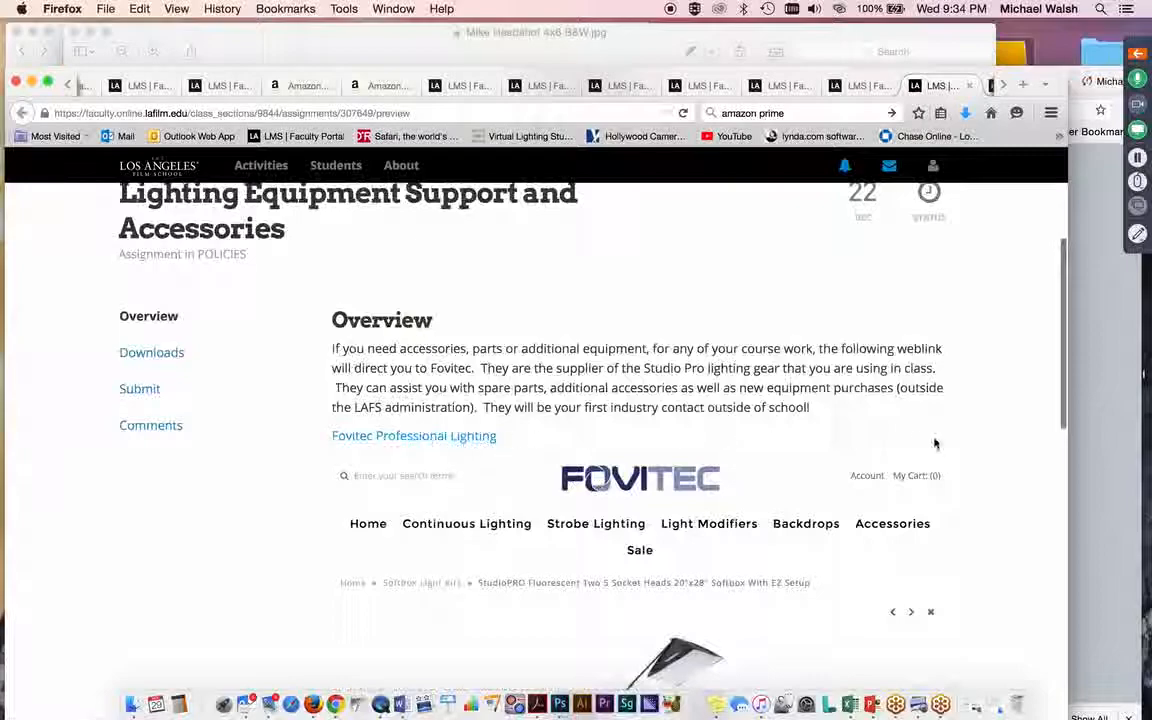
scroll("down", 3)
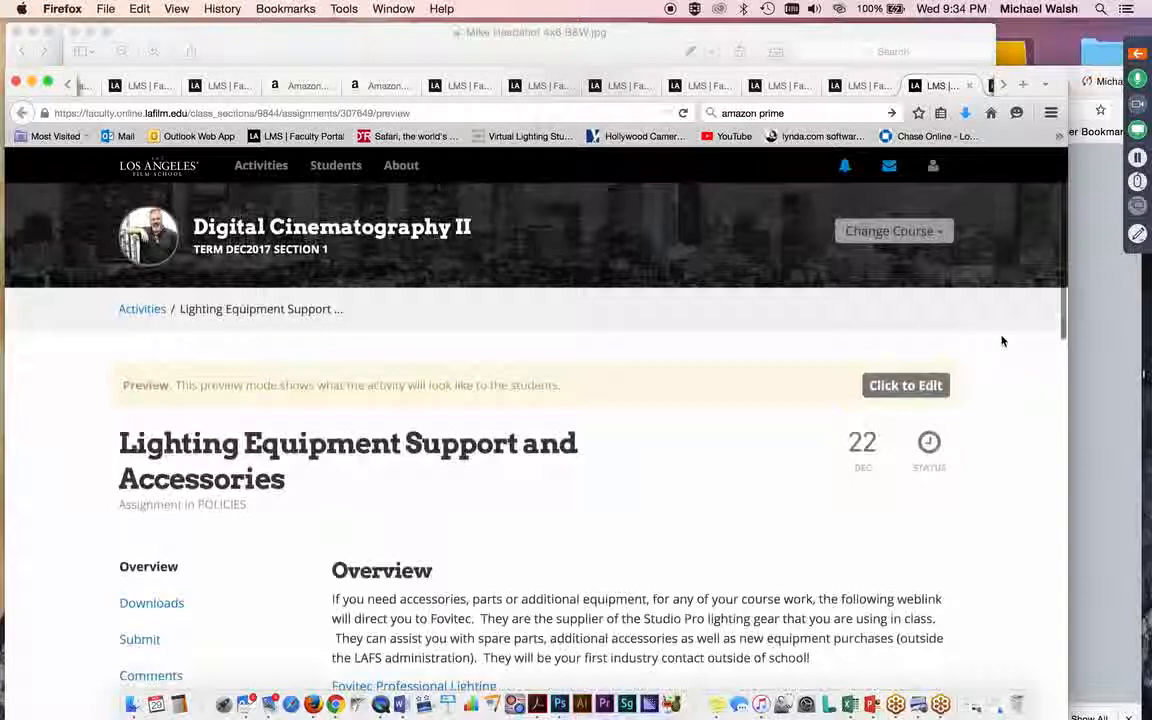
mouse_move(815, 212)
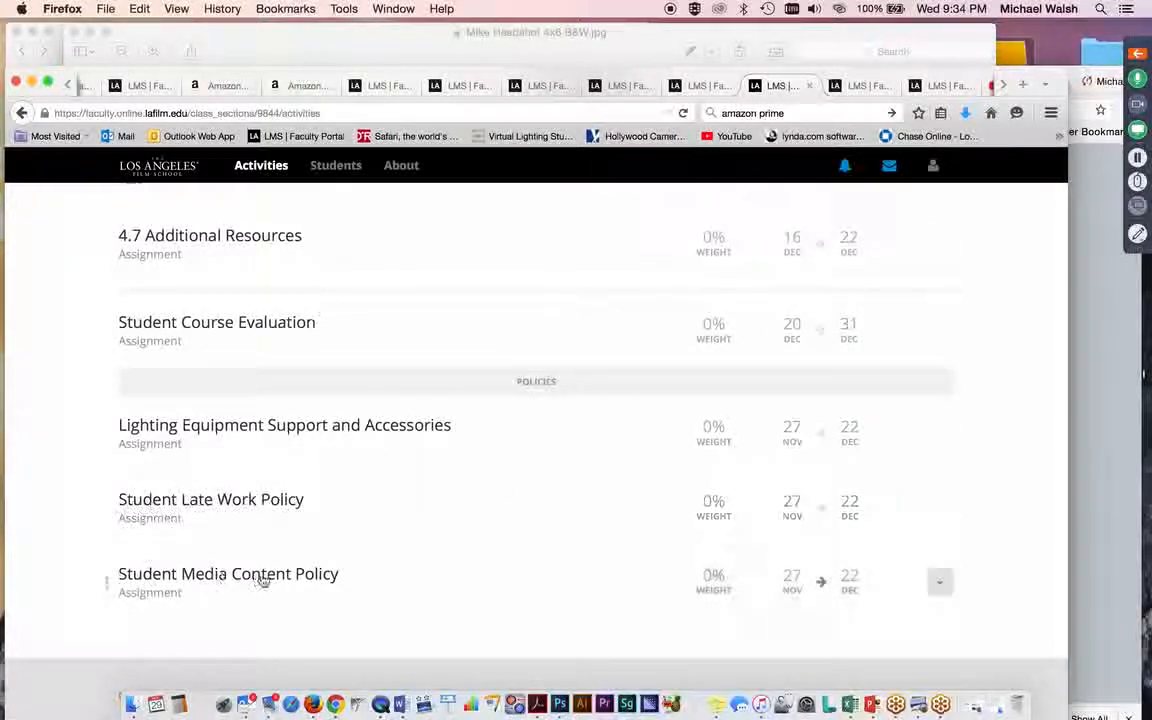
mouse_move(415, 584)
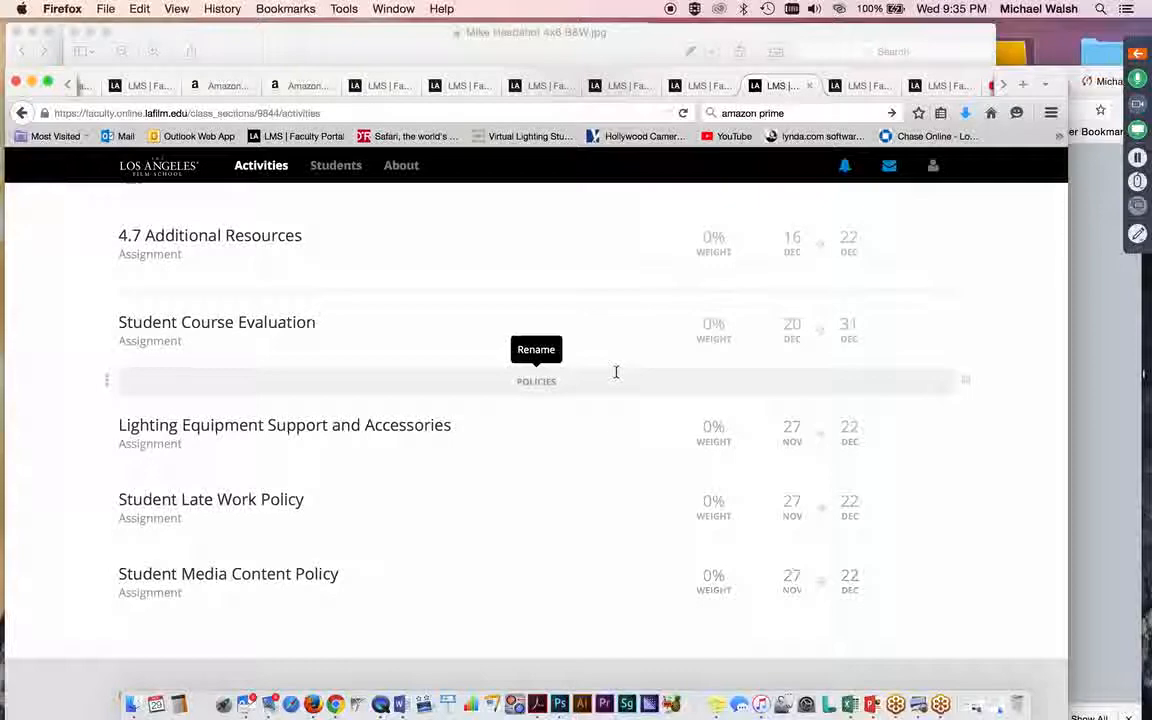
mouse_move(578, 543)
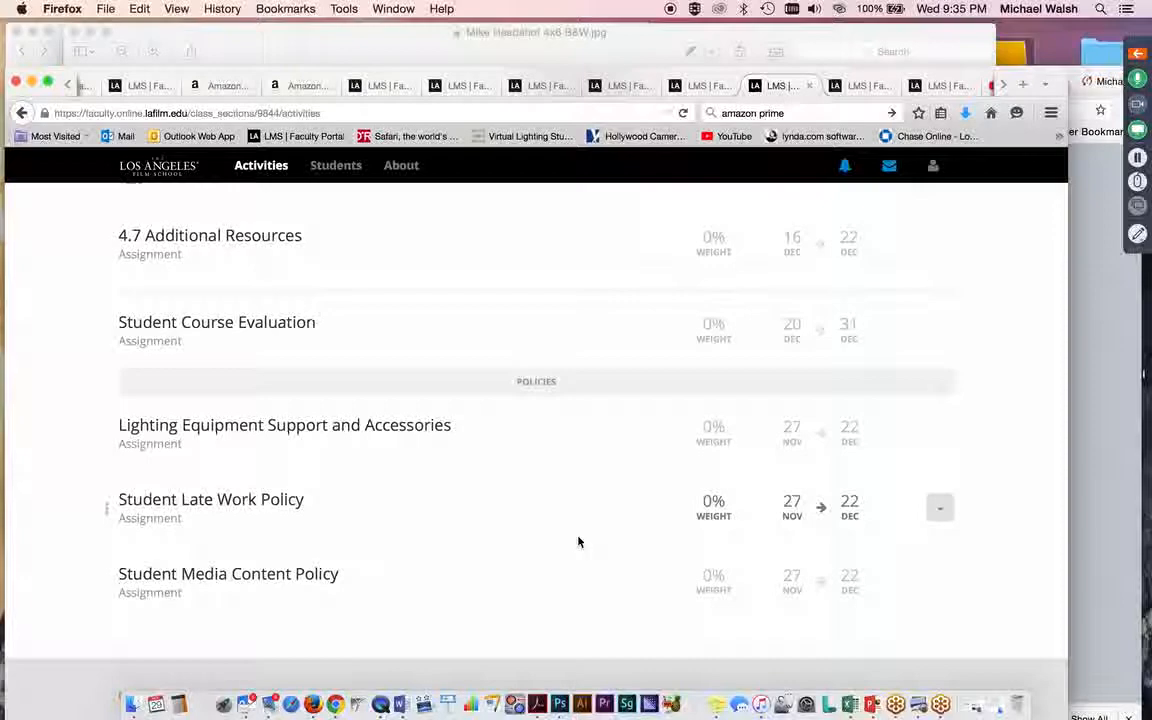
mouse_move(619, 289)
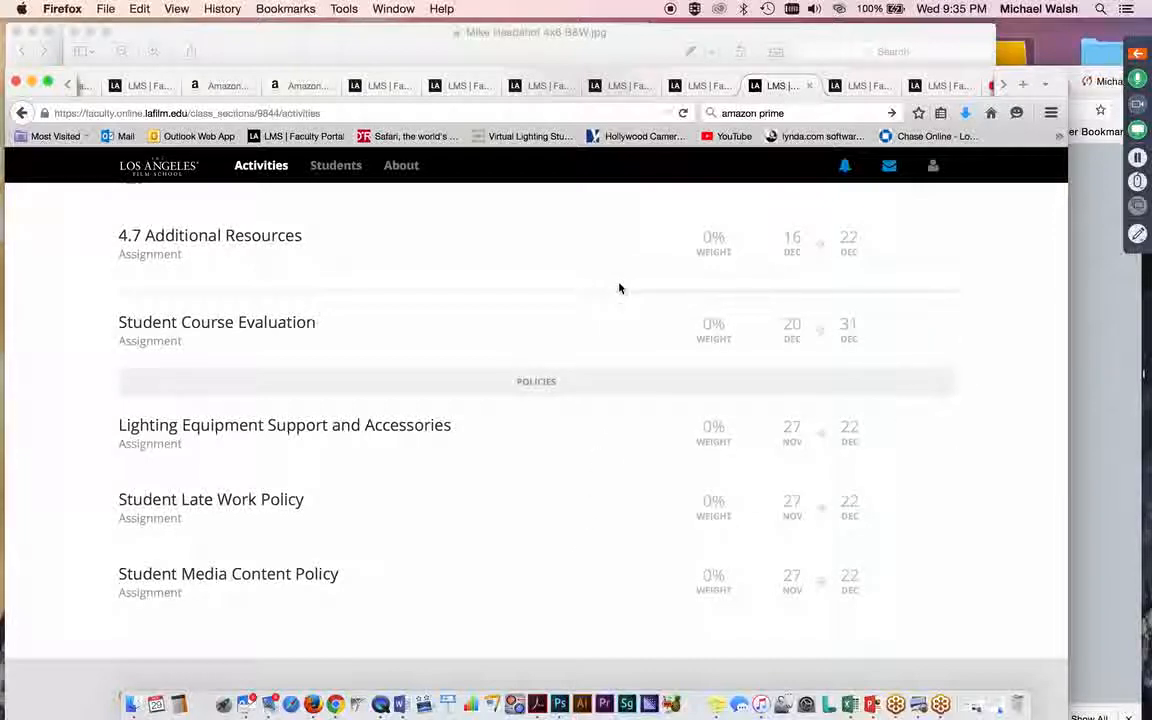
mouse_move(310, 505)
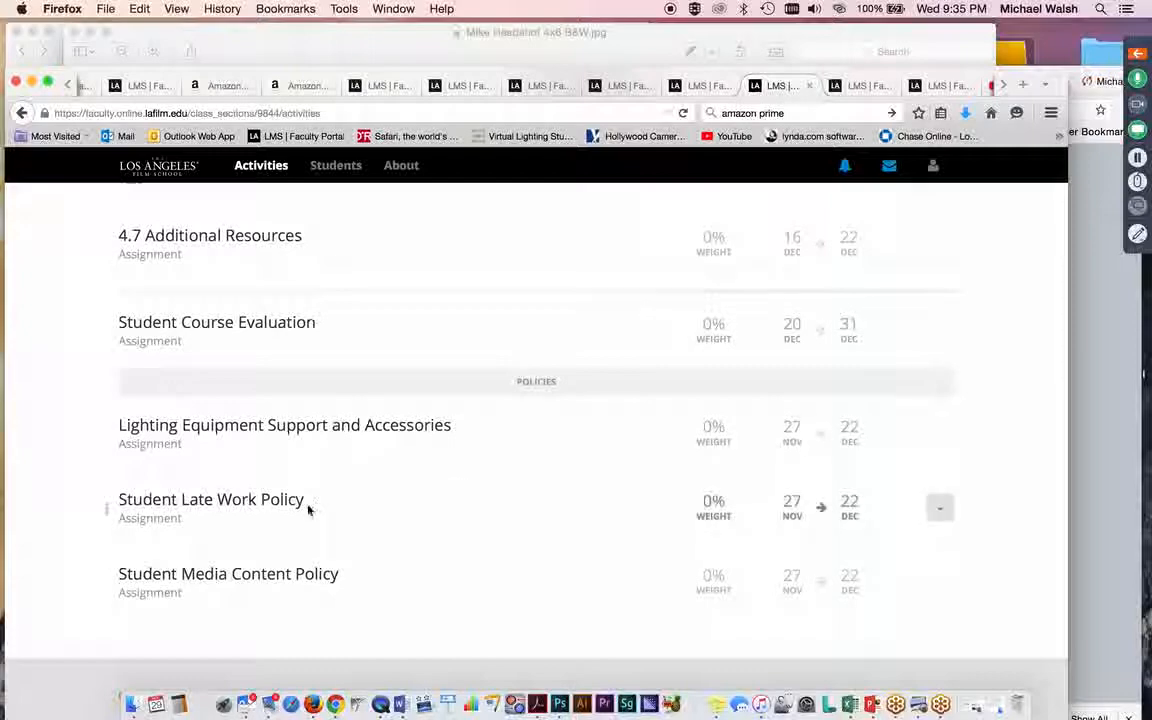
mouse_move(368, 515)
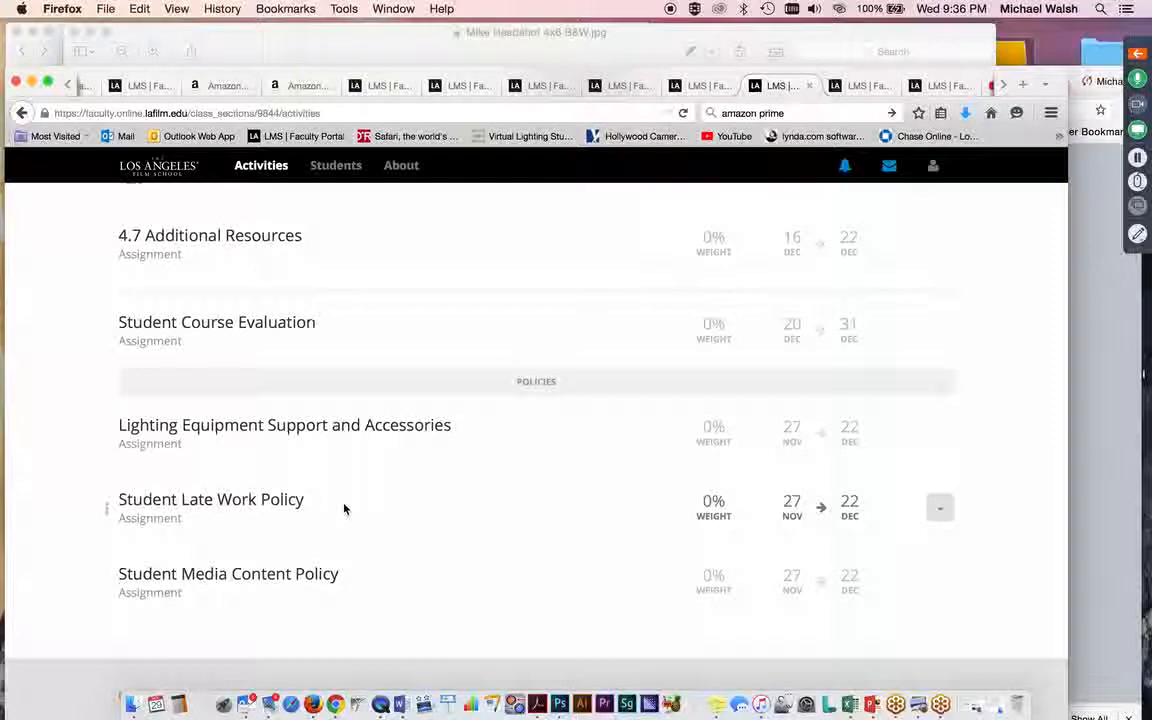
mouse_move(315, 583)
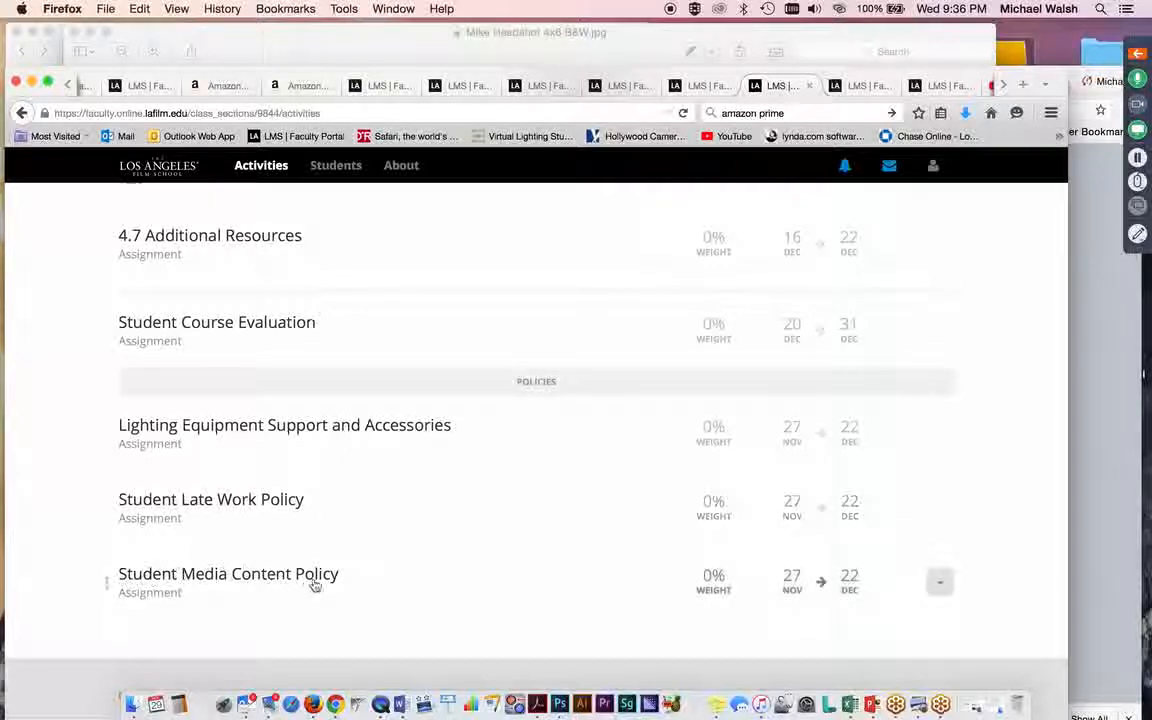
mouse_move(436, 597)
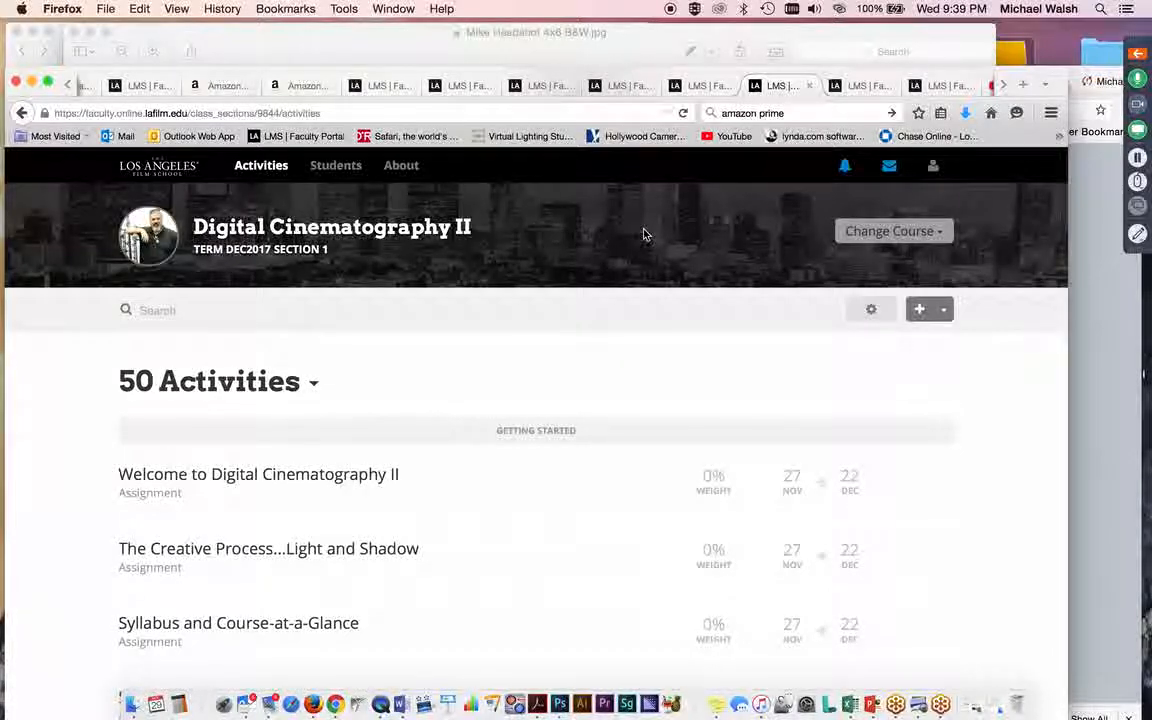
mouse_move(627, 234)
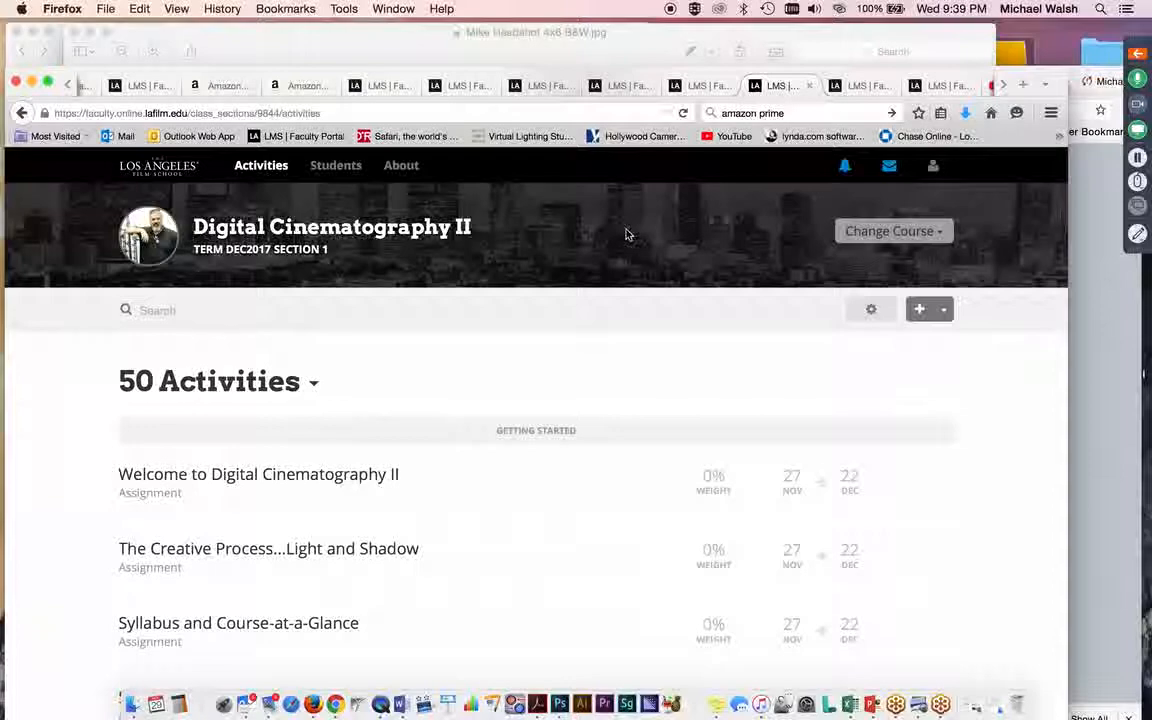
mouse_move(645, 232)
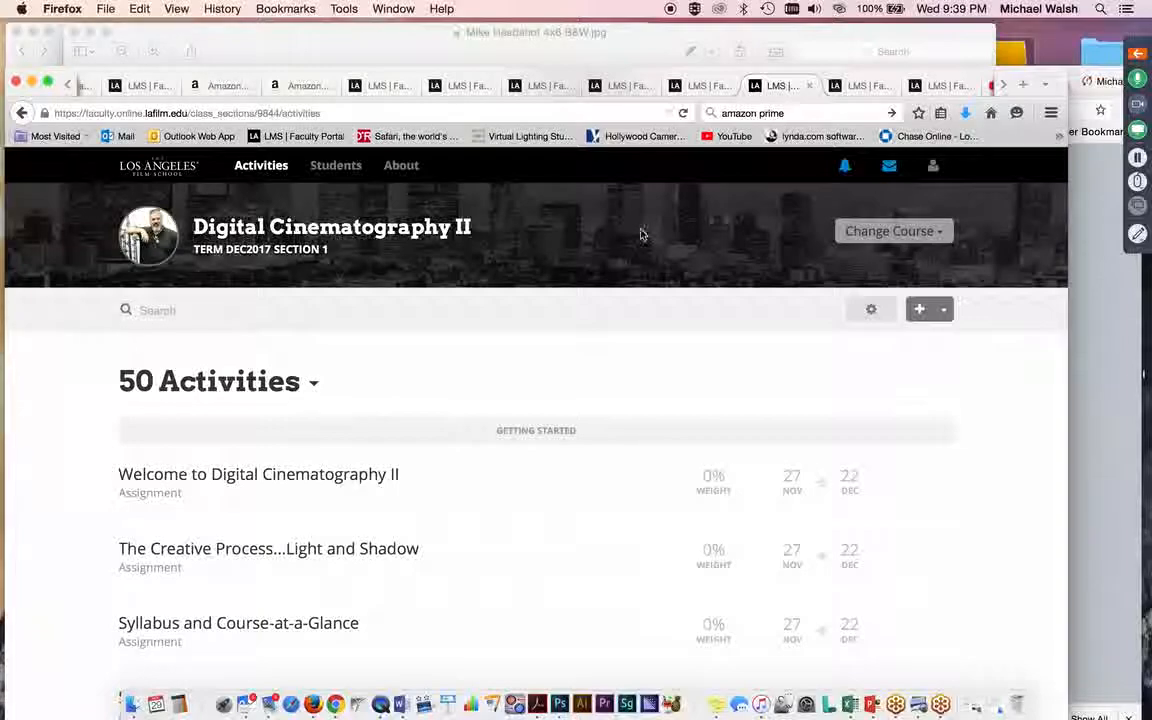
scroll("down", 3)
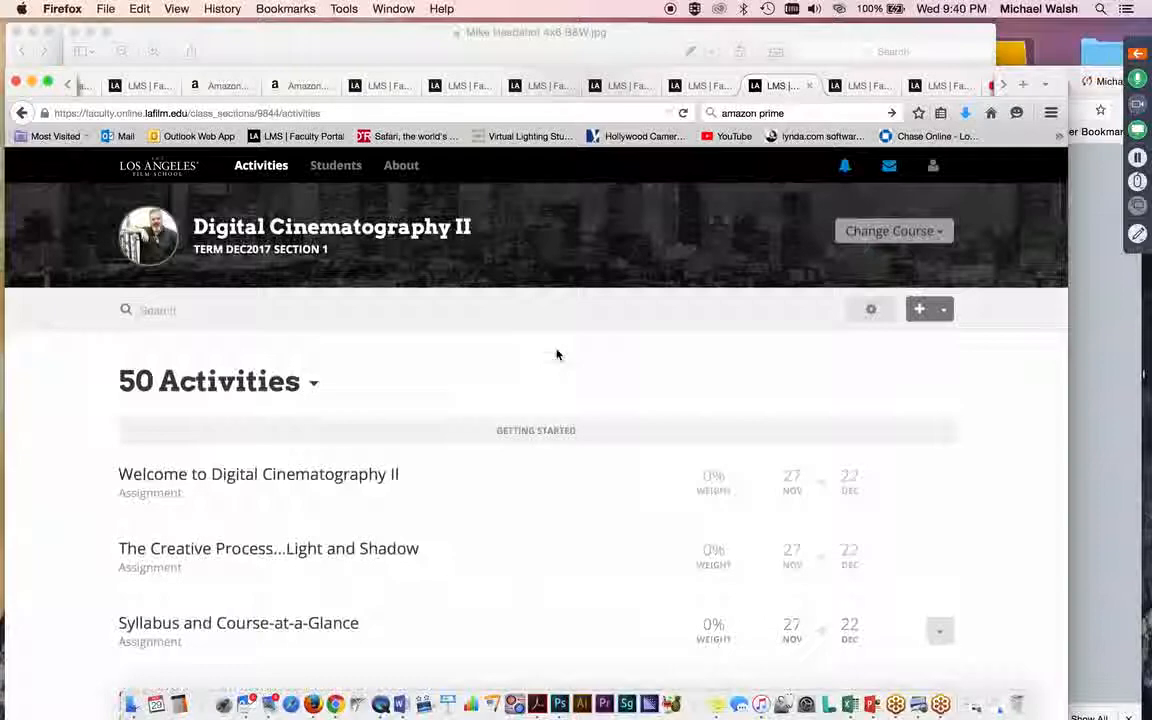
mouse_move(670, 254)
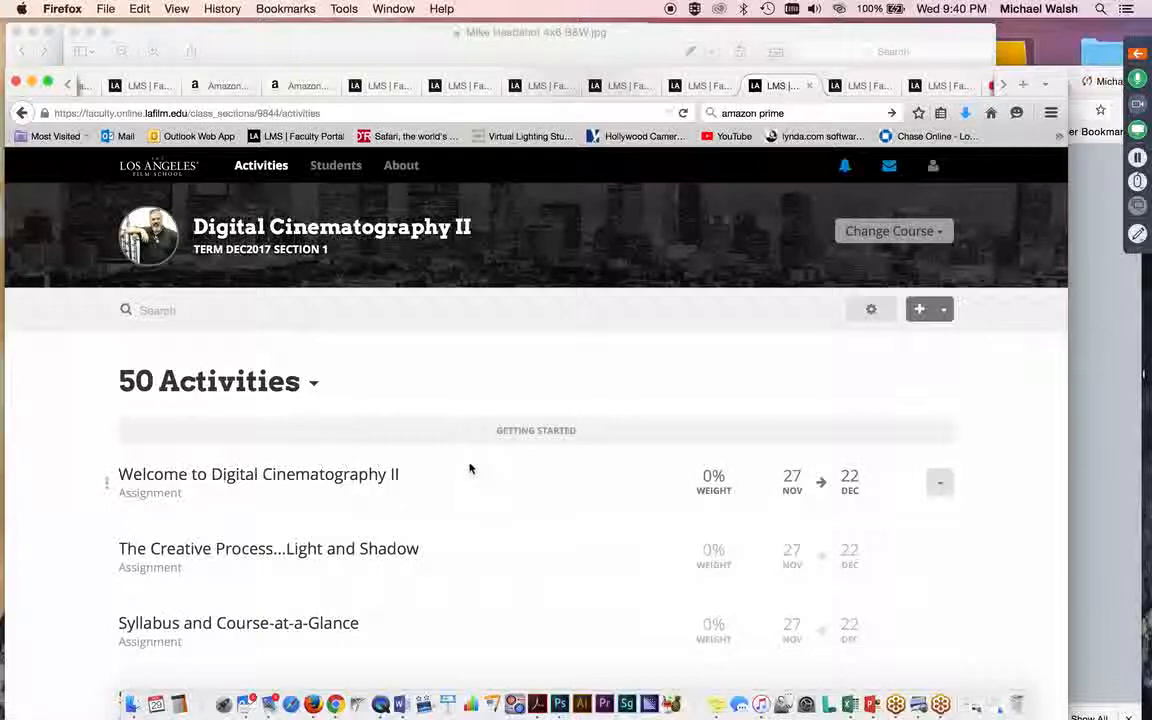
mouse_move(584, 481)
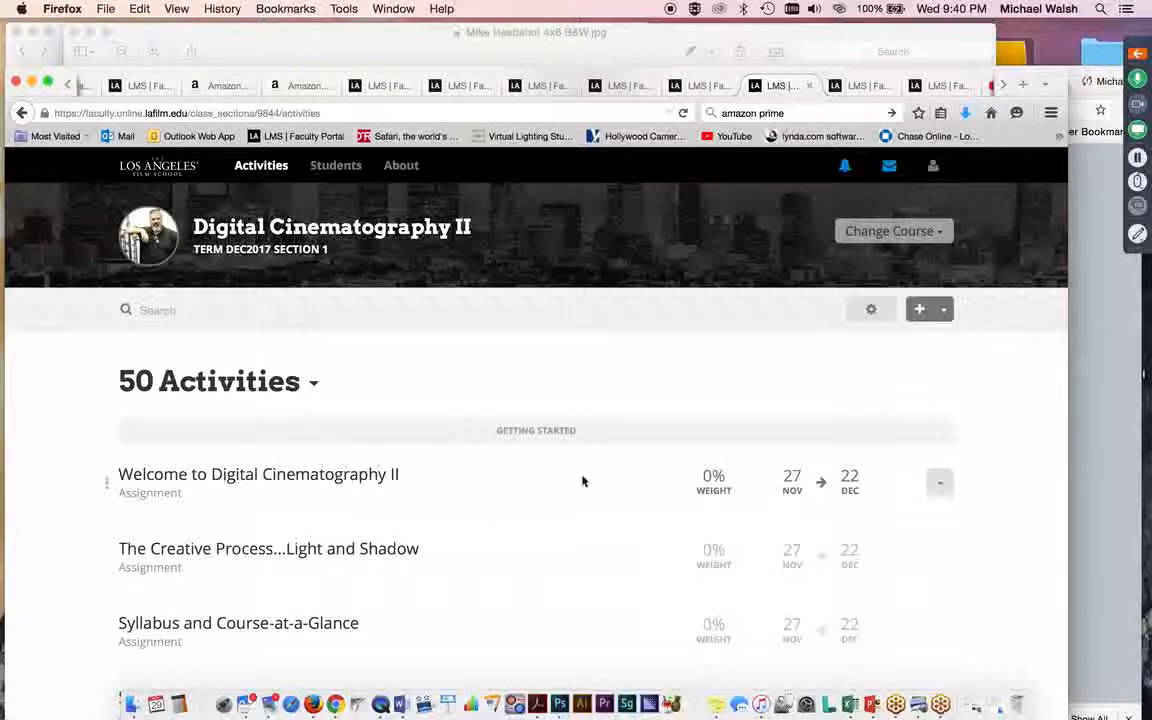